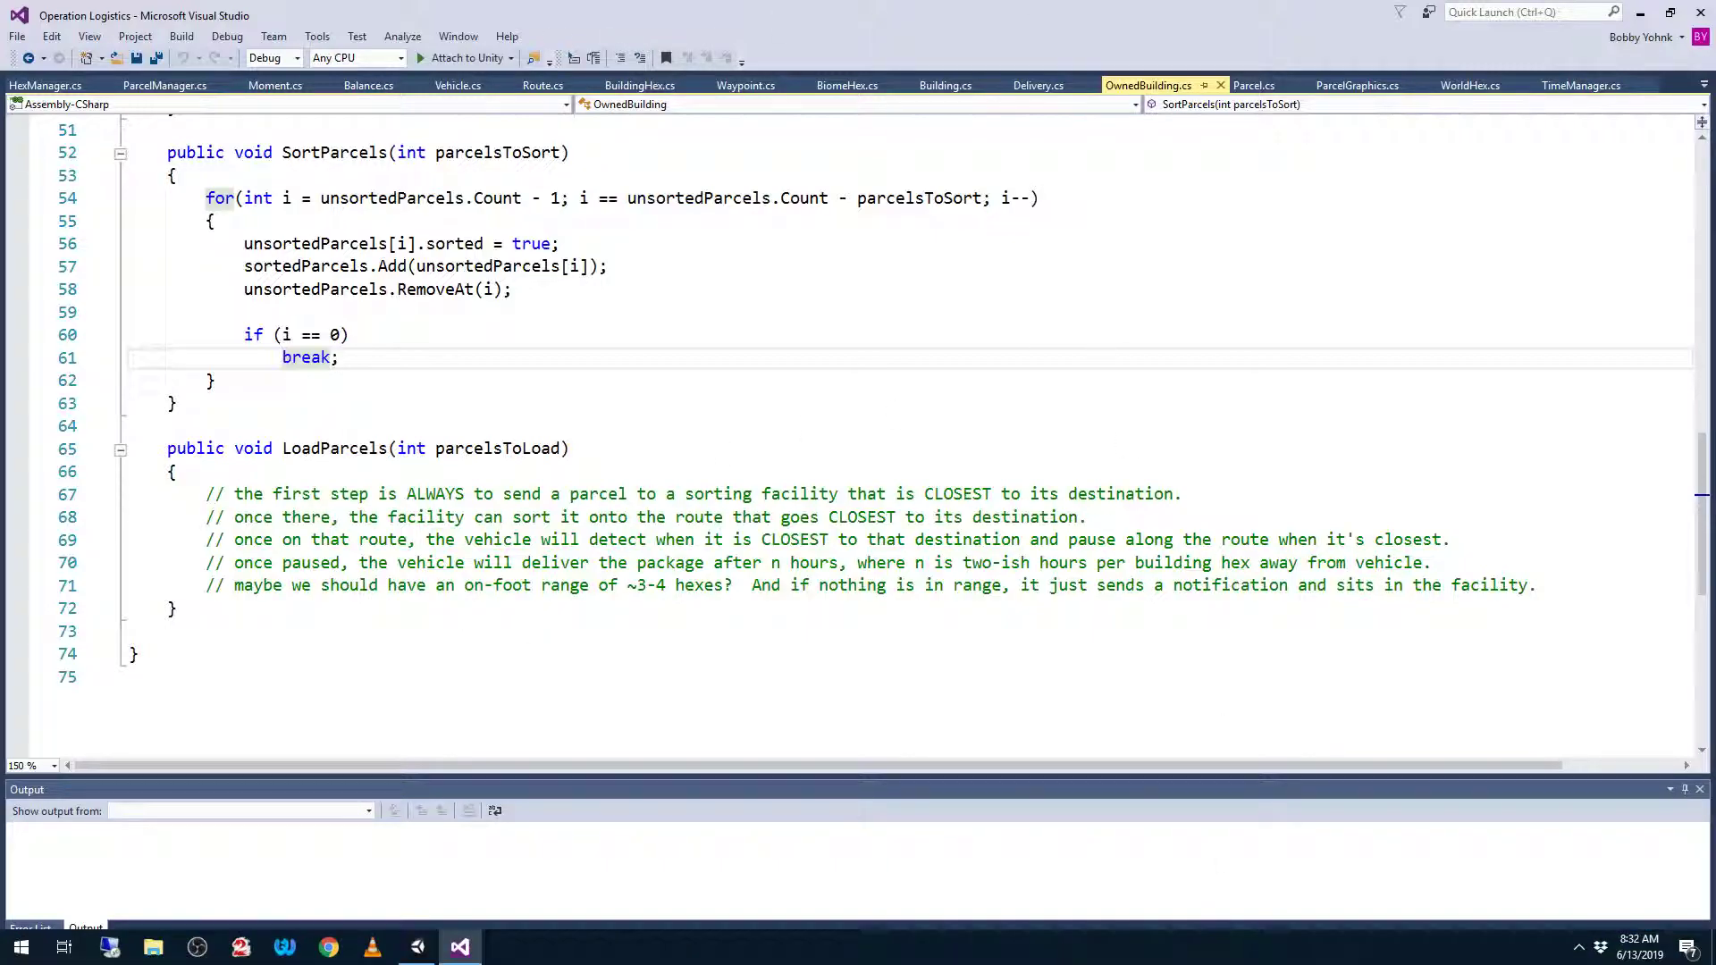
- Switch between the editors and browse to the Assets > Meshes > Buildings folder
left_click(459, 946)
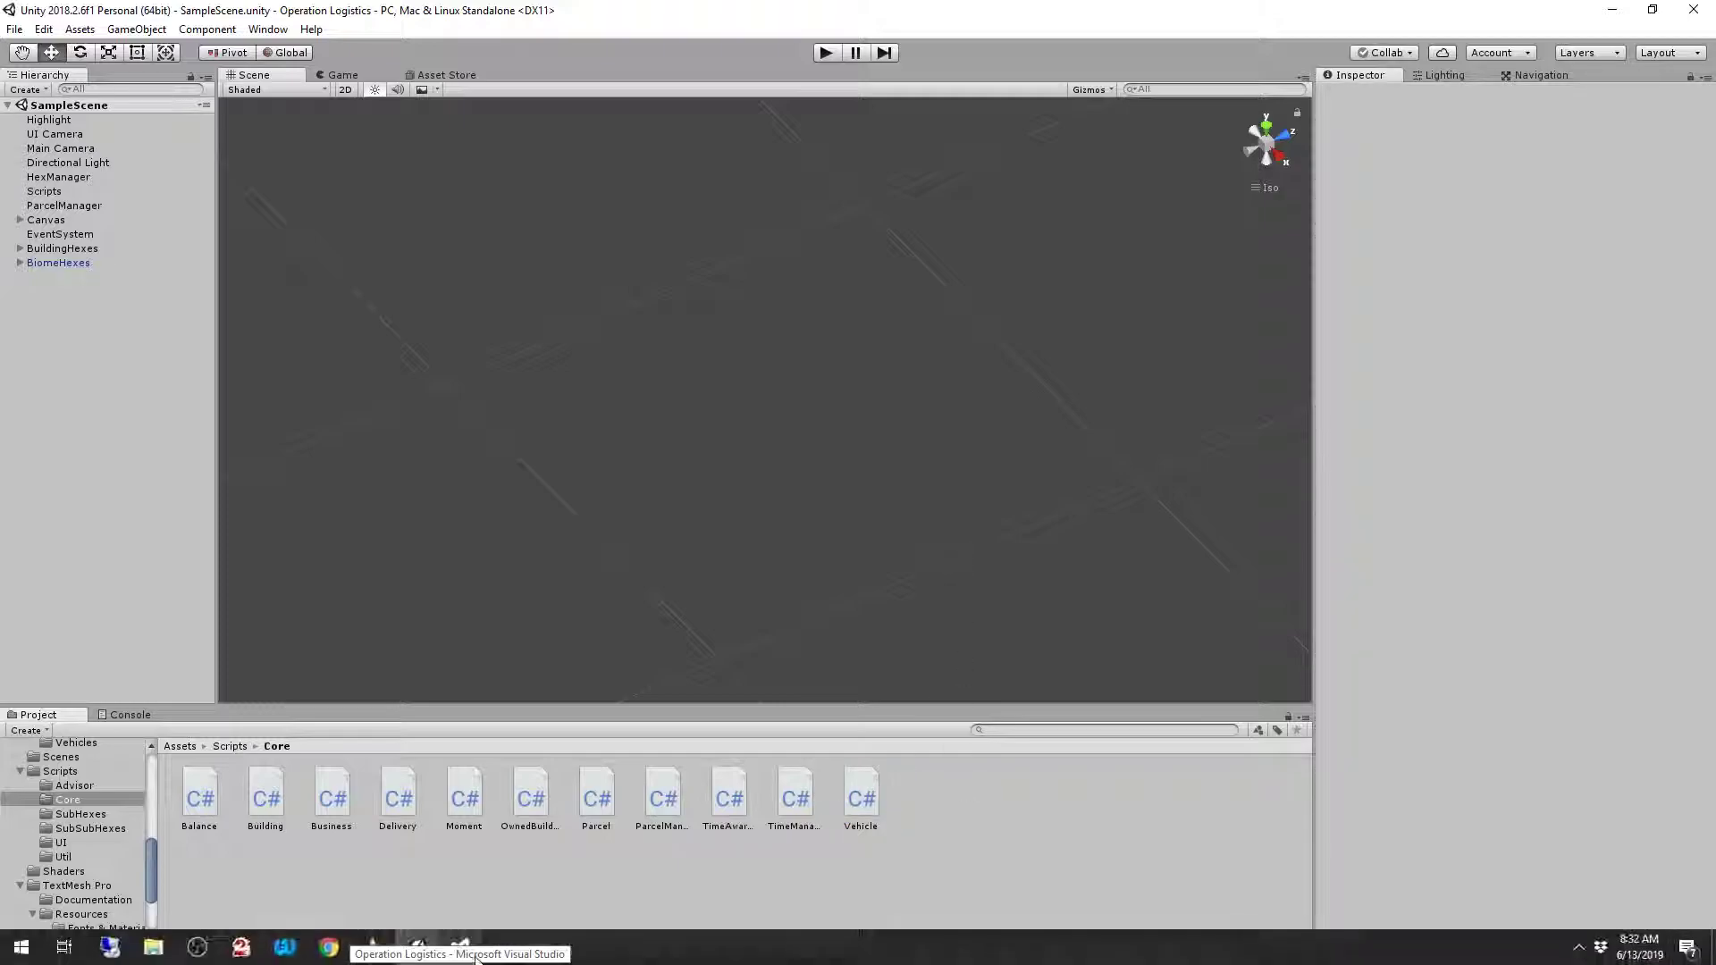
left_click(459, 947)
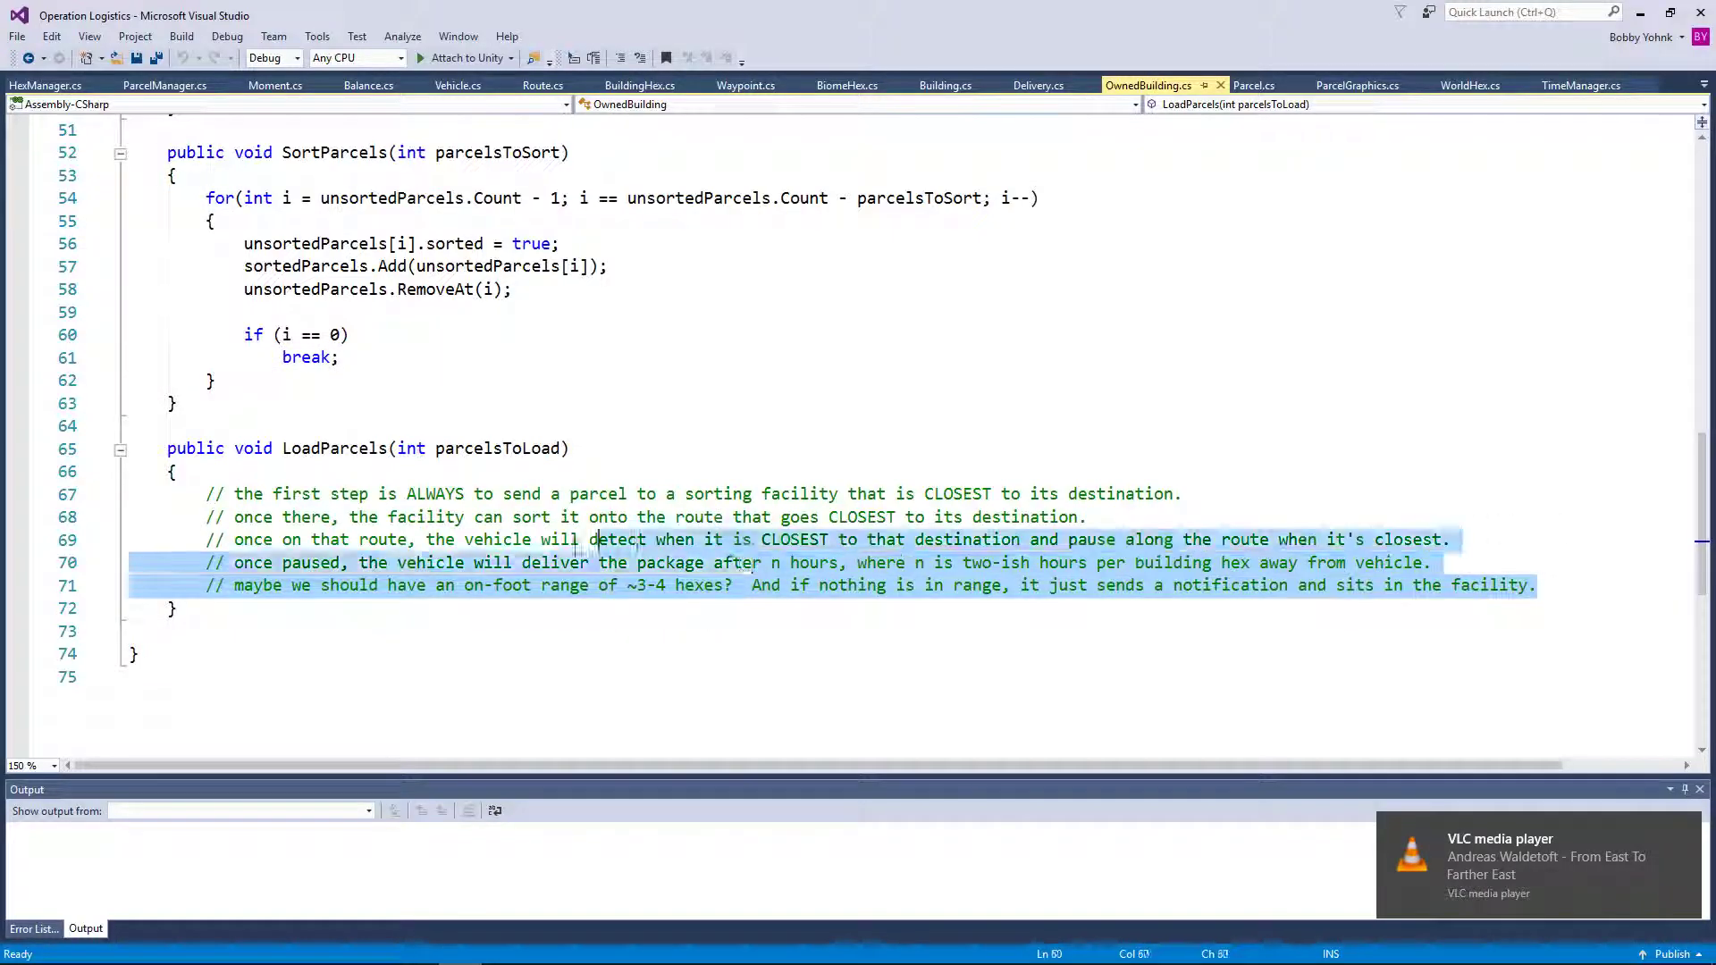
left_click(209, 493)
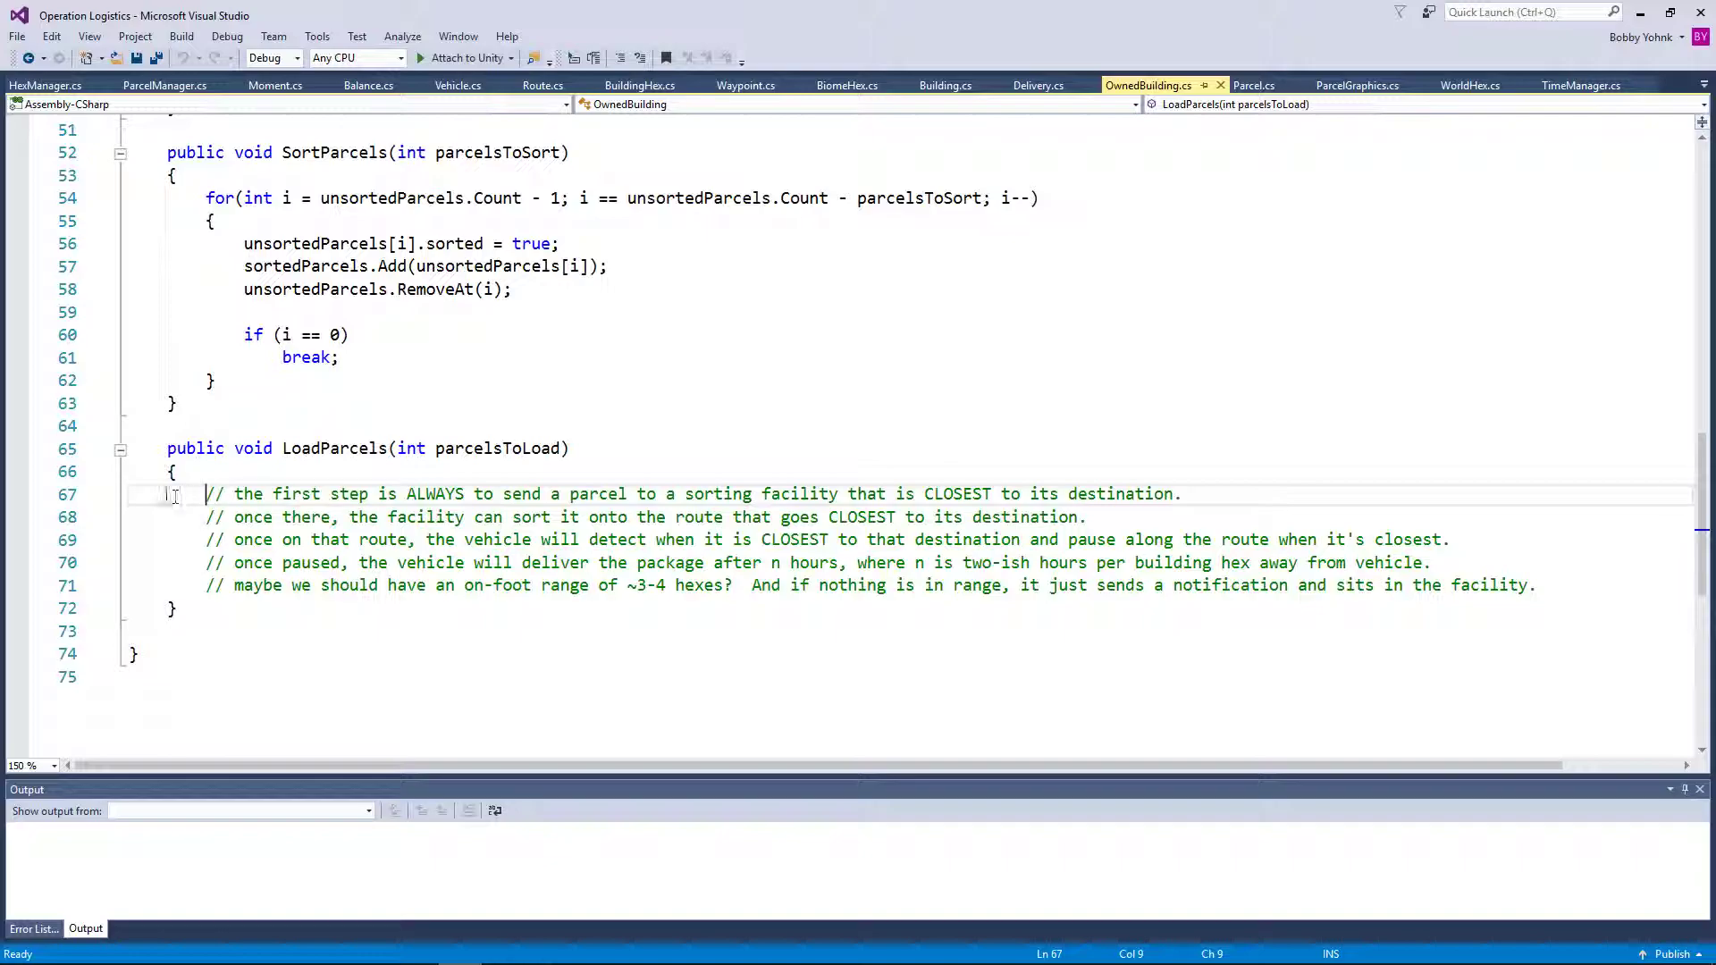
left_click(417, 946)
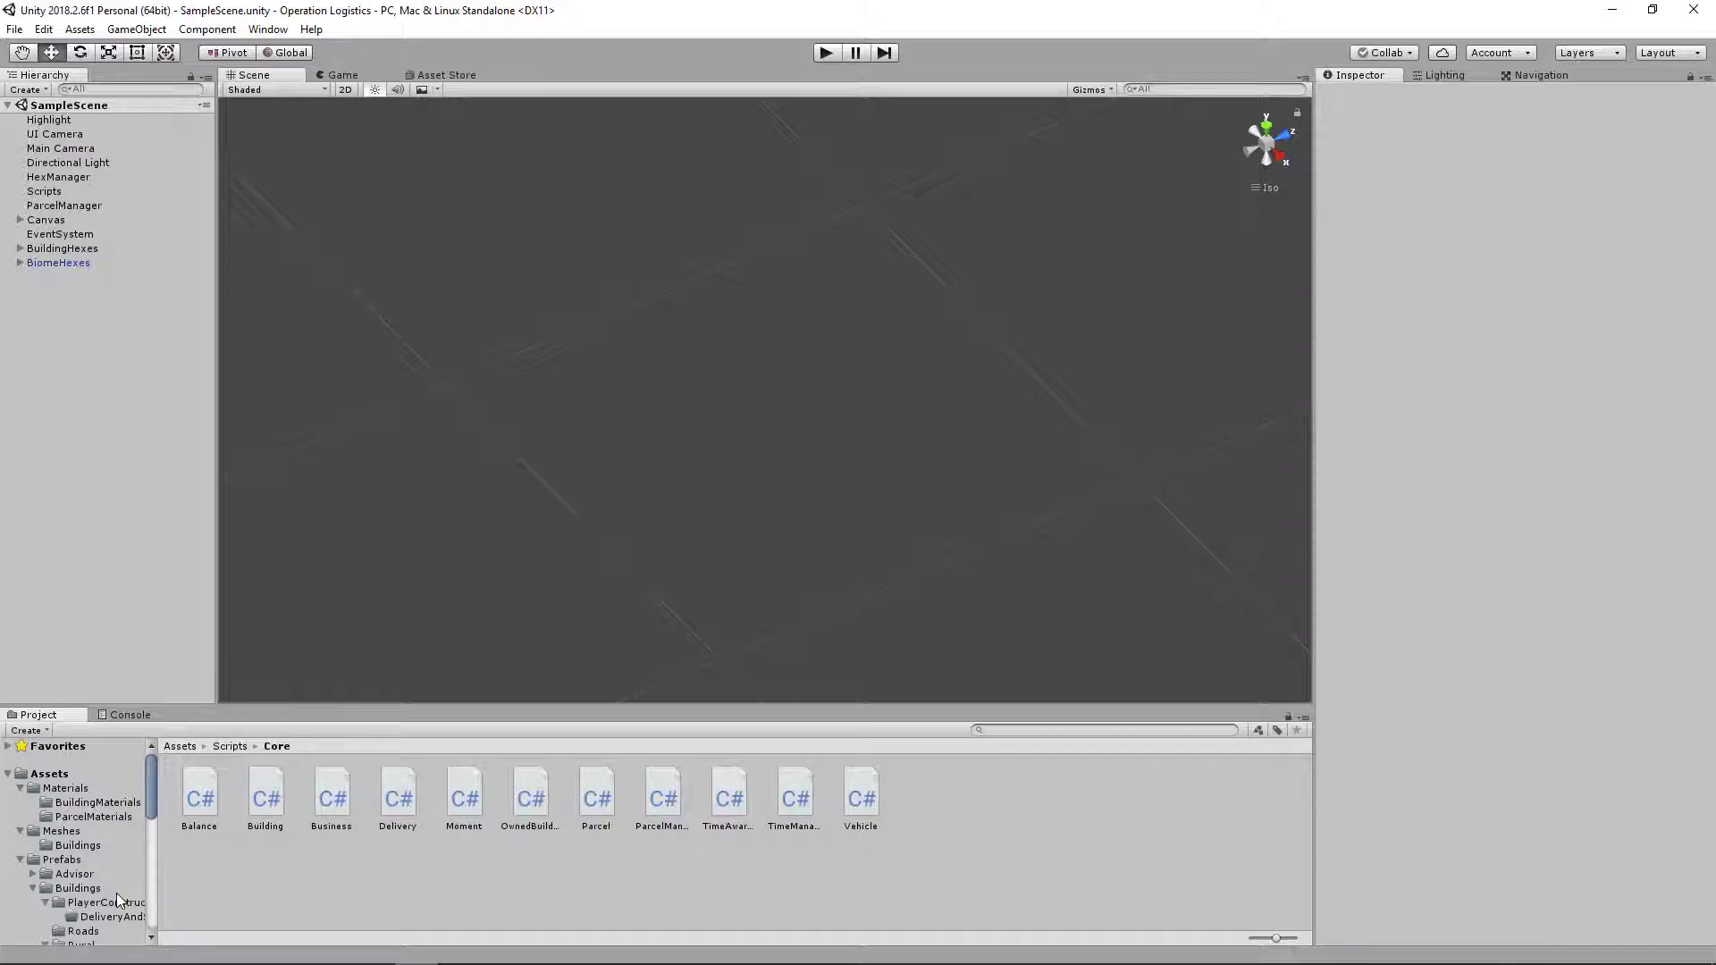
mouse_move(117, 832)
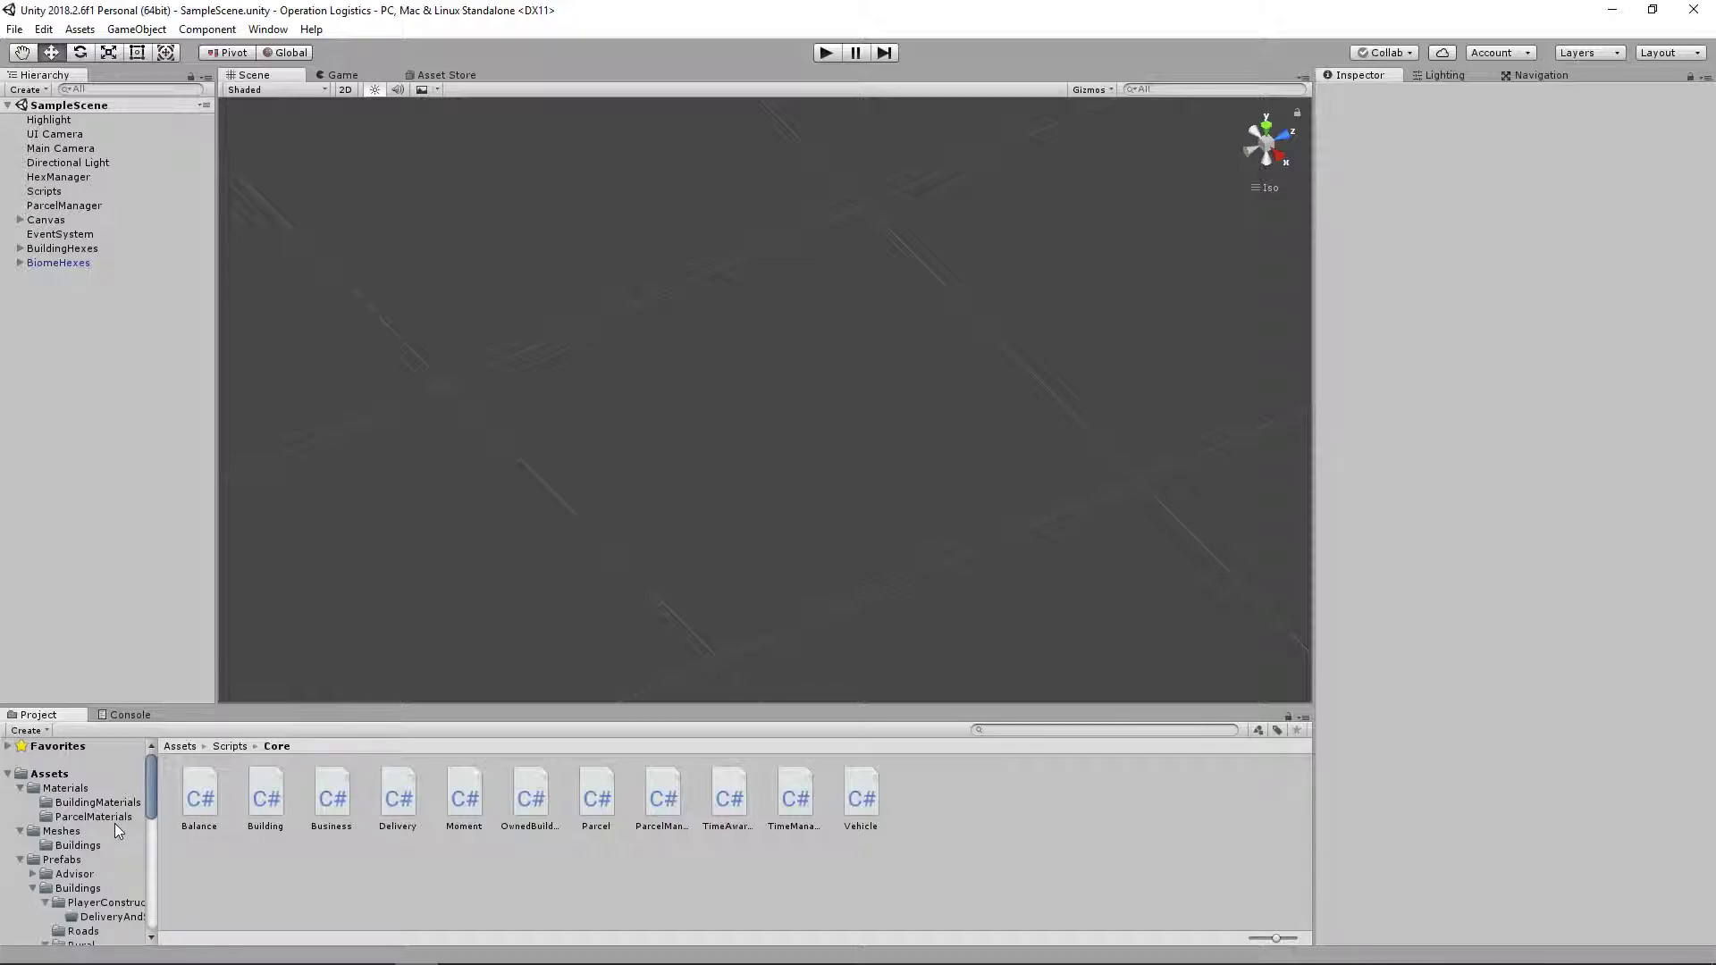
scroll("down", 3)
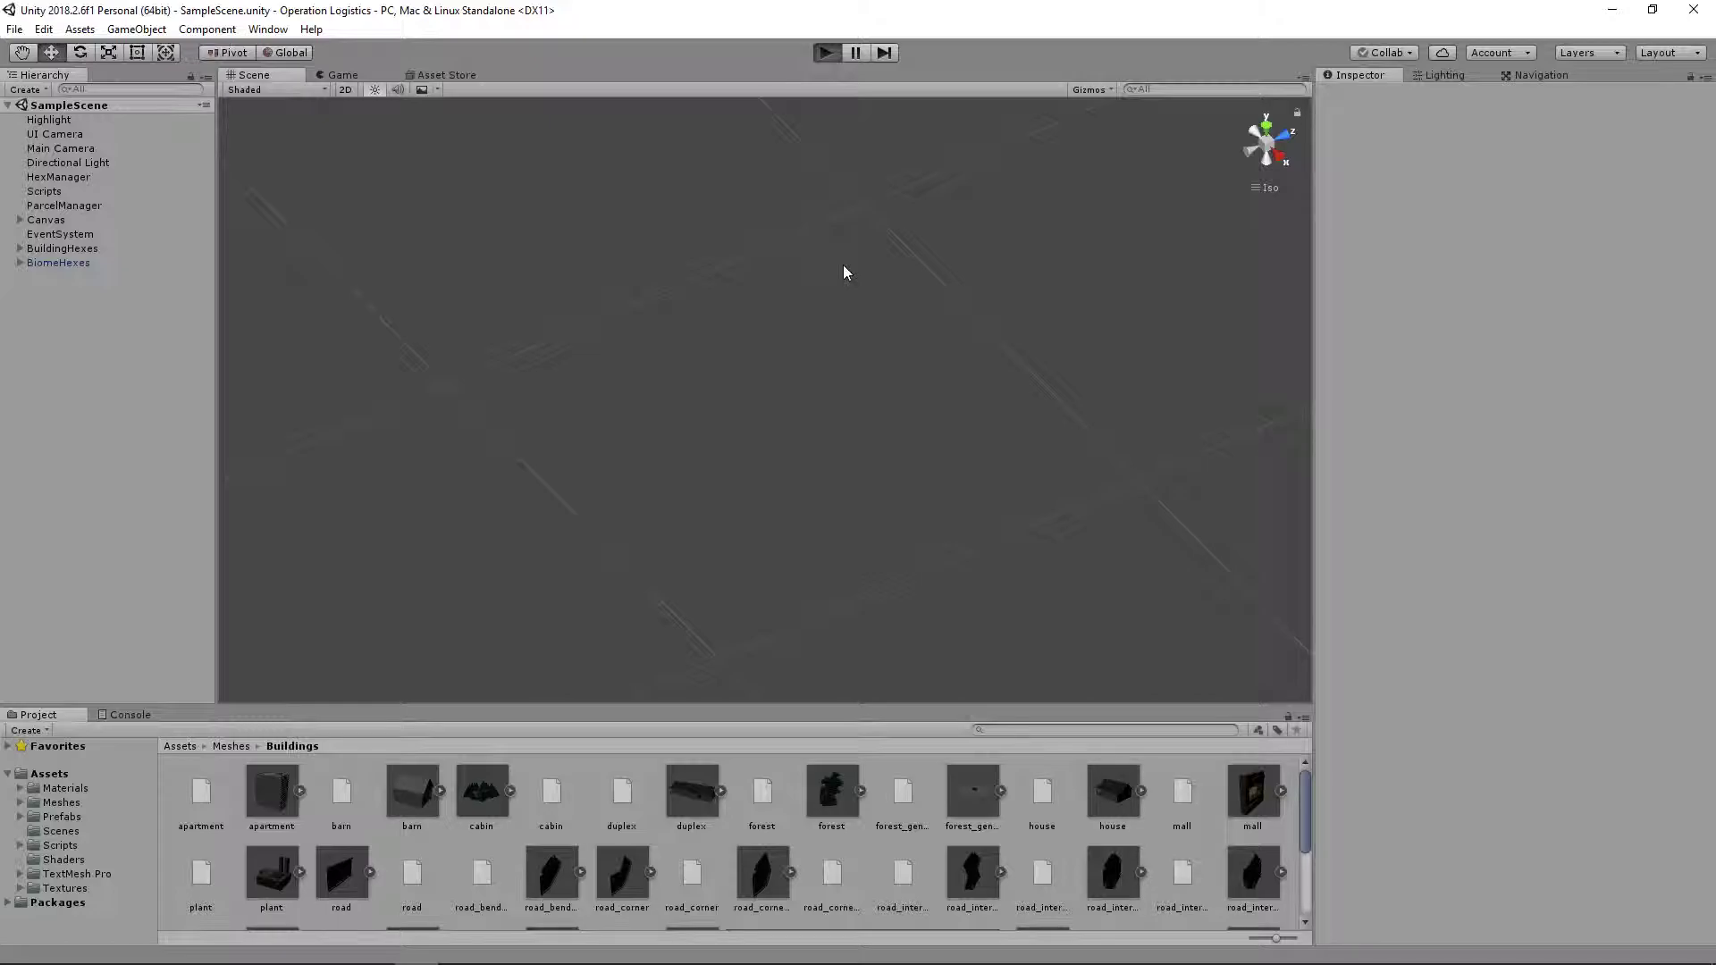
- Test-run the game, skip the tutorial, then stop Play mode
left_click(825, 52)
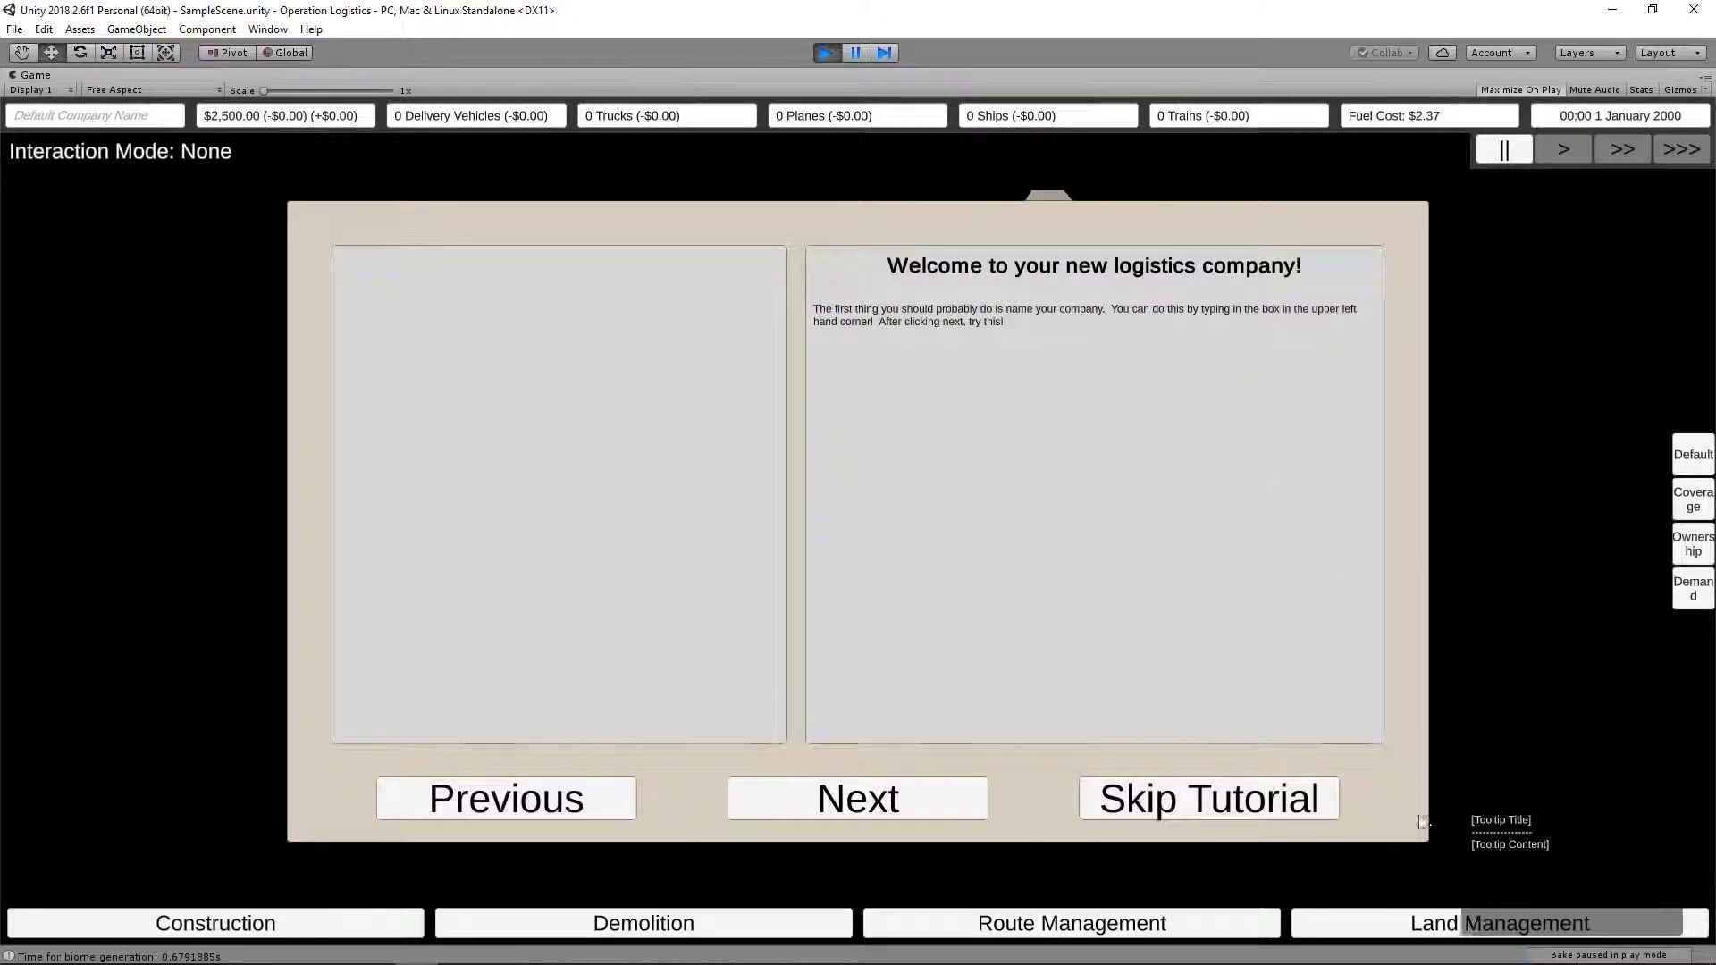
left_click(1209, 798)
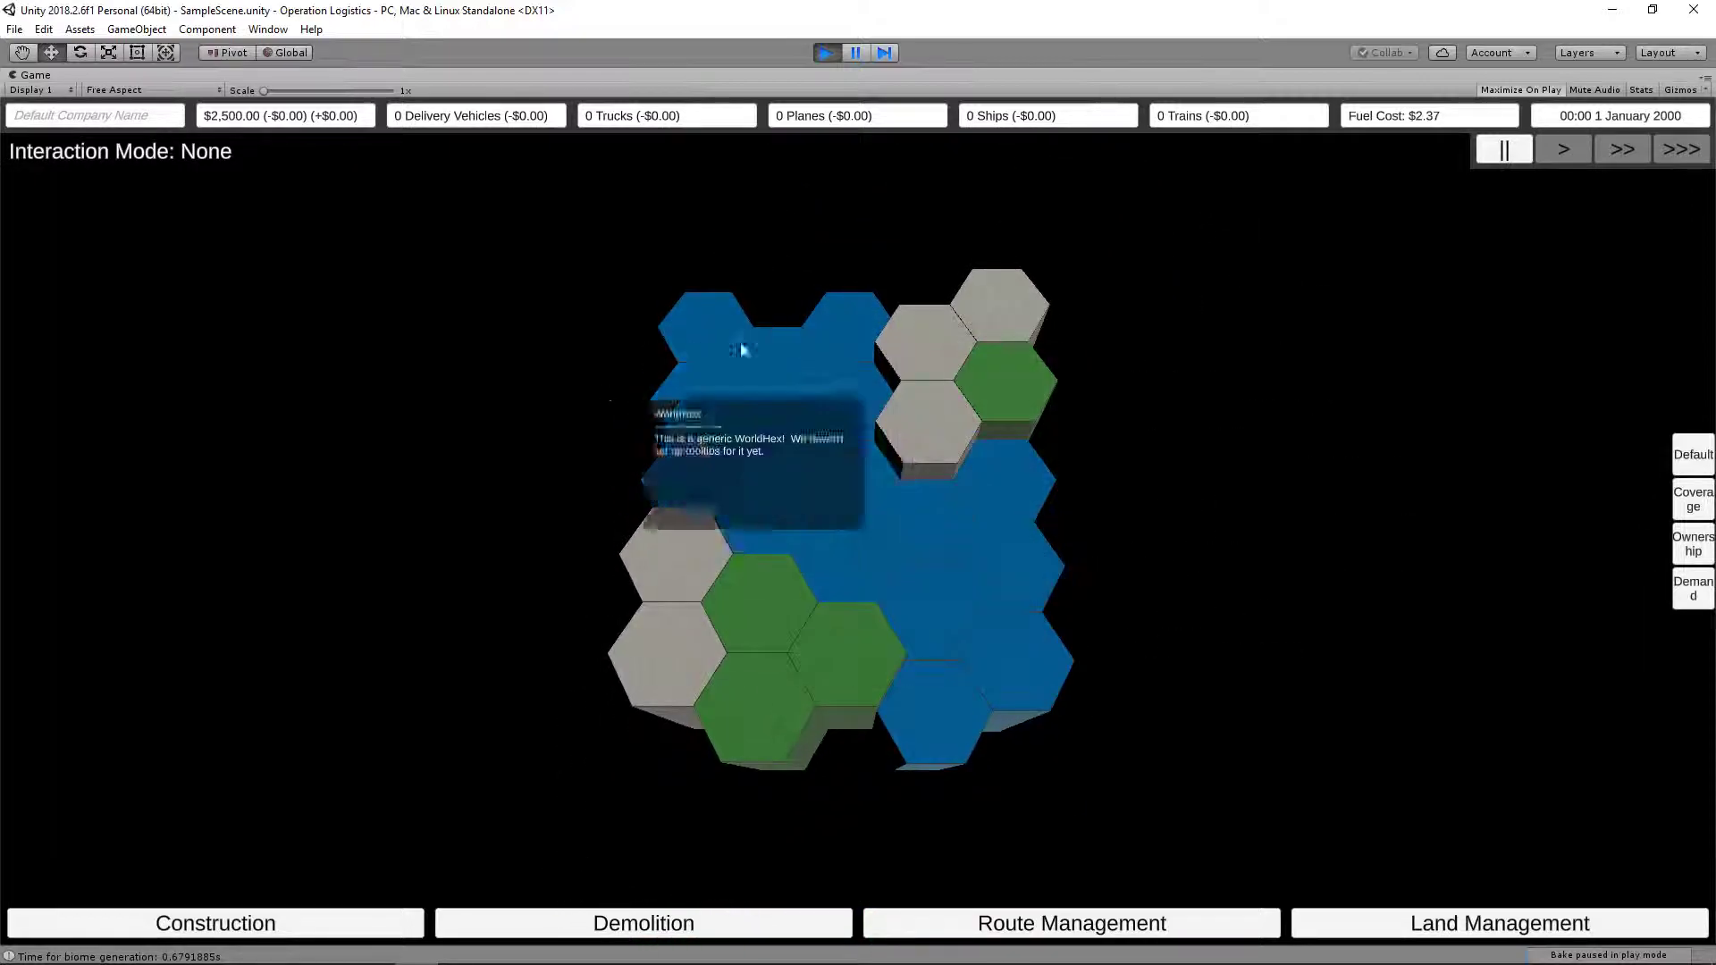
left_click(853, 52)
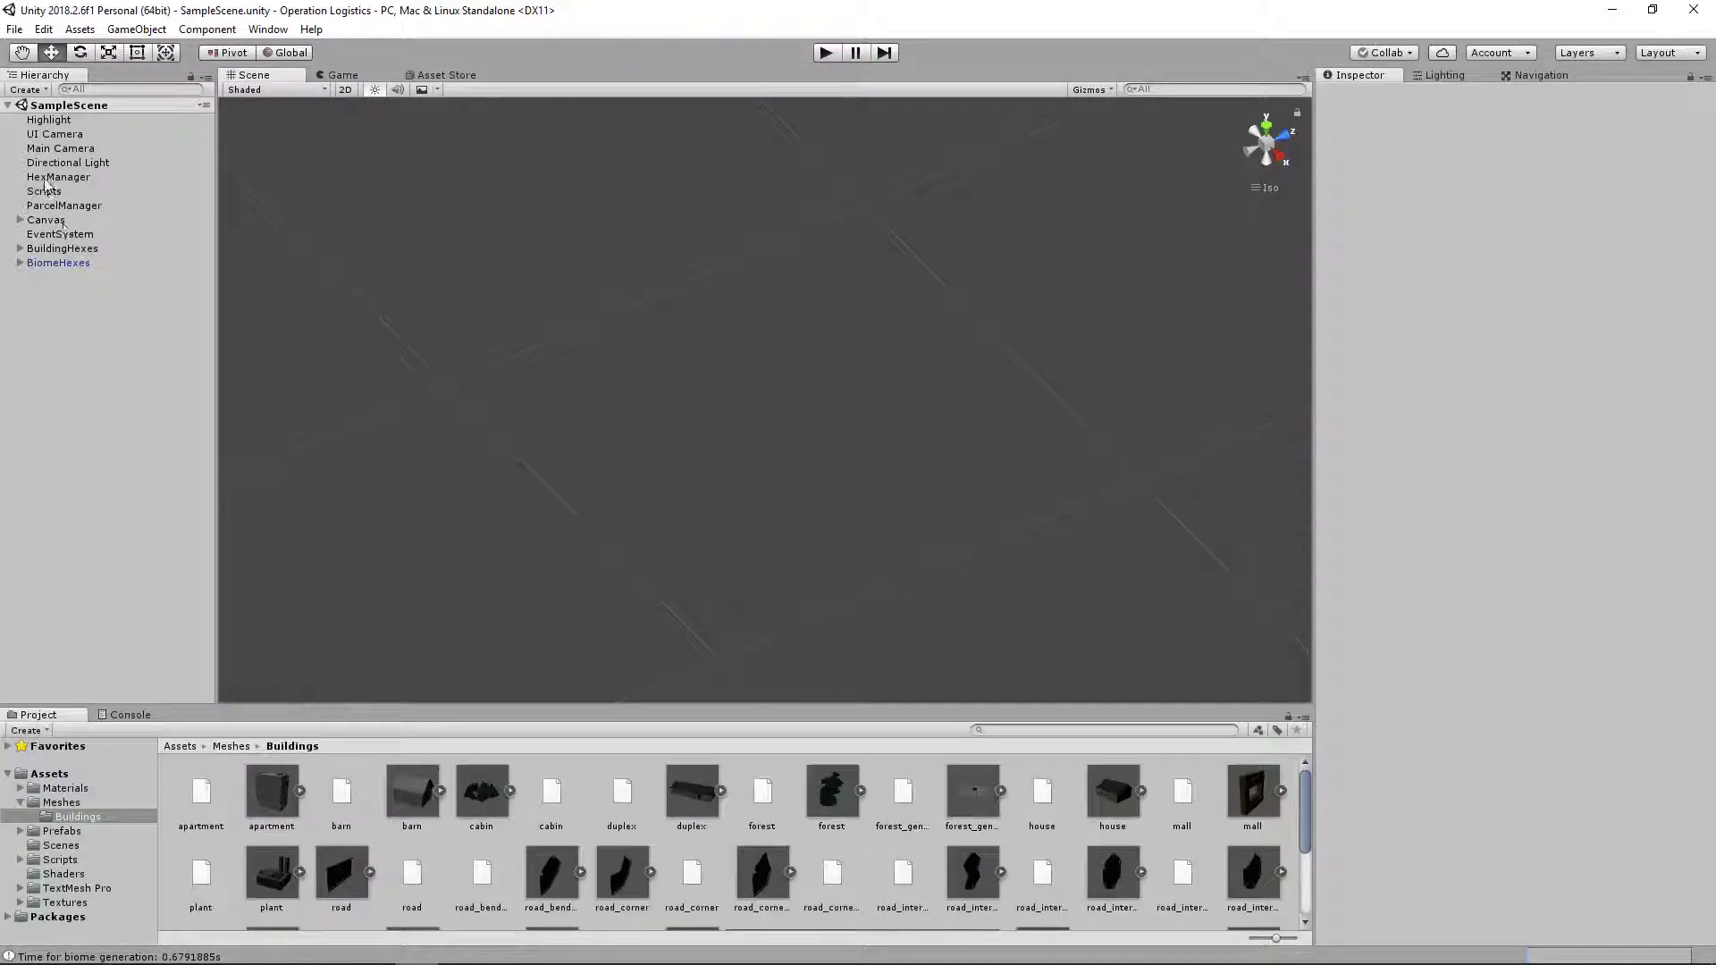
- Set HexManager's Map Width and Map Height to 50 and start the game
left_click(44, 190)
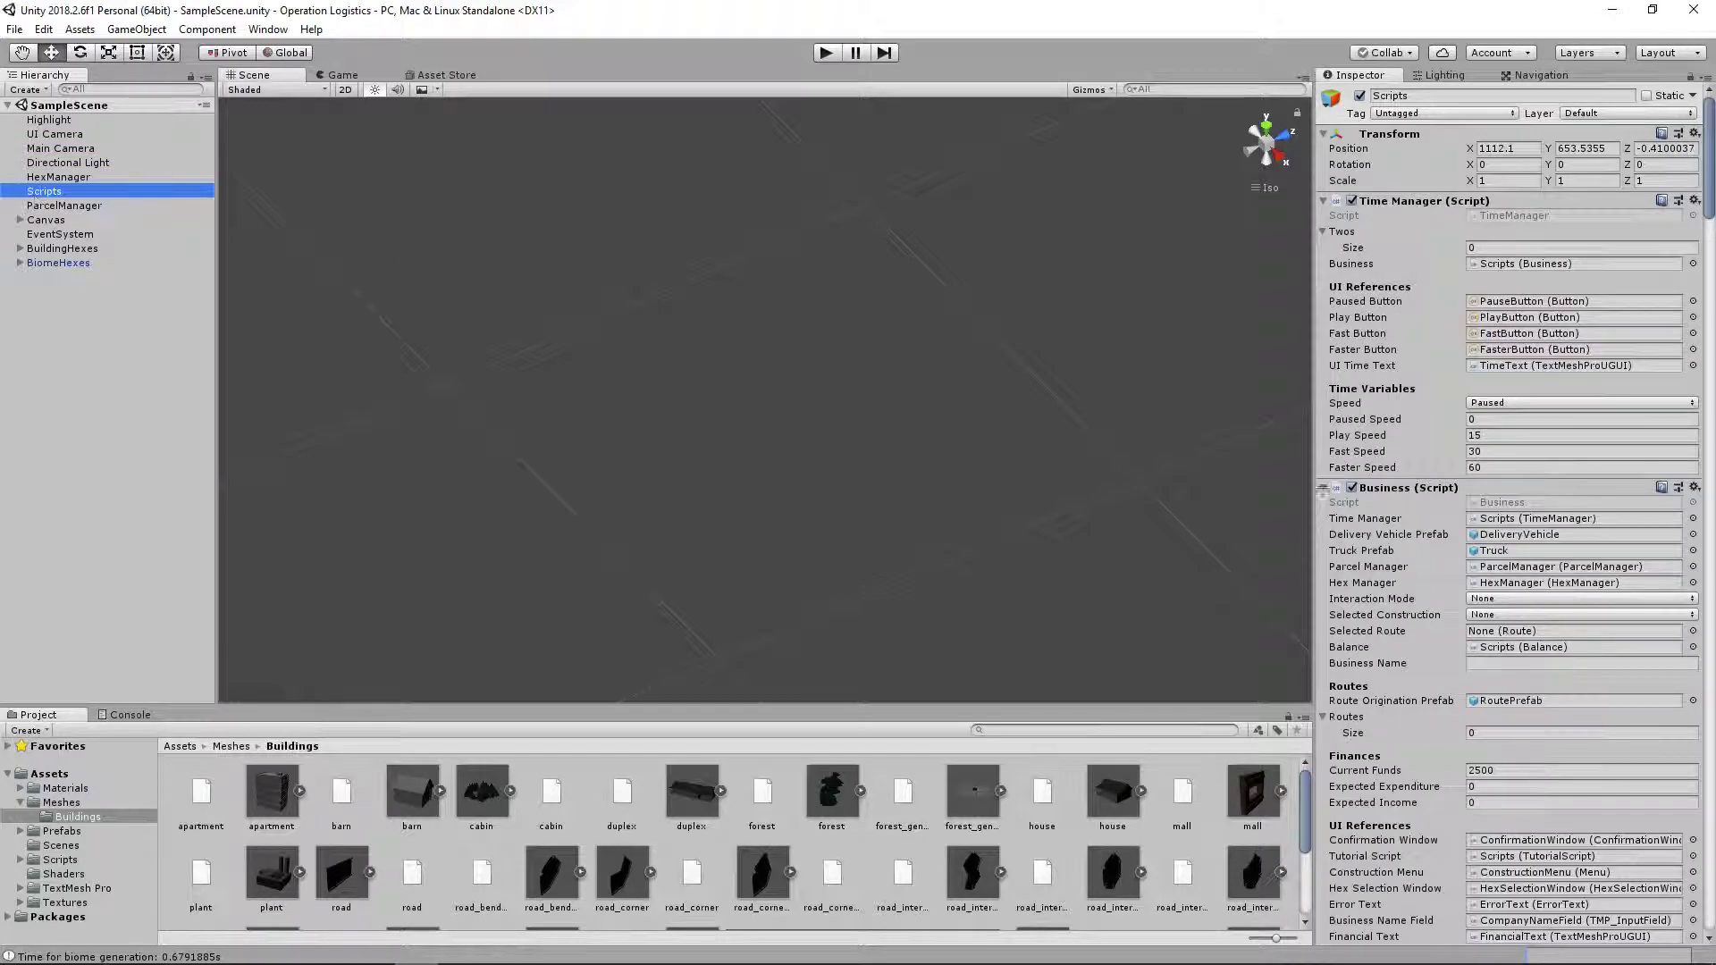
scroll("down", 3)
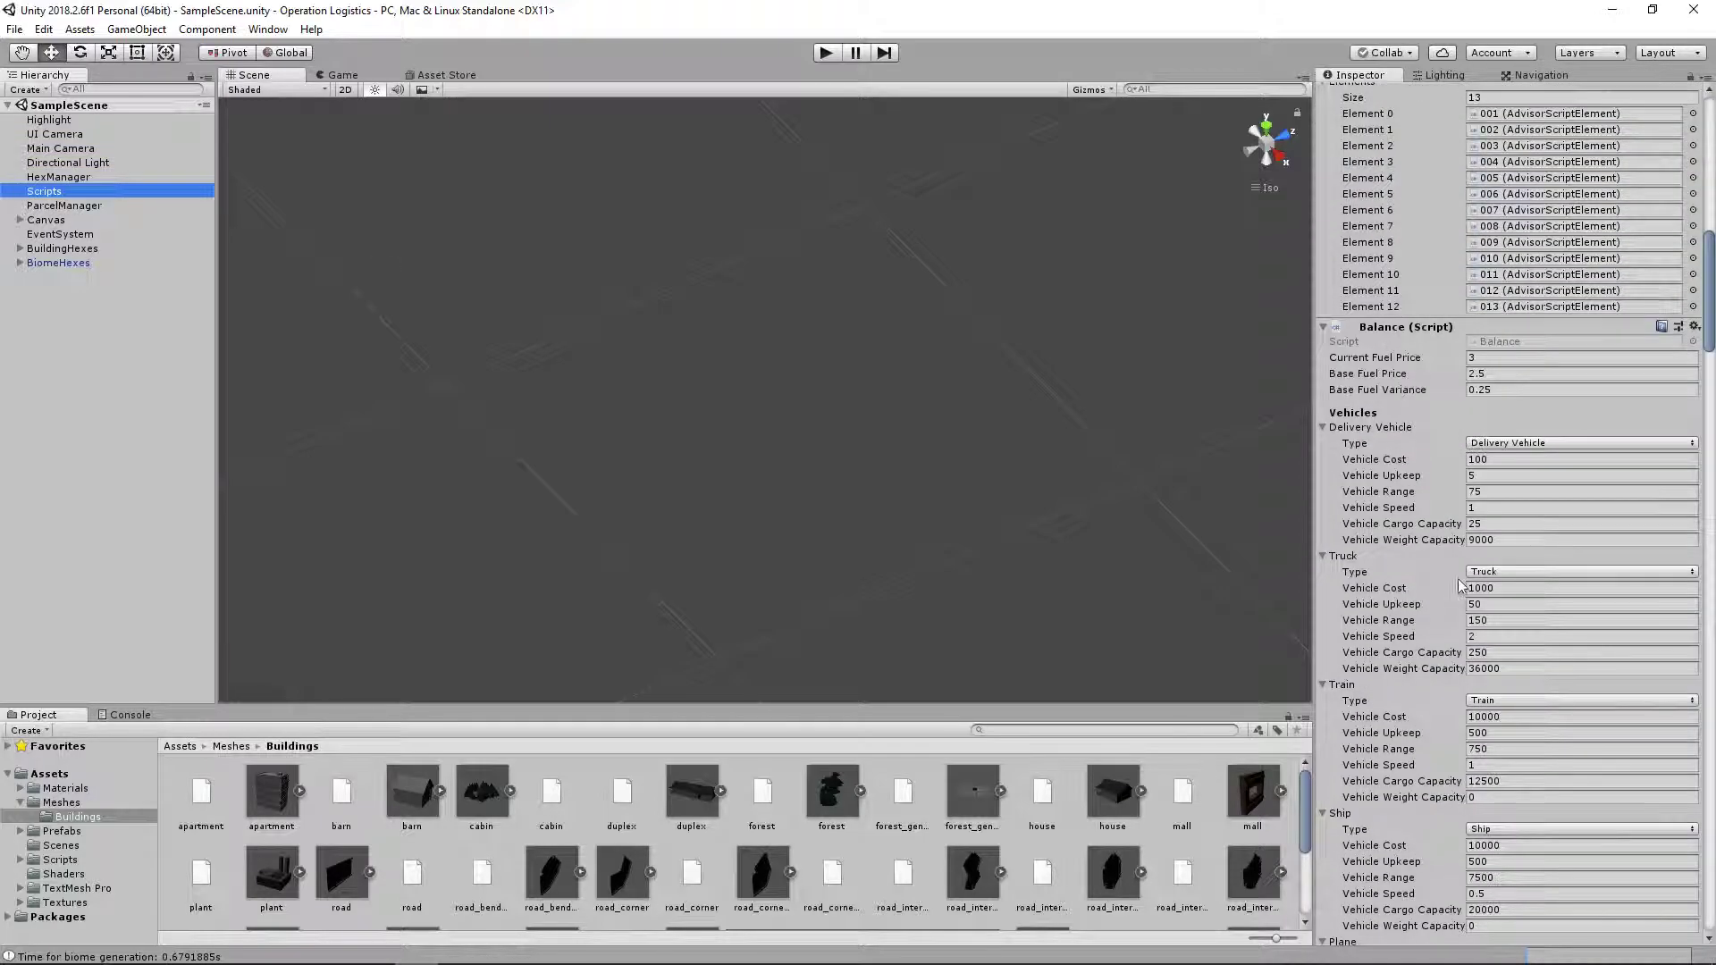
scroll("up", 3)
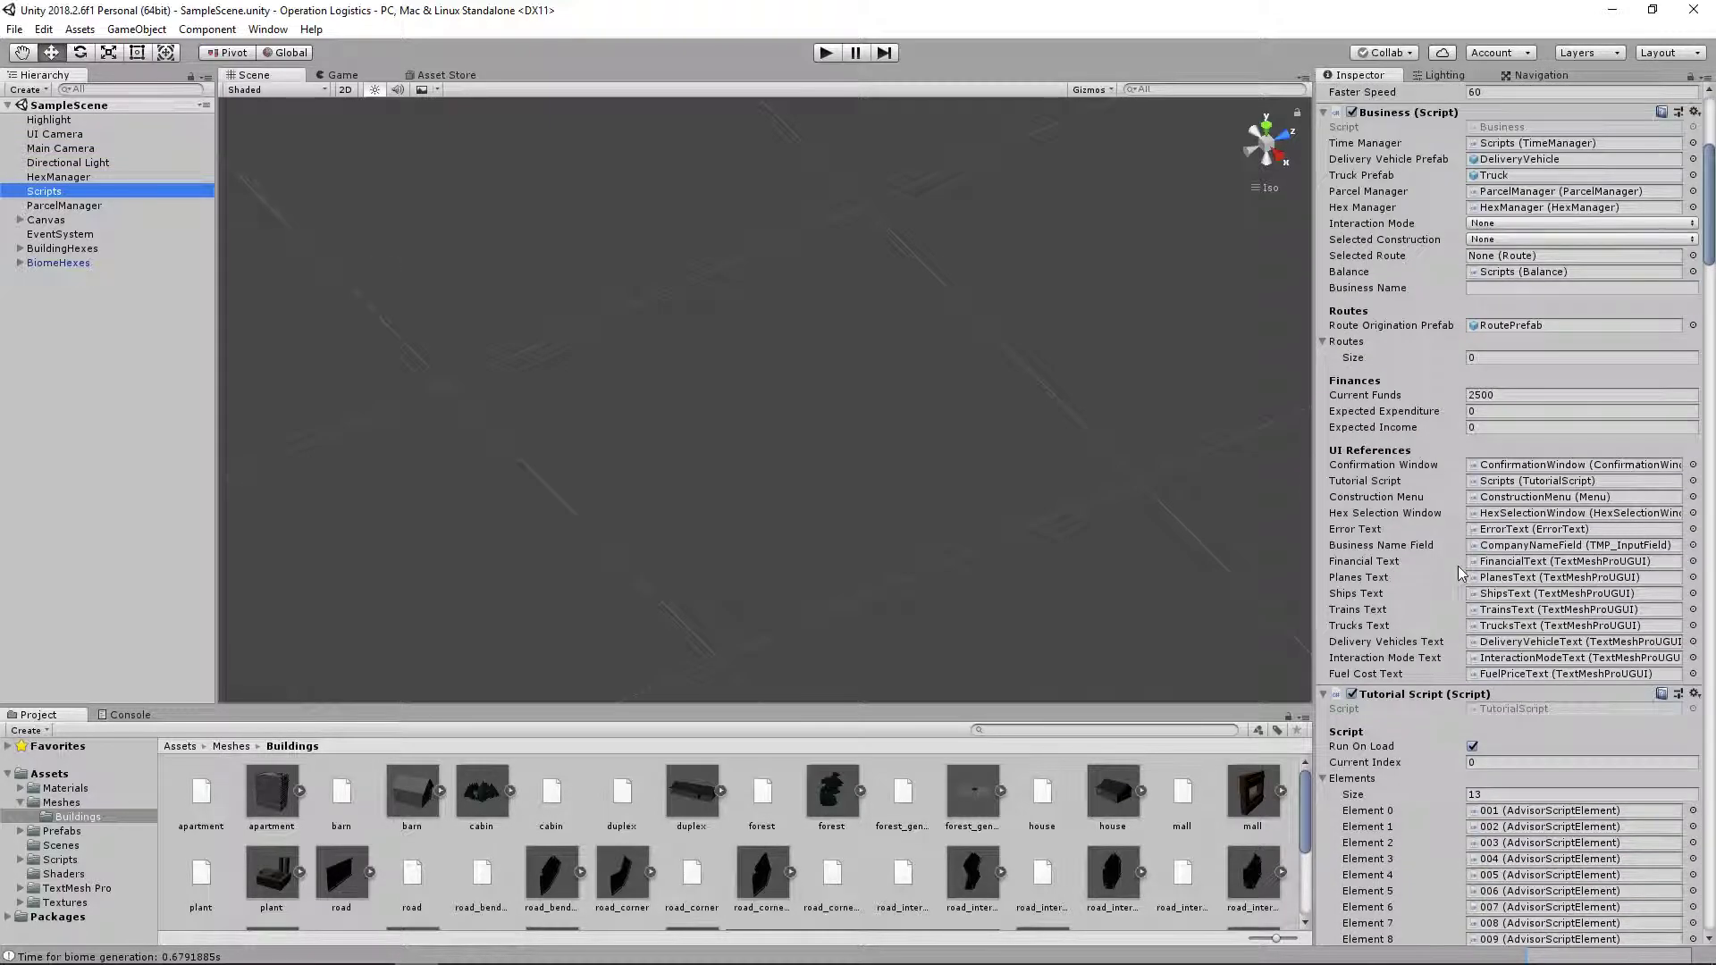
left_click(58, 176)
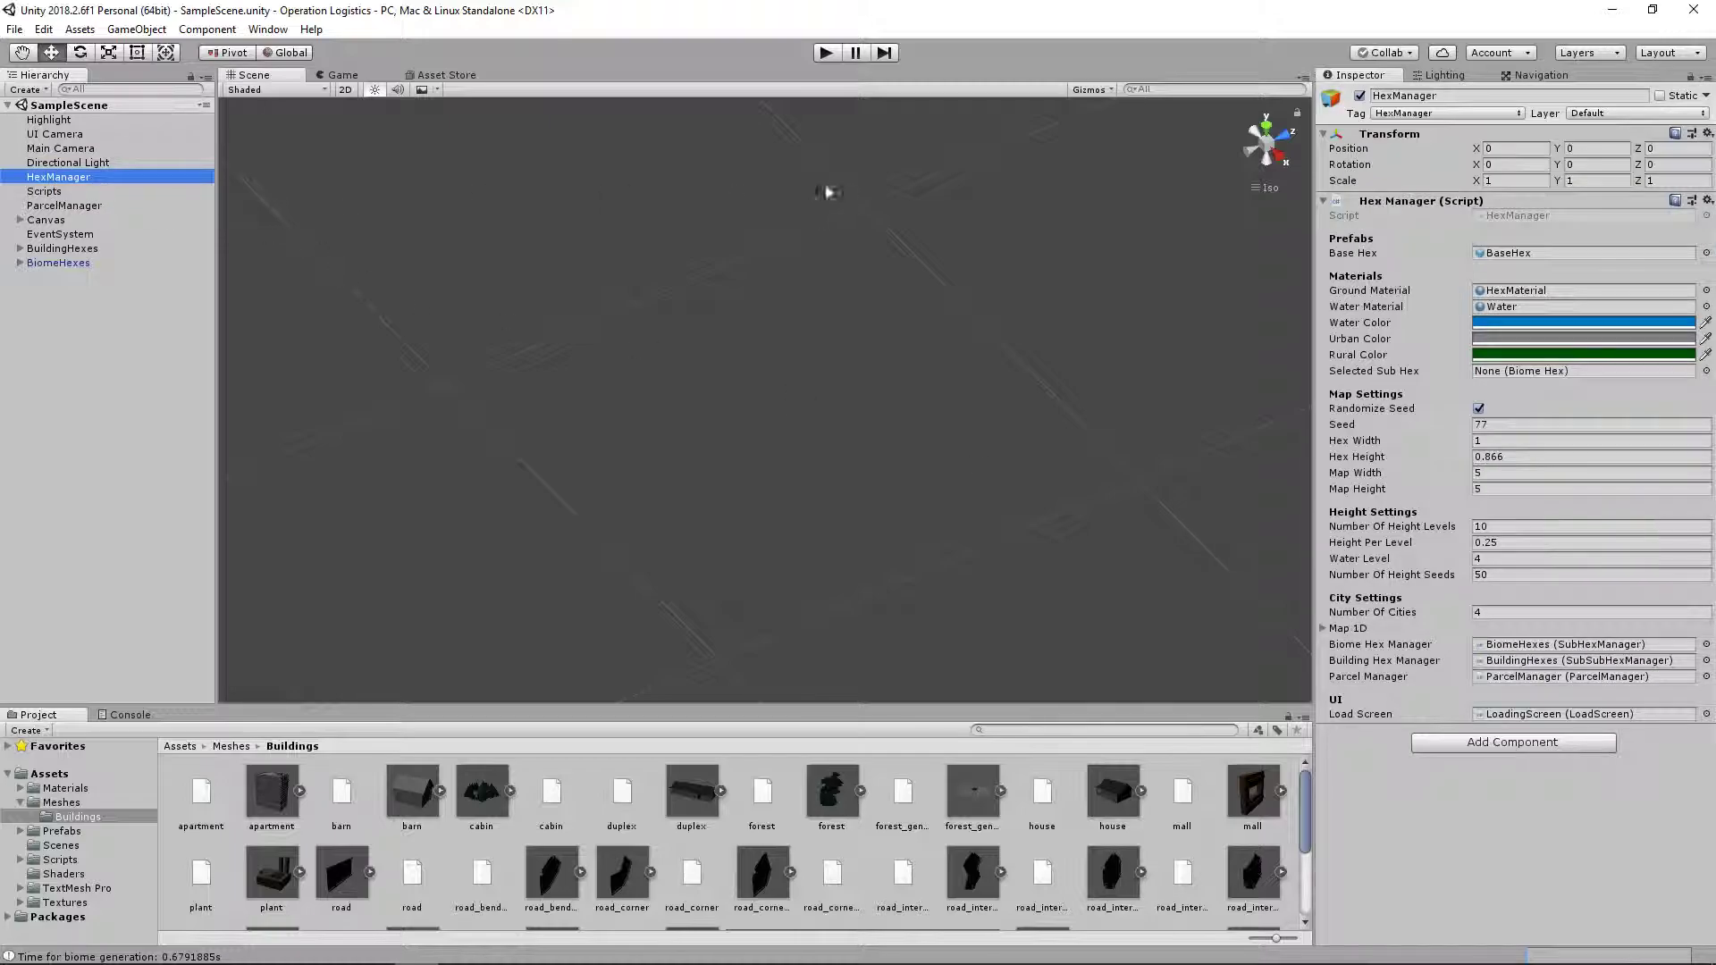
mouse_move(722, 190)
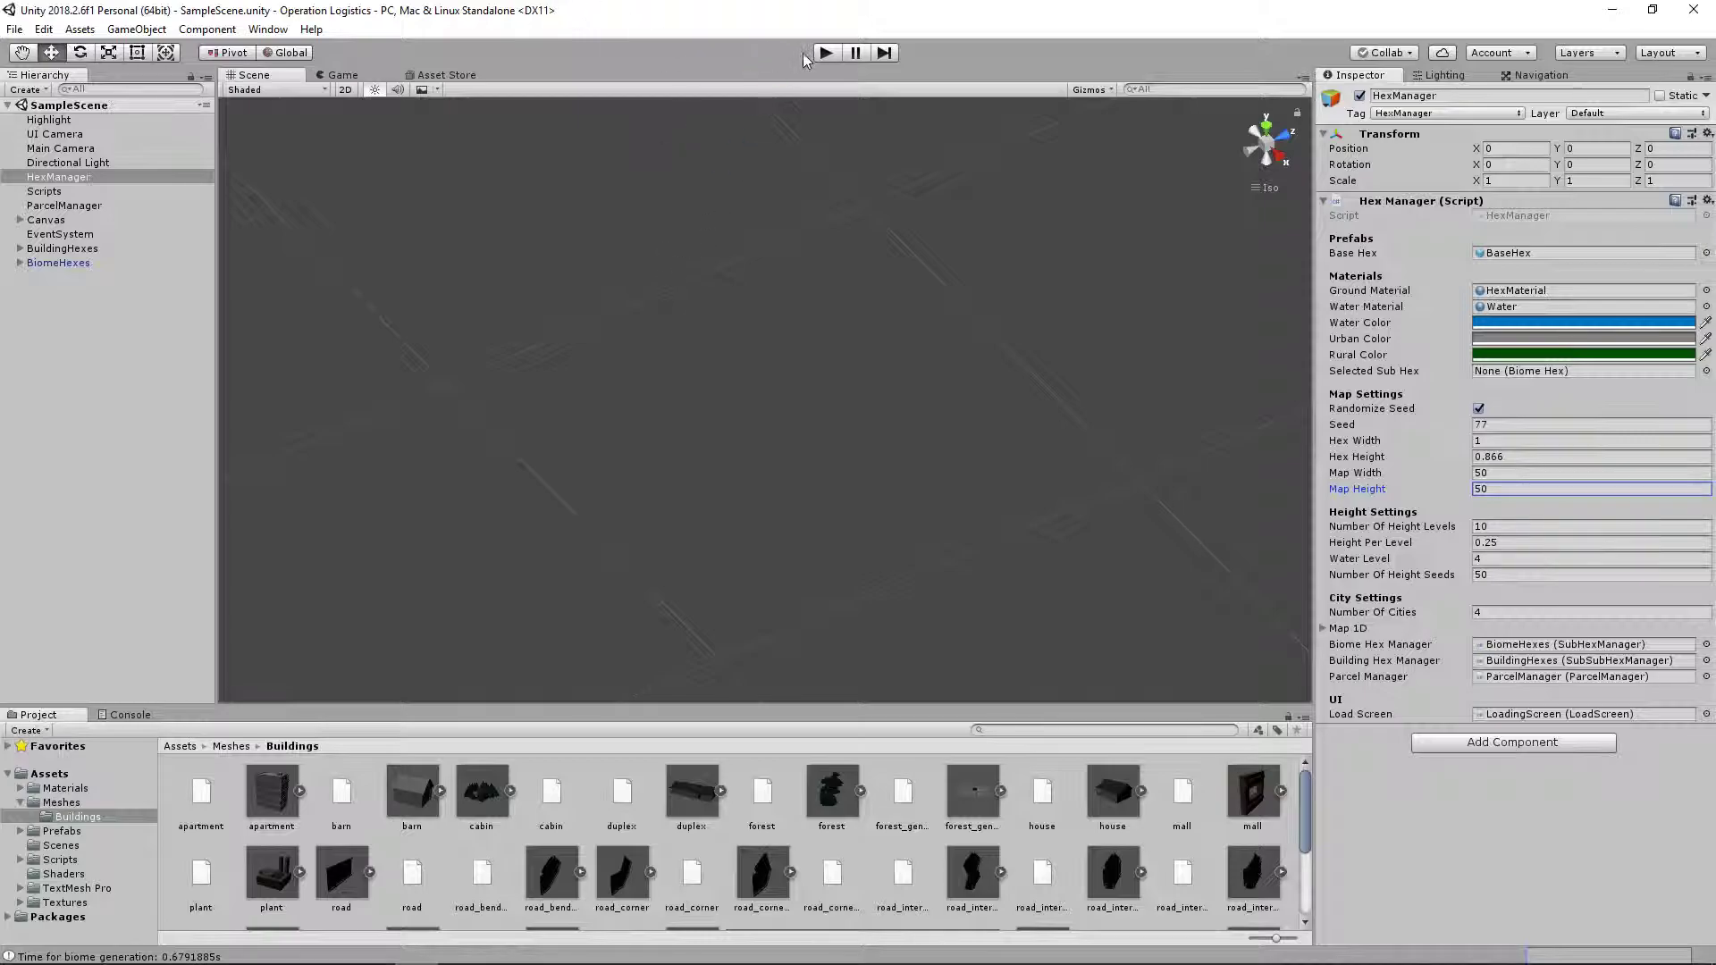
left_click(826, 52)
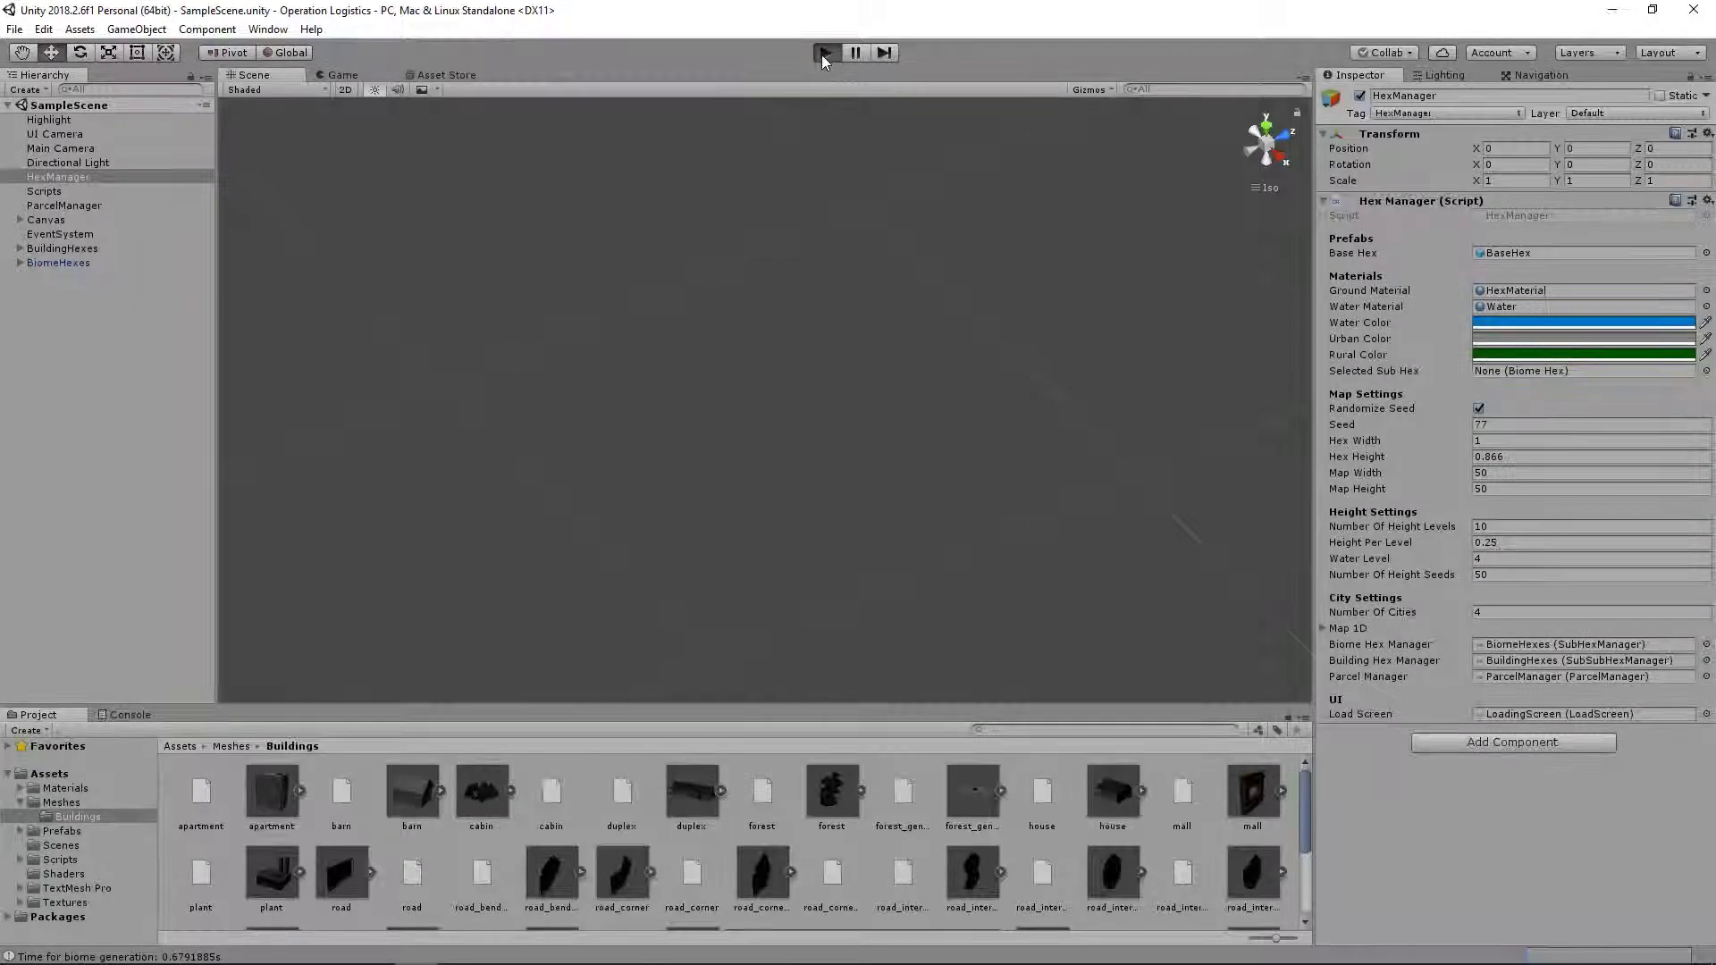
- Stop the glitched large-map run, check the Console, and return to Project files
left_click(826, 52)
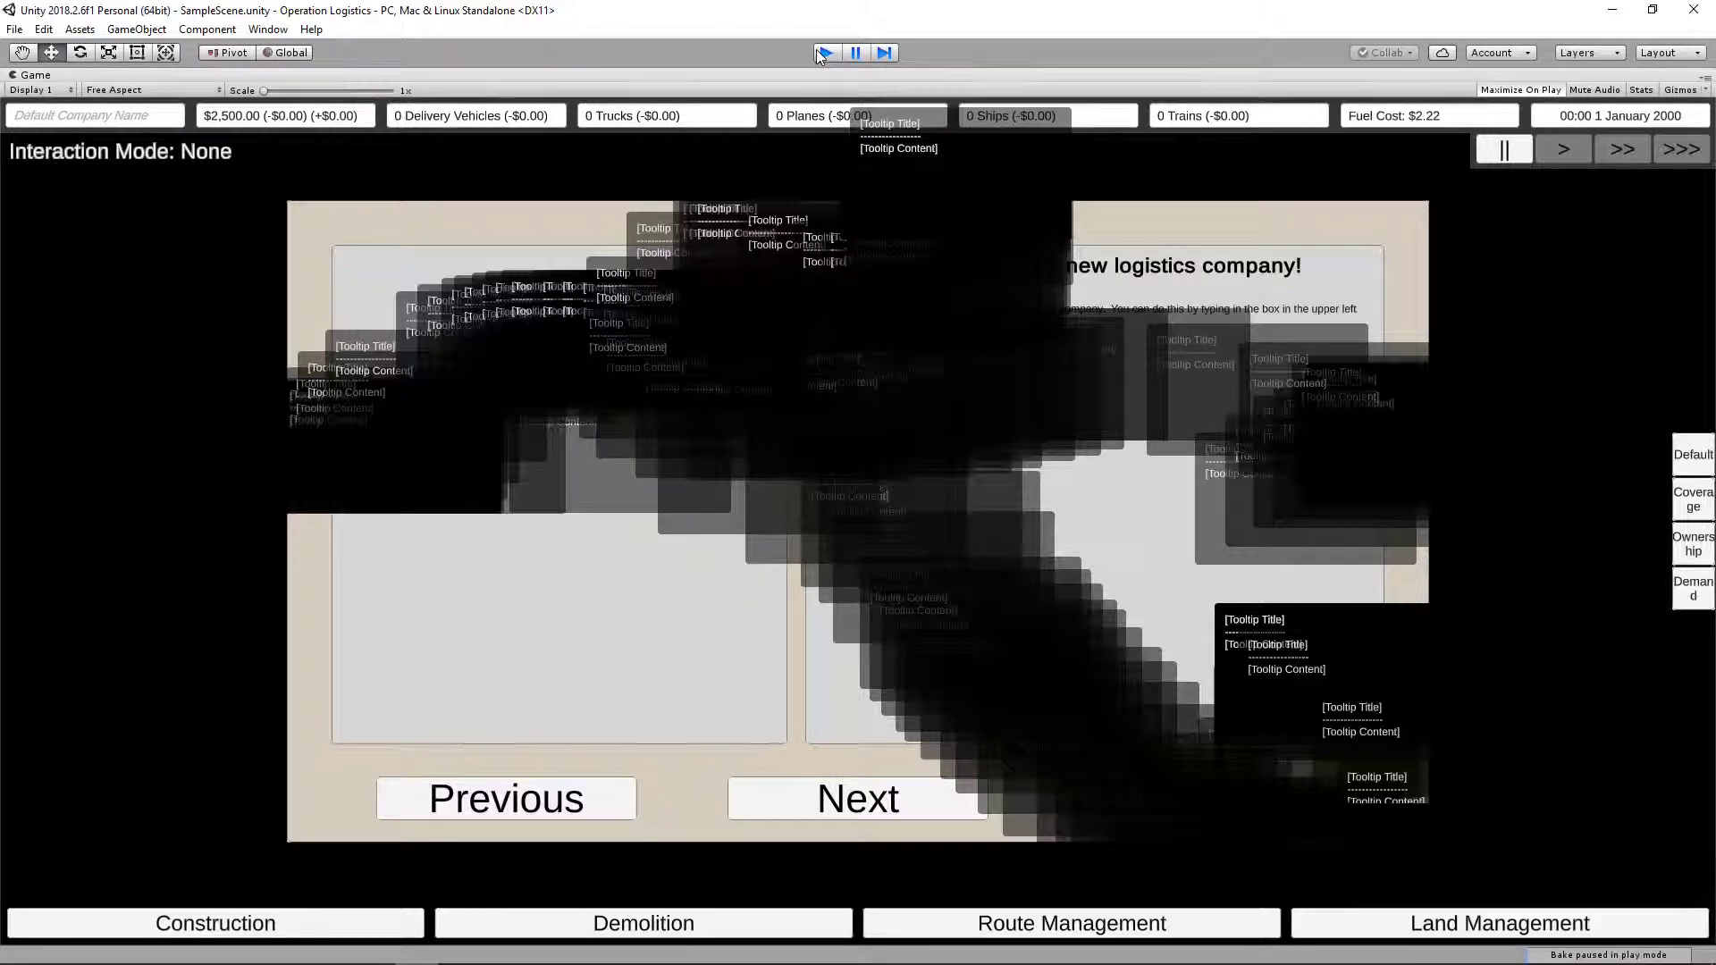
left_click(825, 51)
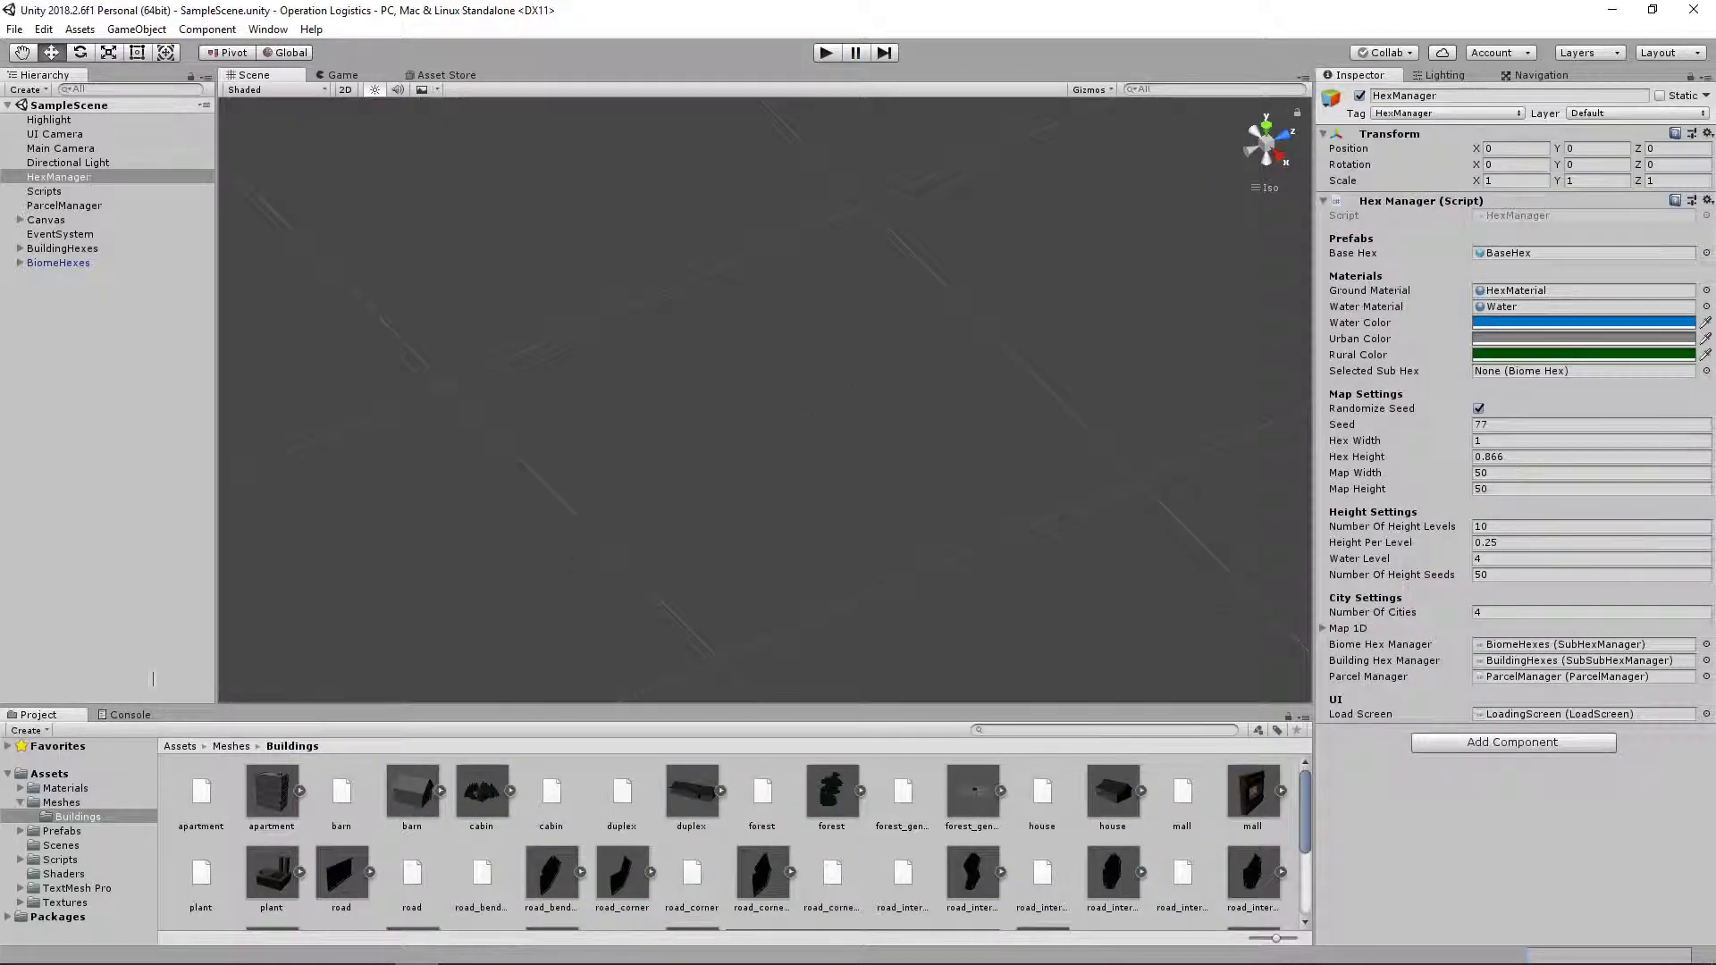
left_click(129, 715)
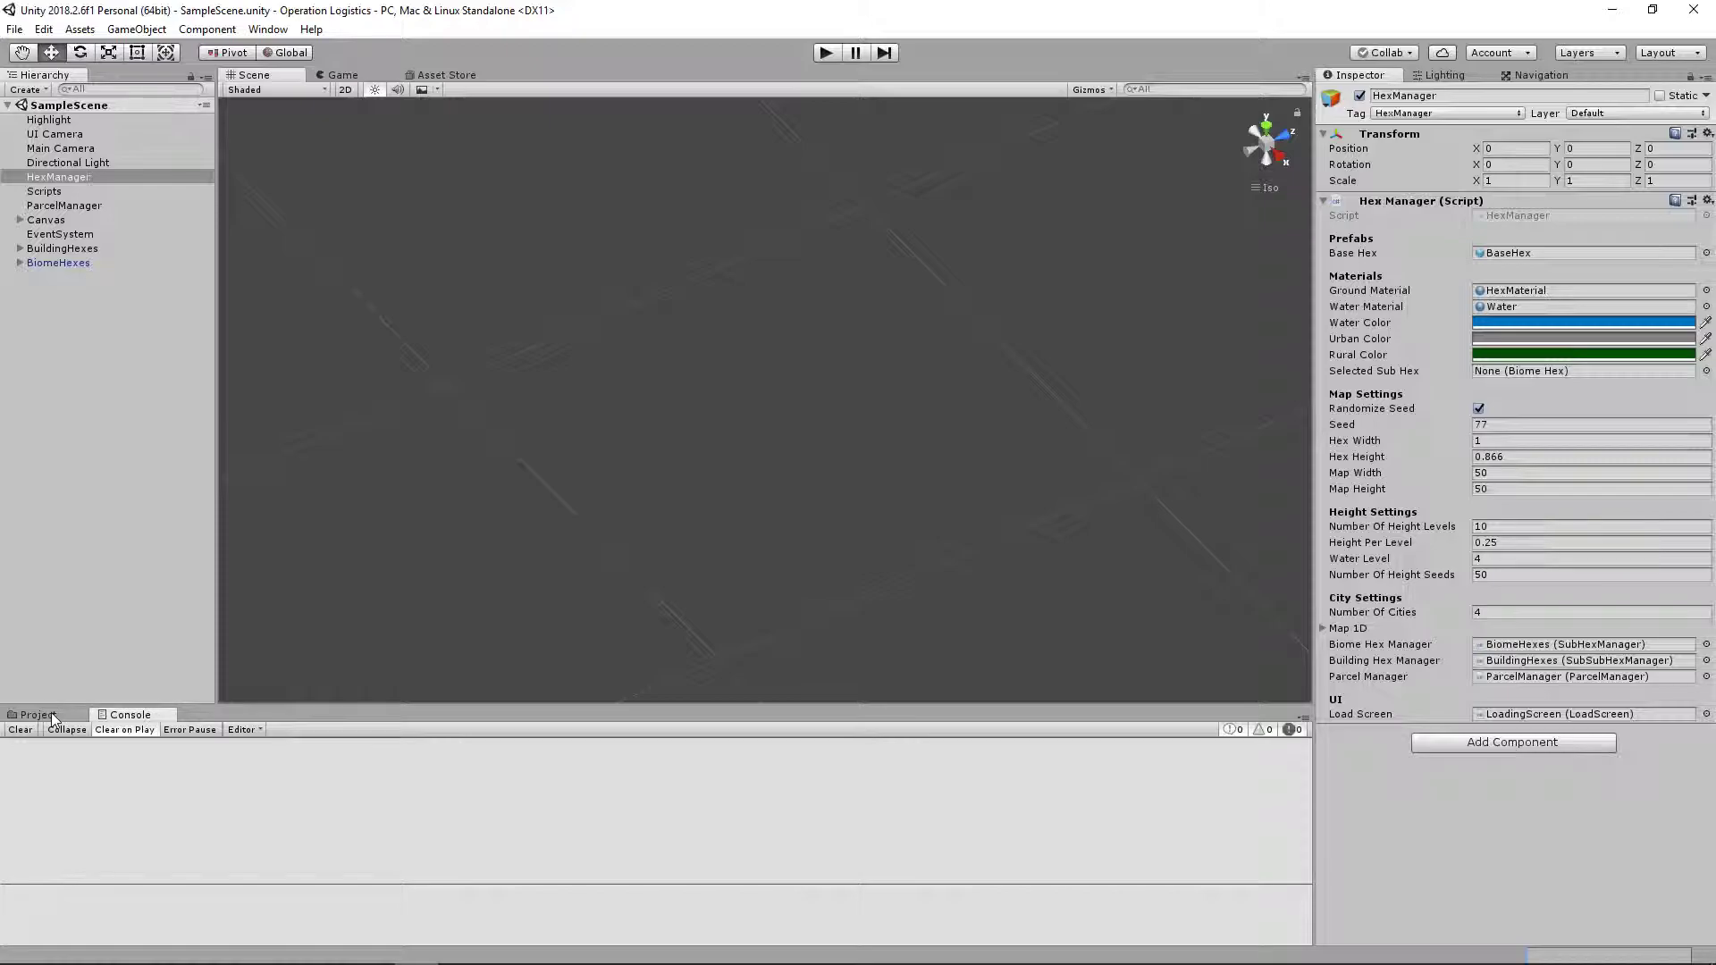
left_click(38, 715)
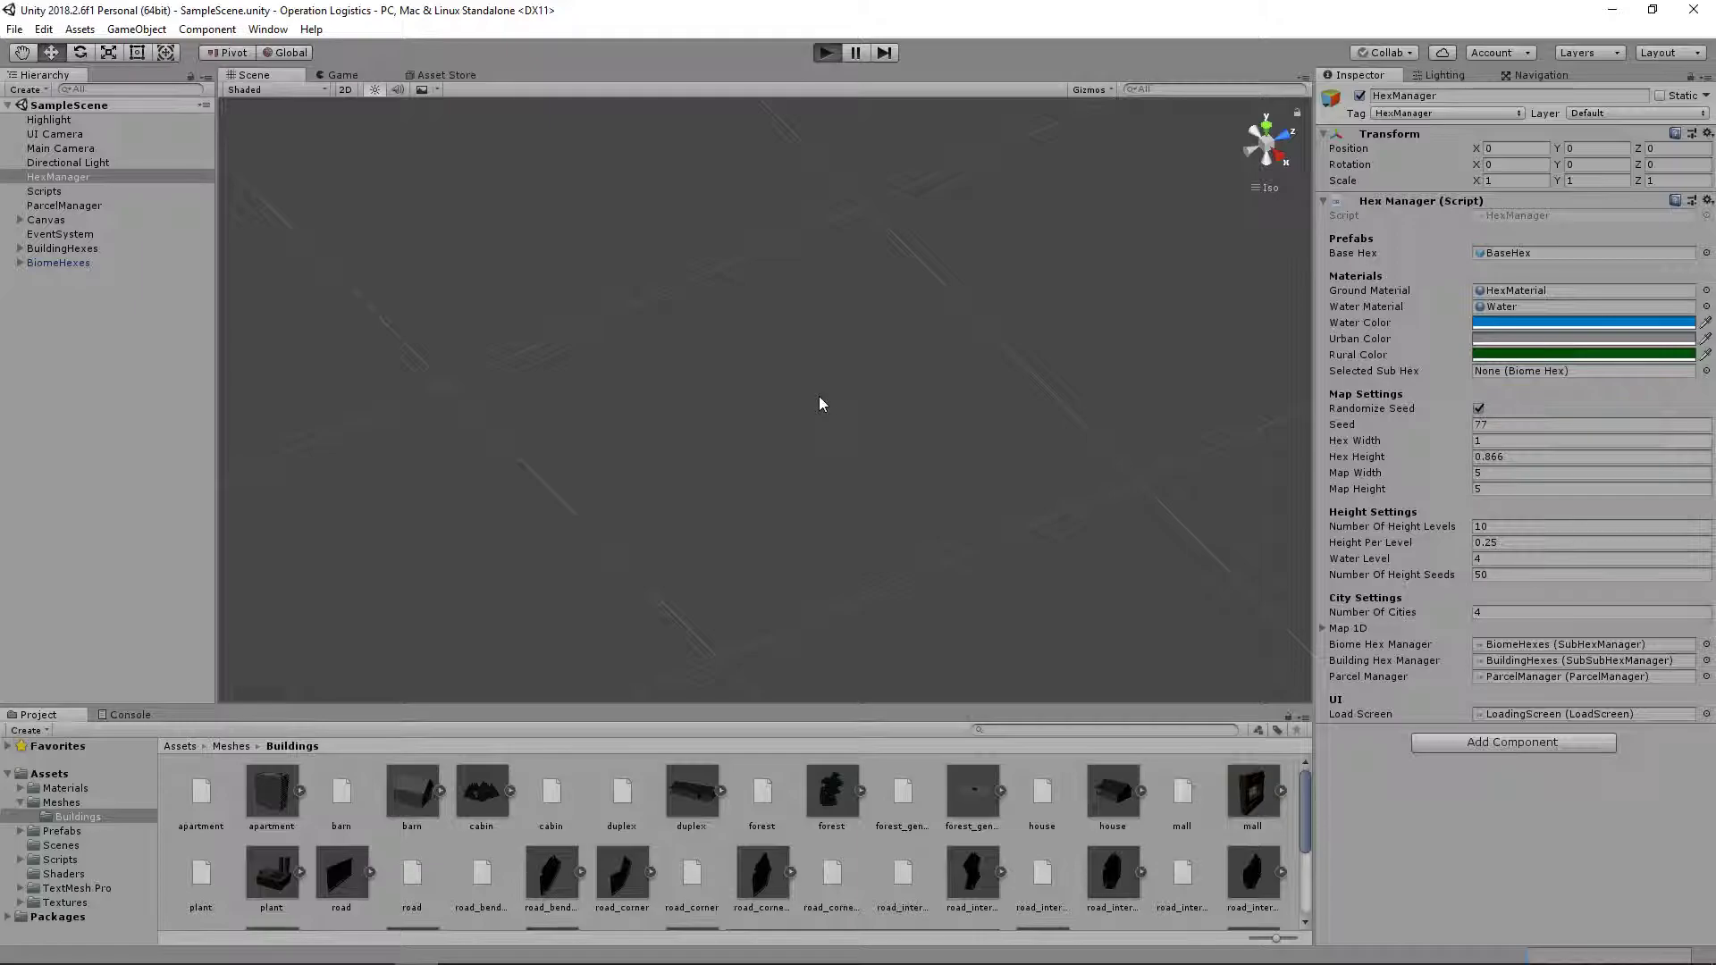
- Run and stop a 5-by-5 test, then rerun the game with a 50-by-50 map
left_click(825, 52)
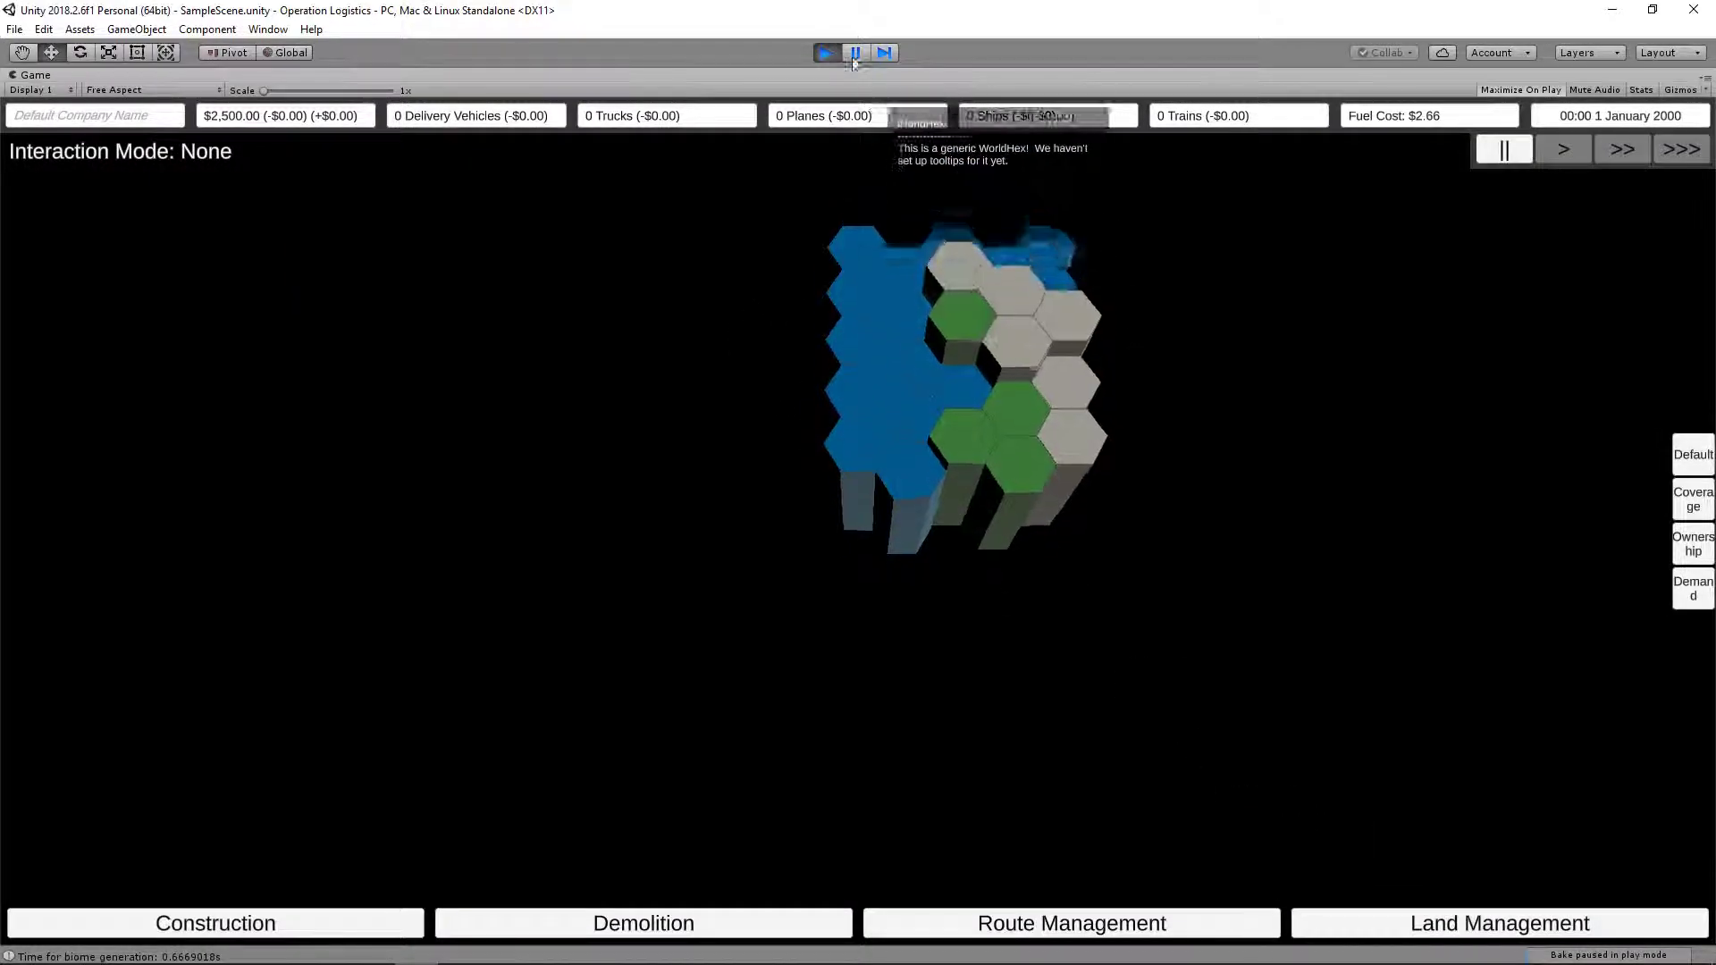
left_click(852, 51)
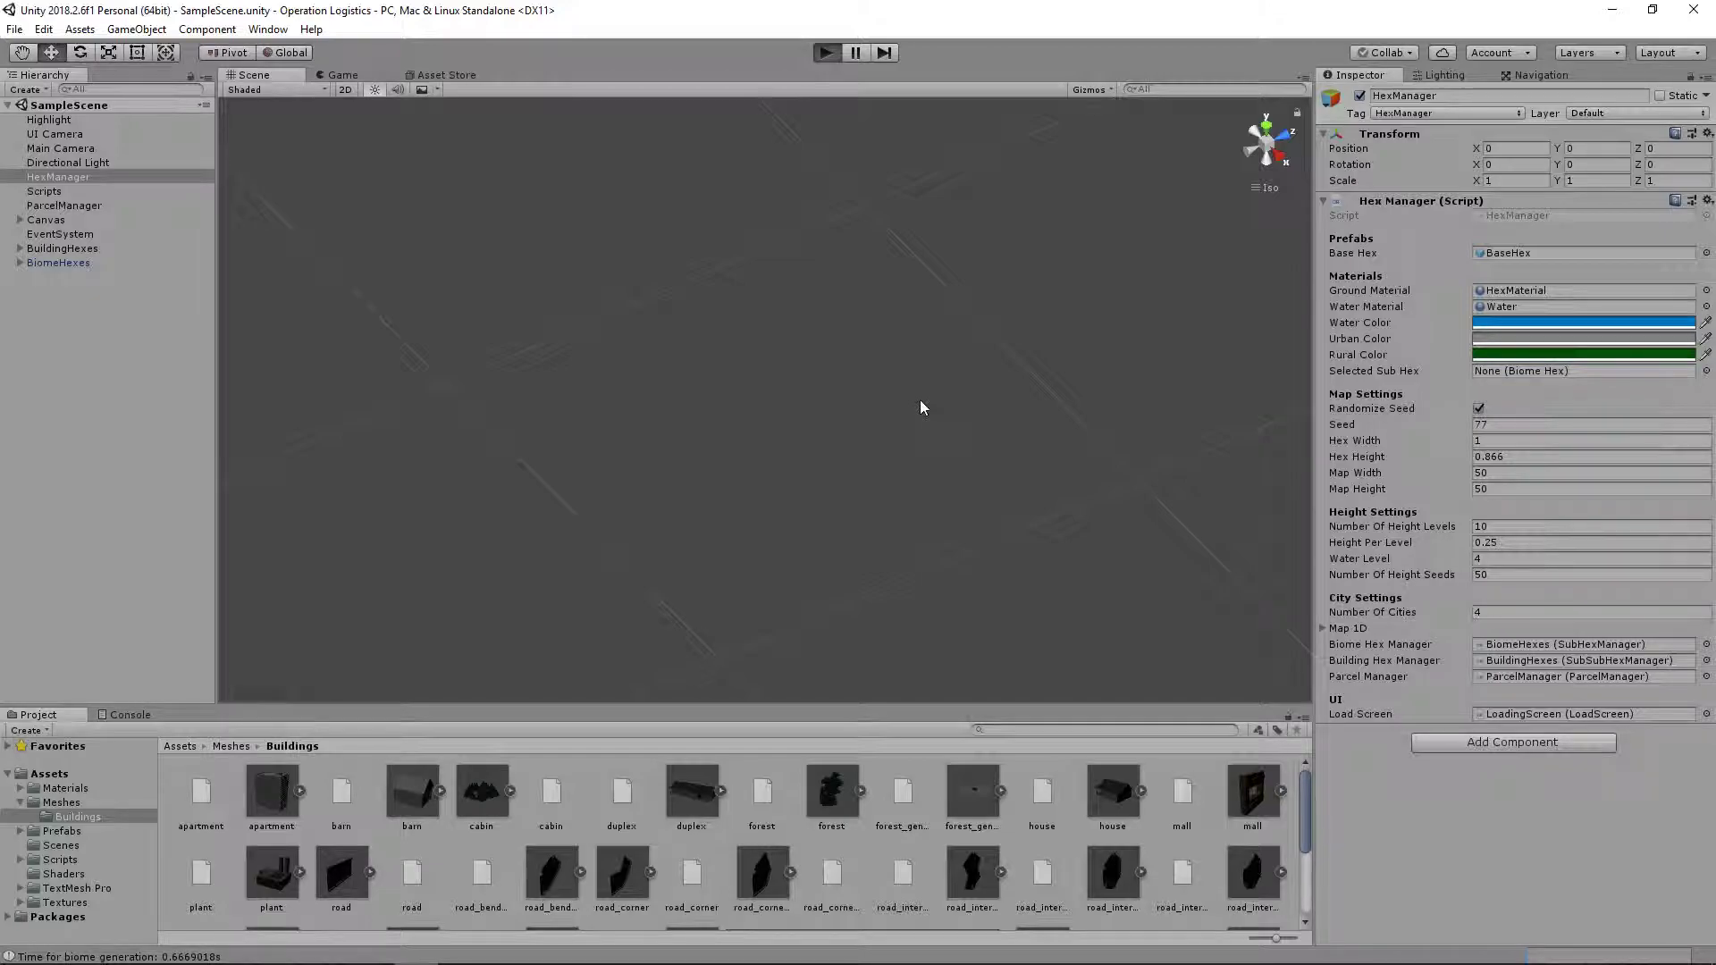
left_click(826, 52)
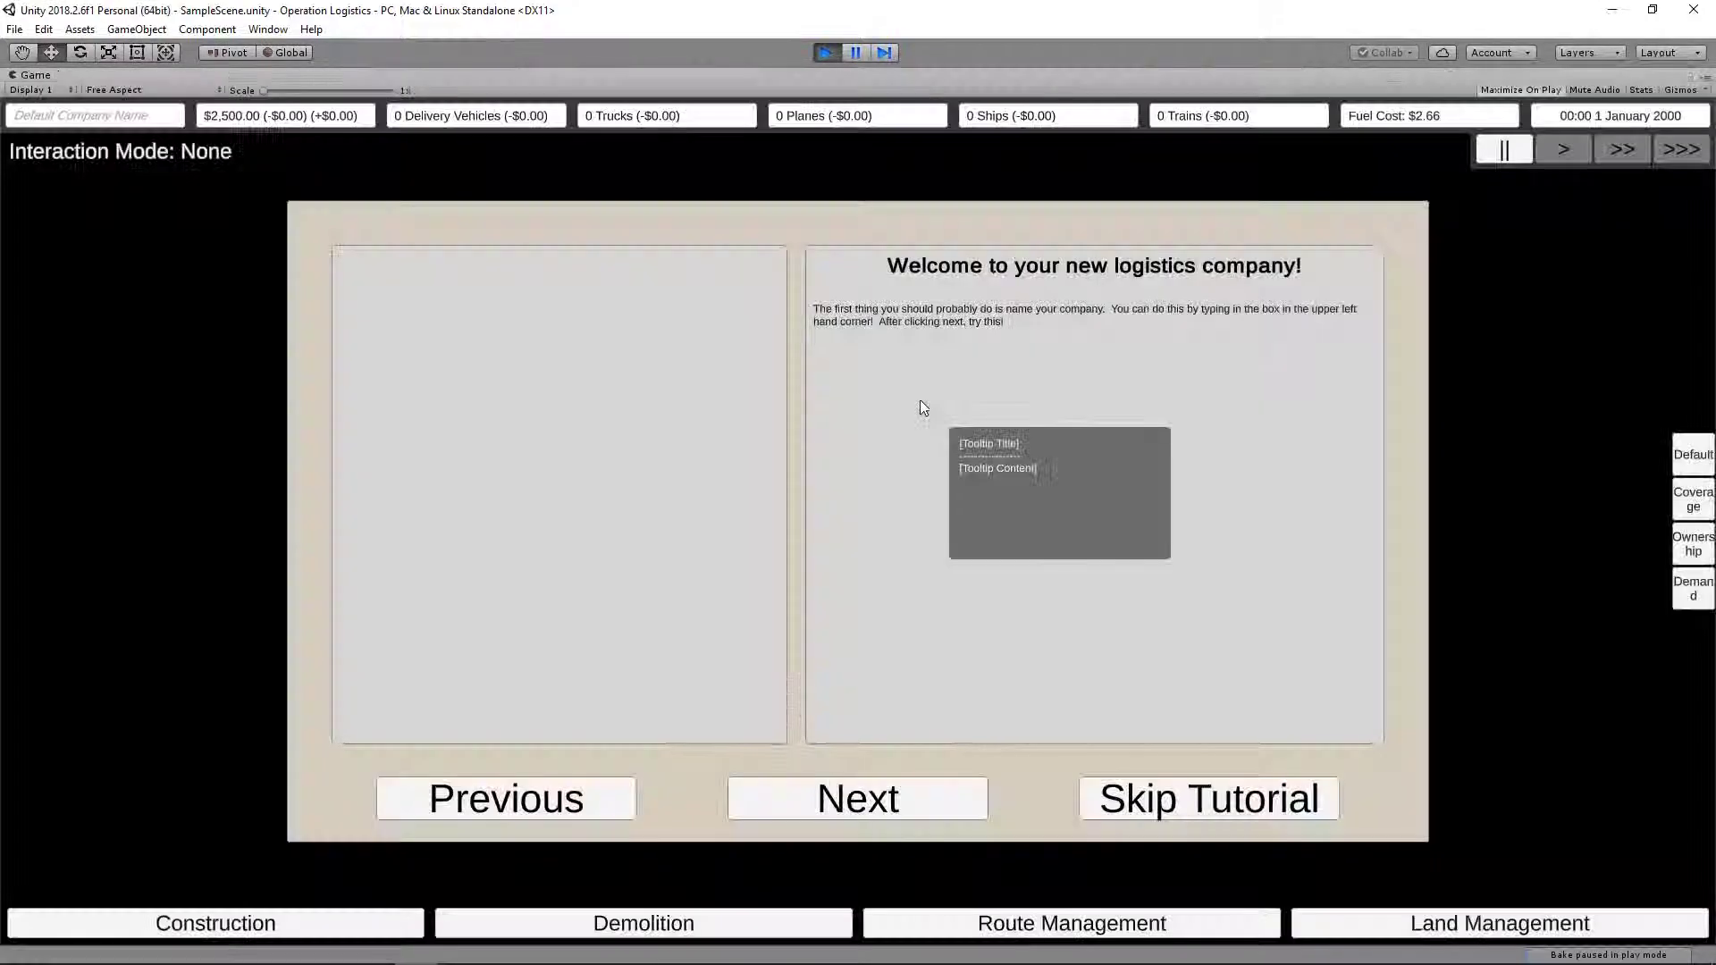
mouse_move(1087, 726)
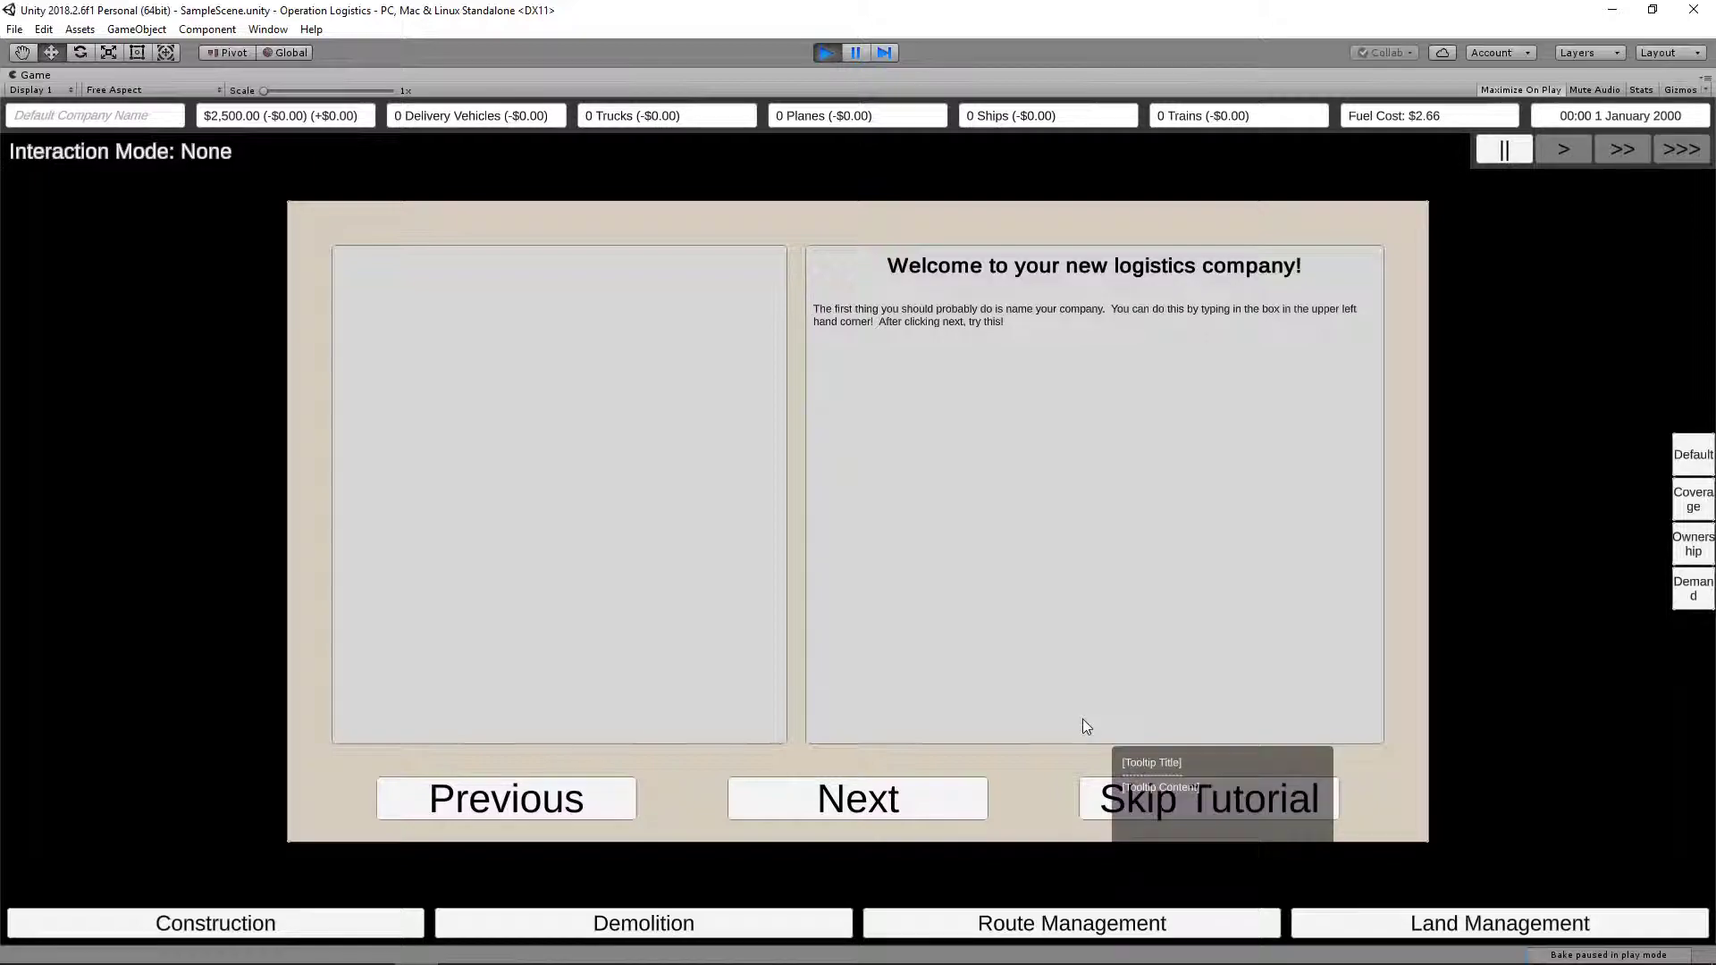
mouse_move(784, 246)
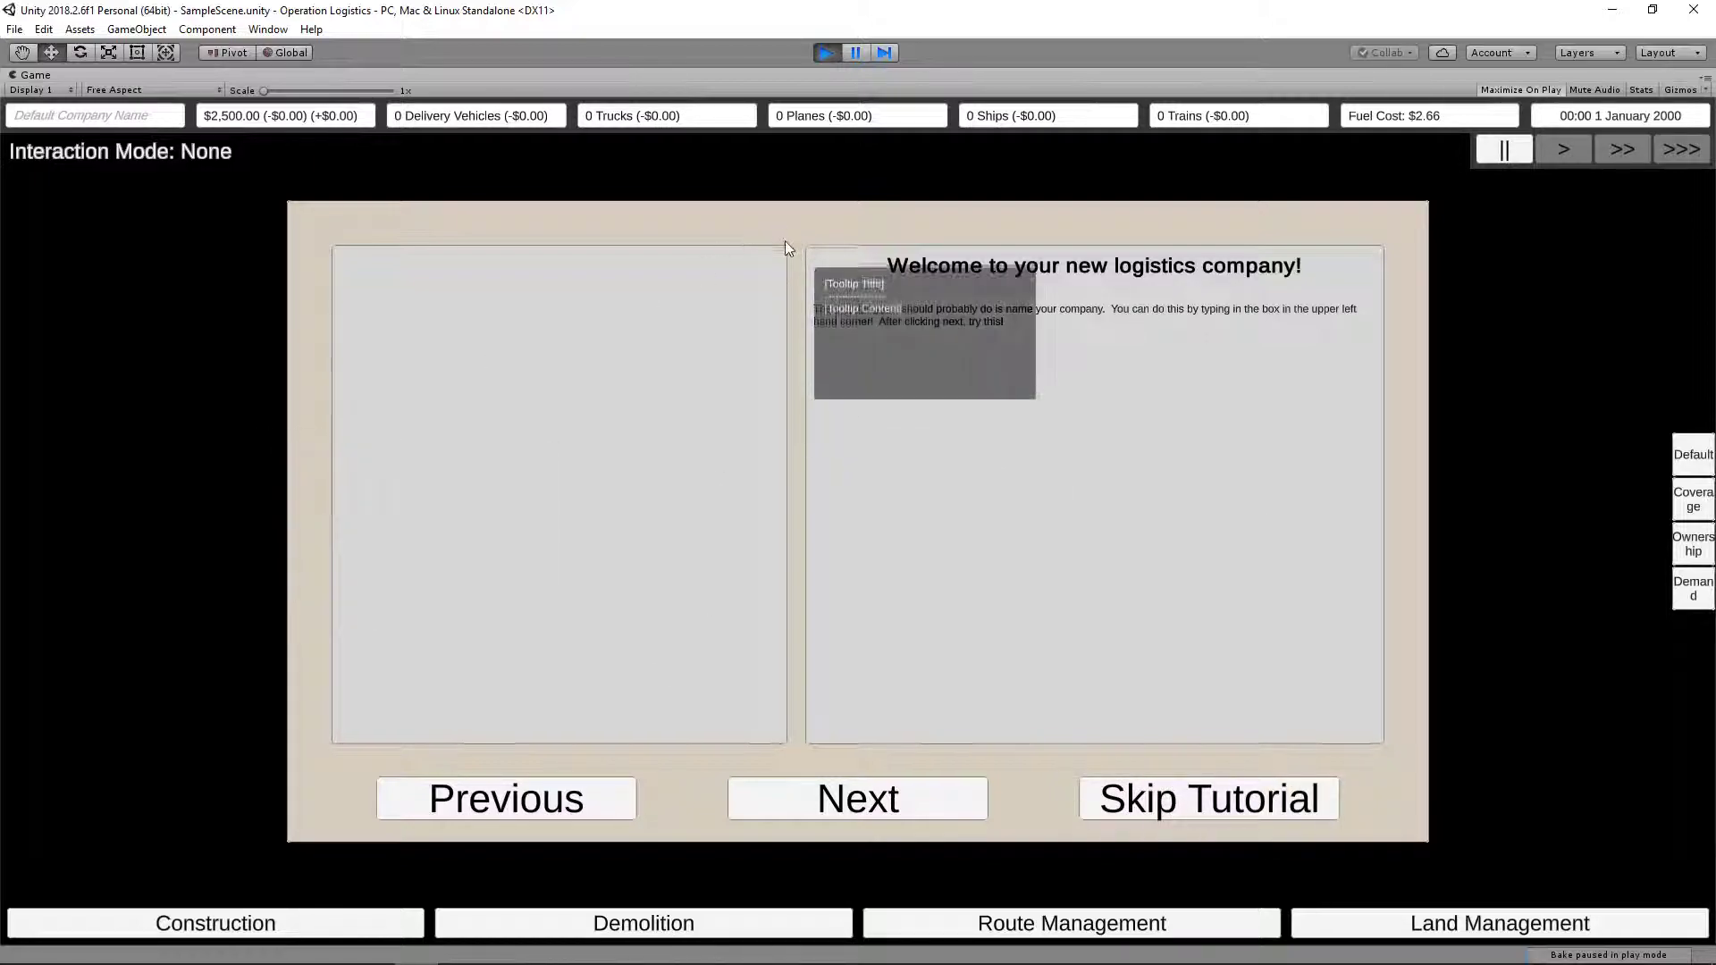
mouse_move(872, 276)
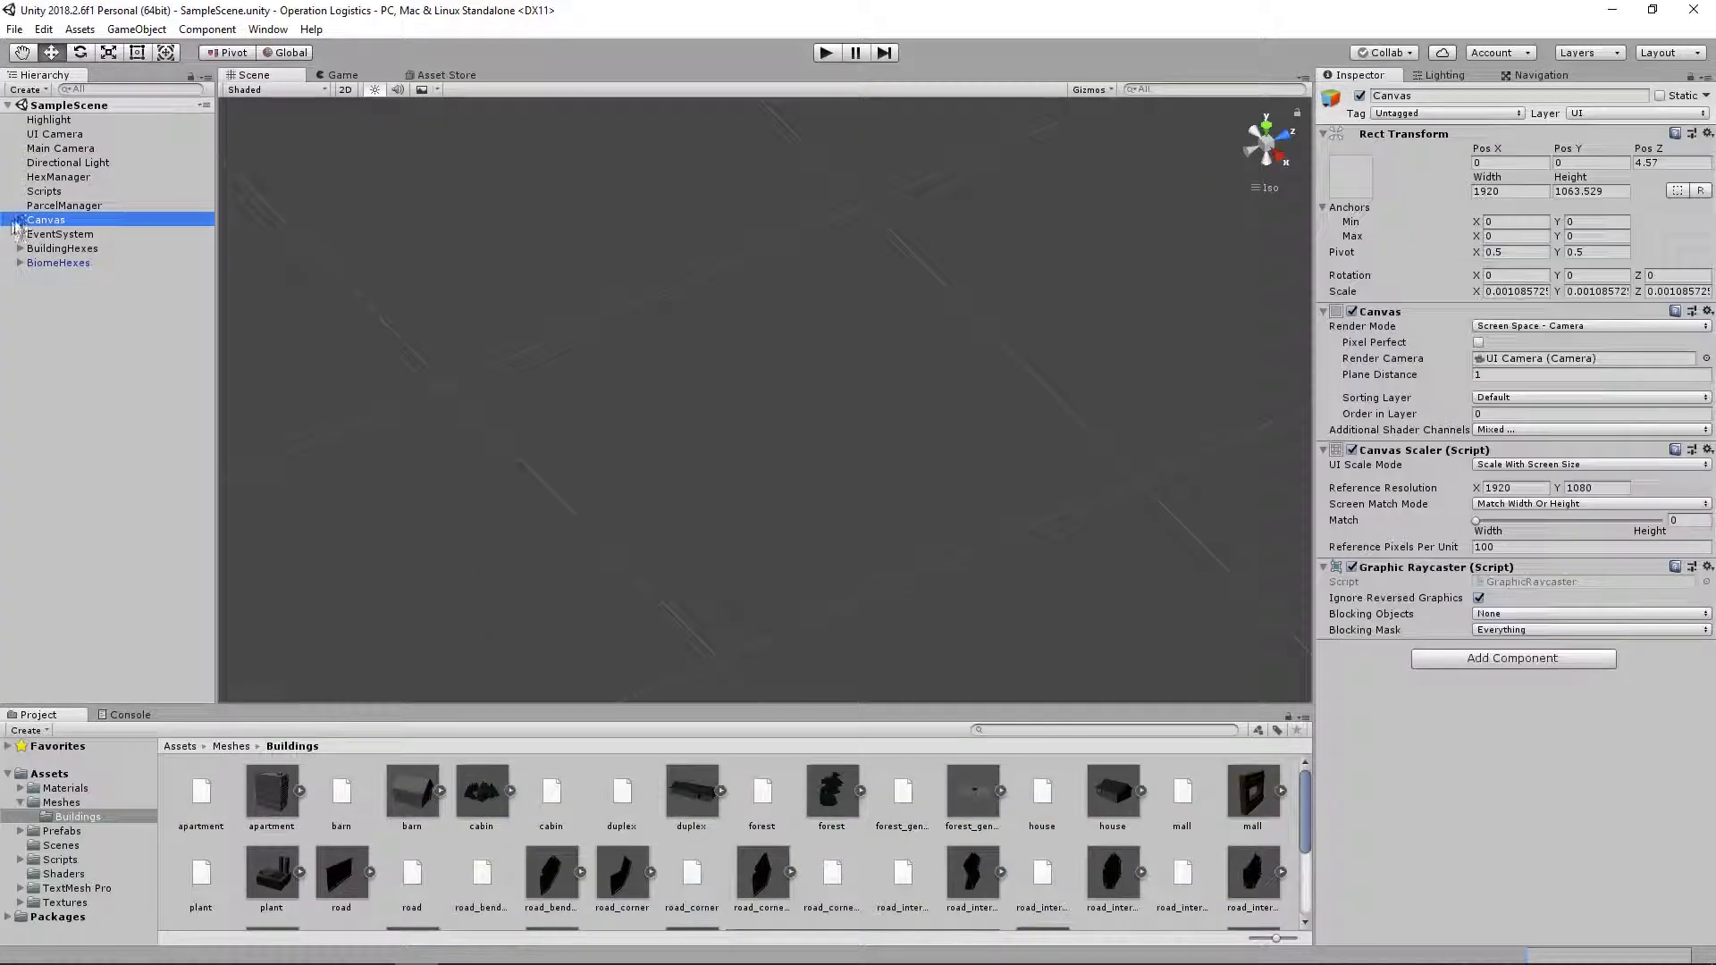
- Expand Canvas in the Hierarchy and run the game with the large hex map
left_click(60, 362)
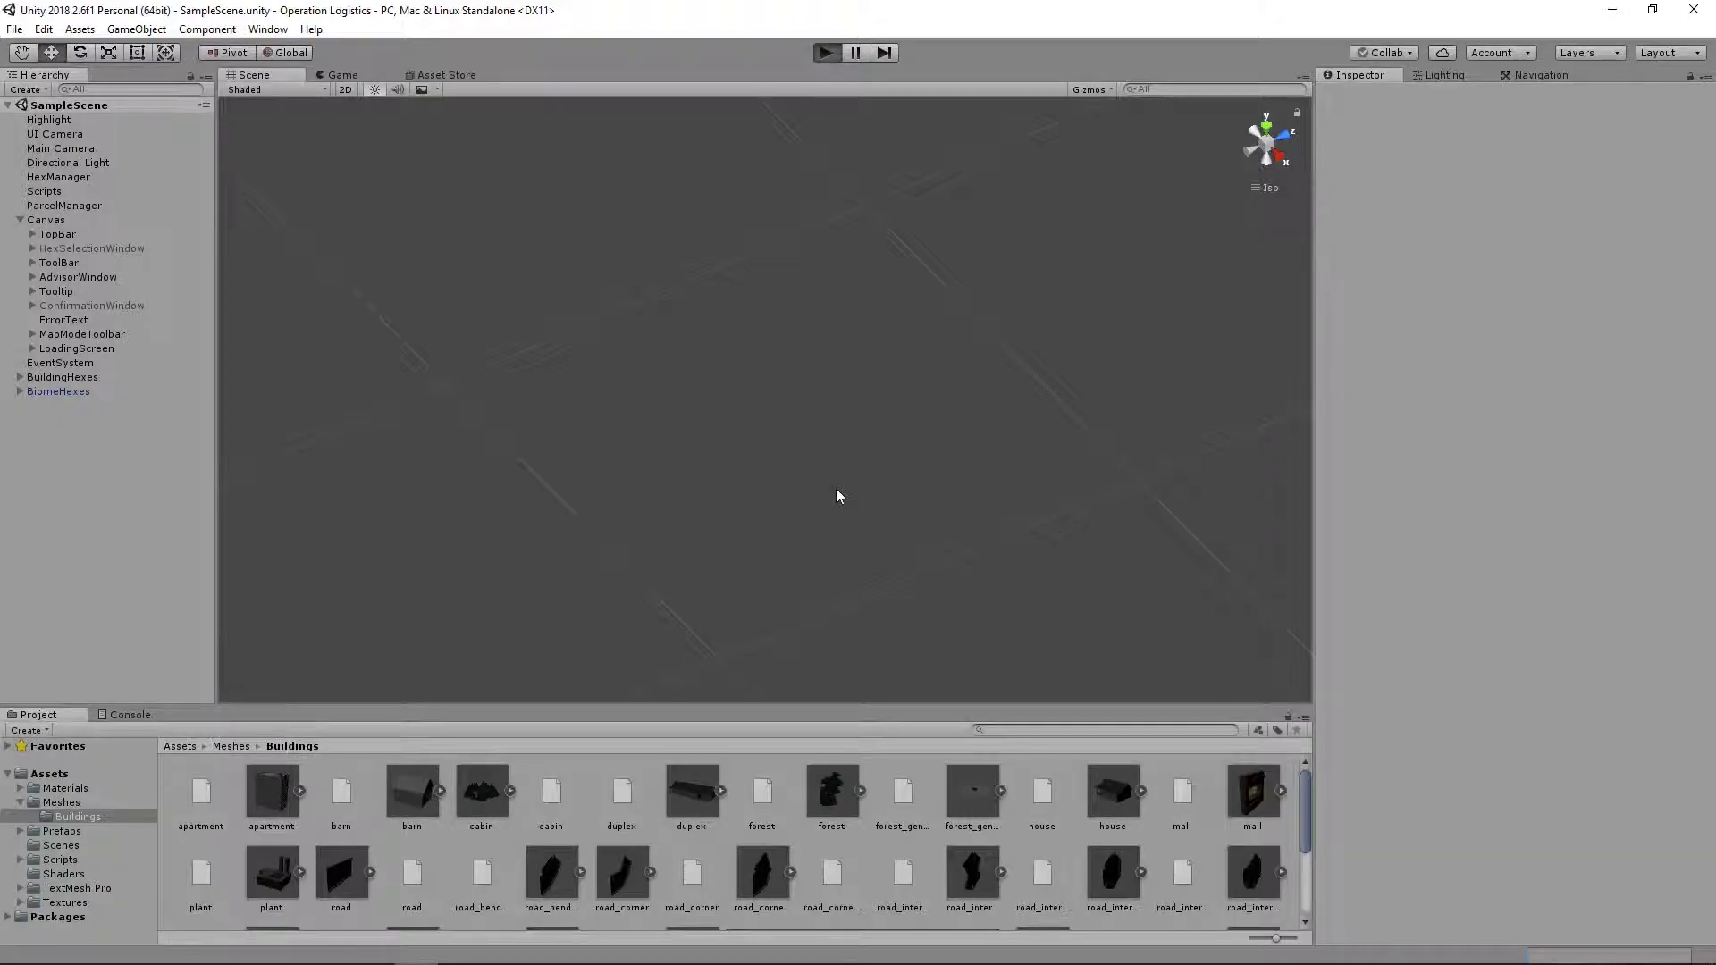
left_click(825, 52)
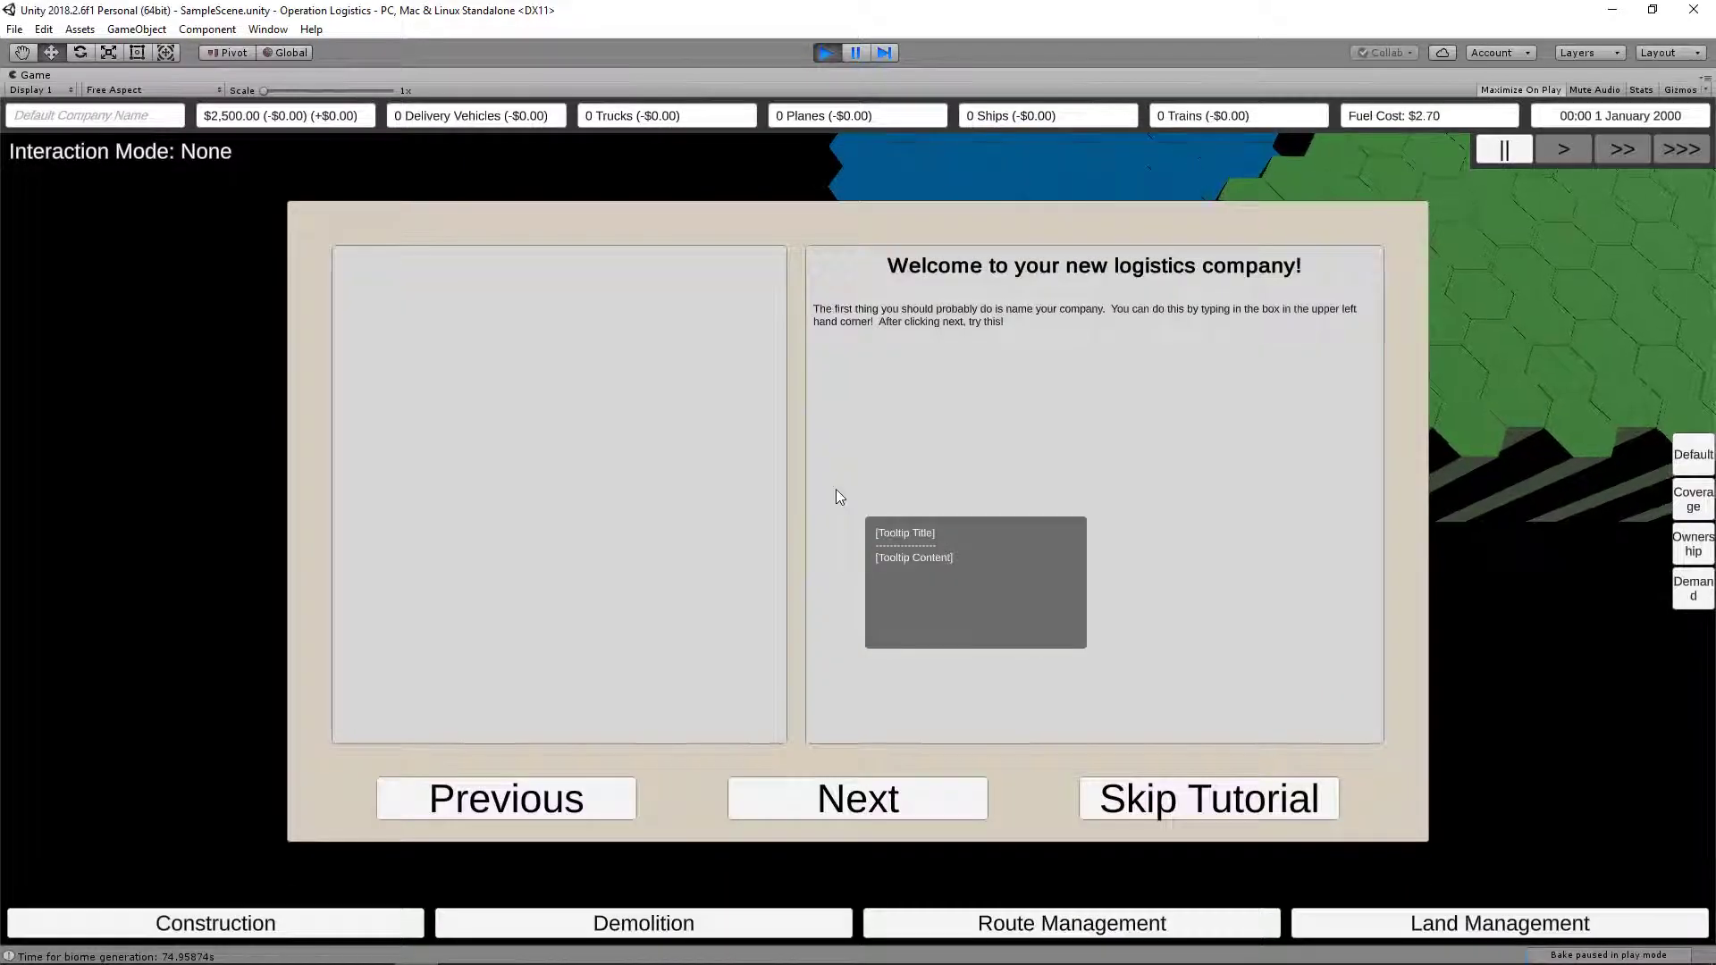
mouse_move(1193, 799)
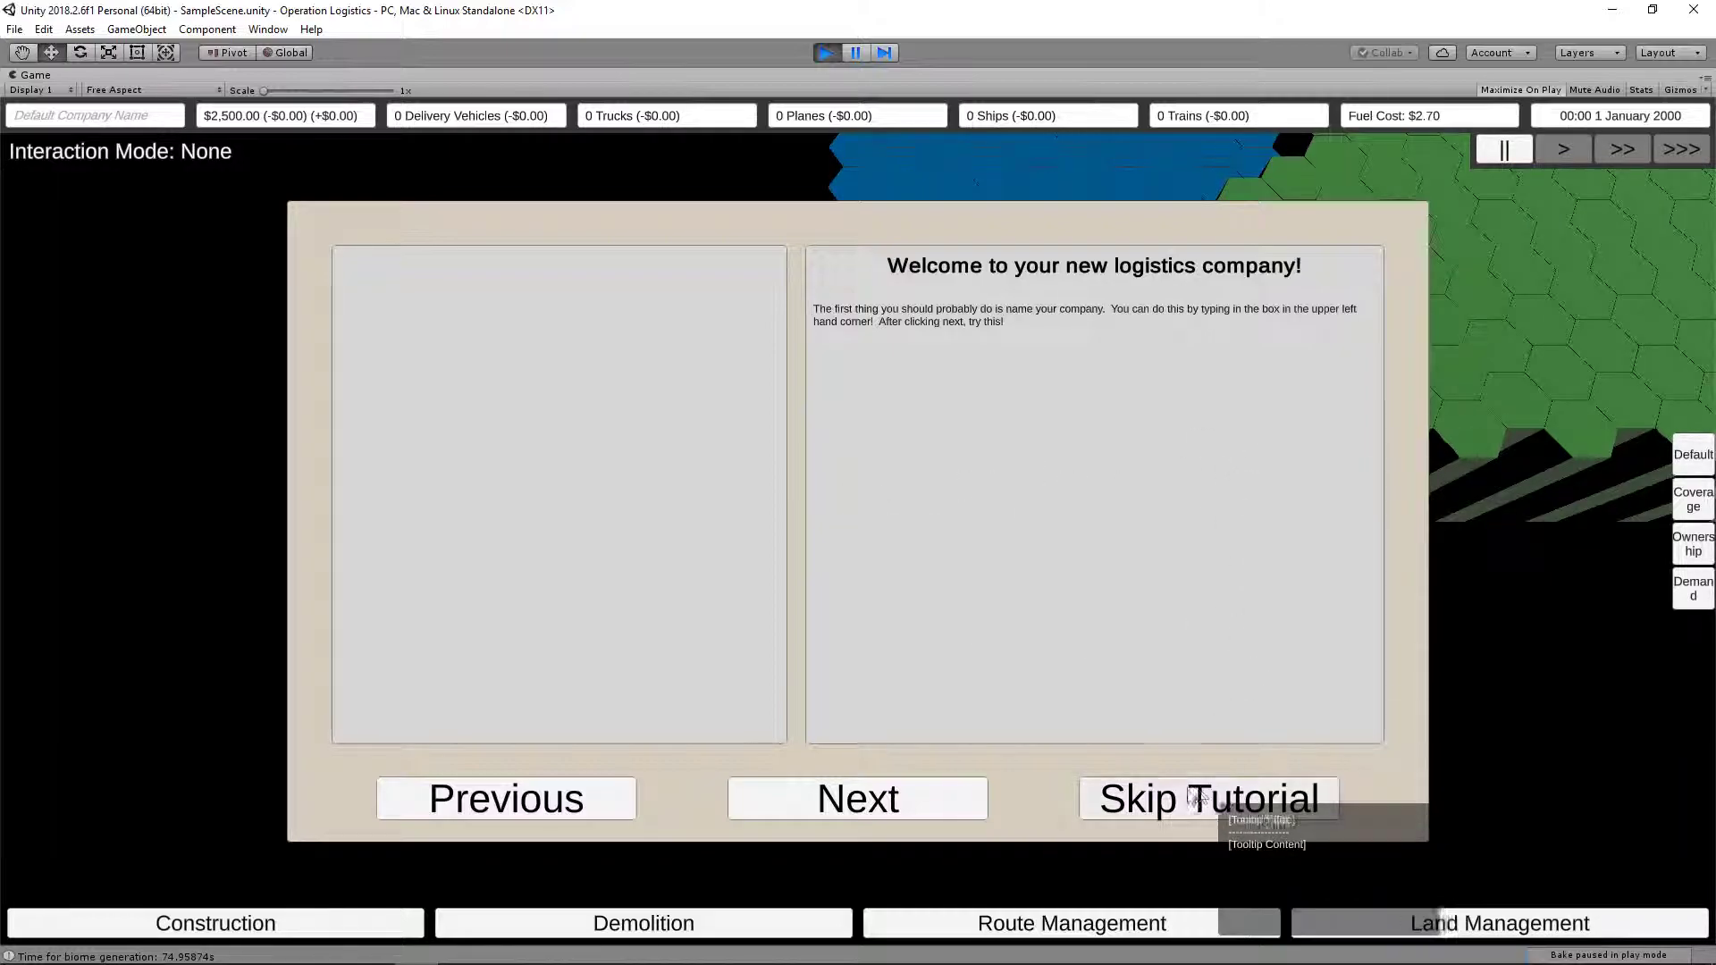
- Skip the welcome tutorial to reveal the generated hex world map
left_click(1205, 798)
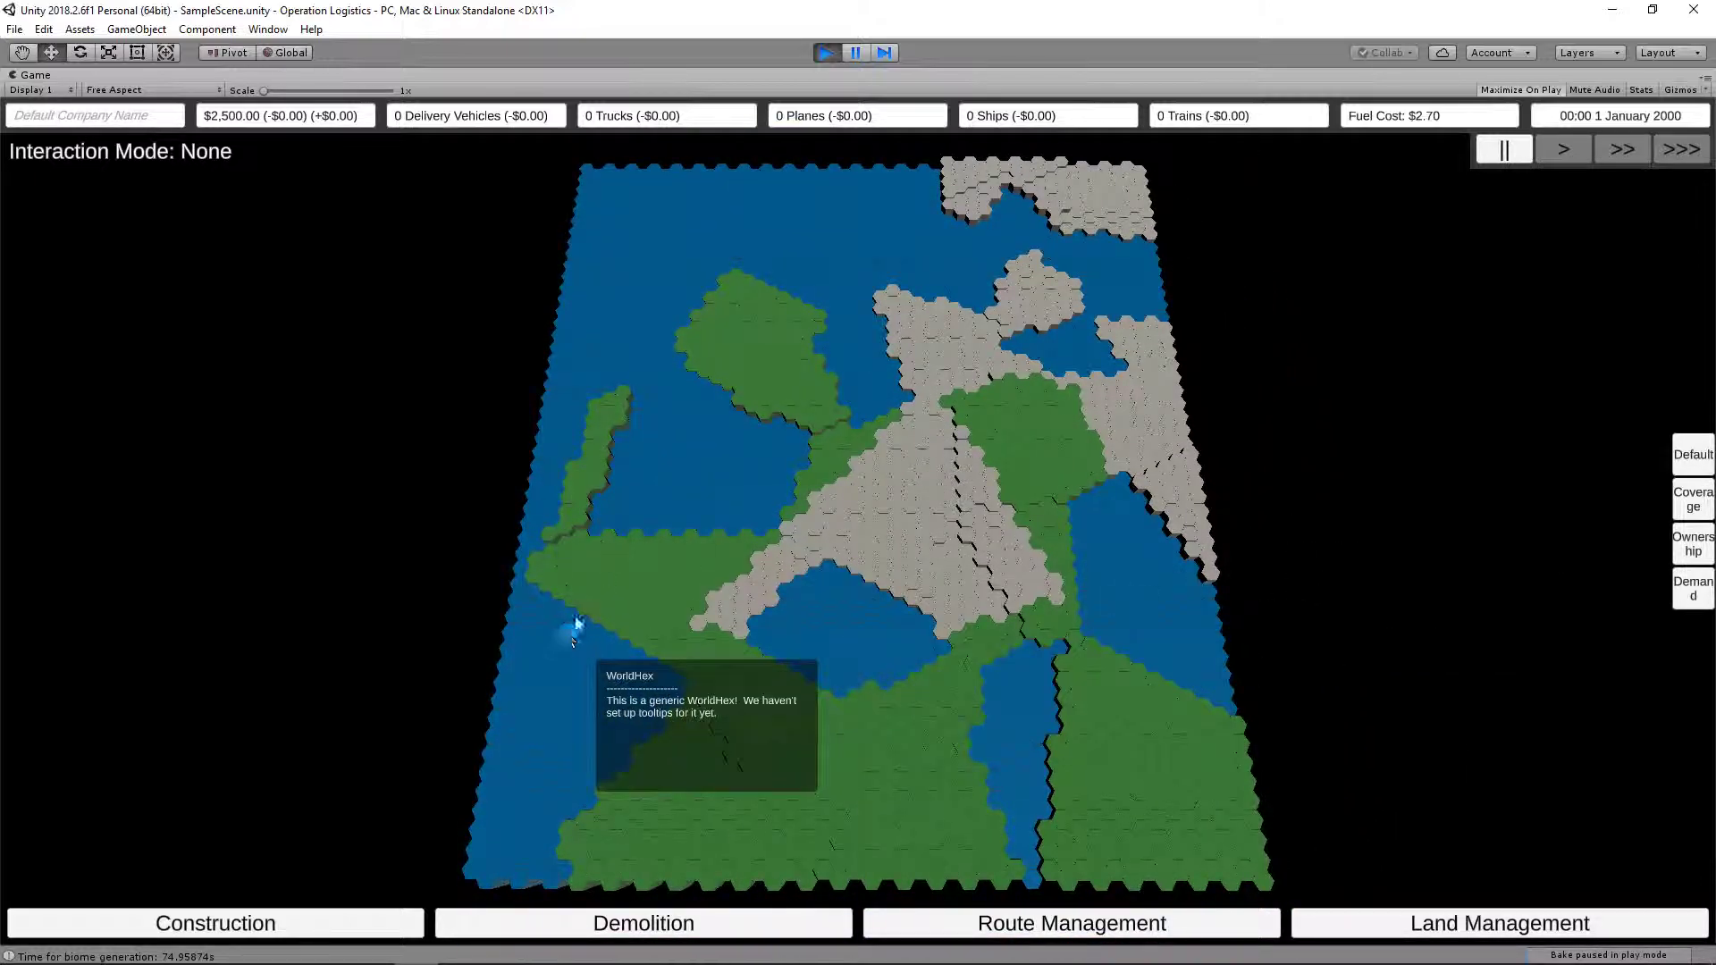
mouse_move(799, 552)
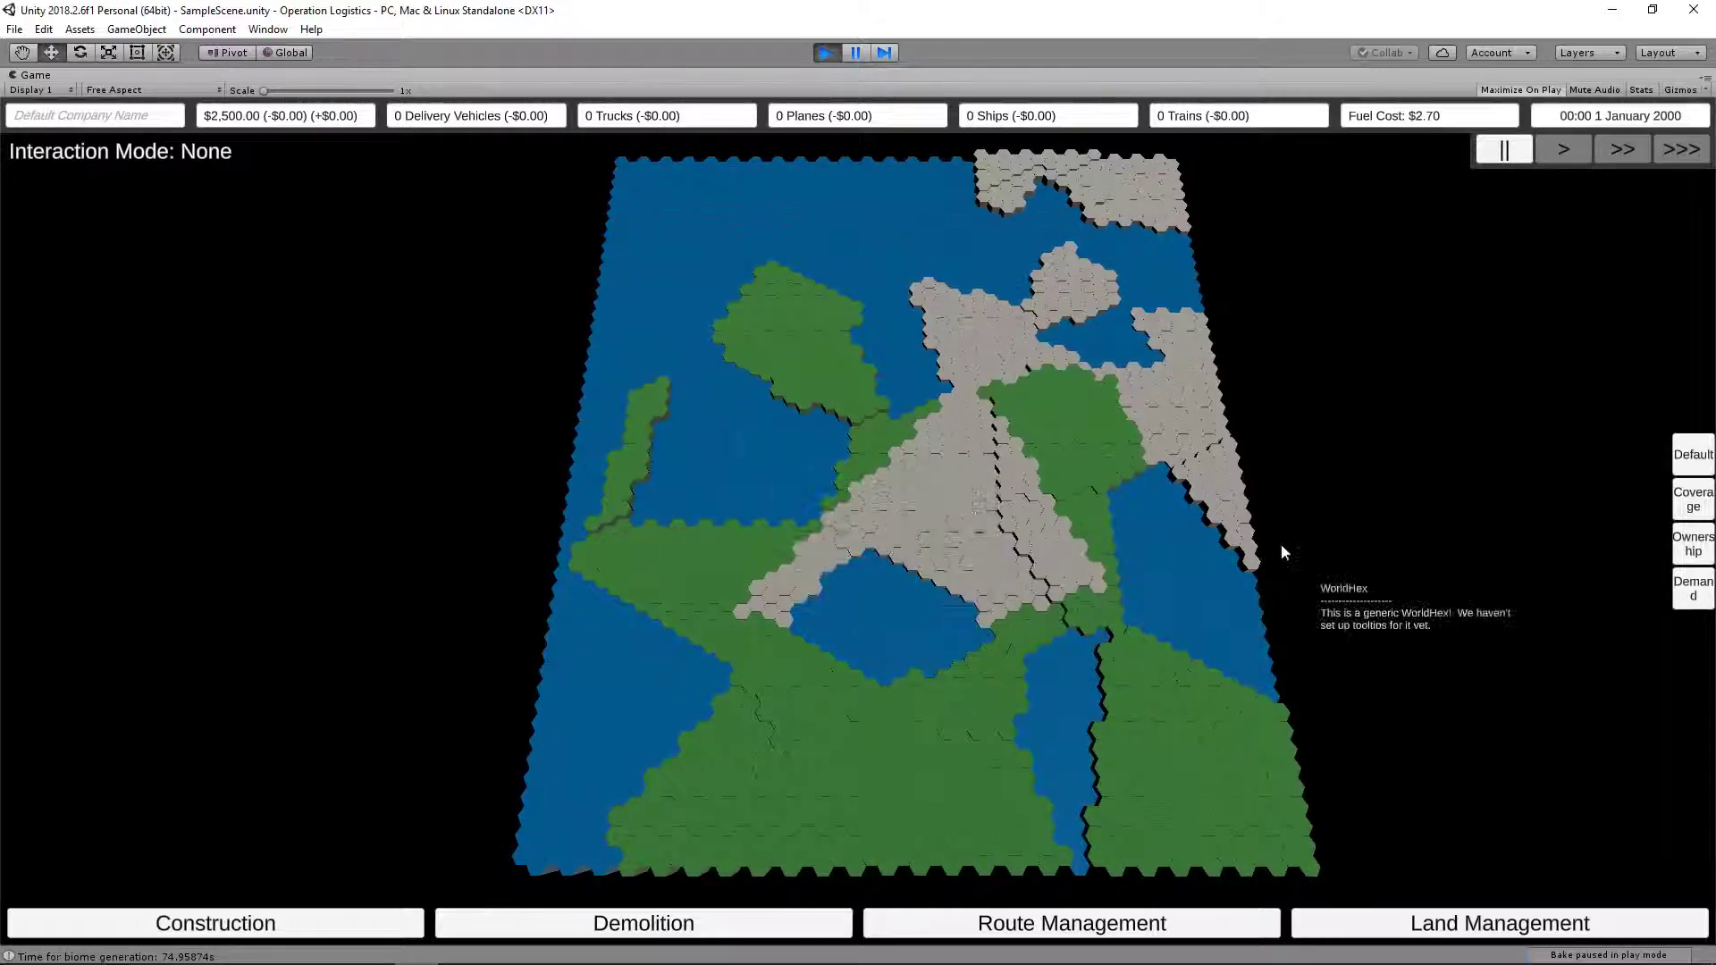
mouse_move(709, 664)
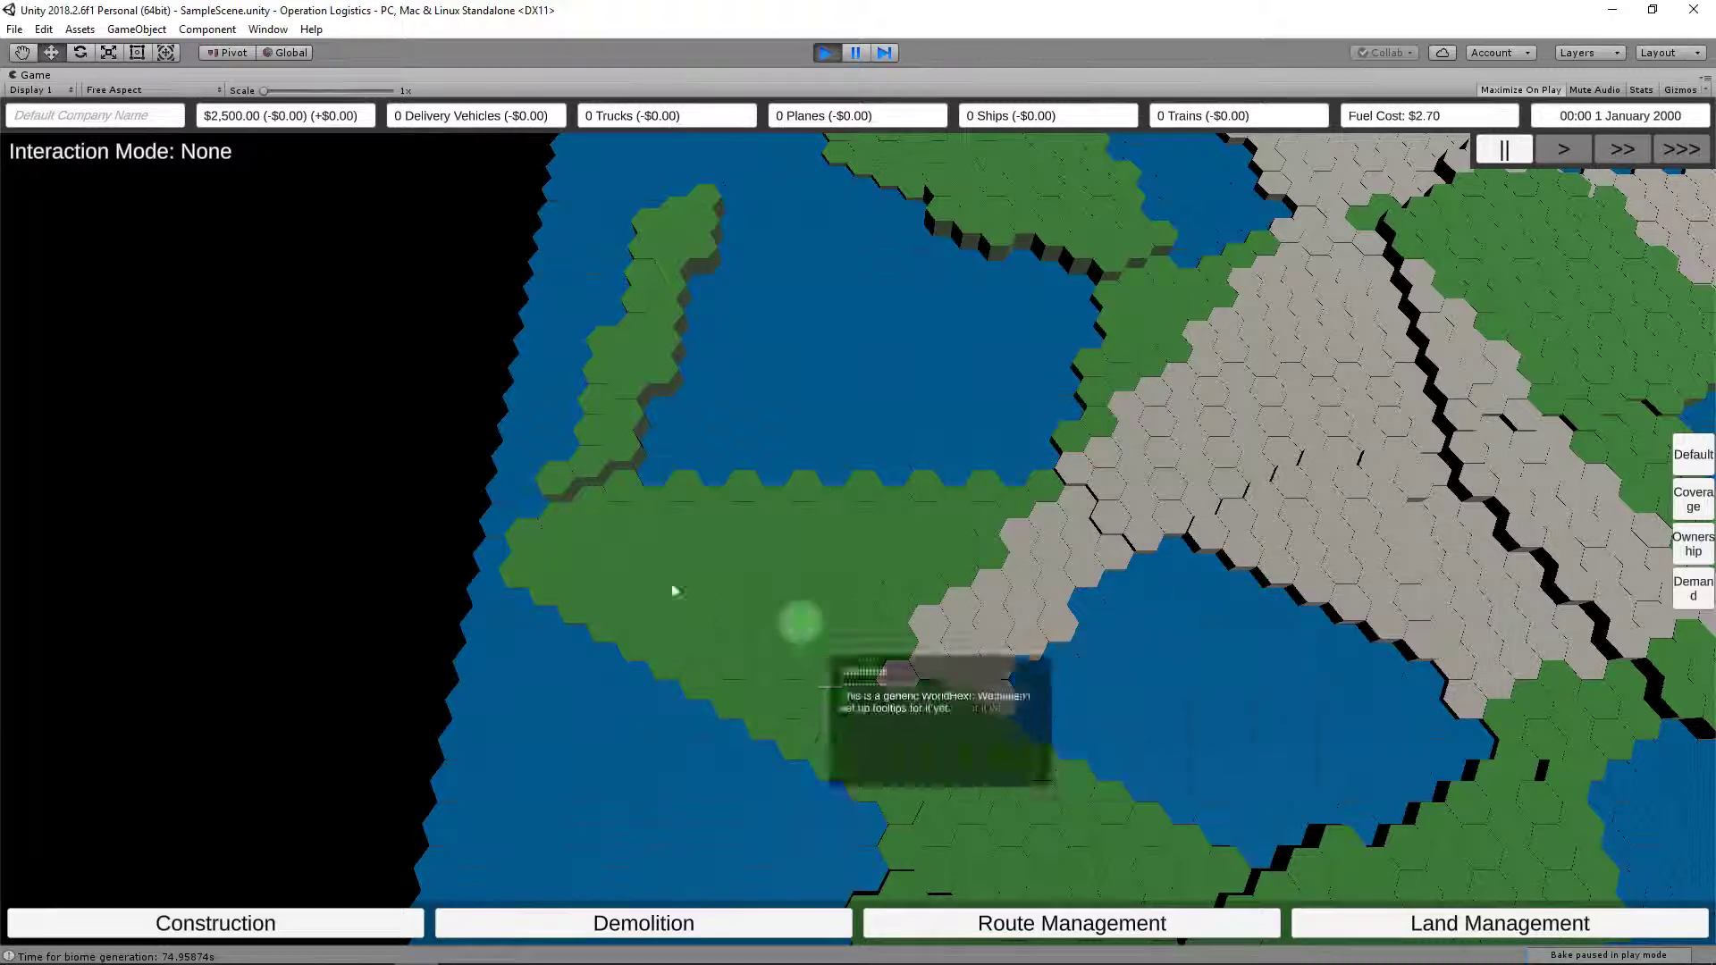
mouse_move(670, 579)
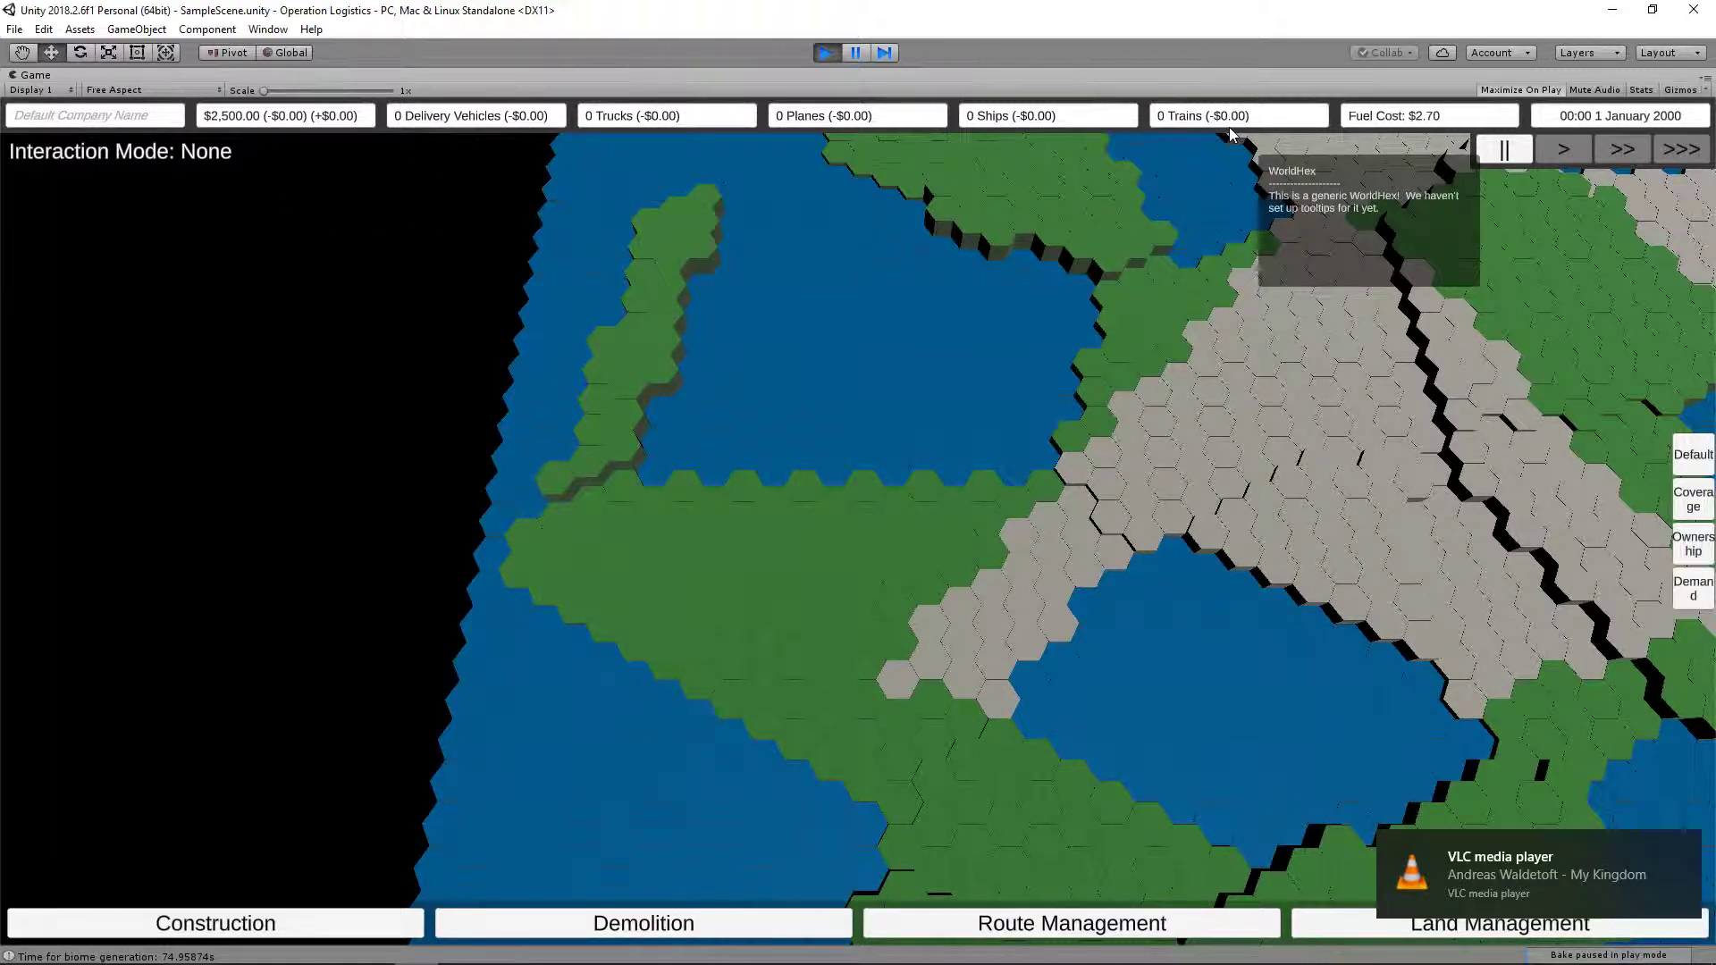
mouse_move(1428, 129)
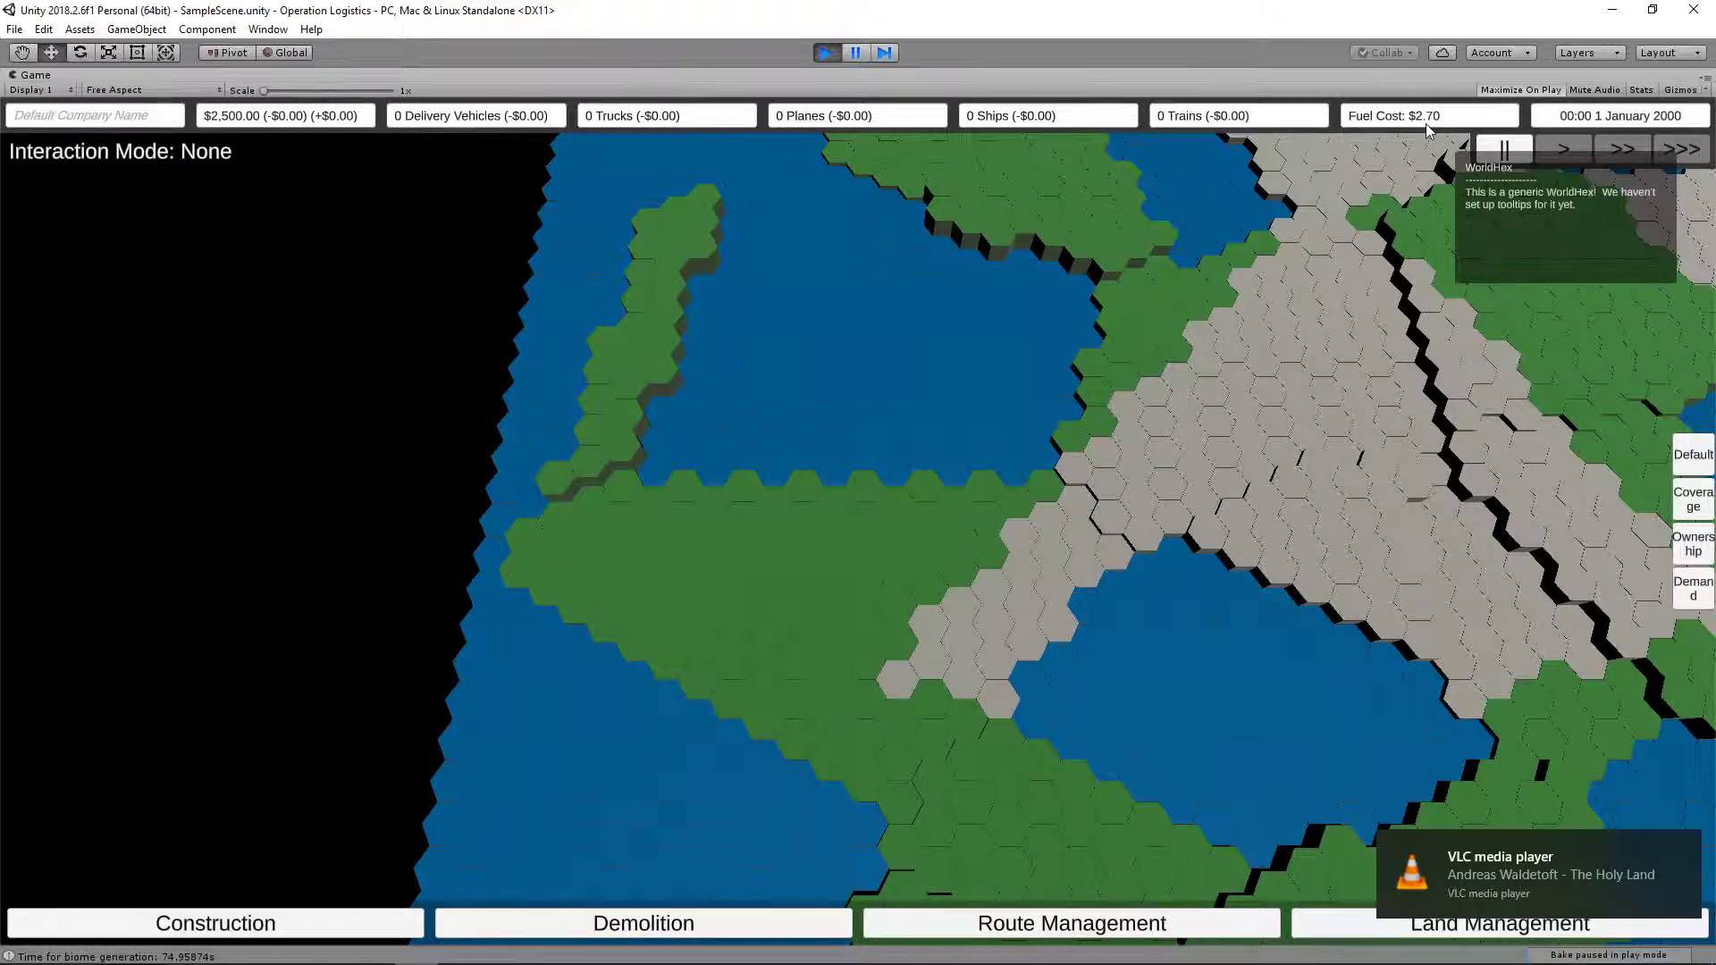
mouse_move(254, 126)
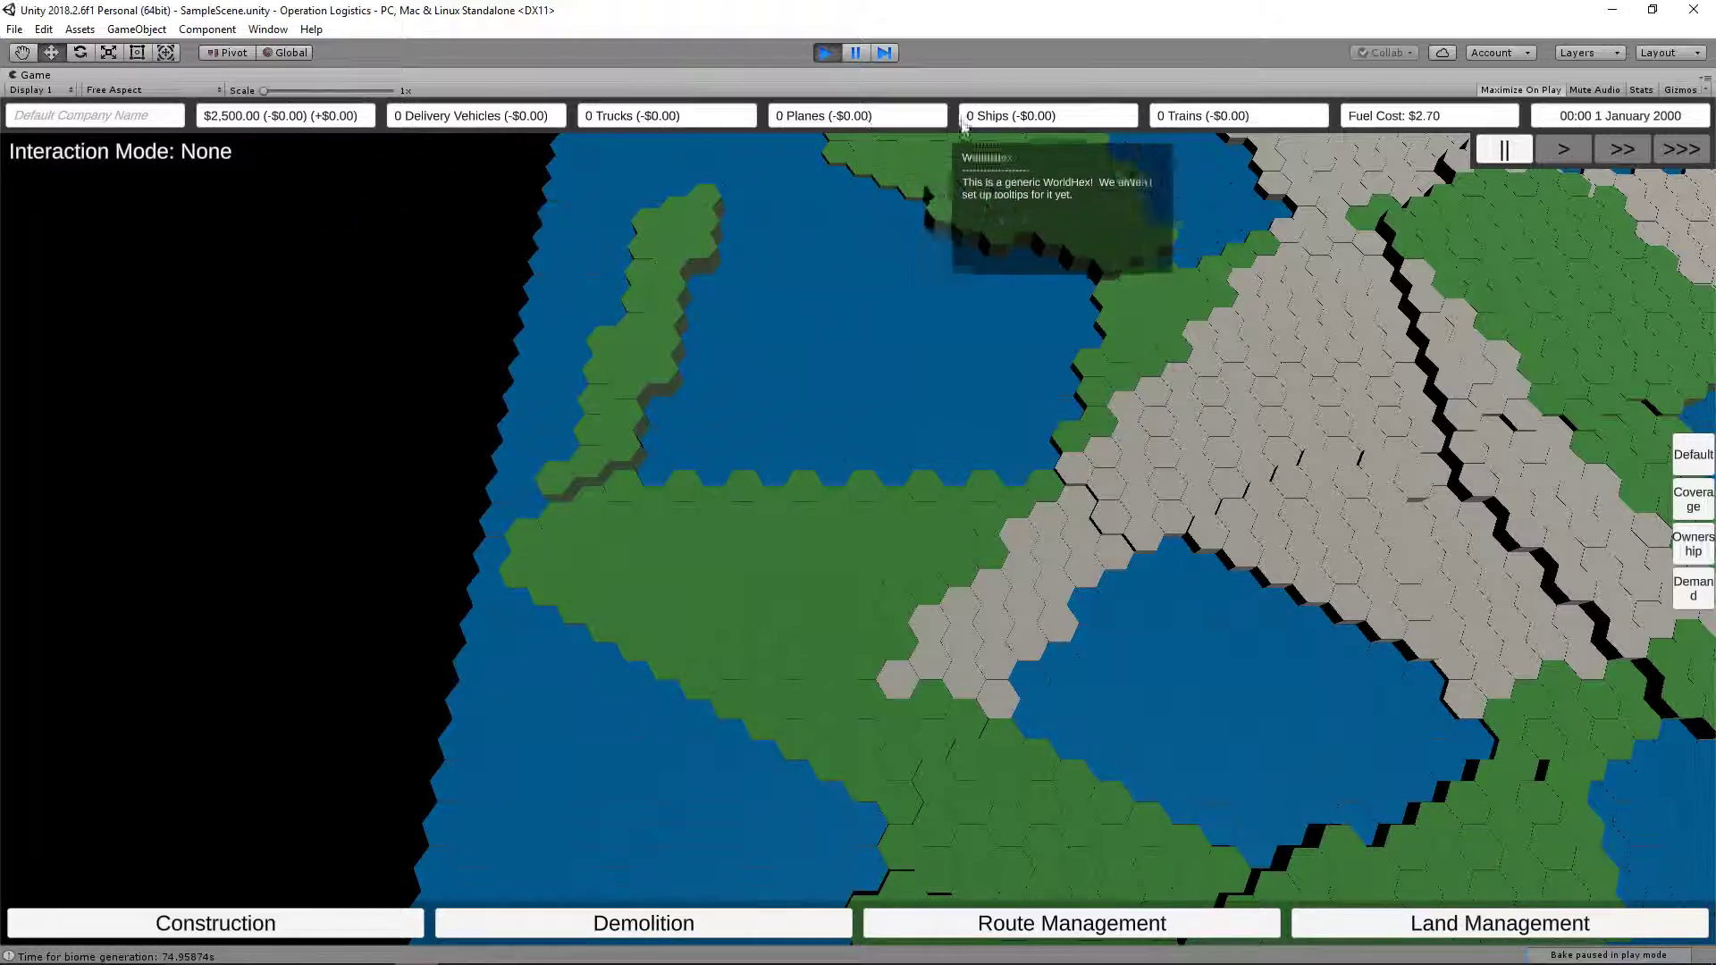
mouse_move(755, 147)
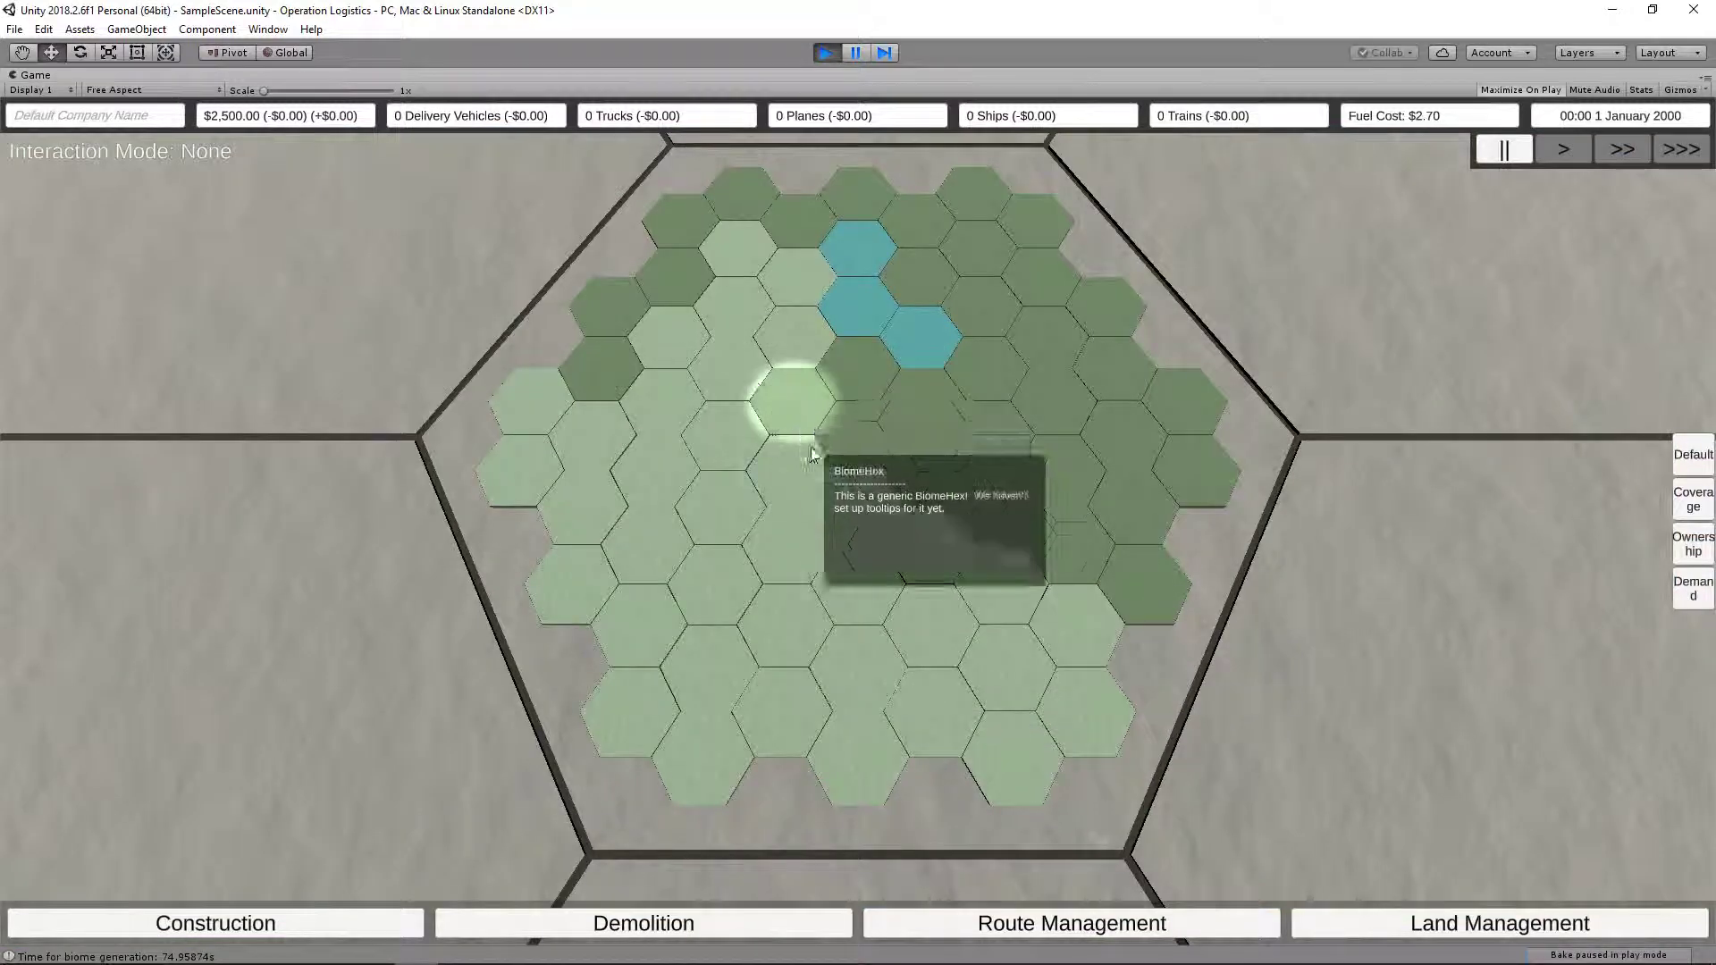
mouse_move(859, 447)
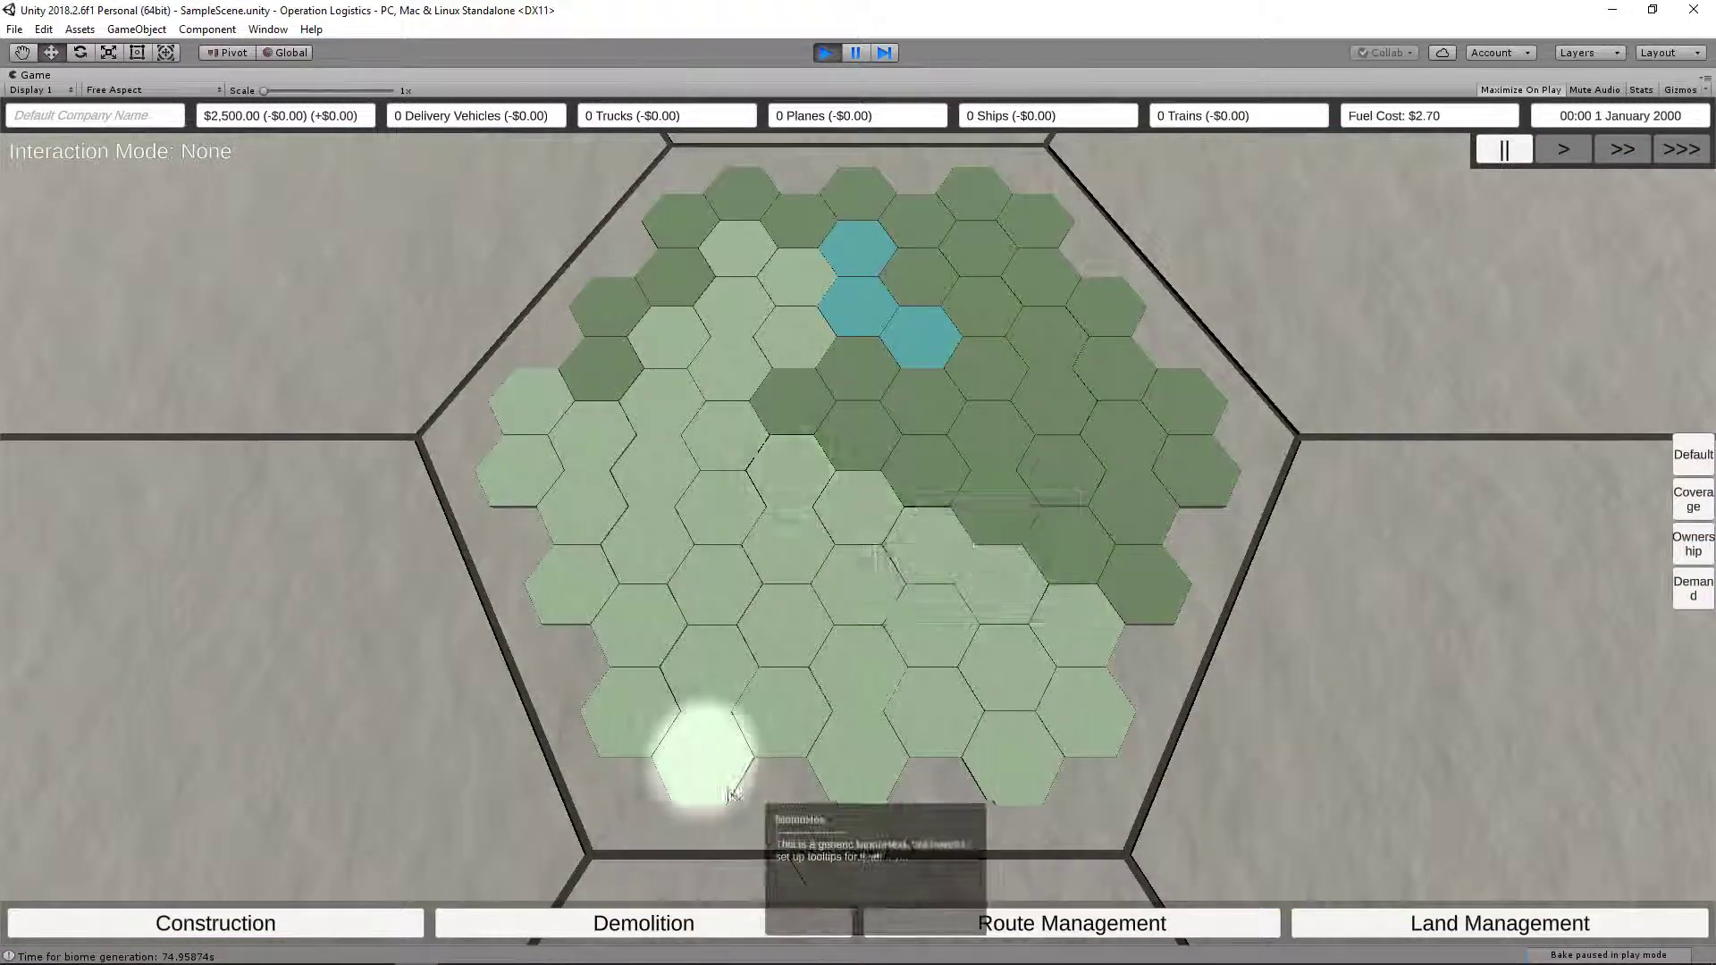
mouse_move(761, 541)
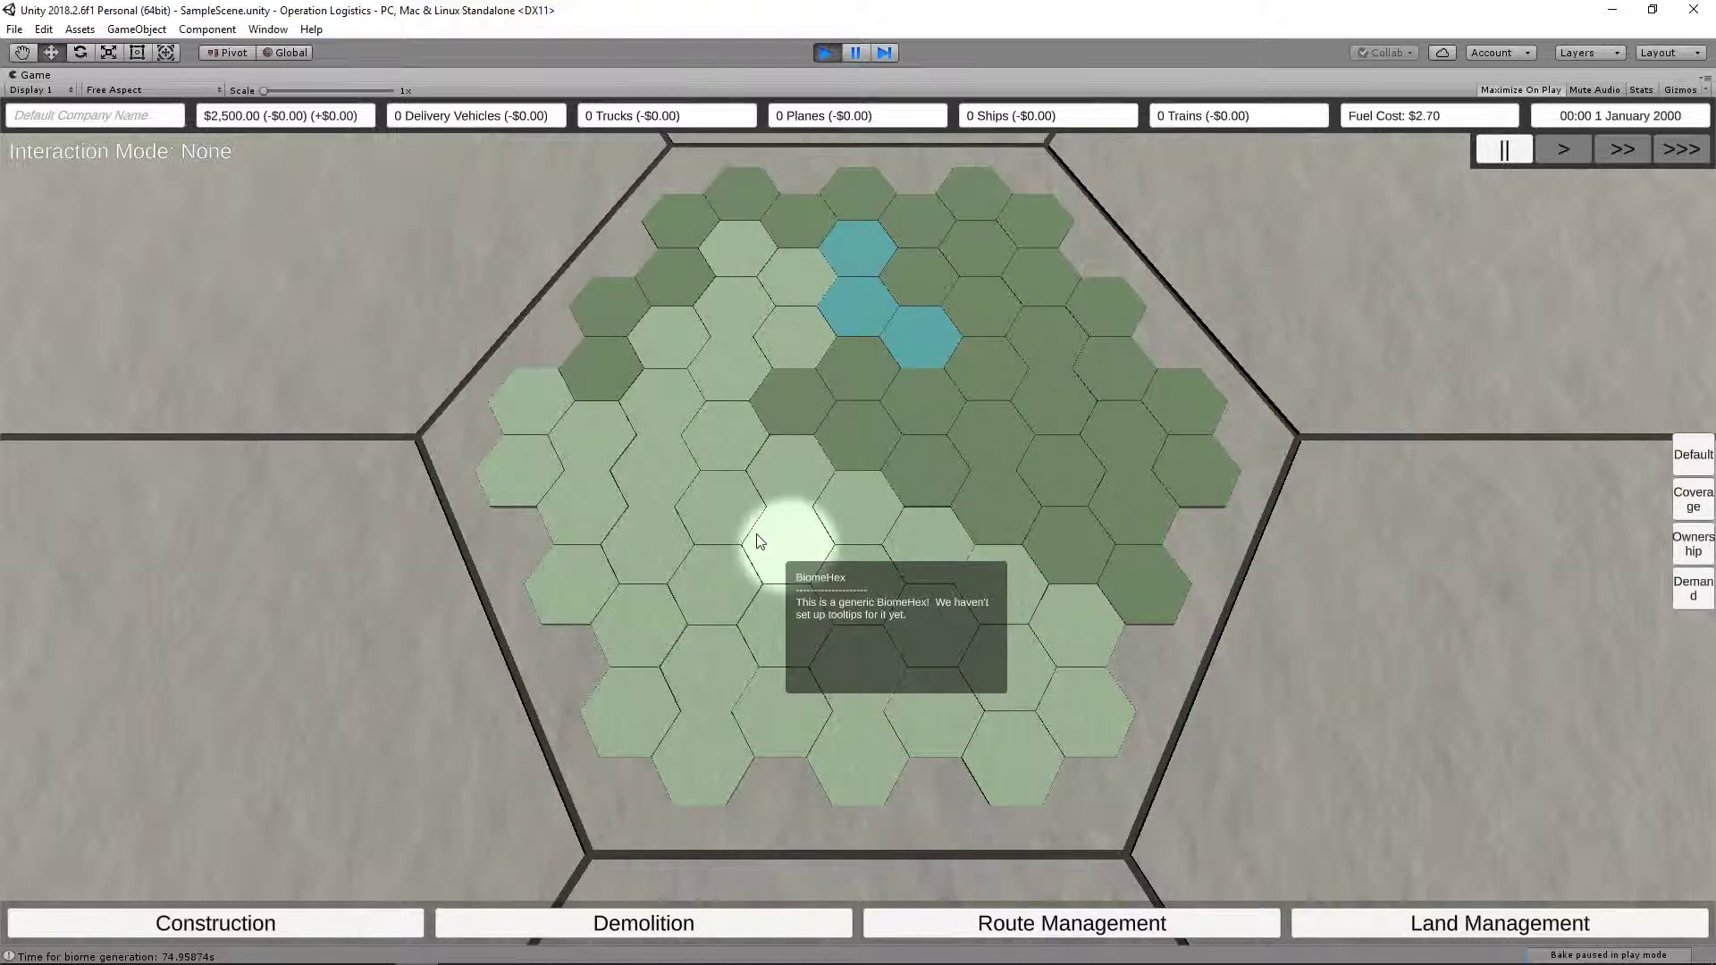
mouse_move(786, 570)
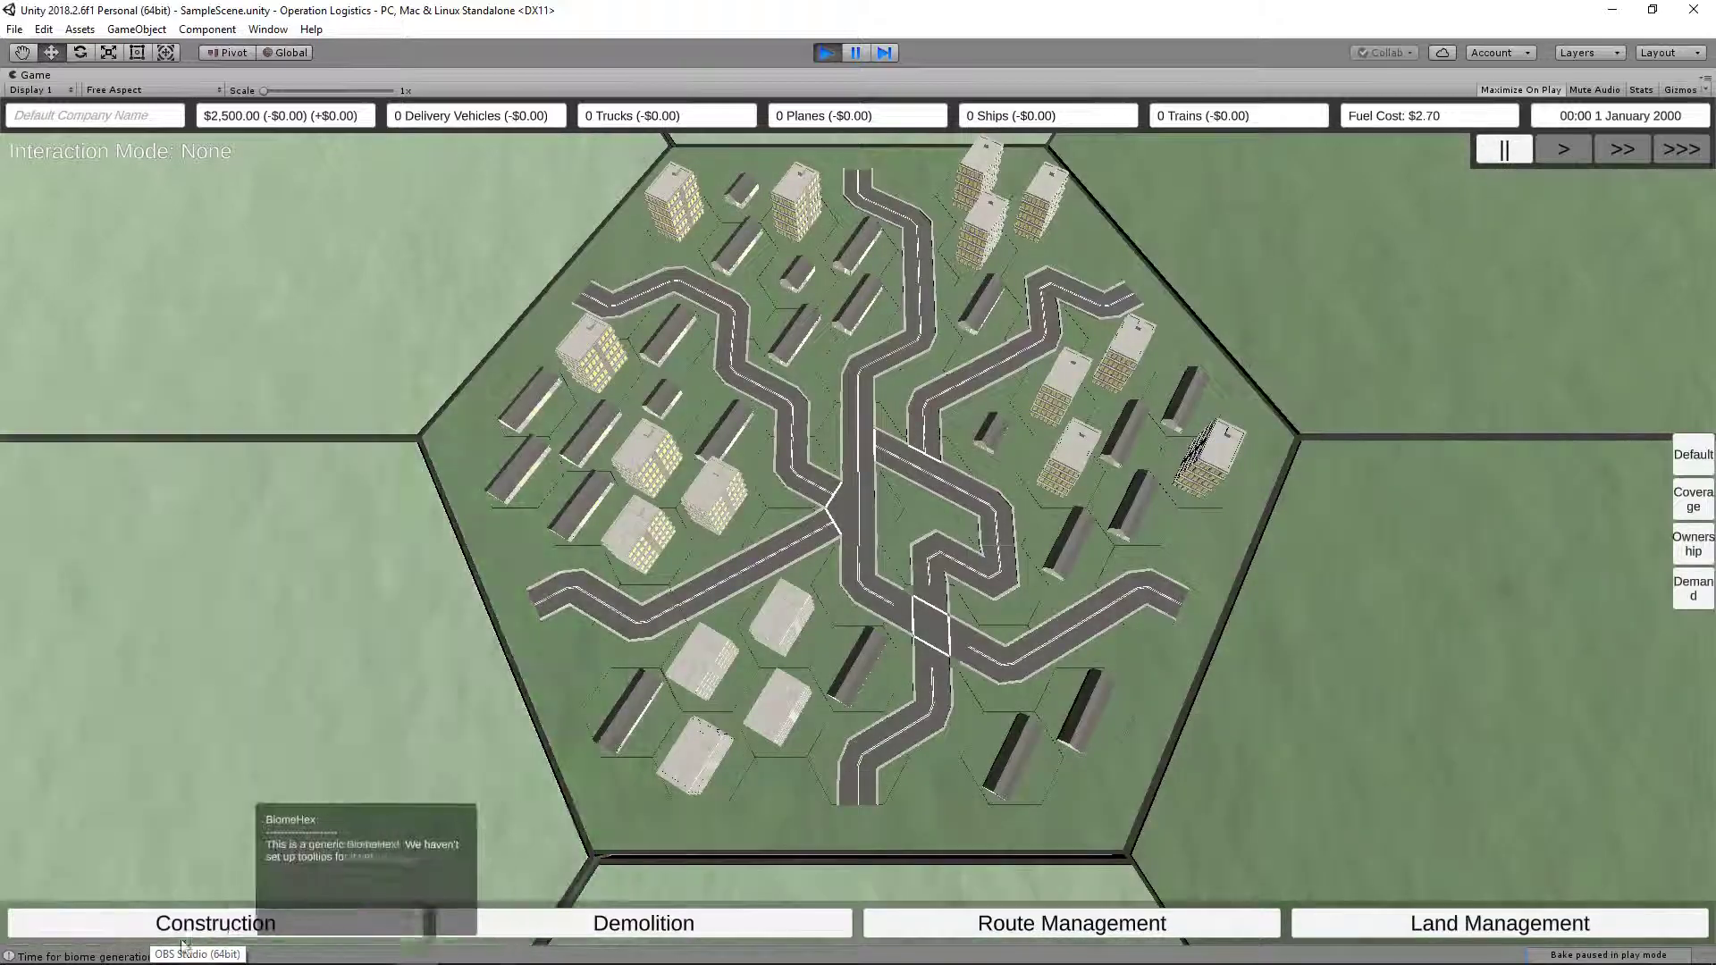
mouse_move(1198, 464)
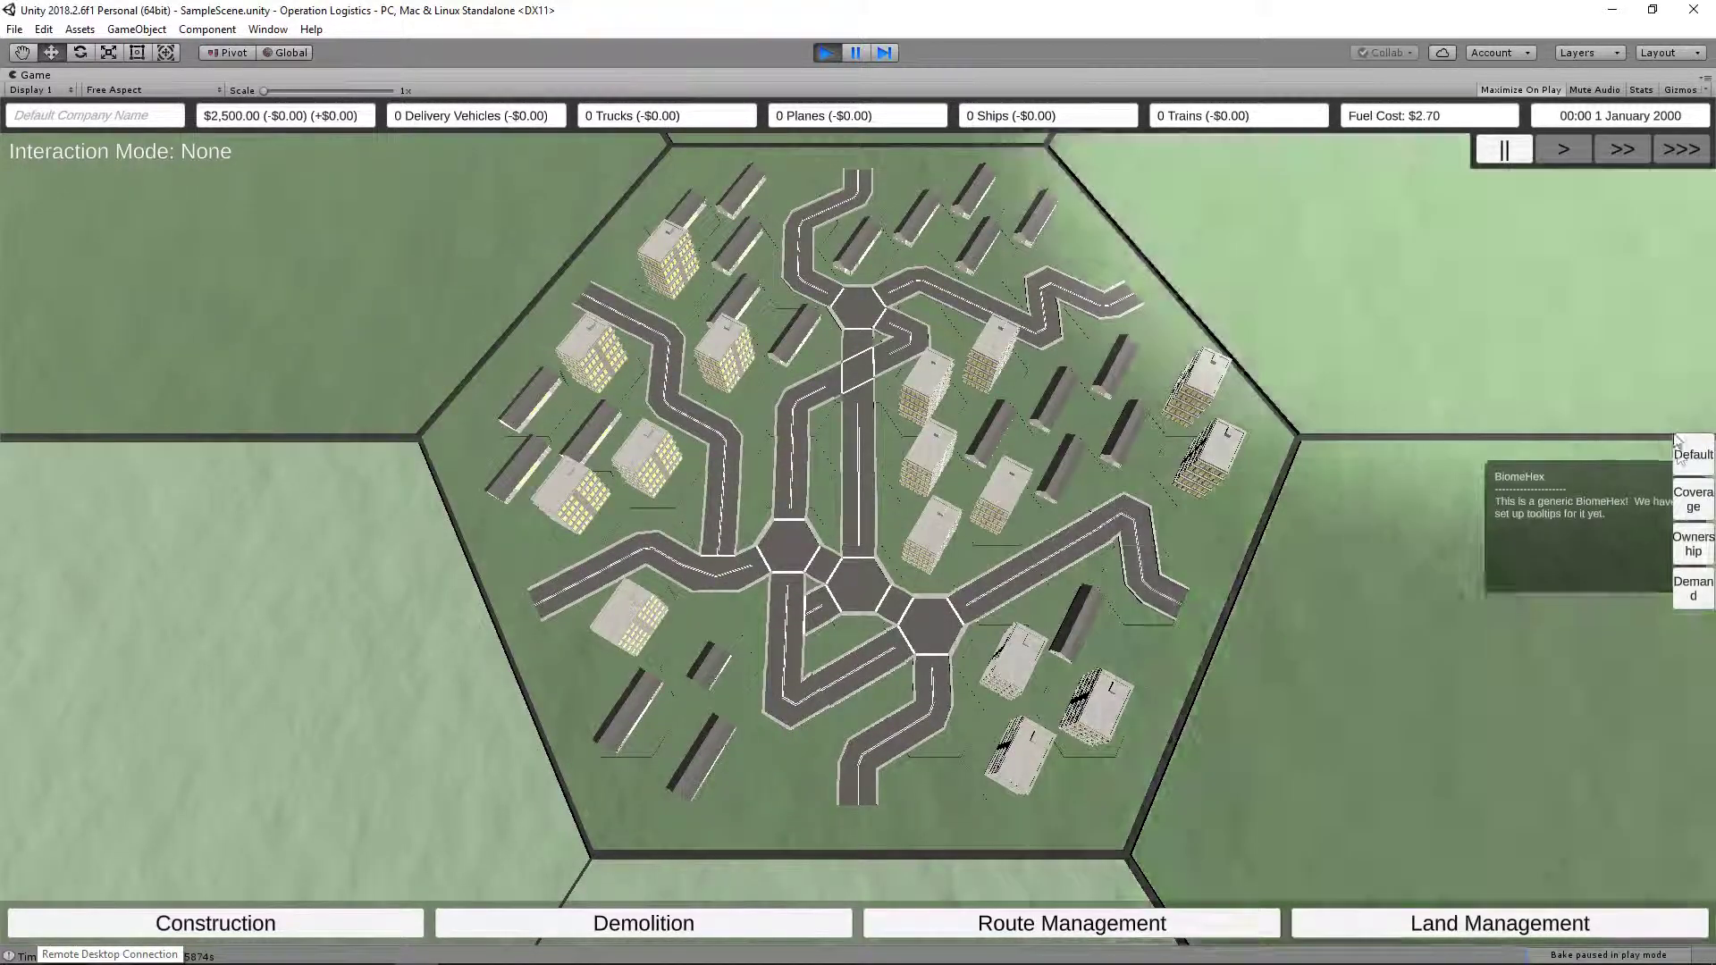
mouse_move(1695, 586)
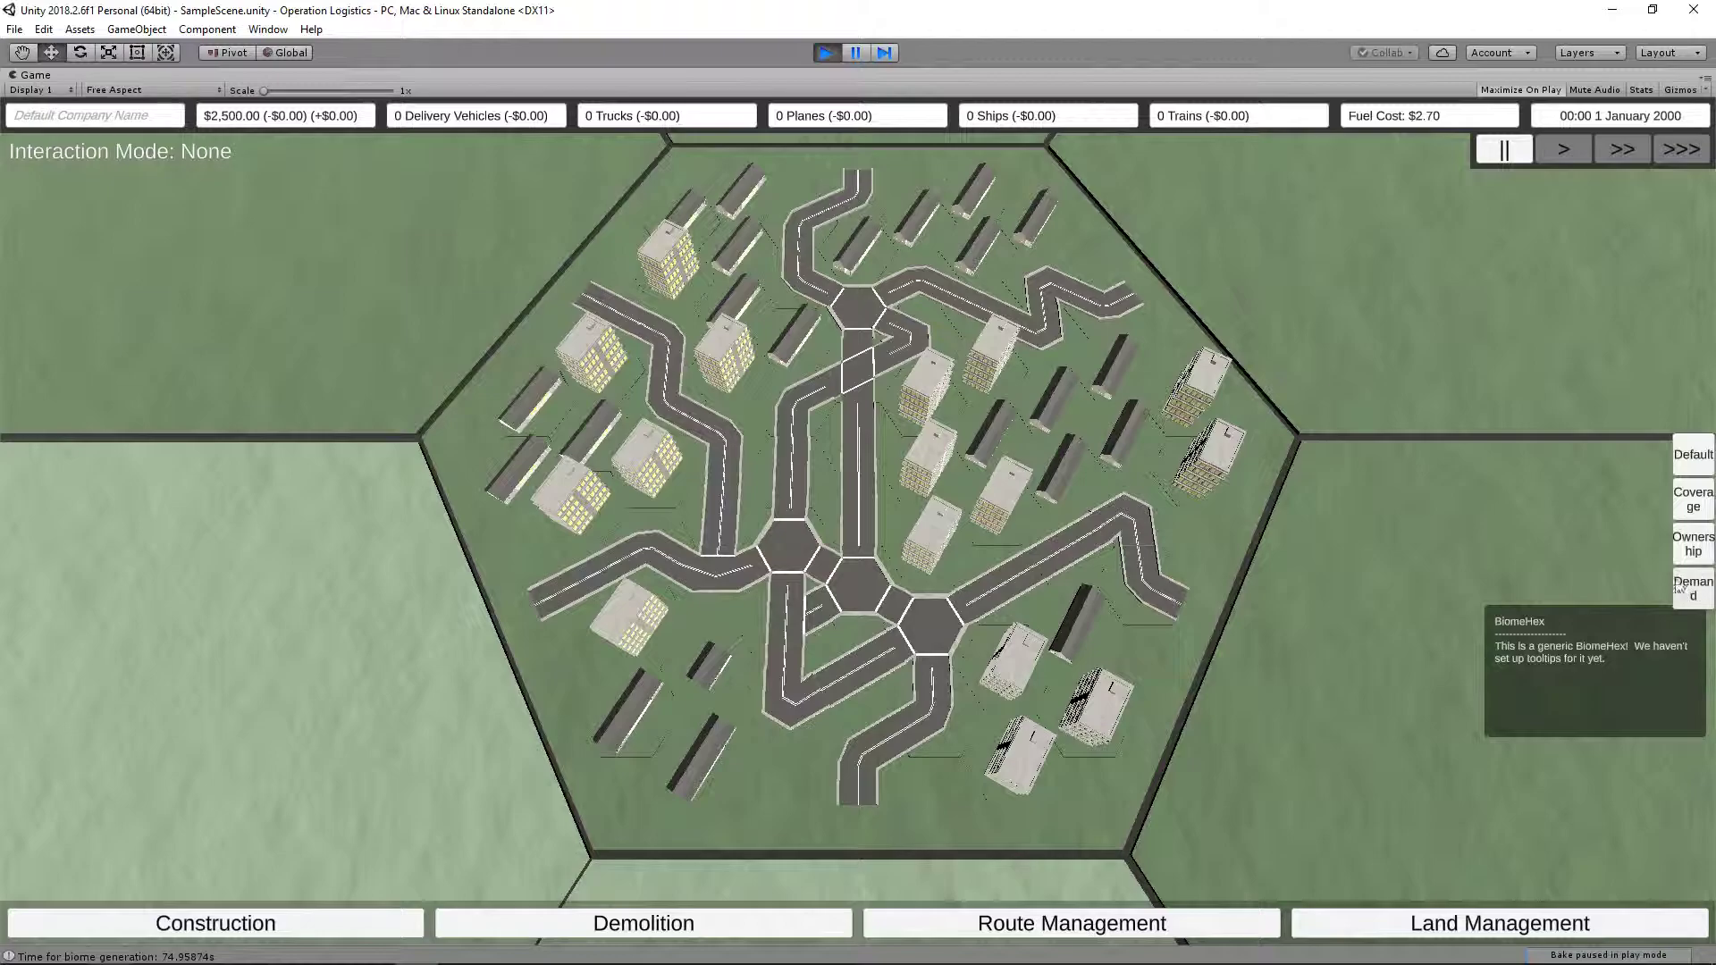
mouse_move(1692, 507)
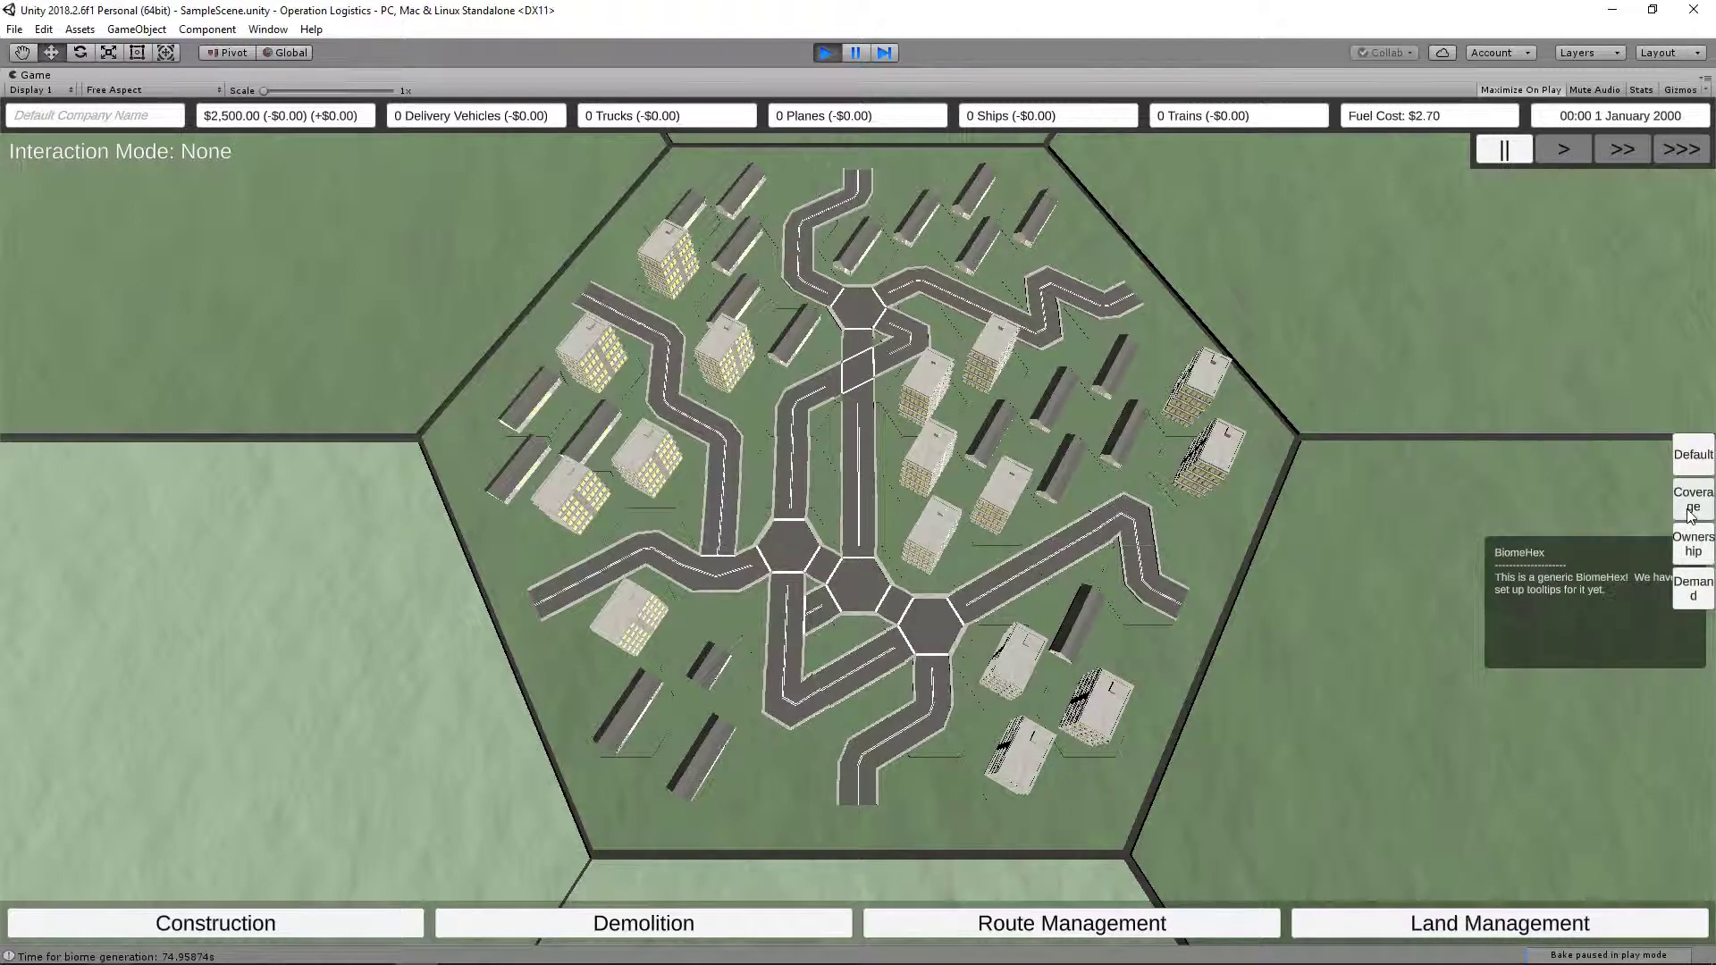
mouse_move(1044, 664)
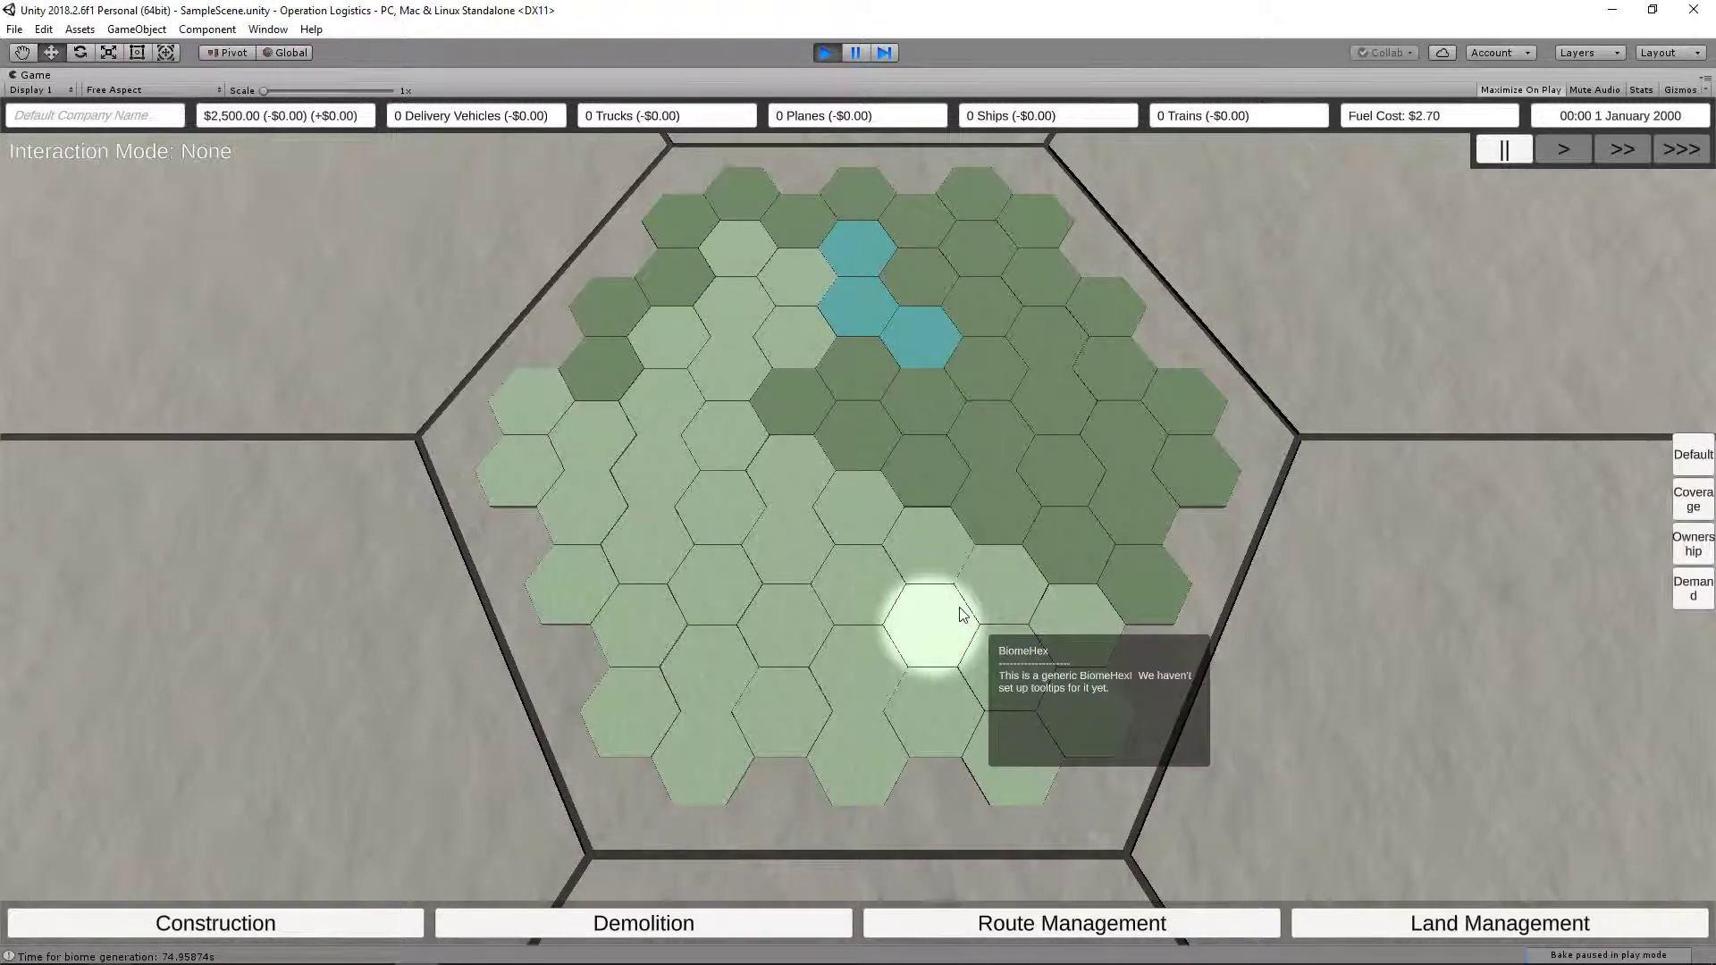
mouse_move(870, 576)
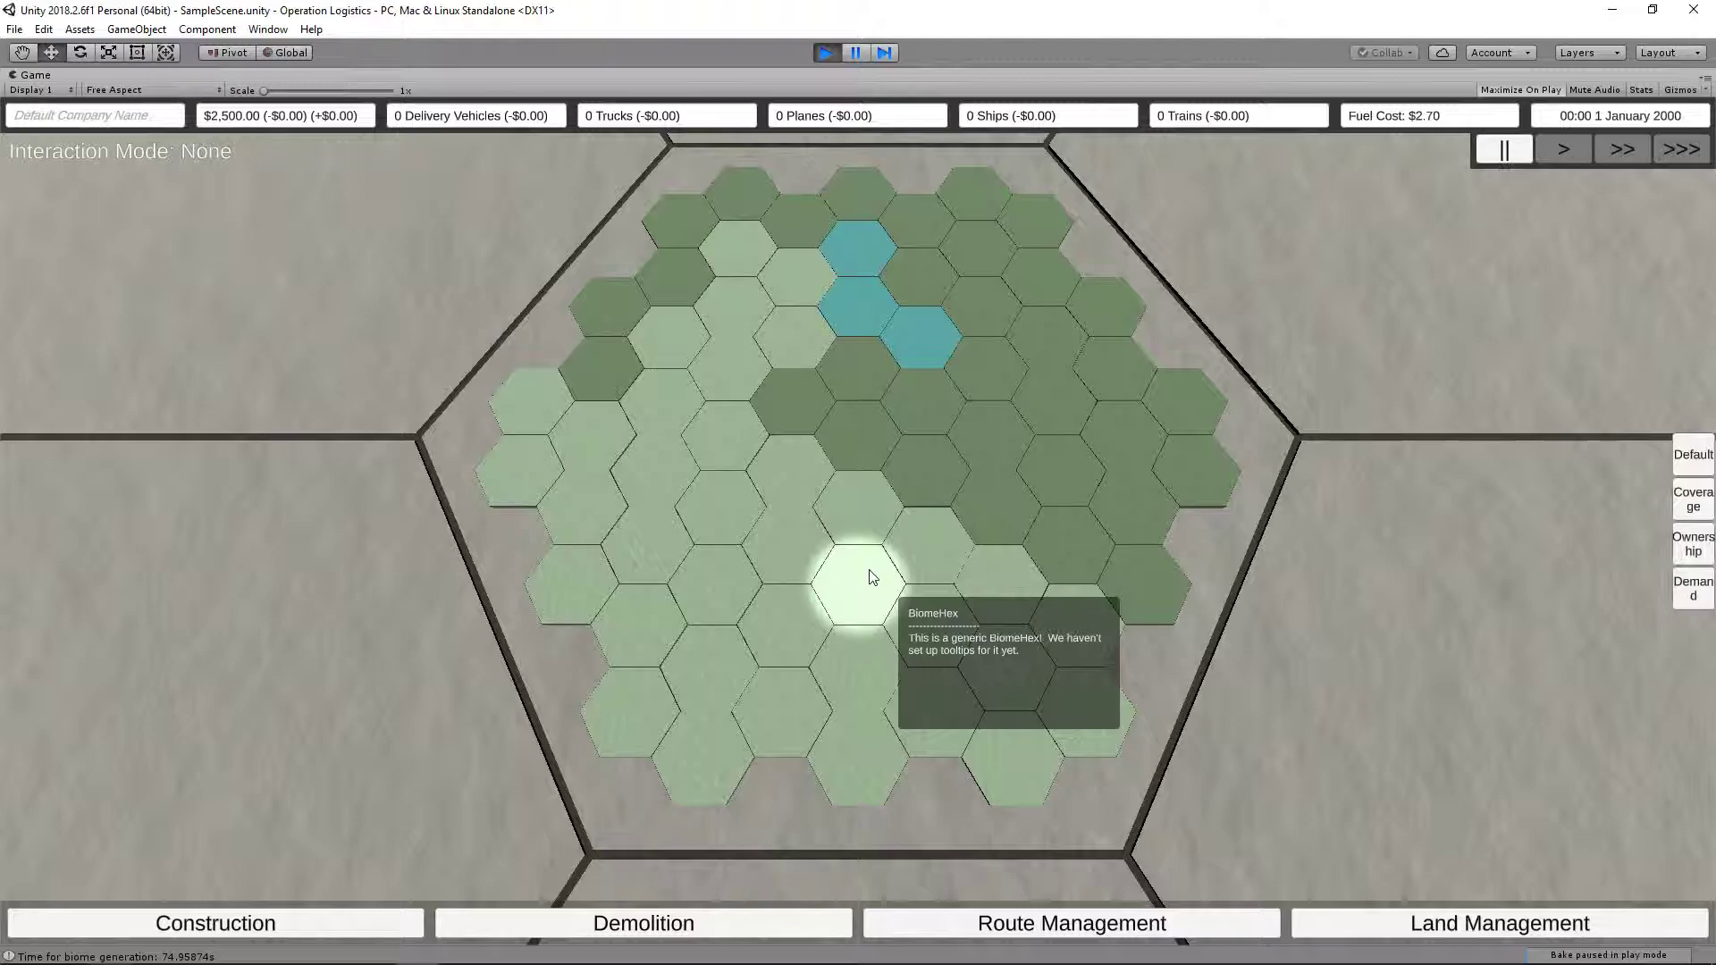
mouse_move(928, 560)
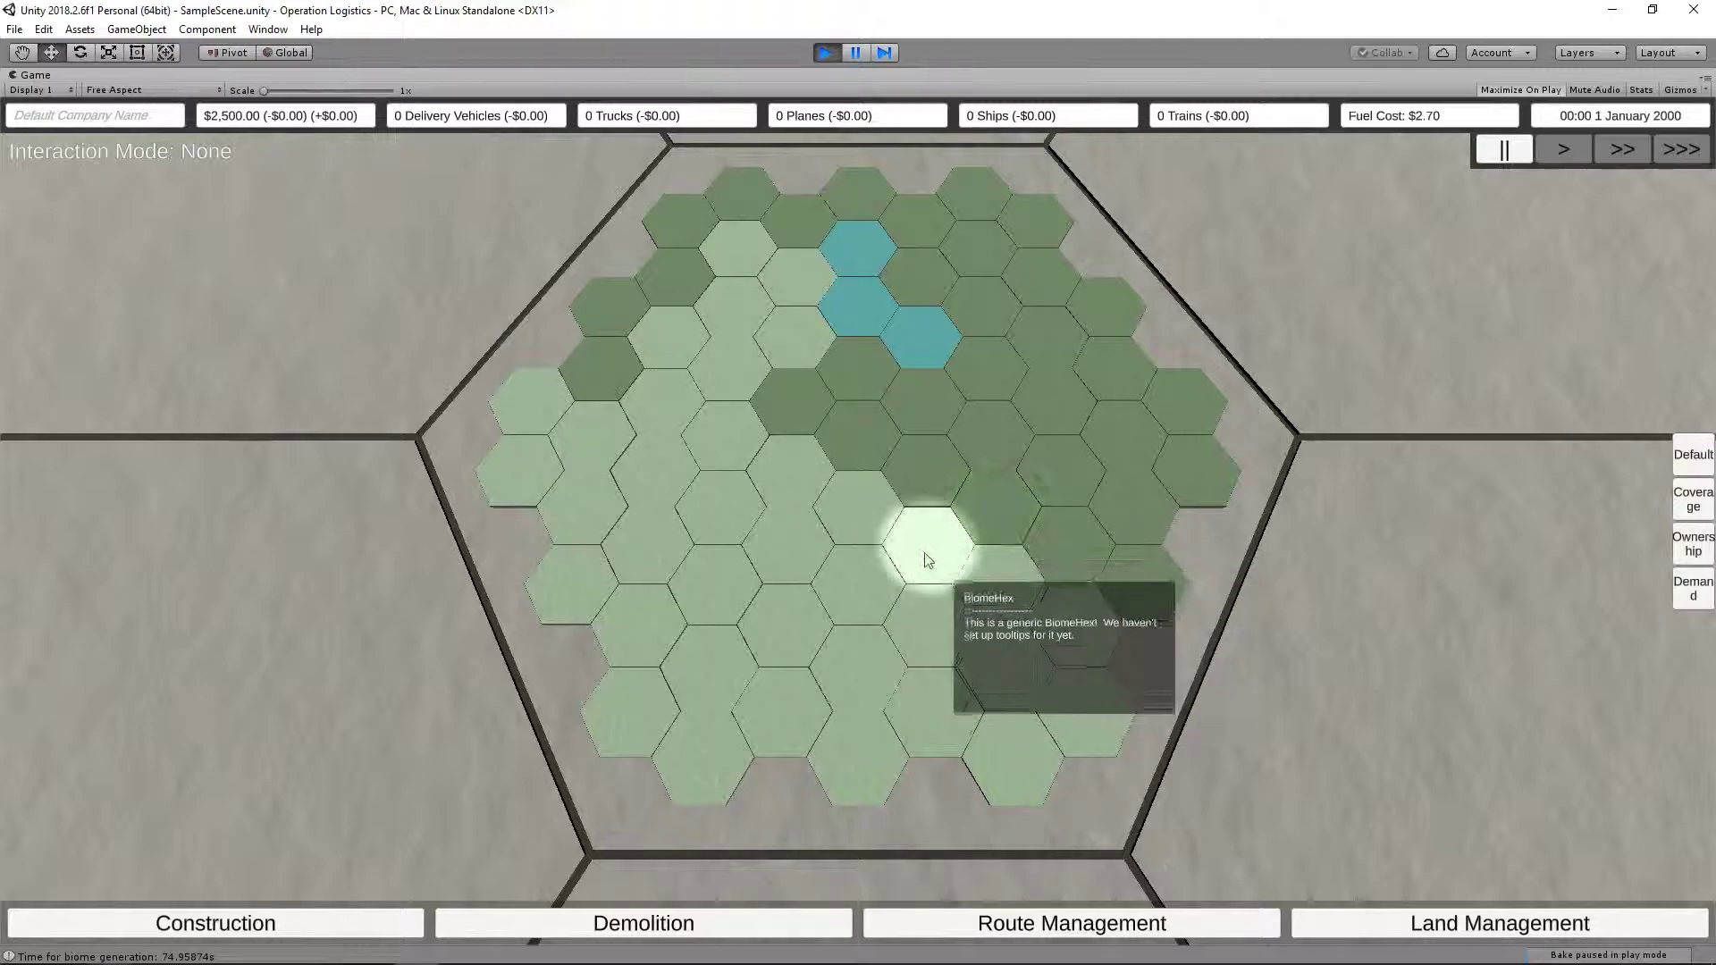
mouse_move(317, 941)
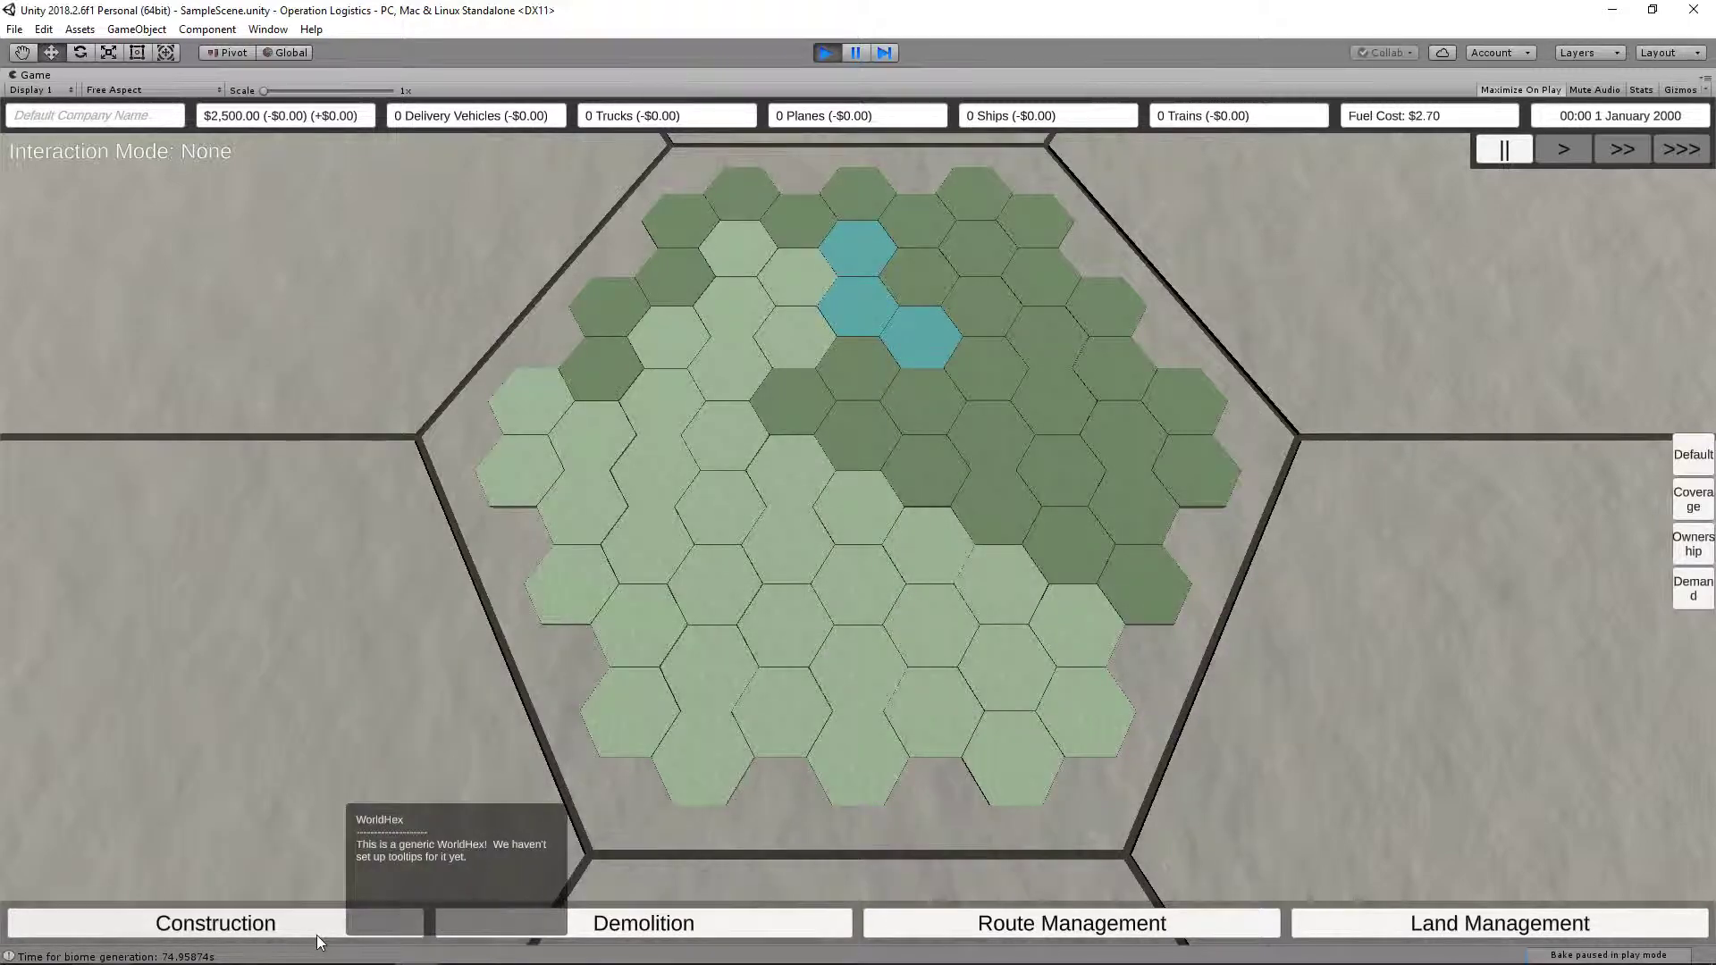
- Cycle through the Construction, Demolition and Route Management modes
left_click(215, 922)
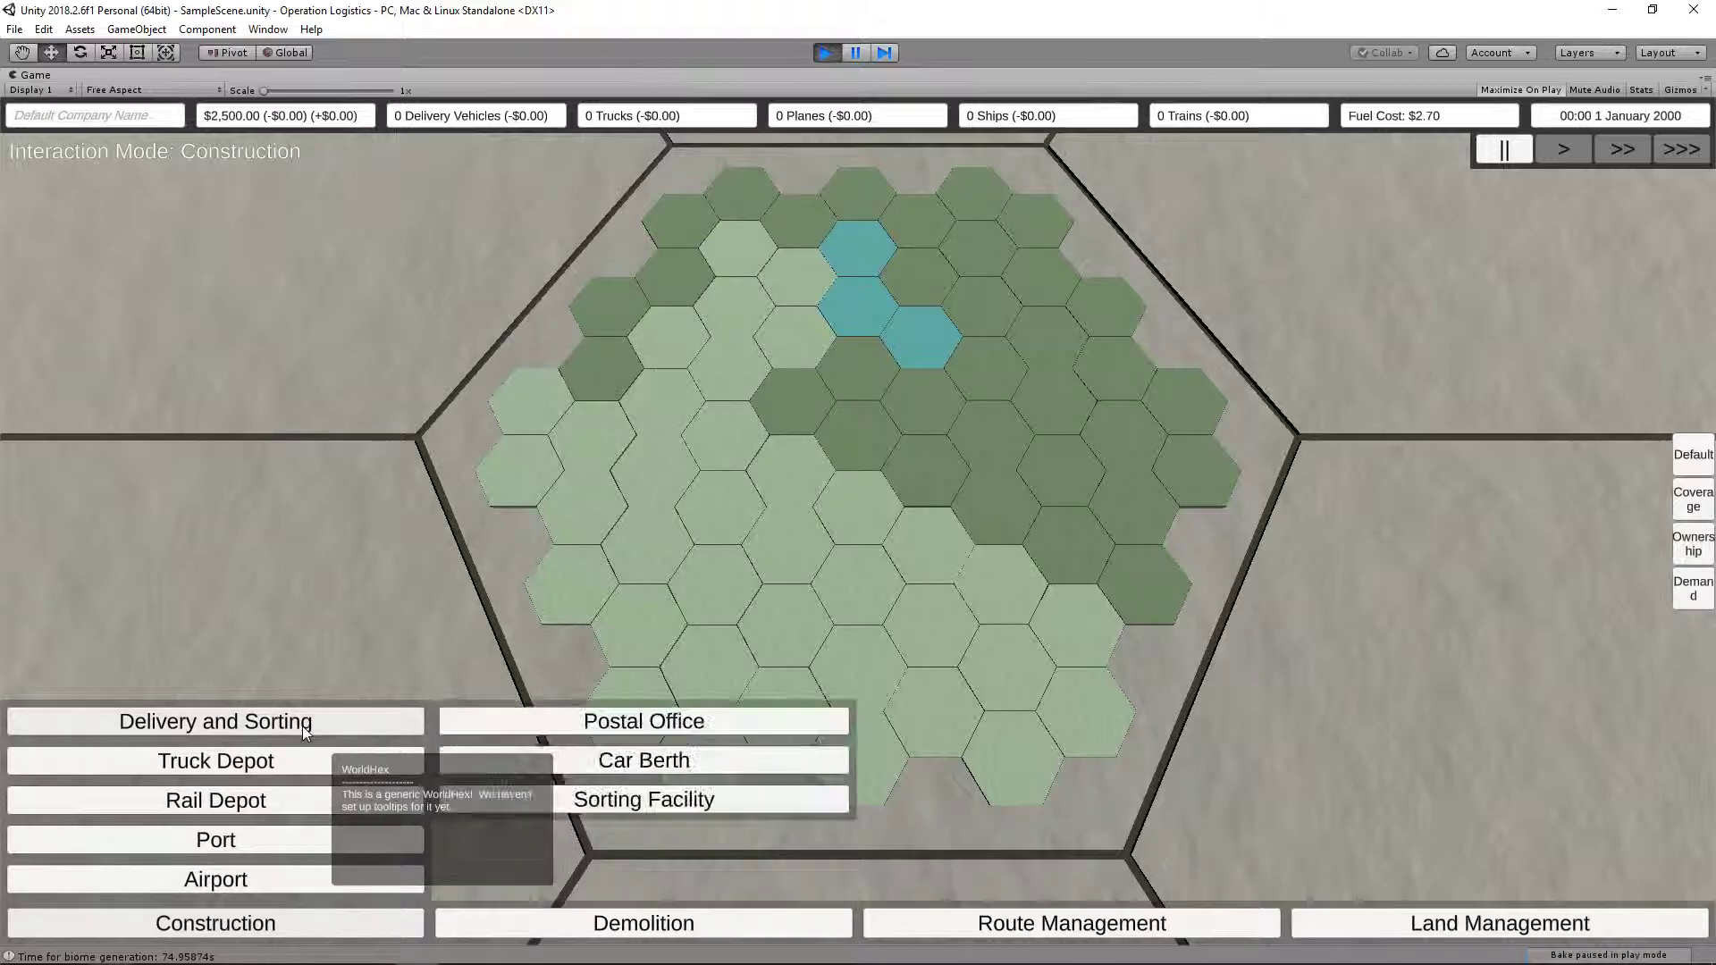
mouse_move(645, 733)
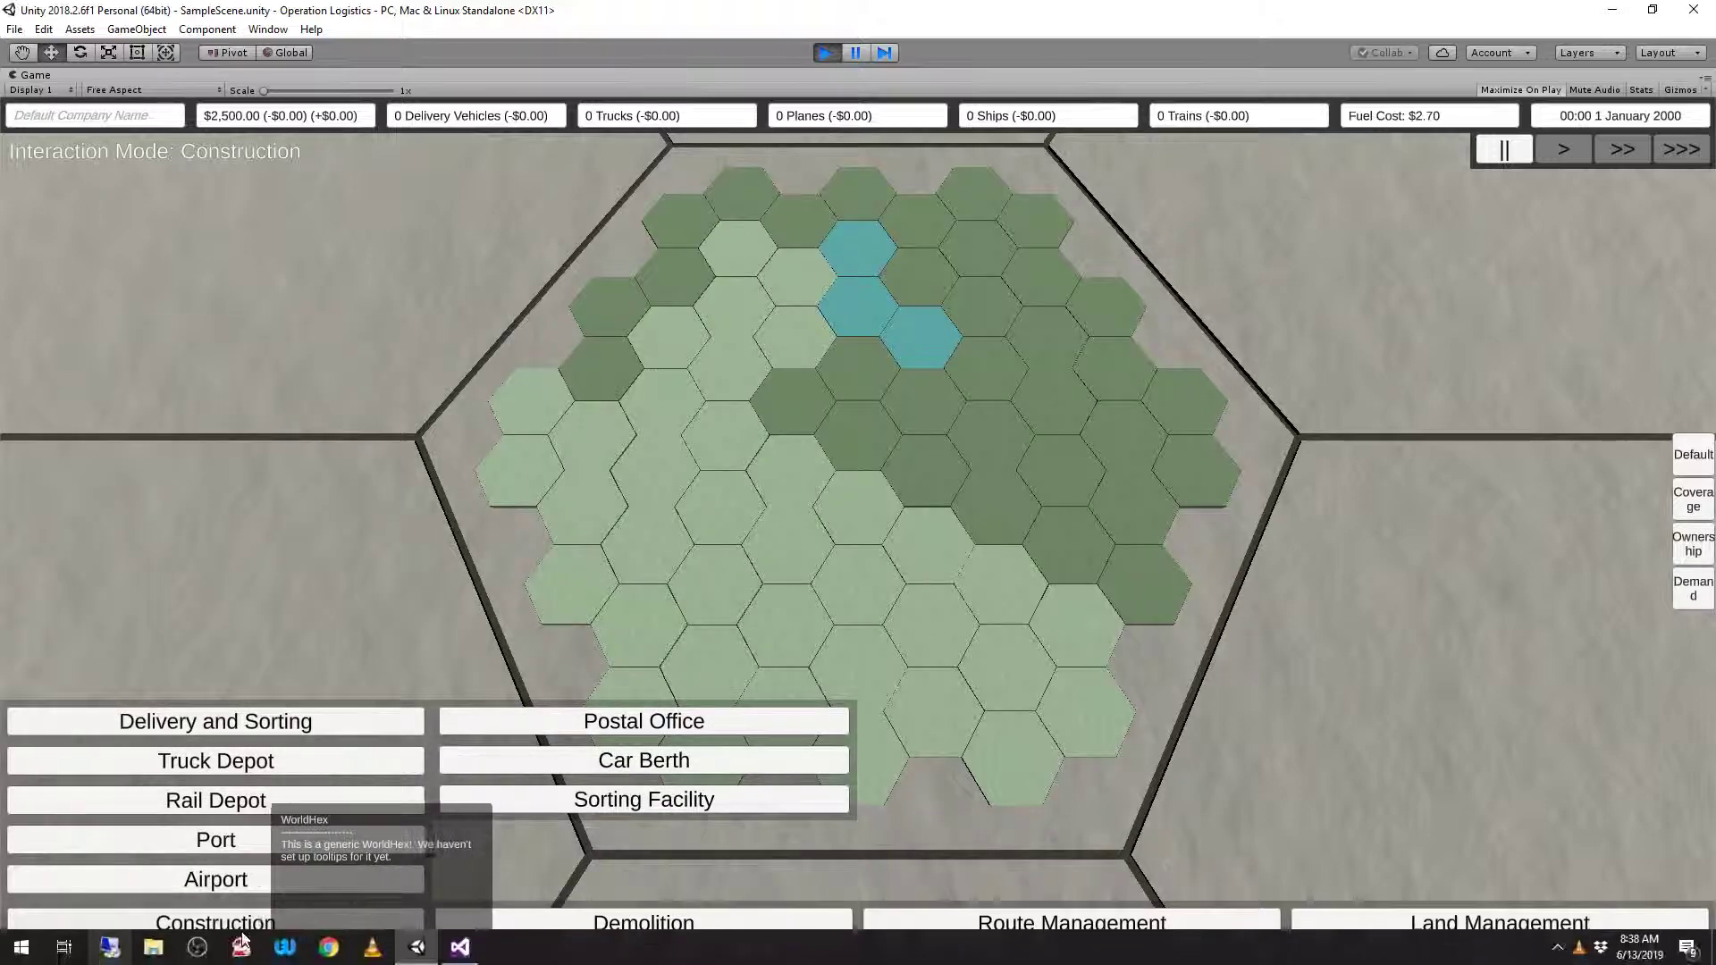
left_click(642, 922)
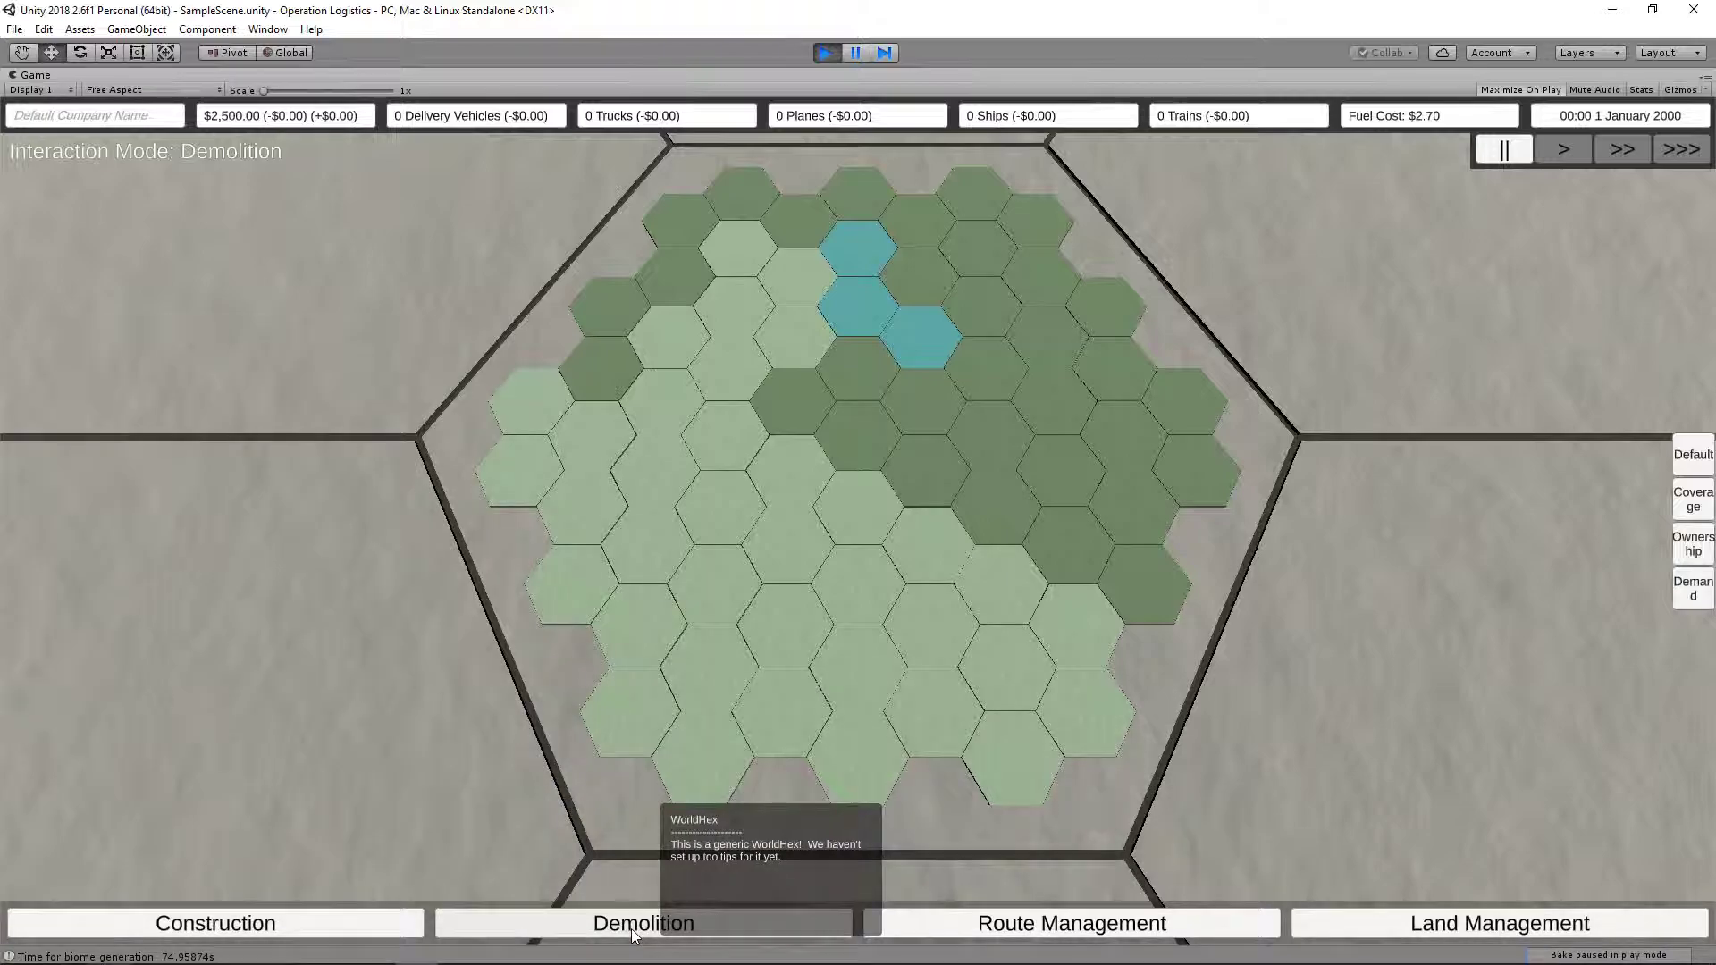
left_click(1070, 922)
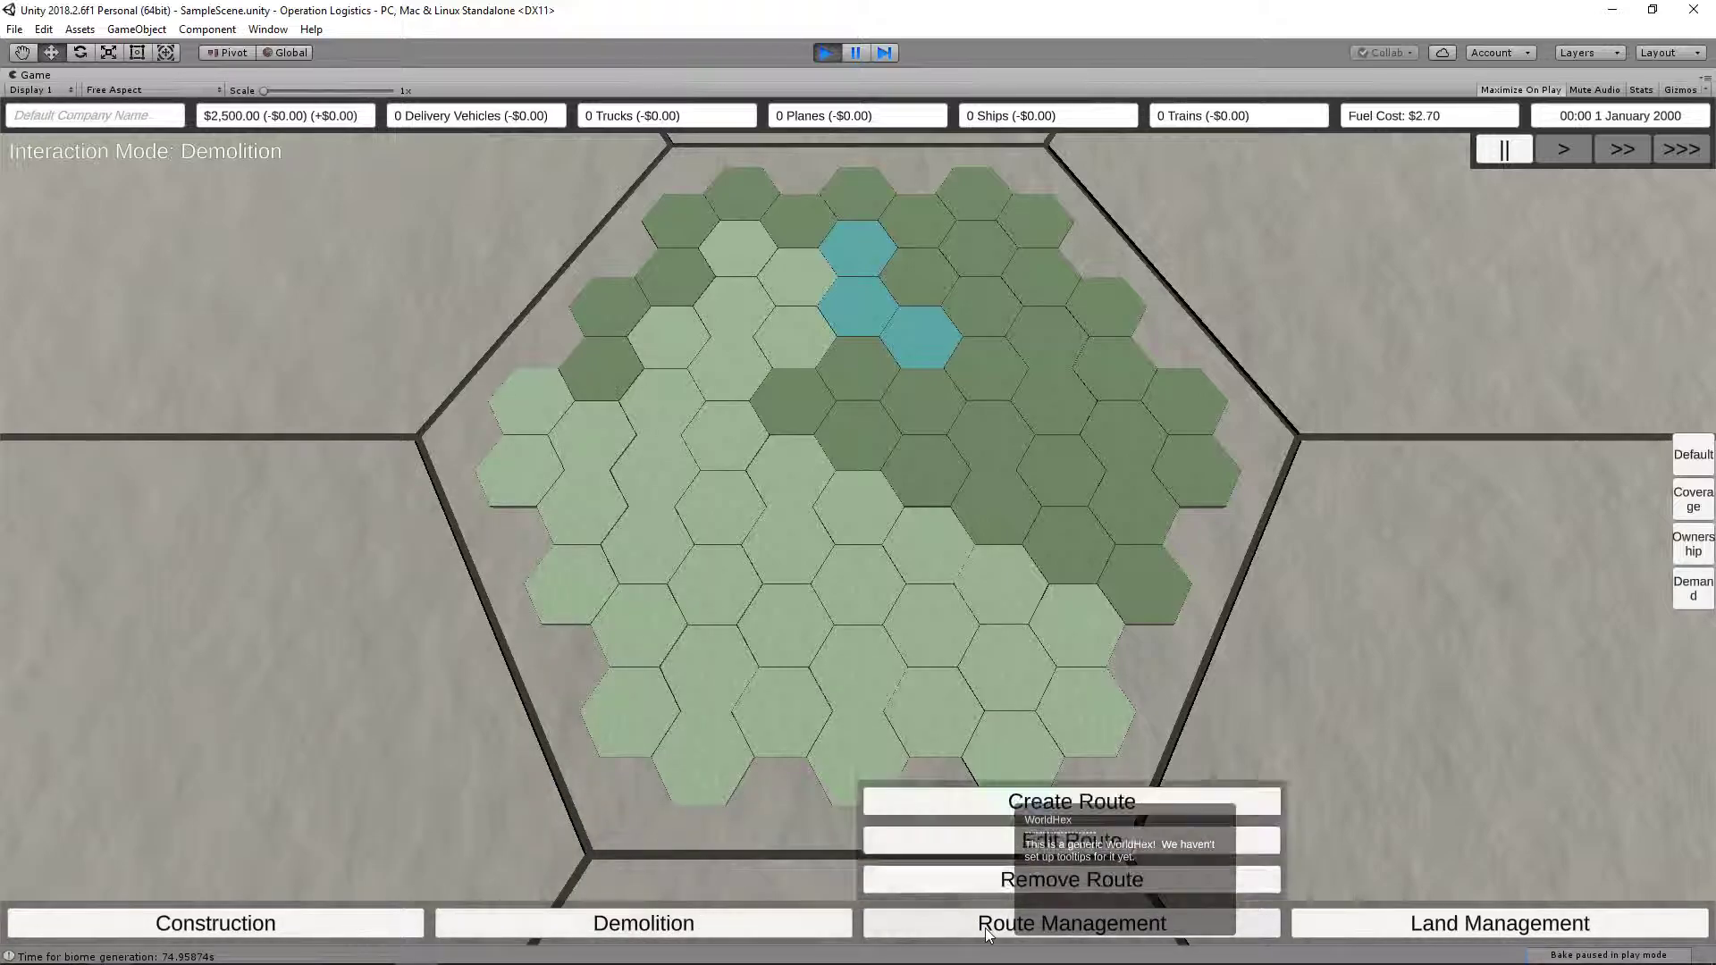
mouse_move(1428, 931)
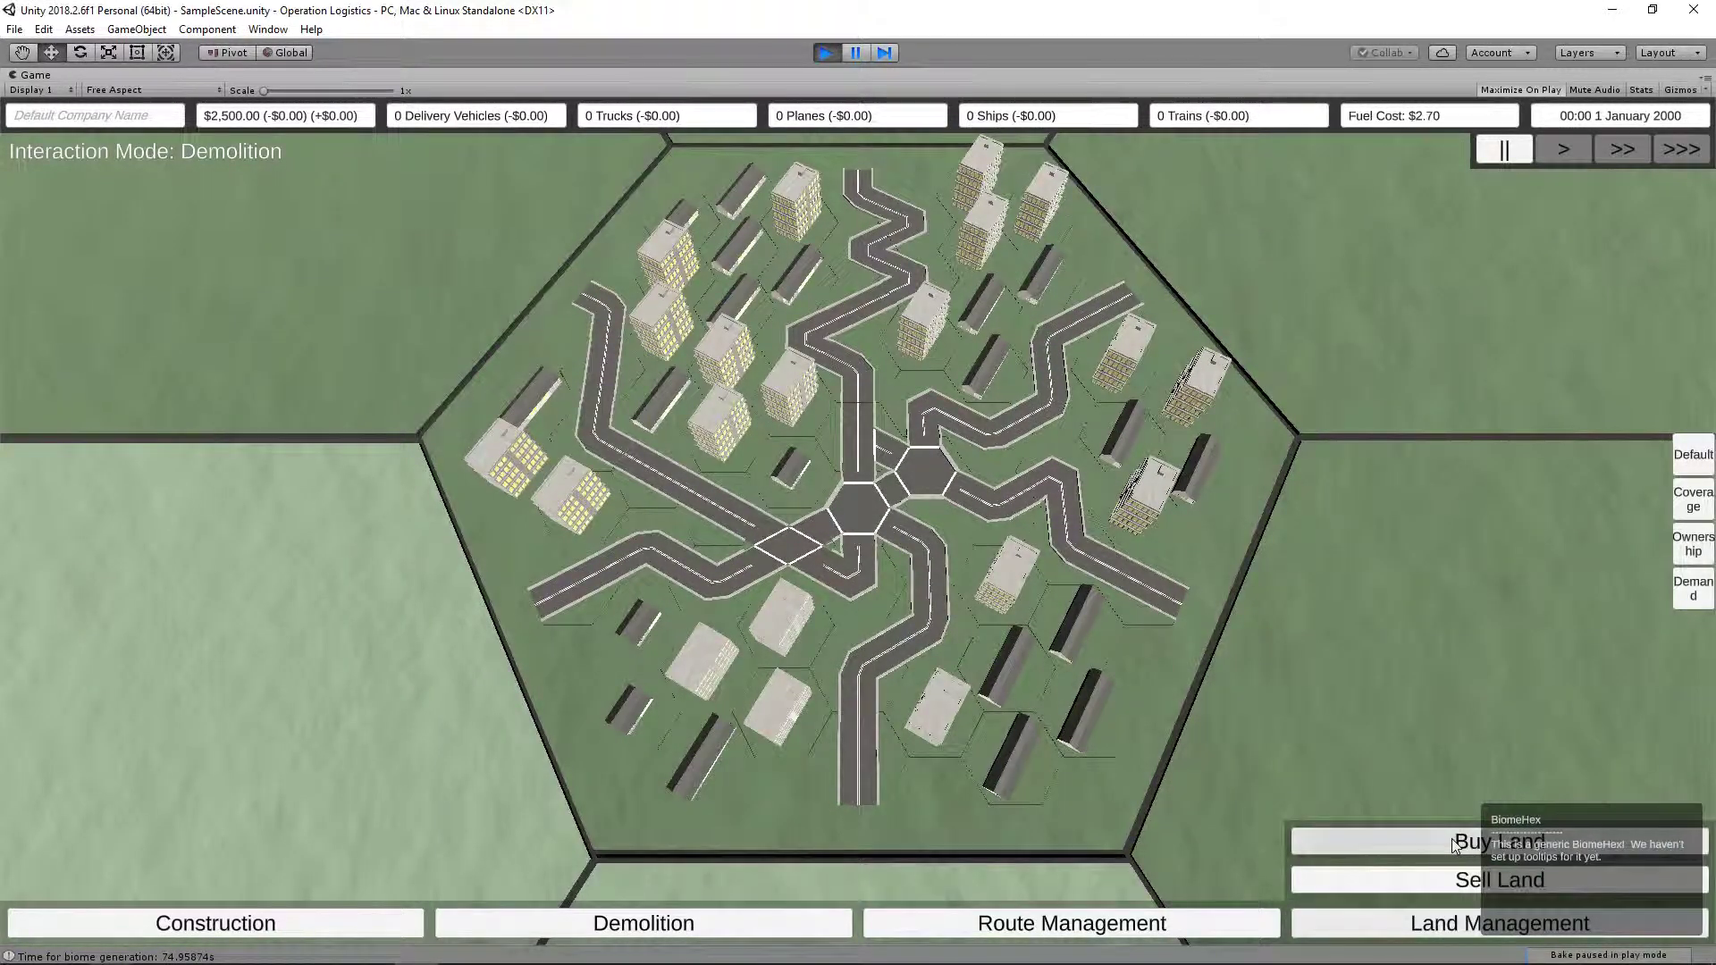
- Buy a hex for $1250, build a sorting facility on it, and view its details
left_click(1497, 840)
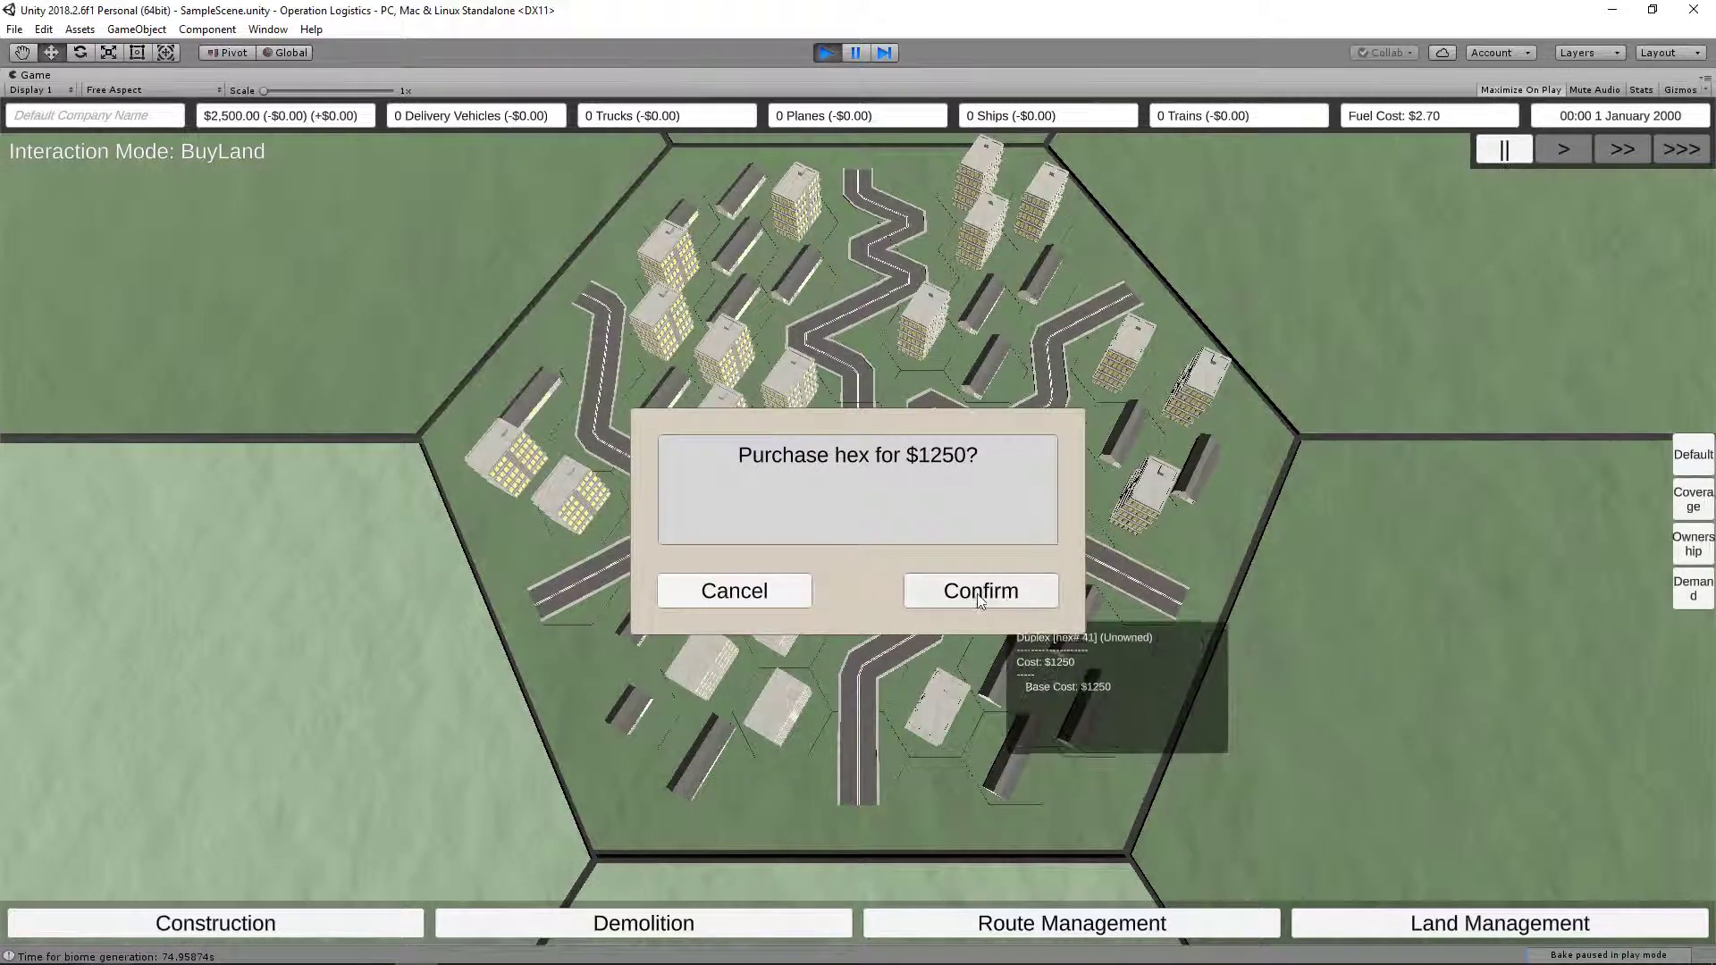
left_click(979, 591)
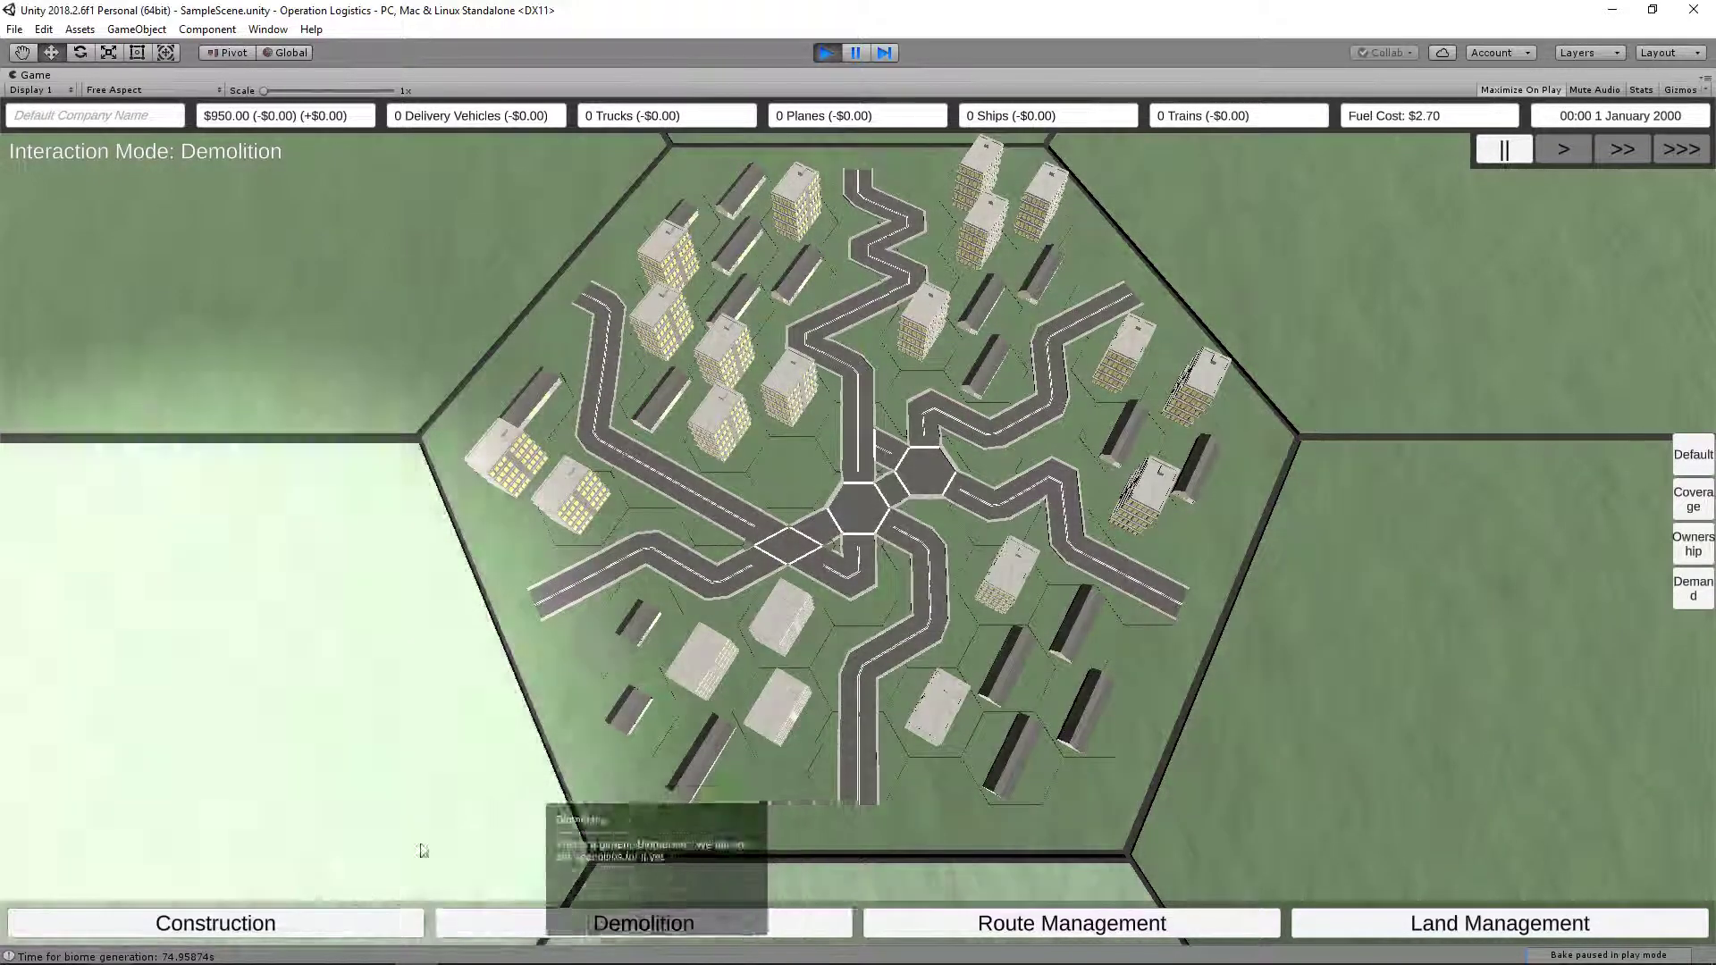
left_click(214, 922)
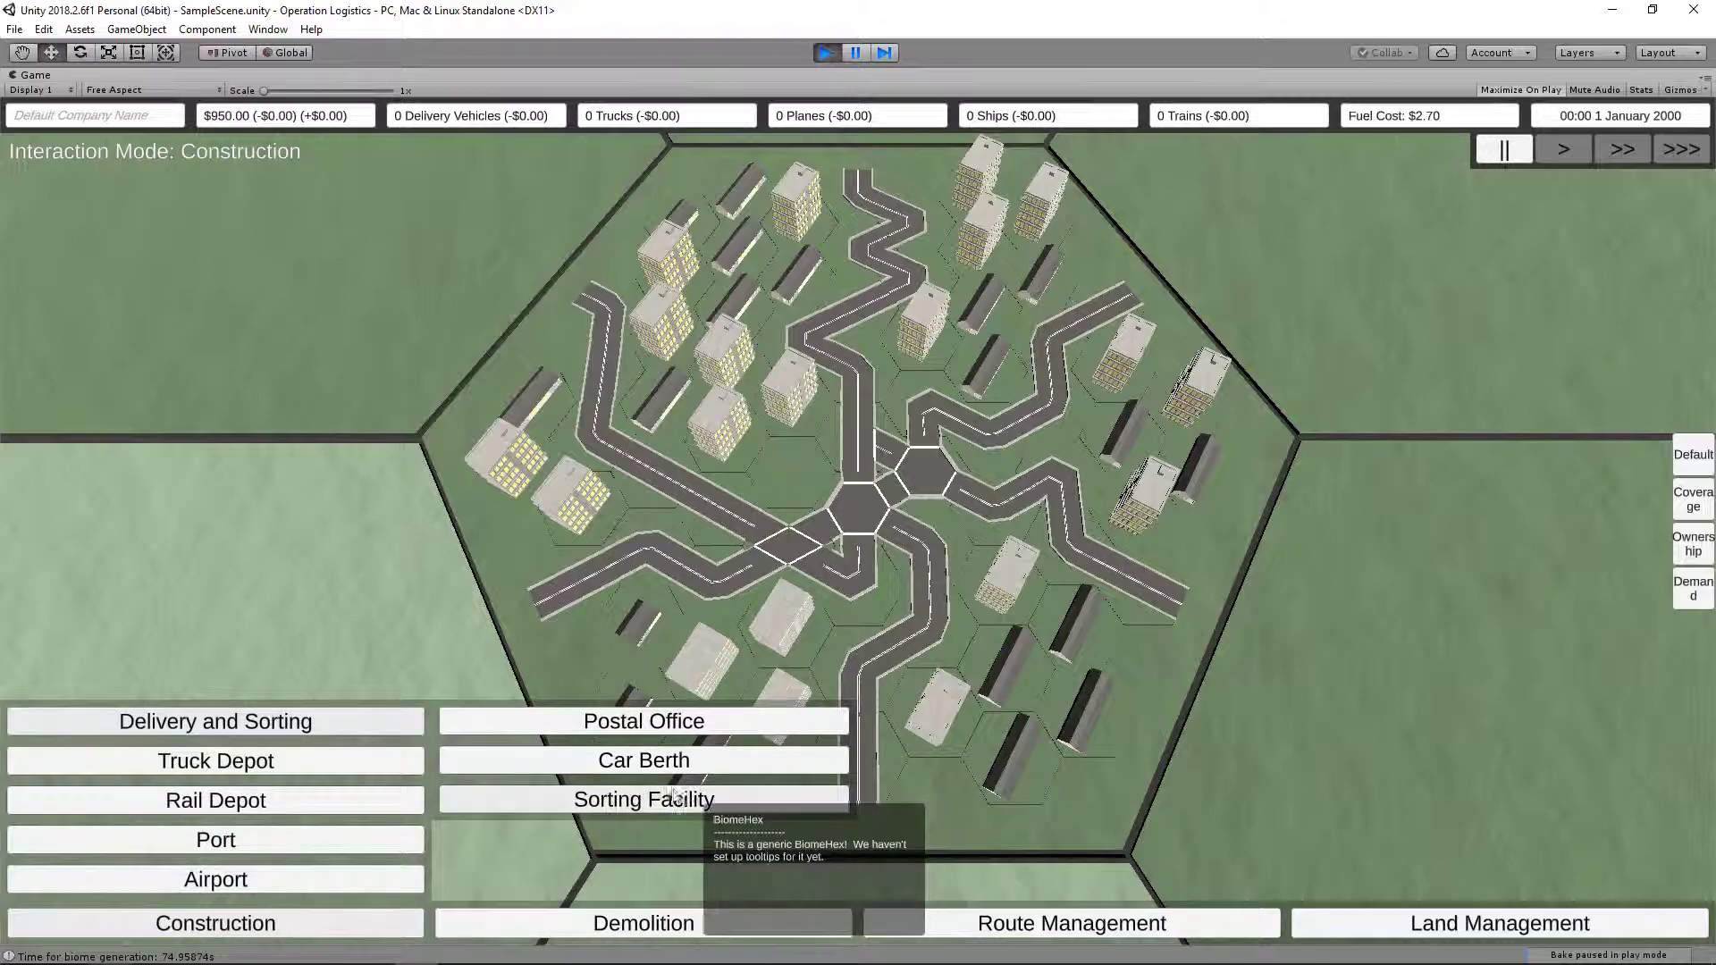
left_click(644, 799)
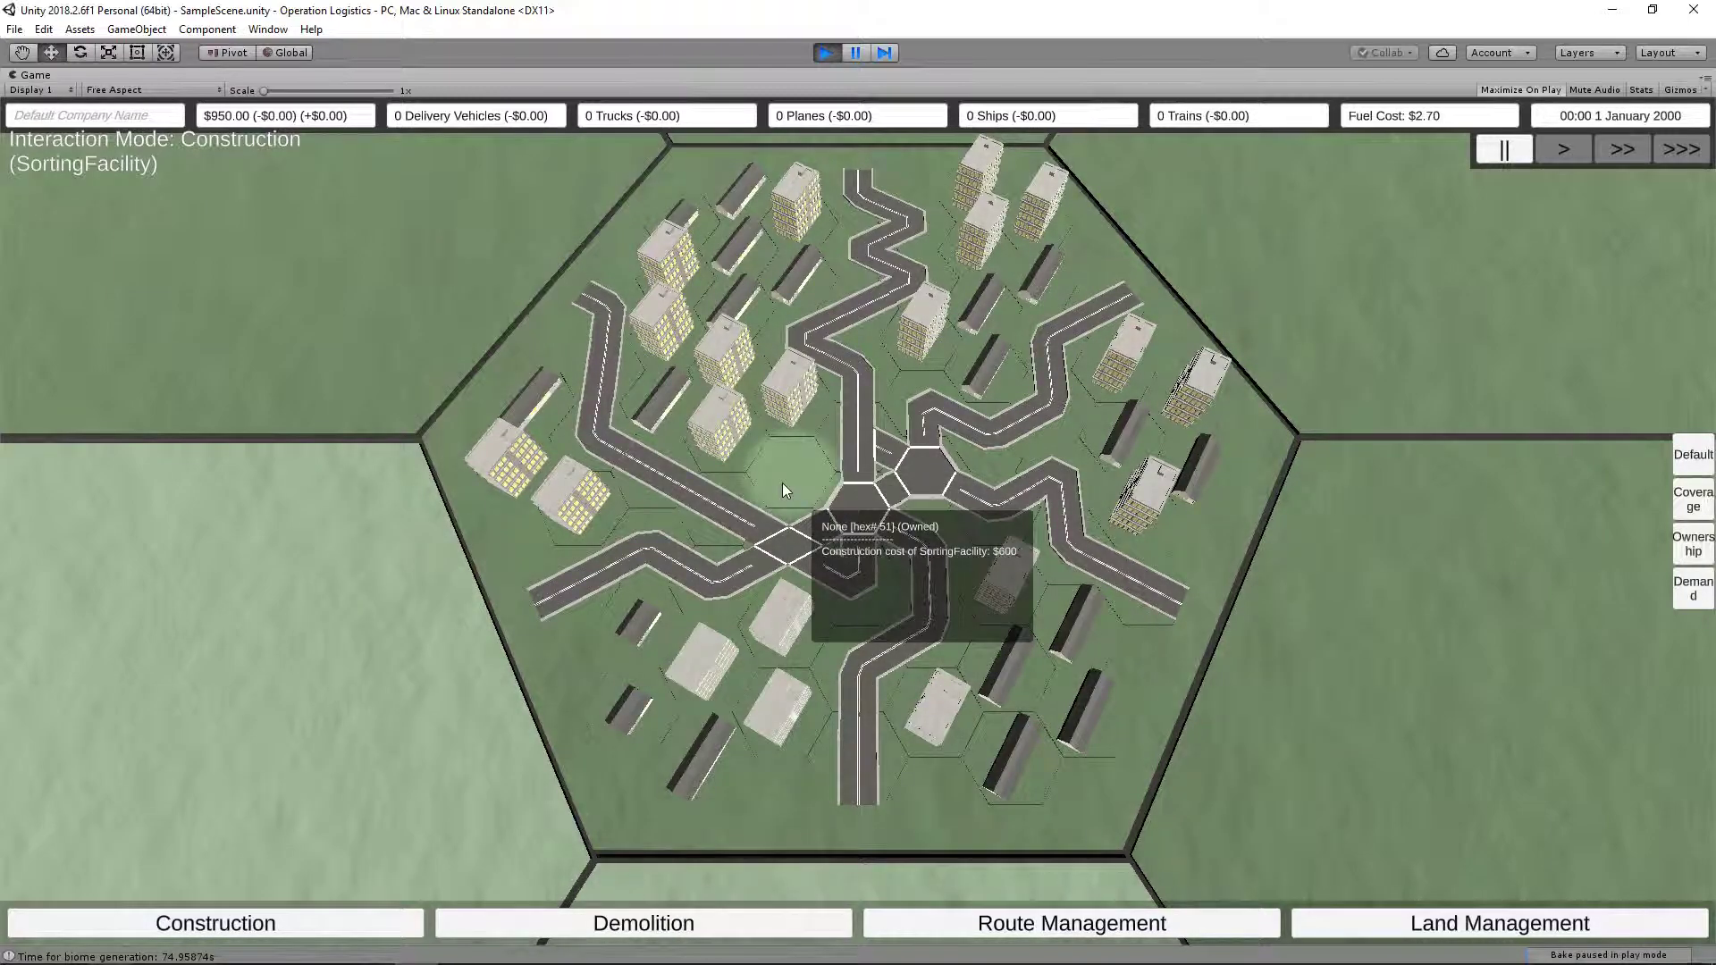
left_click(790, 468)
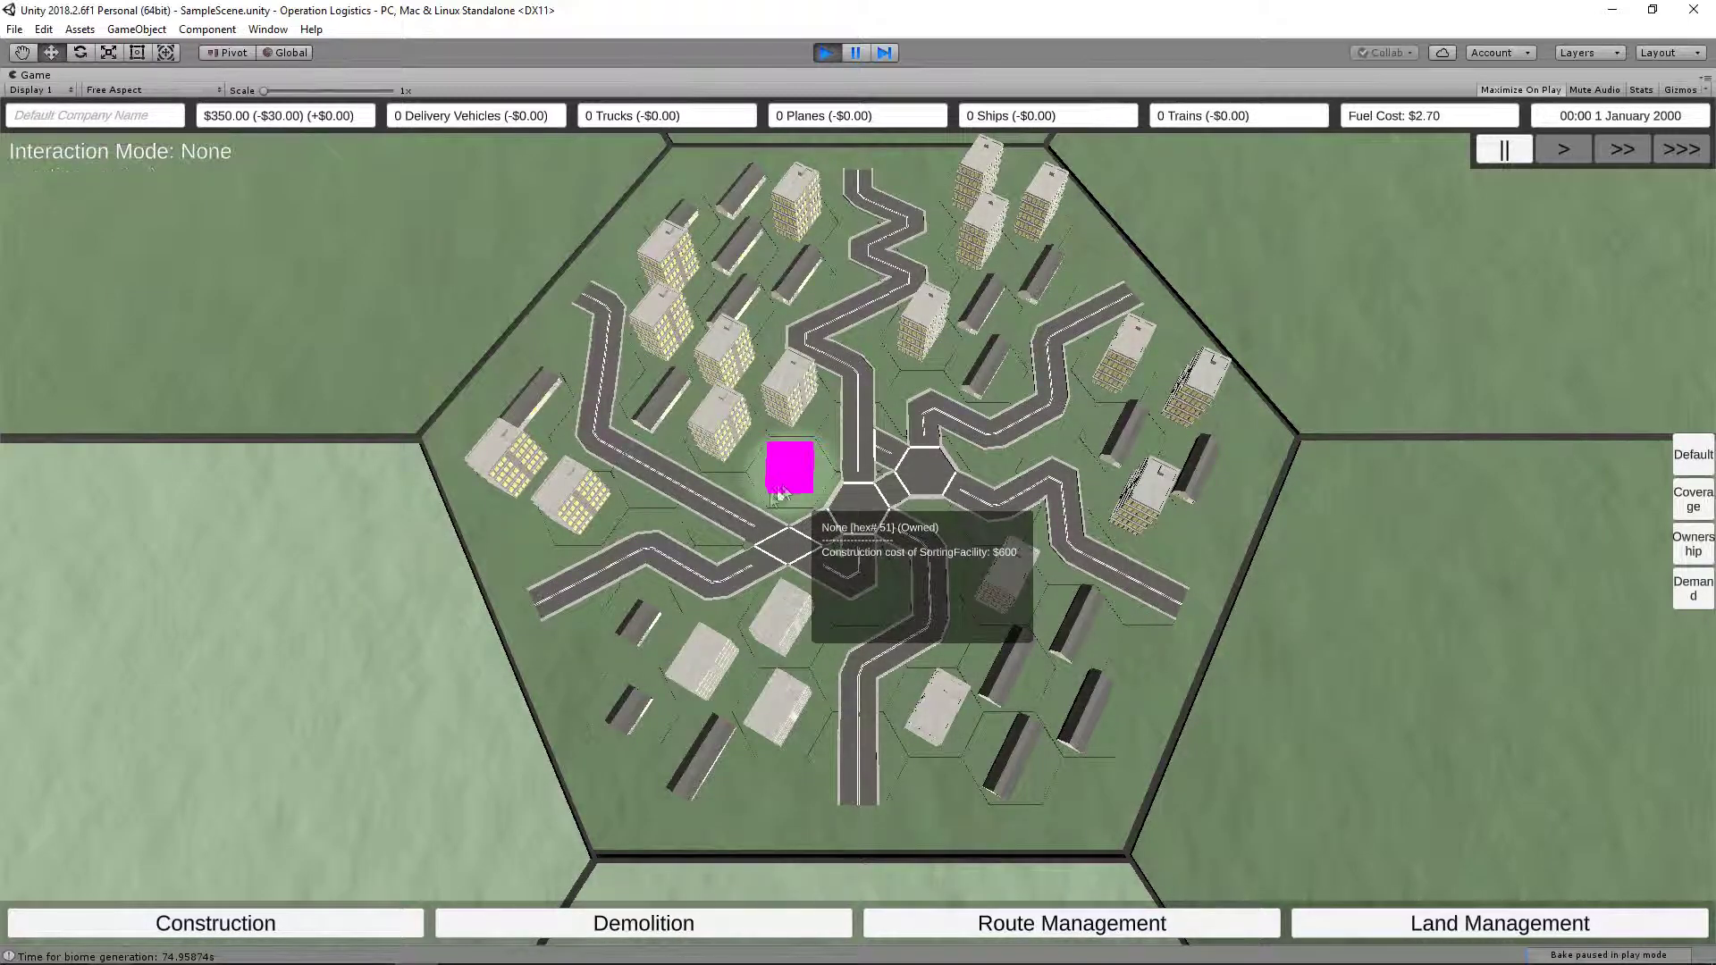
left_click(789, 469)
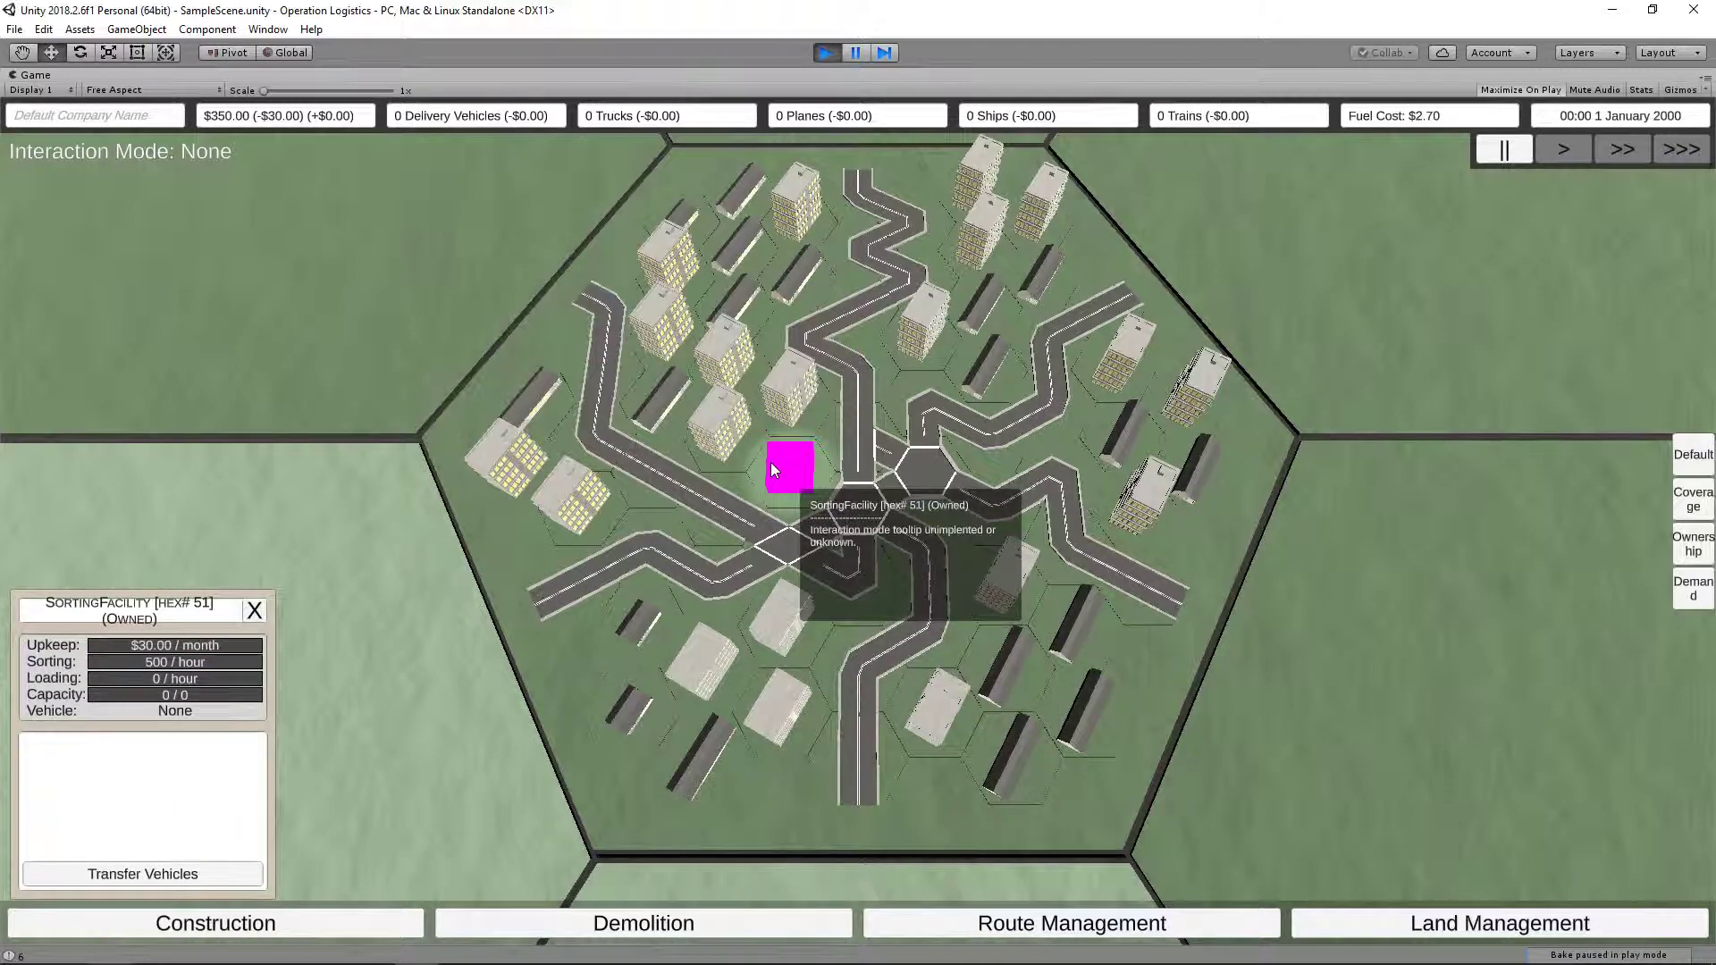
mouse_move(131, 820)
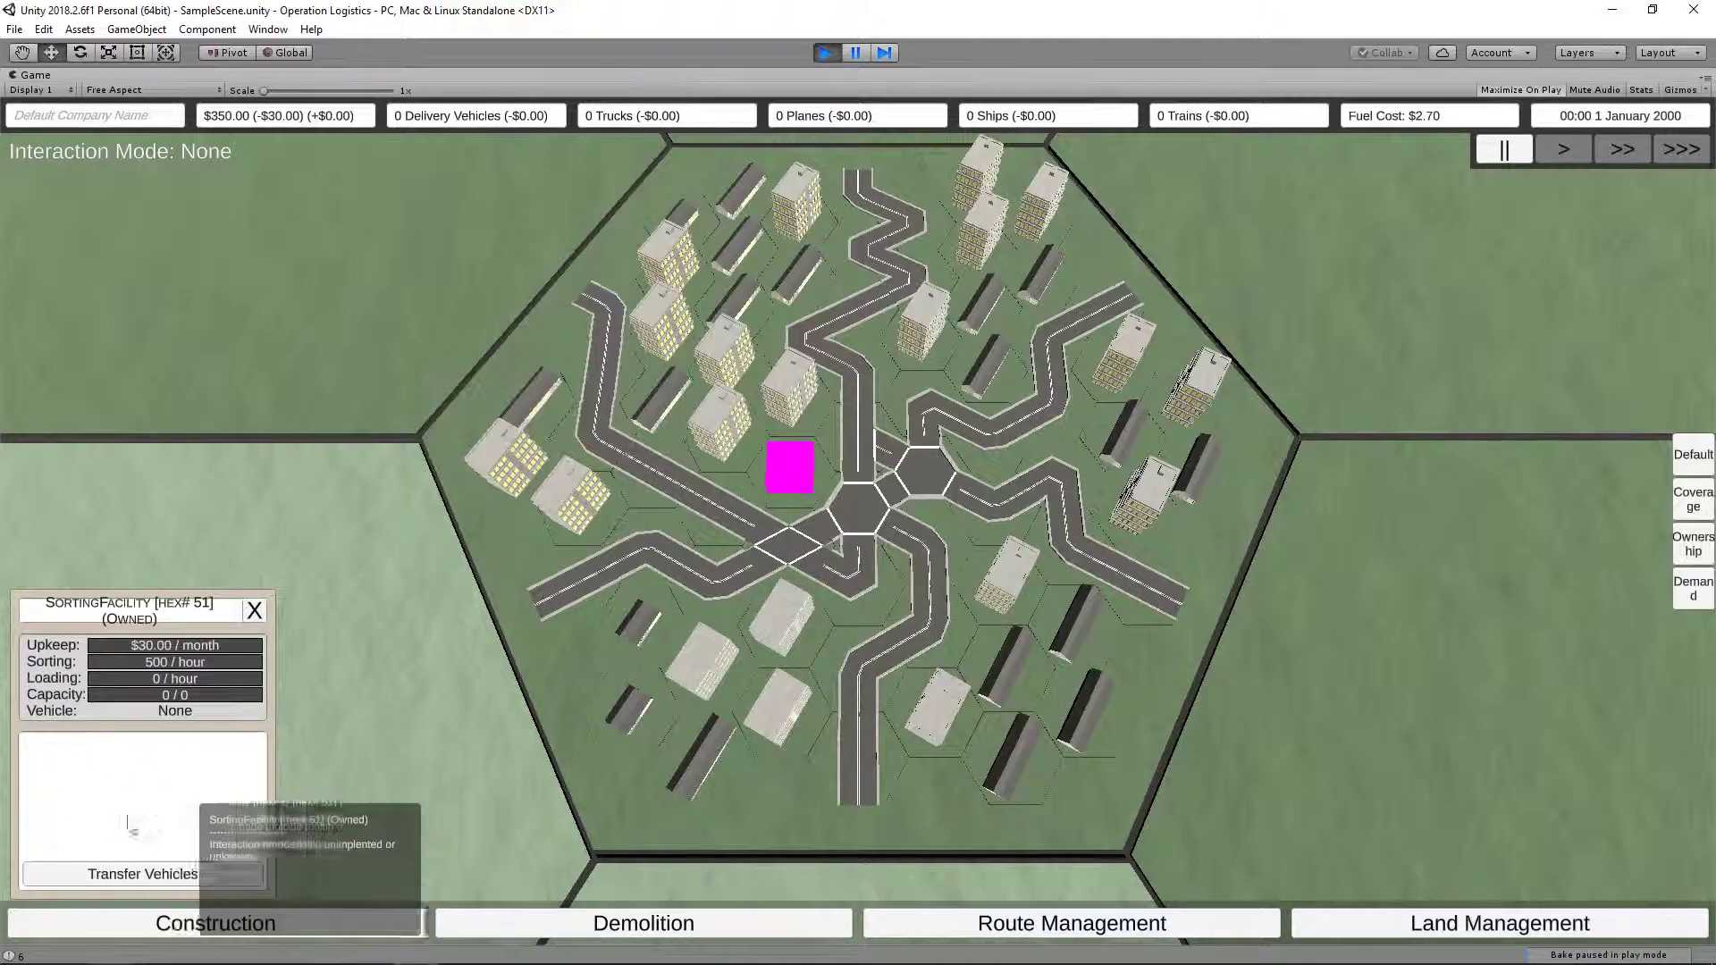
mouse_move(263, 129)
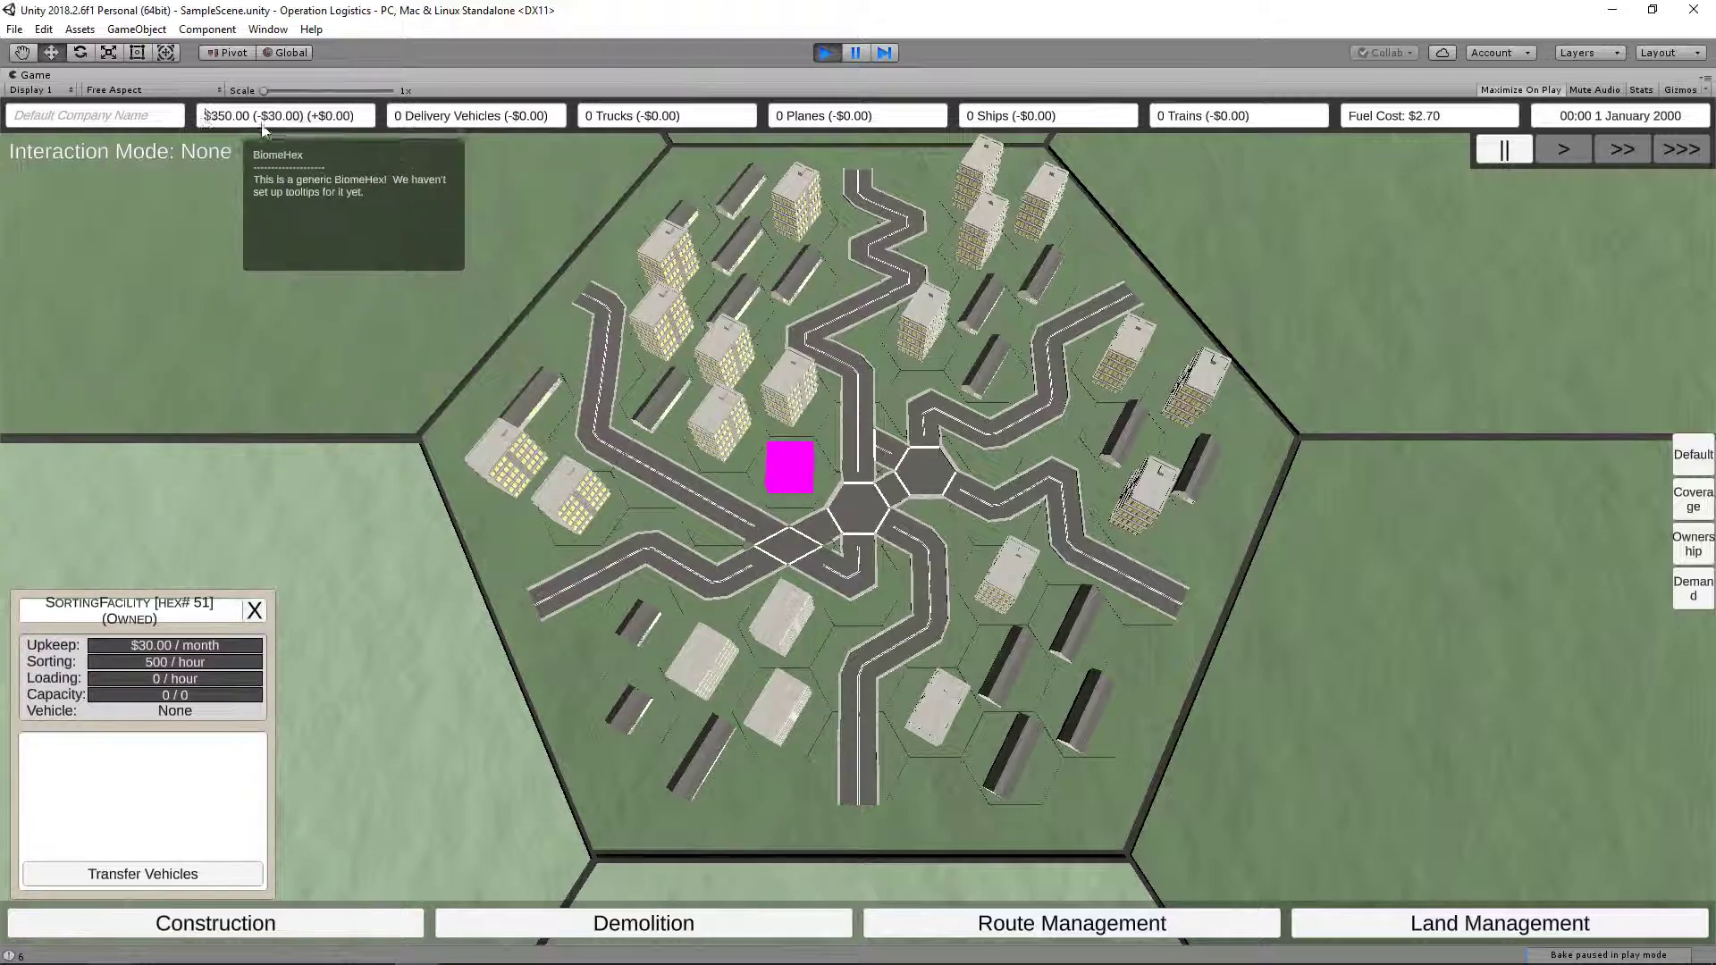
mouse_move(1118, 929)
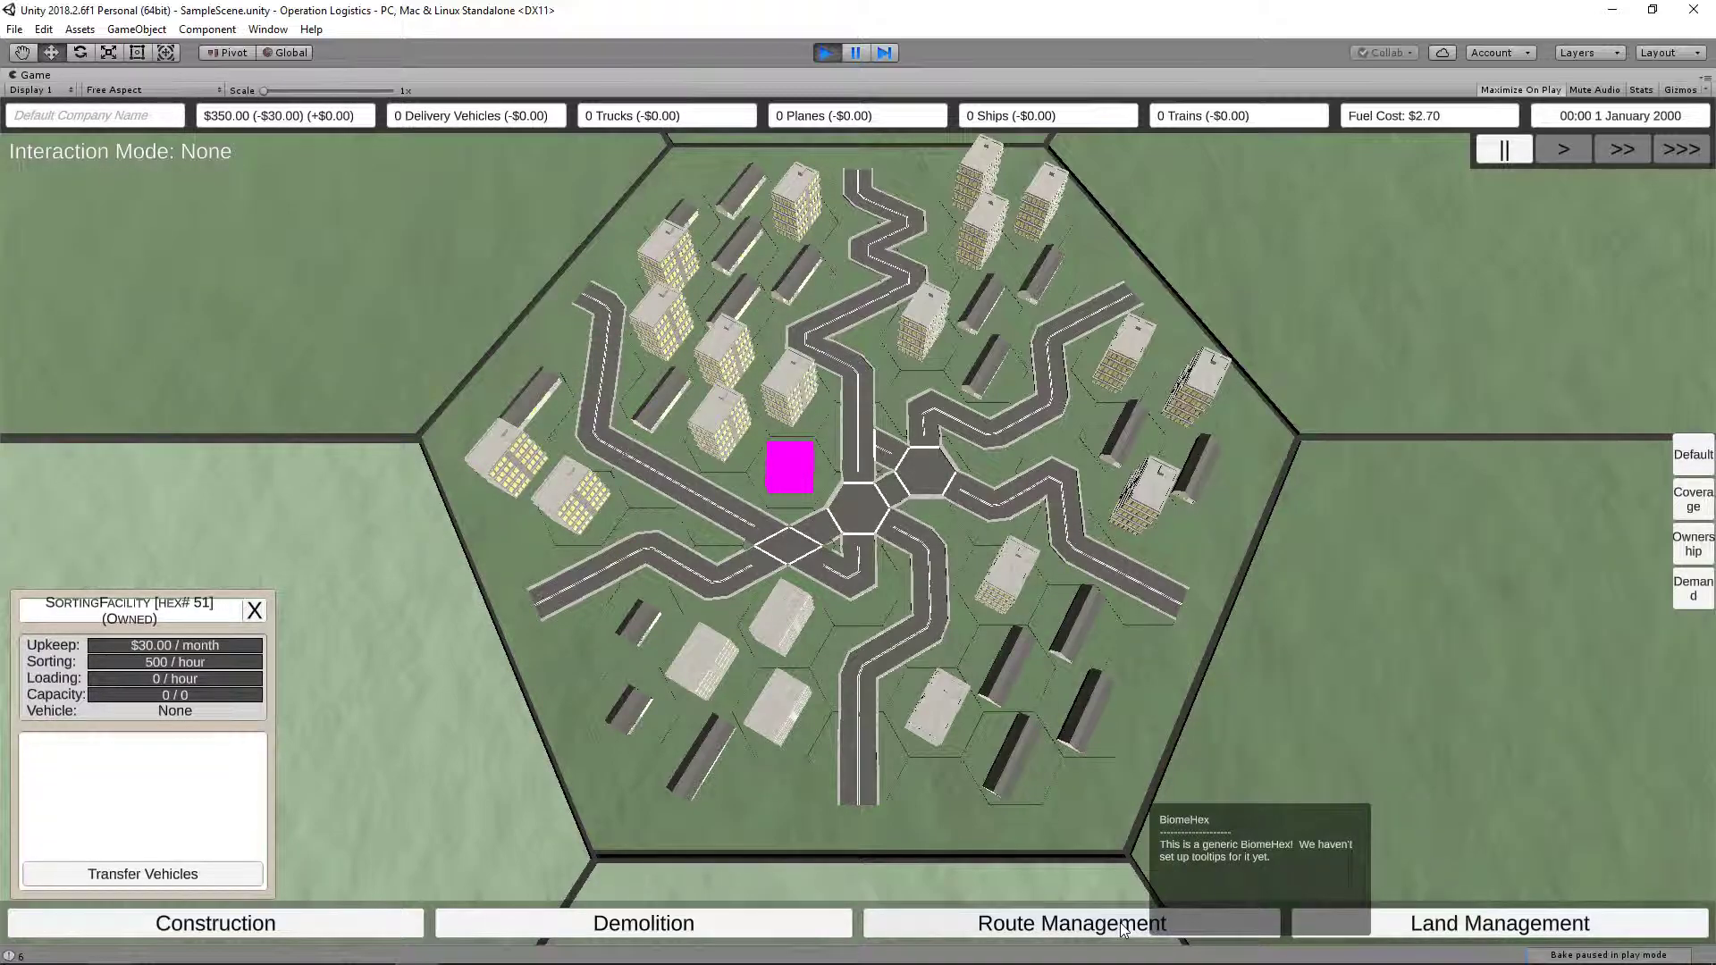
- Create a route from the sorting facility to a road corner, then enter route editing
left_click(1069, 922)
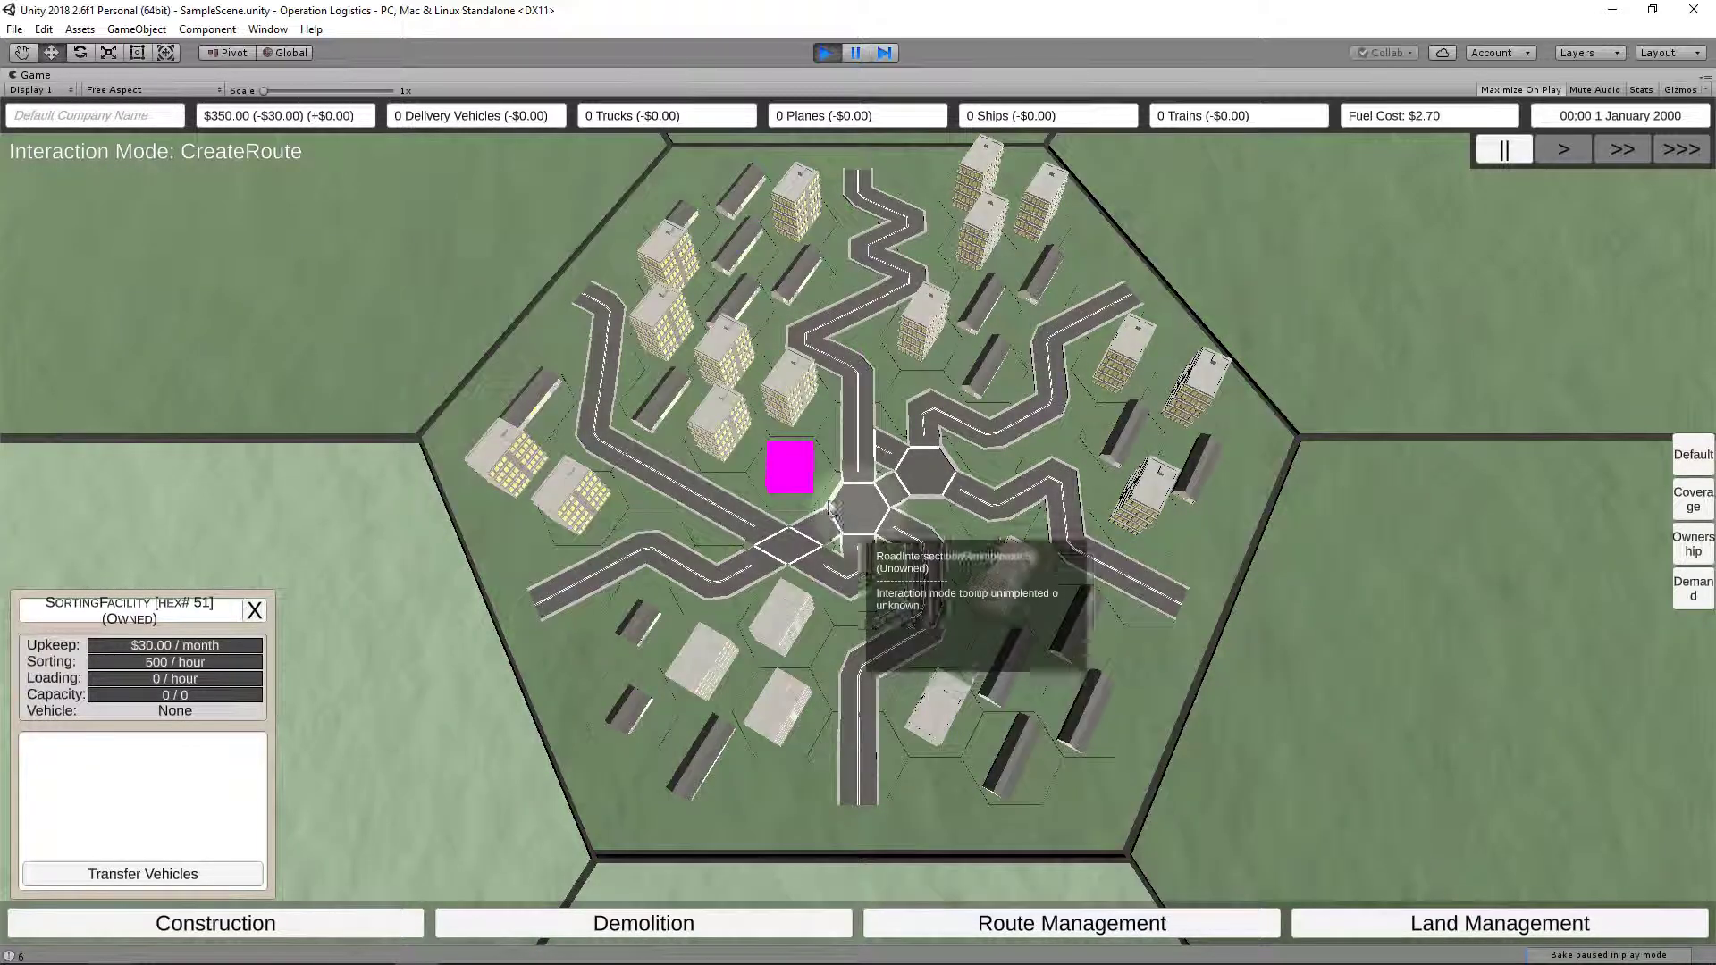
left_click(788, 468)
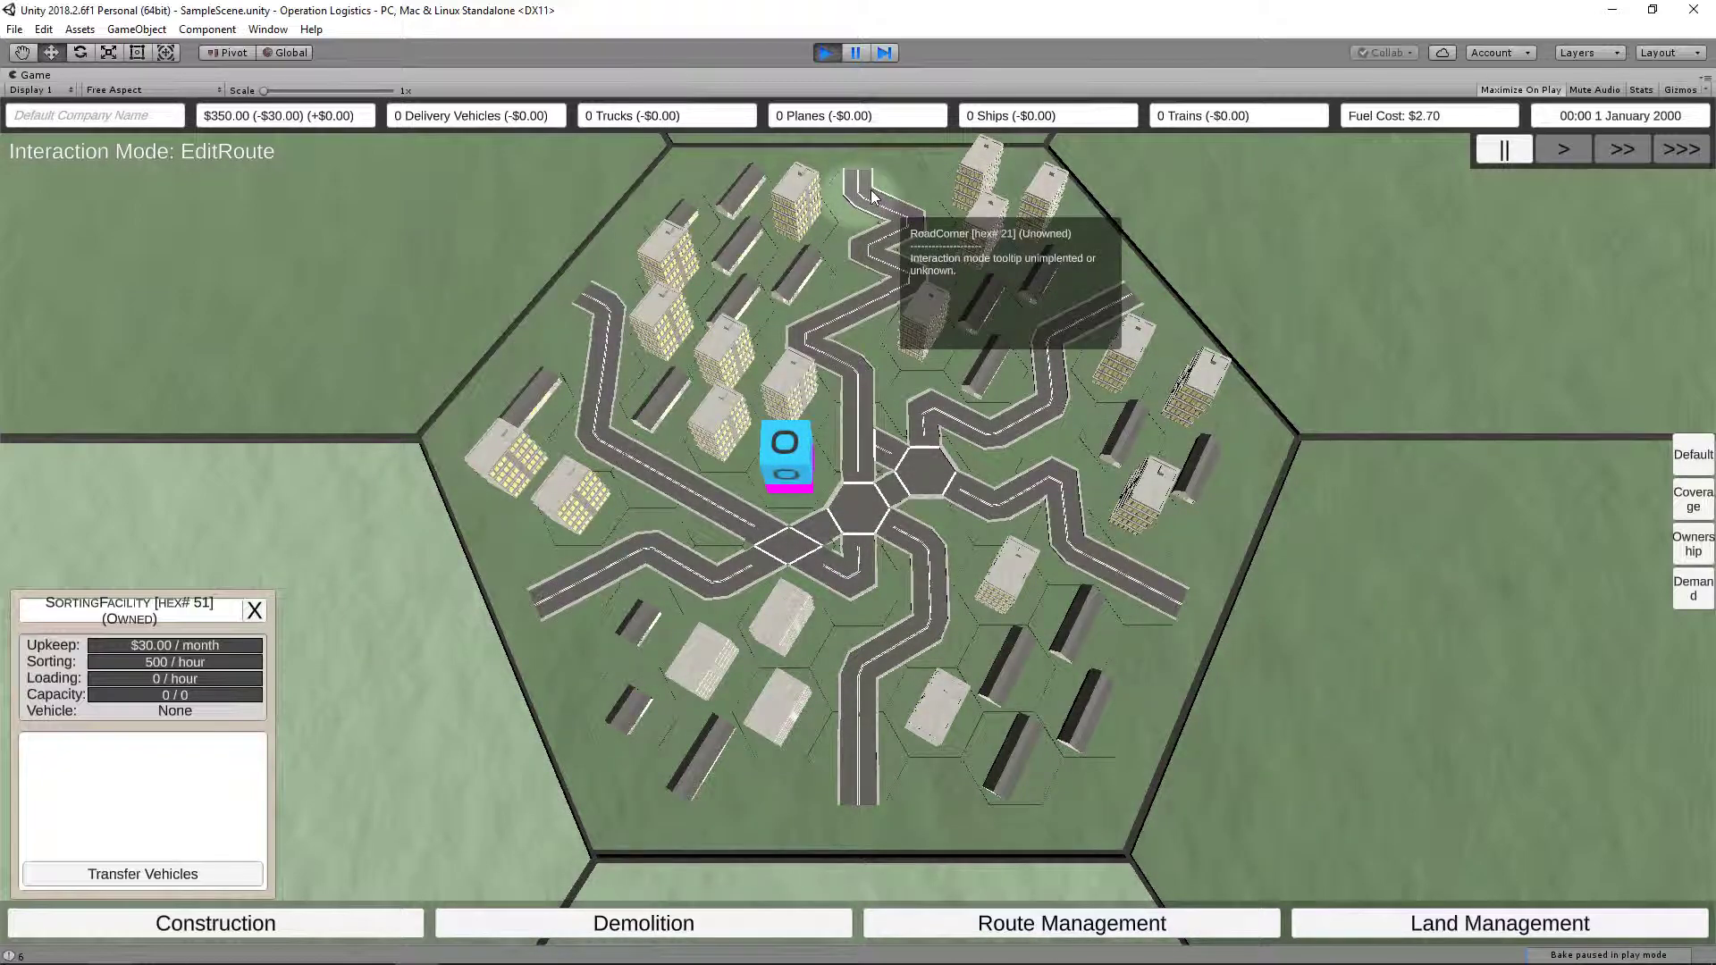
left_click(1111, 296)
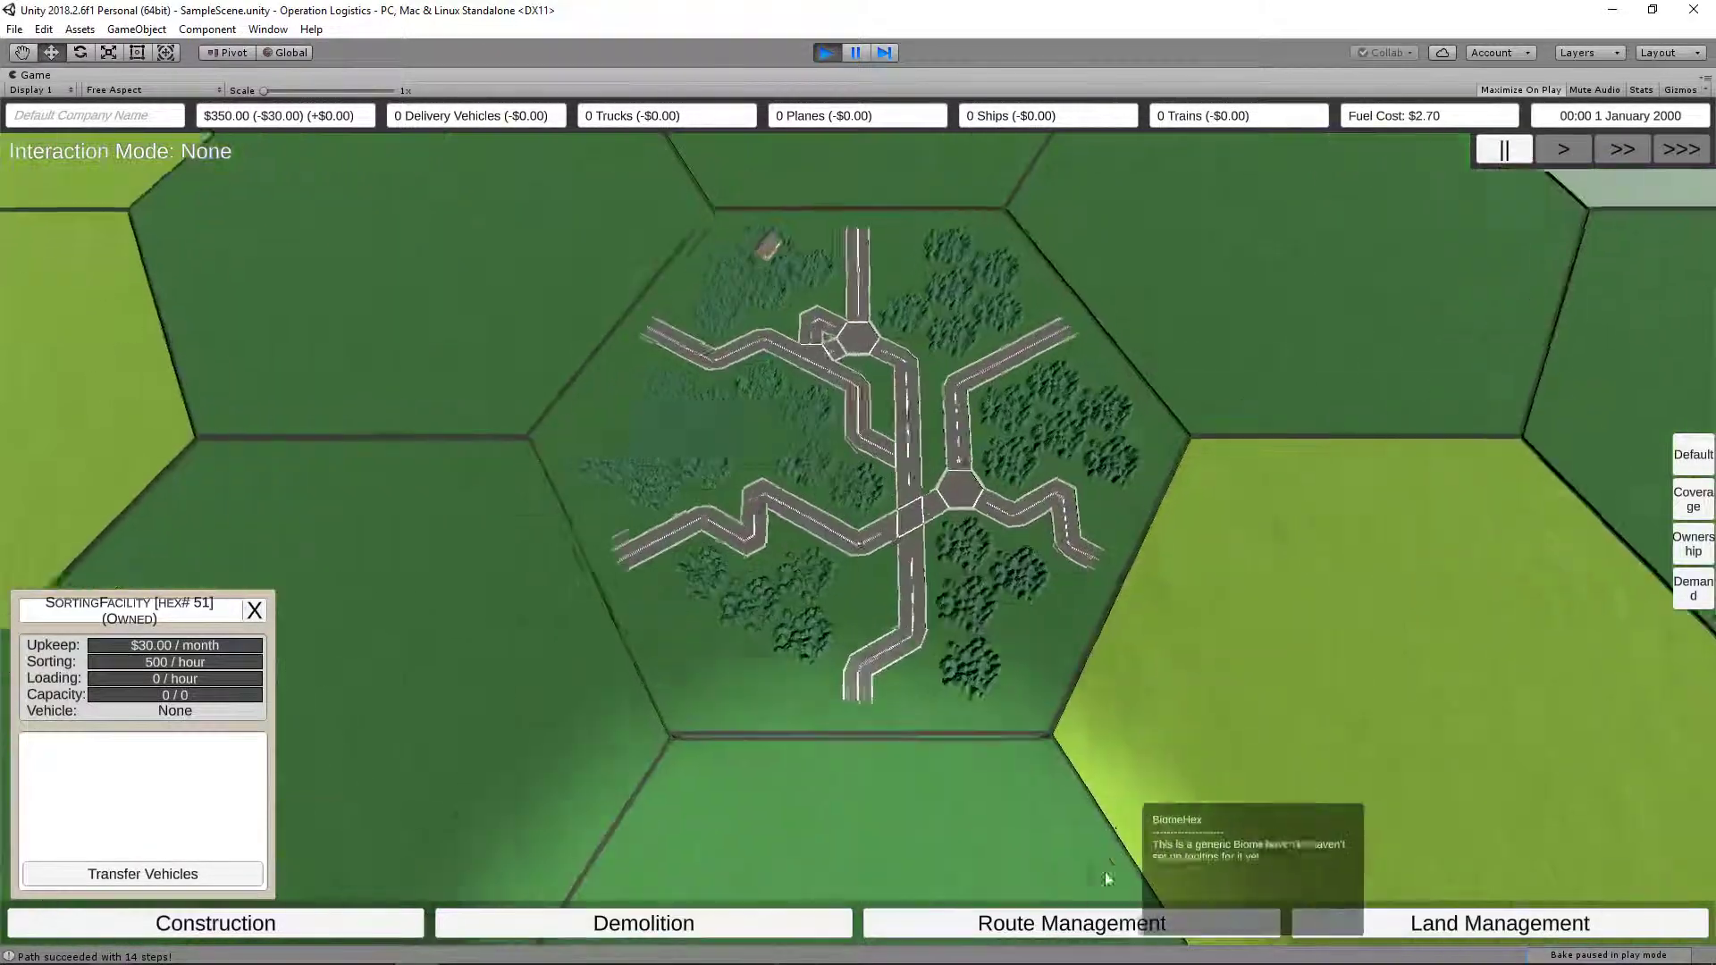
left_click(1071, 922)
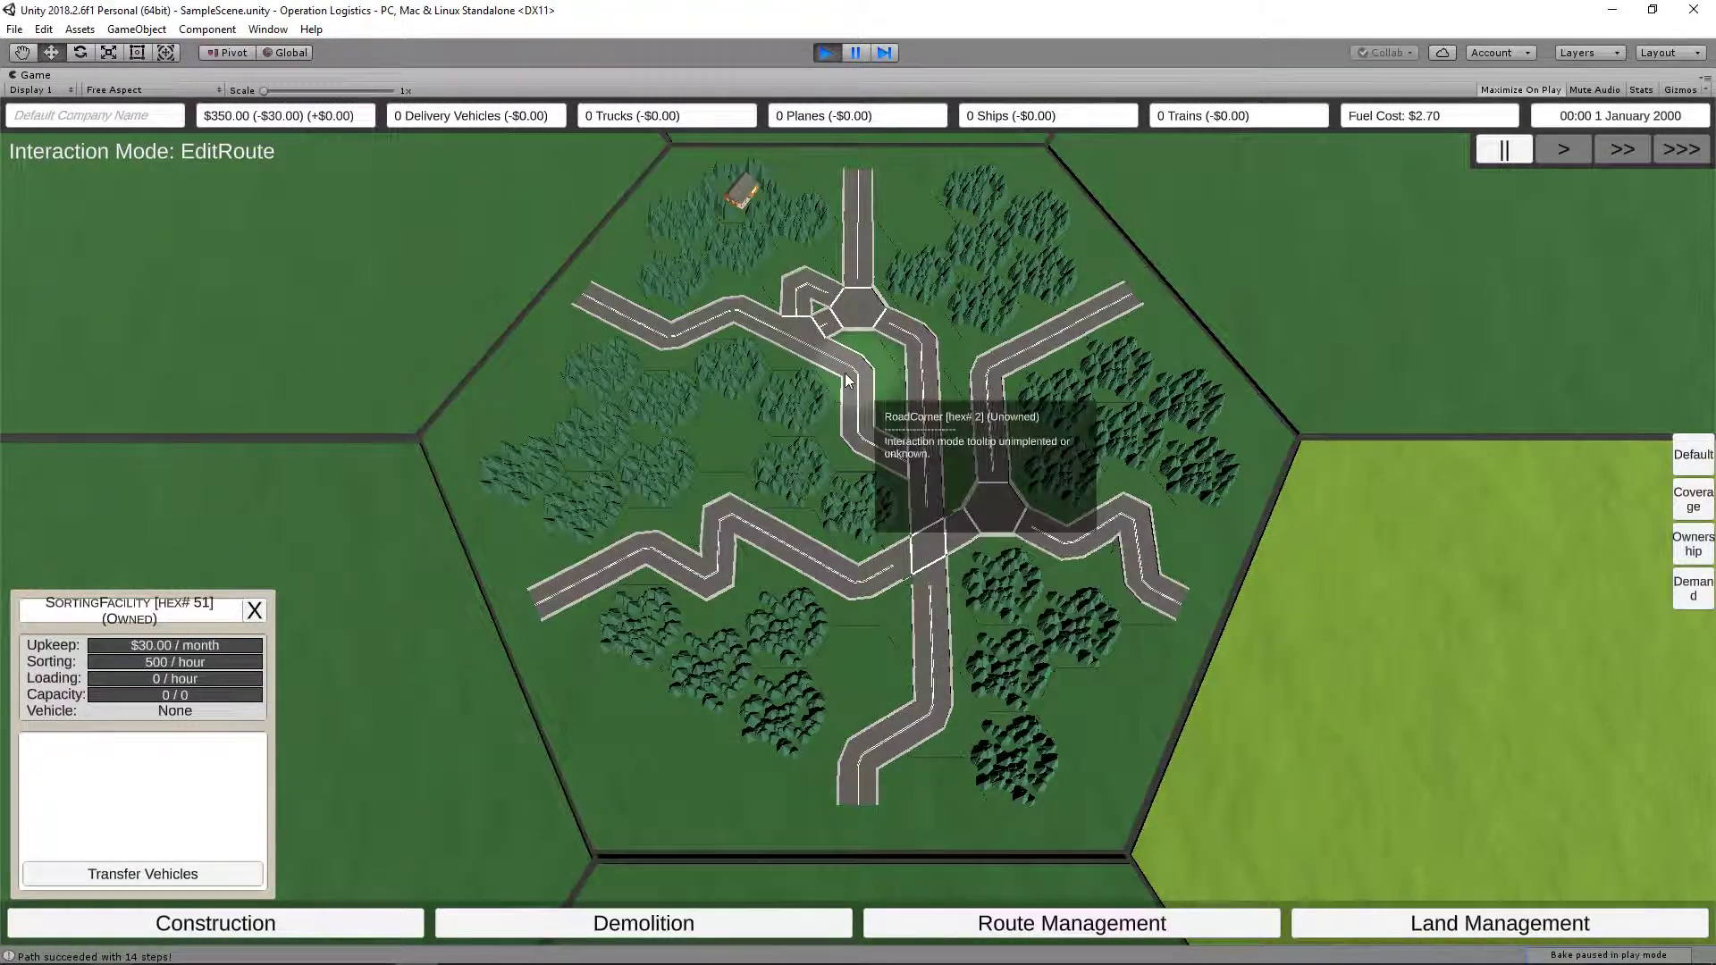
mouse_move(1045, 622)
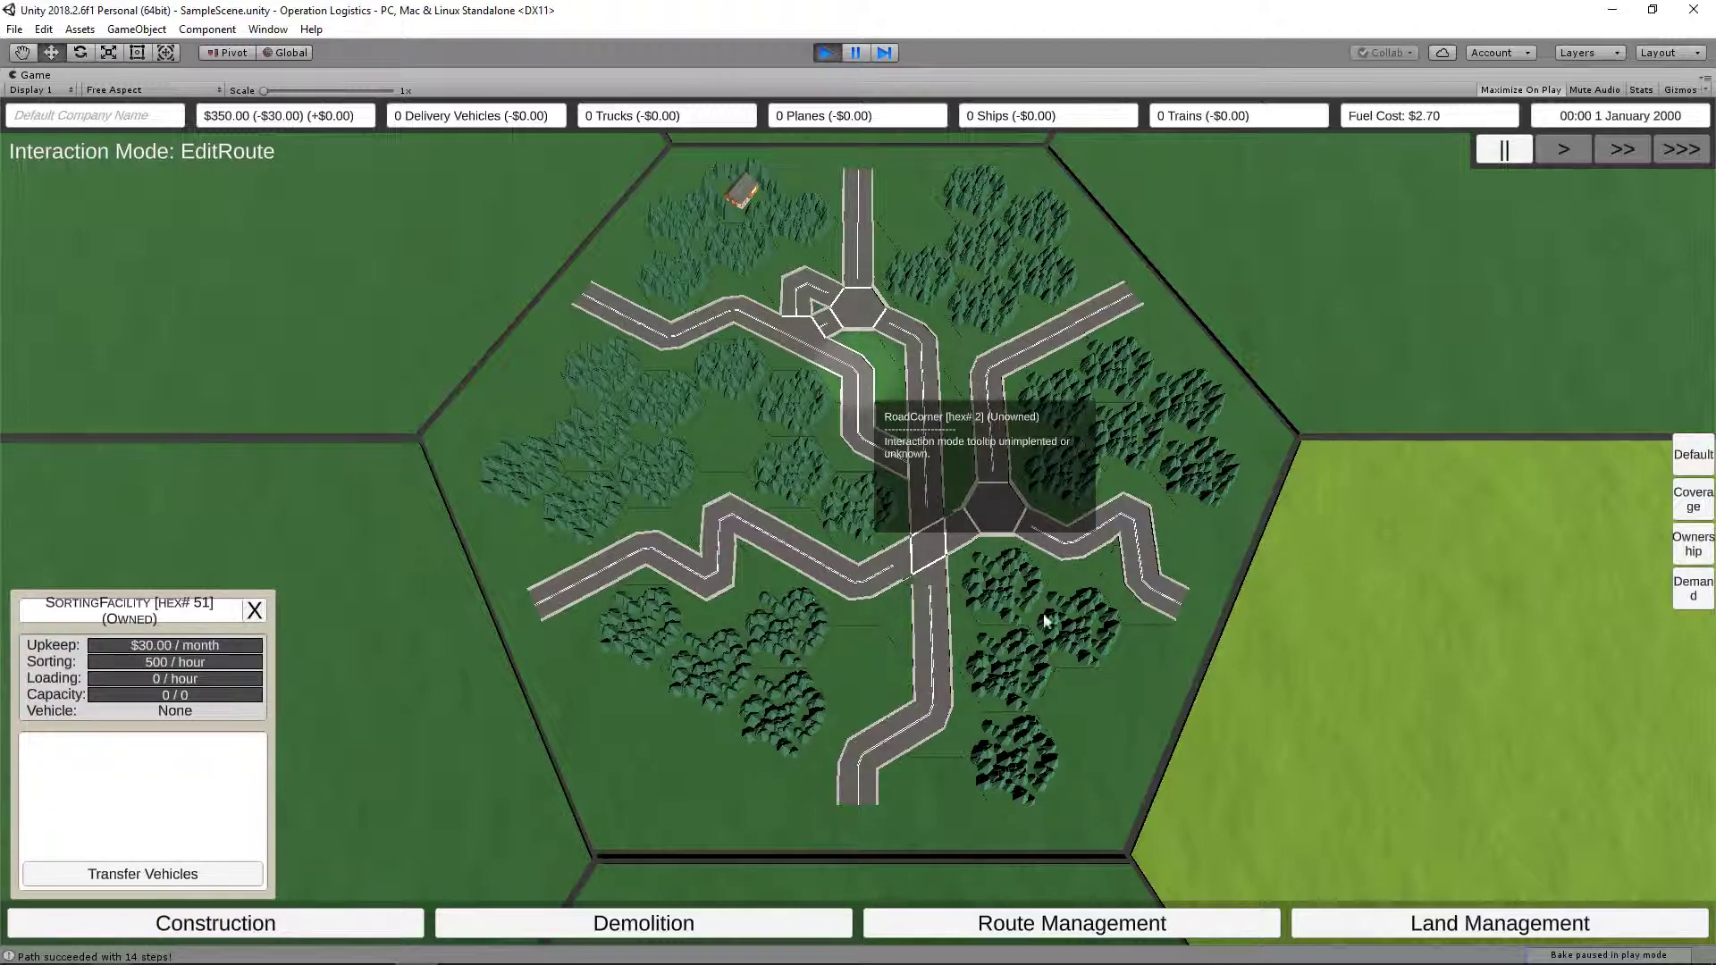
mouse_move(594, 544)
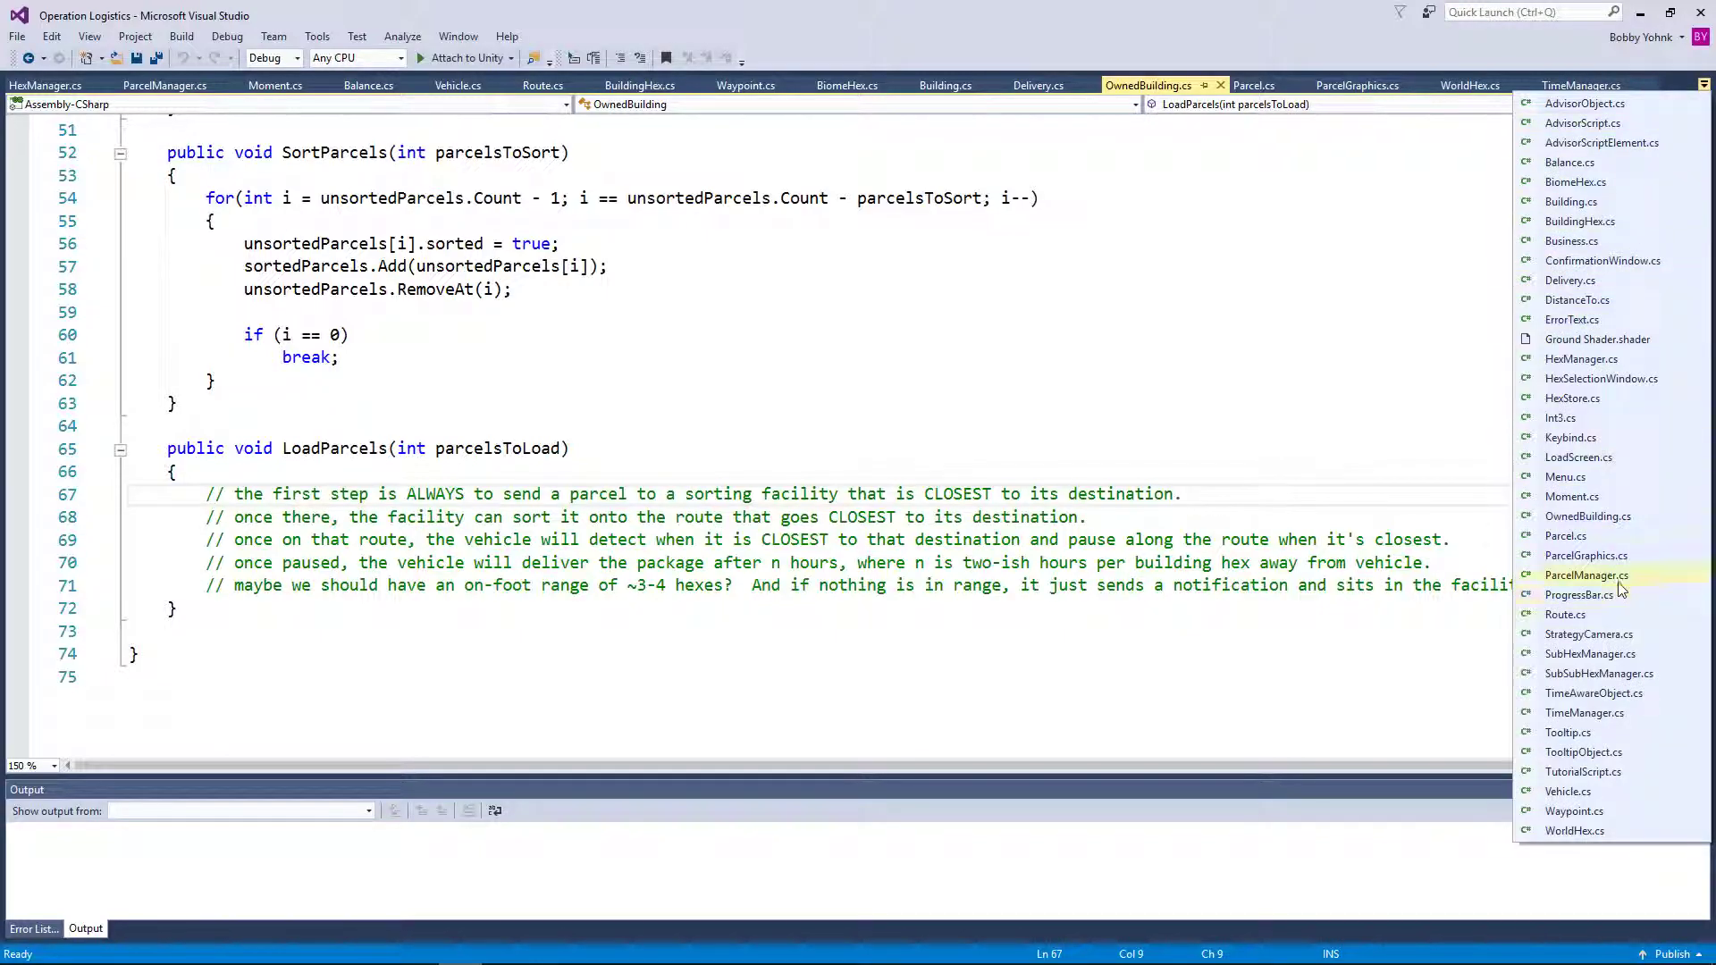
mouse_move(1586, 555)
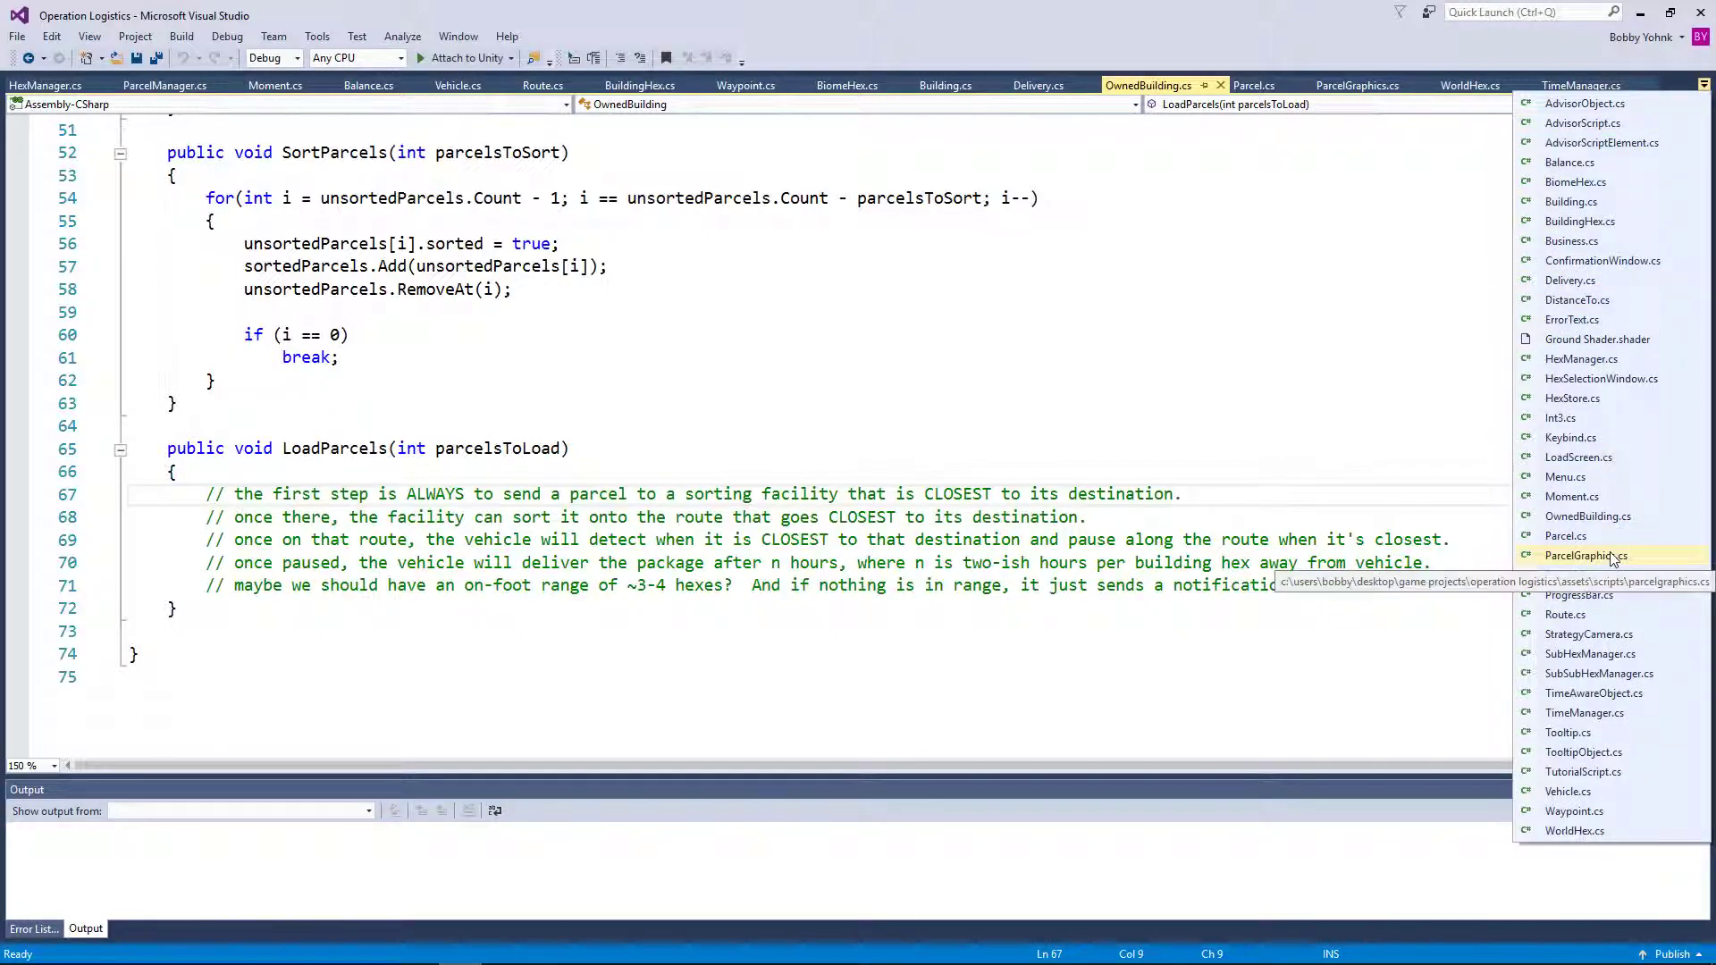
mouse_move(1573, 397)
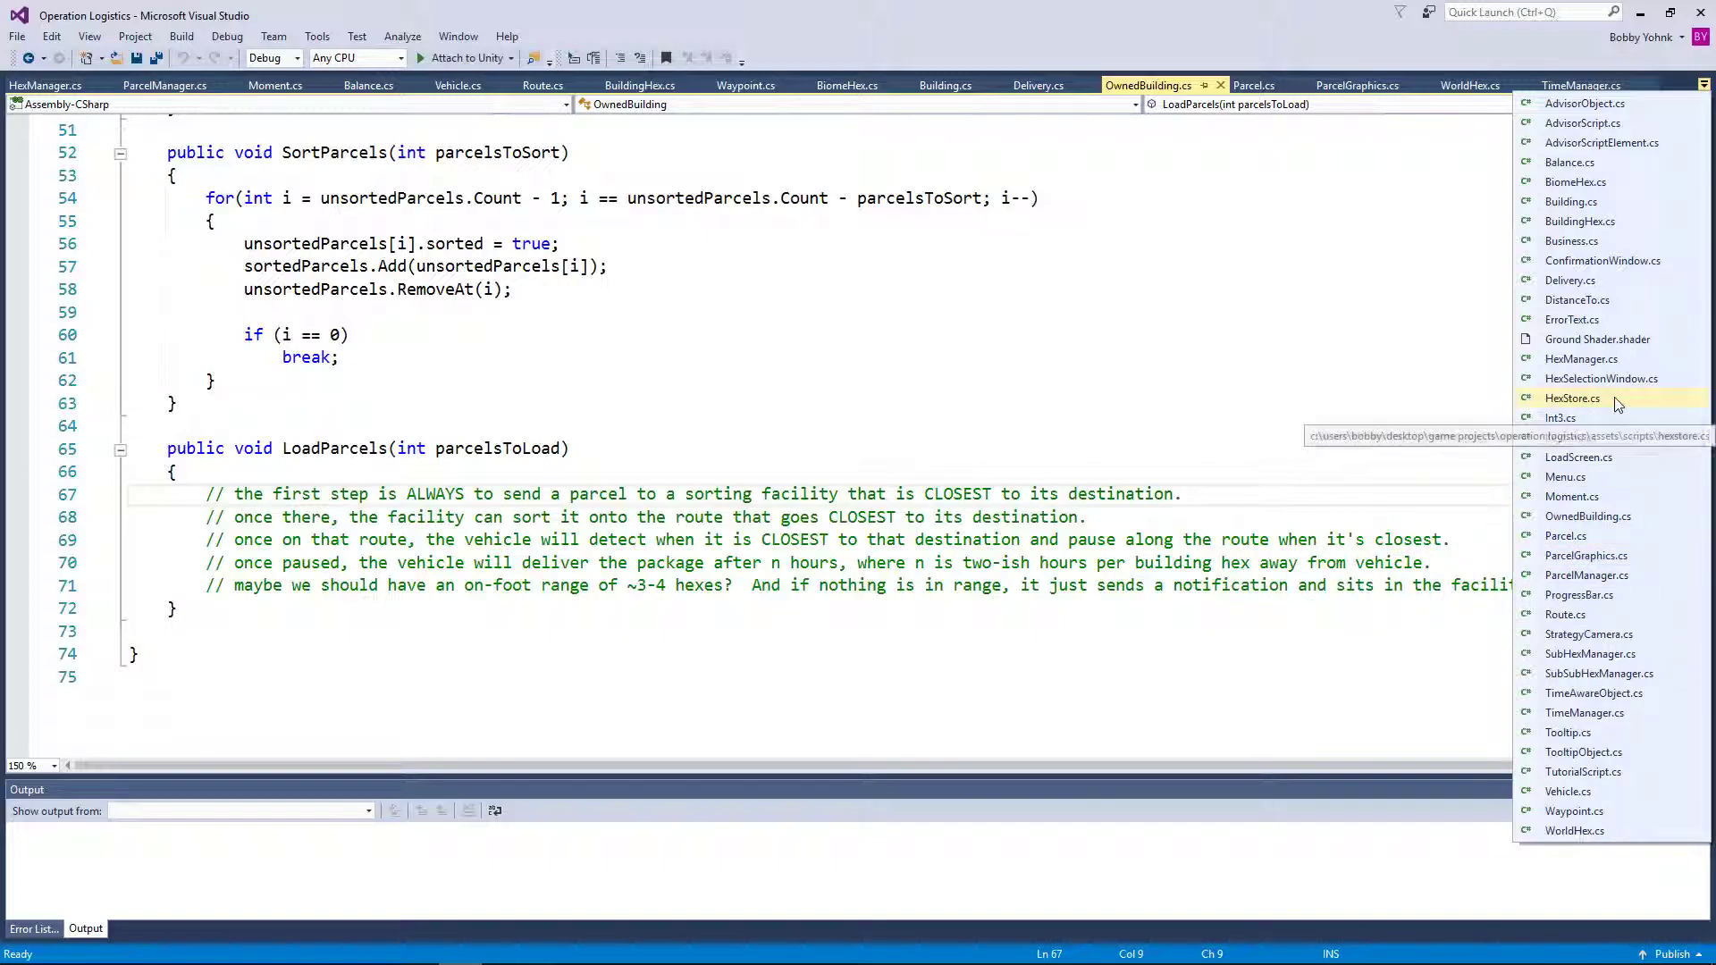
mouse_move(1608, 401)
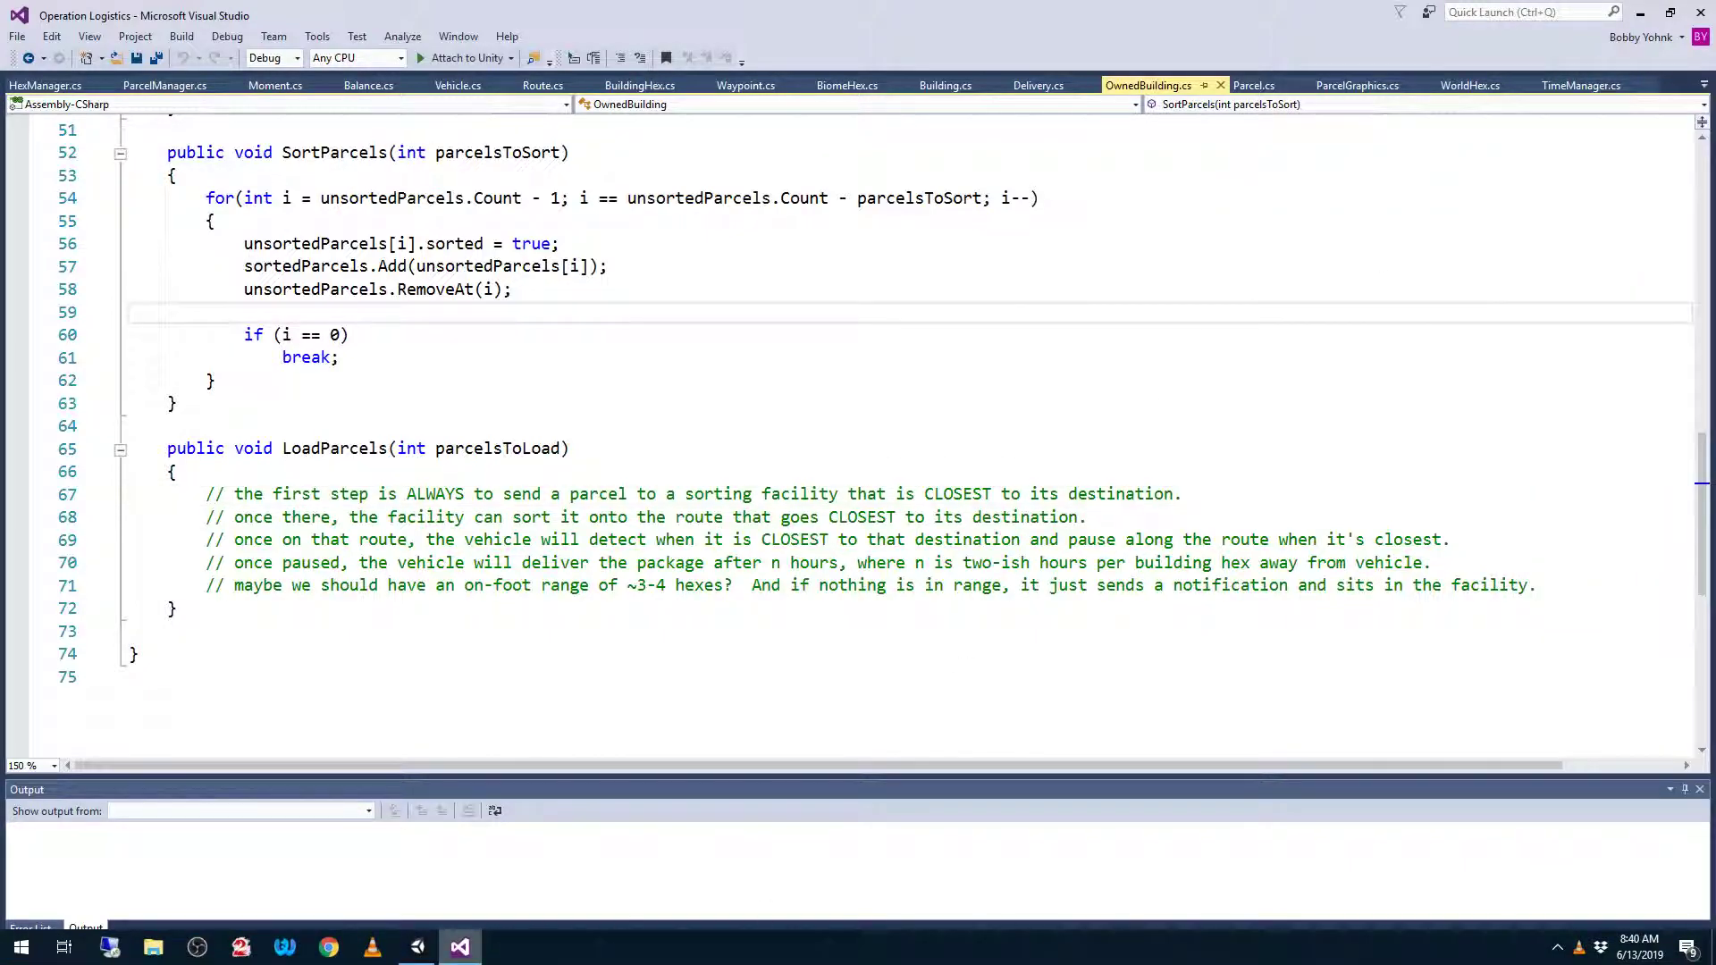
mouse_move(460, 946)
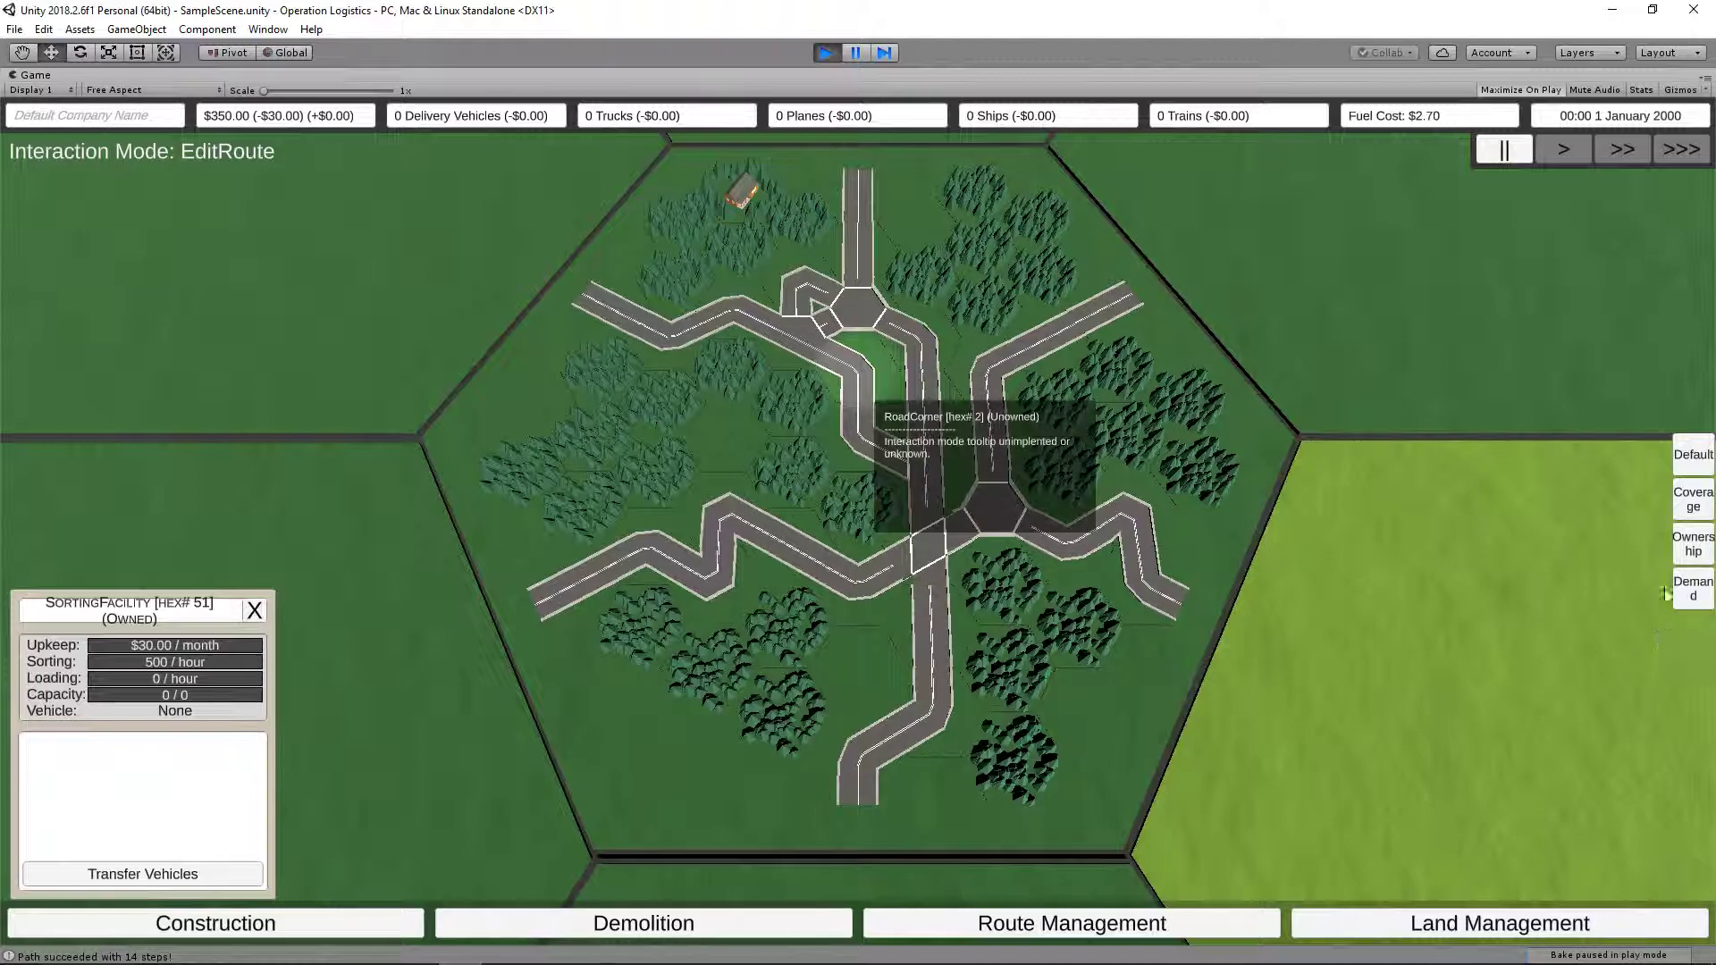
mouse_move(1553, 563)
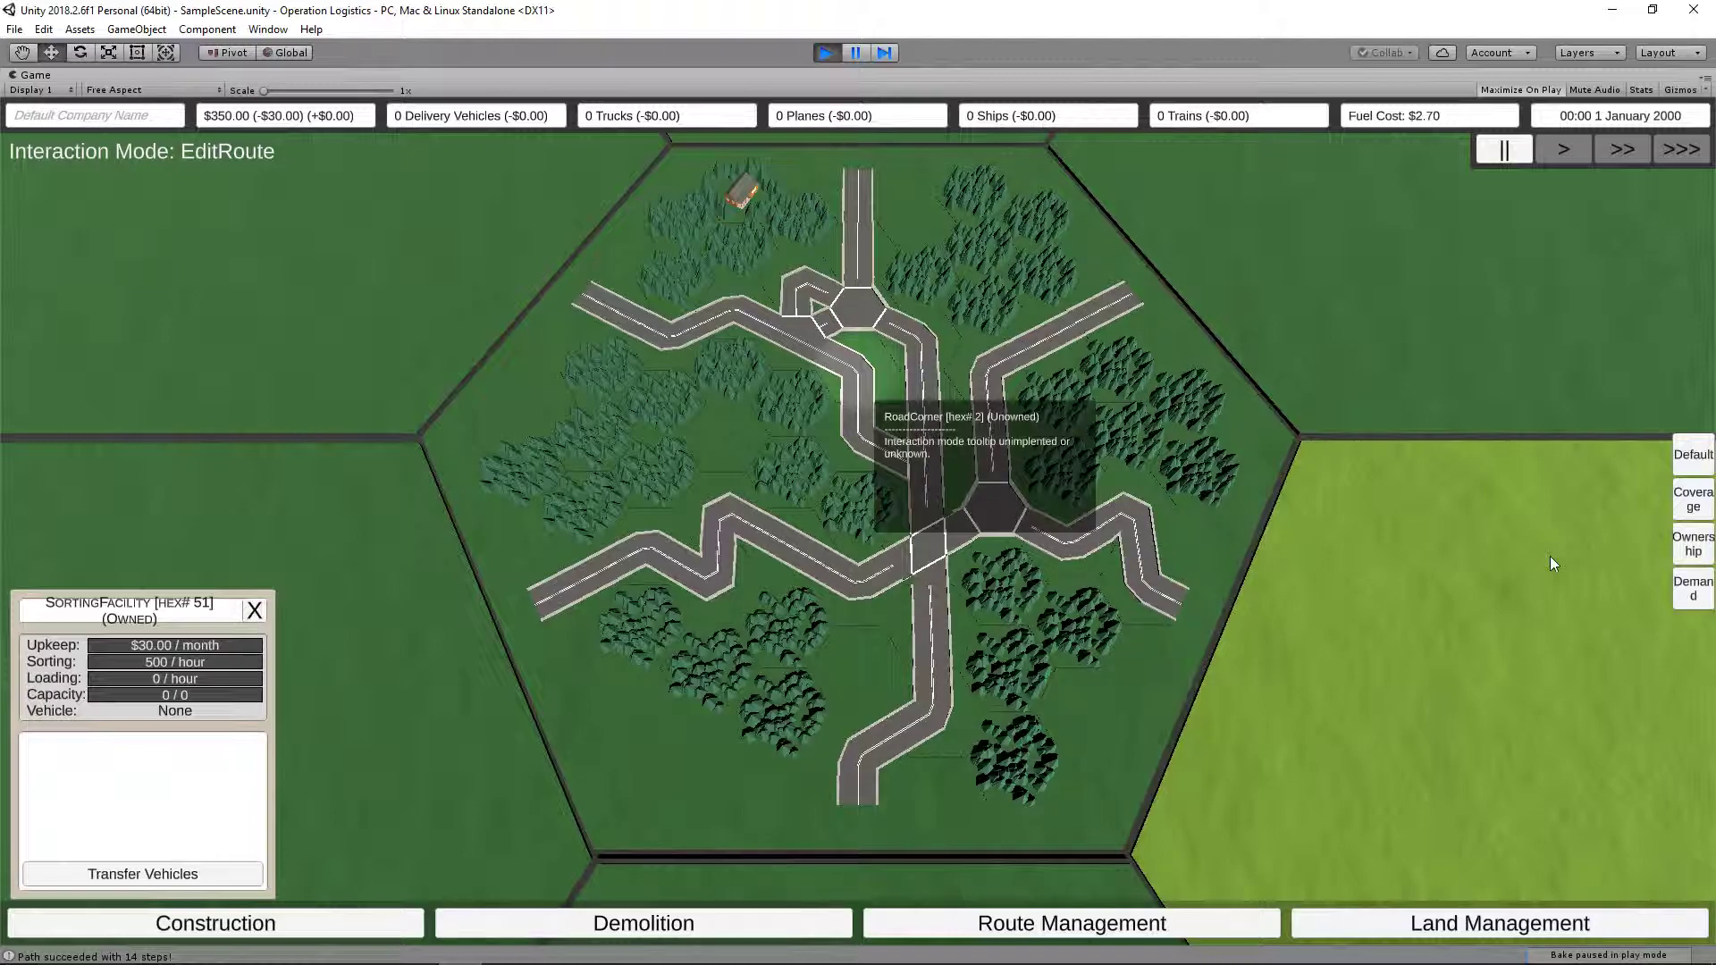
mouse_move(1542, 566)
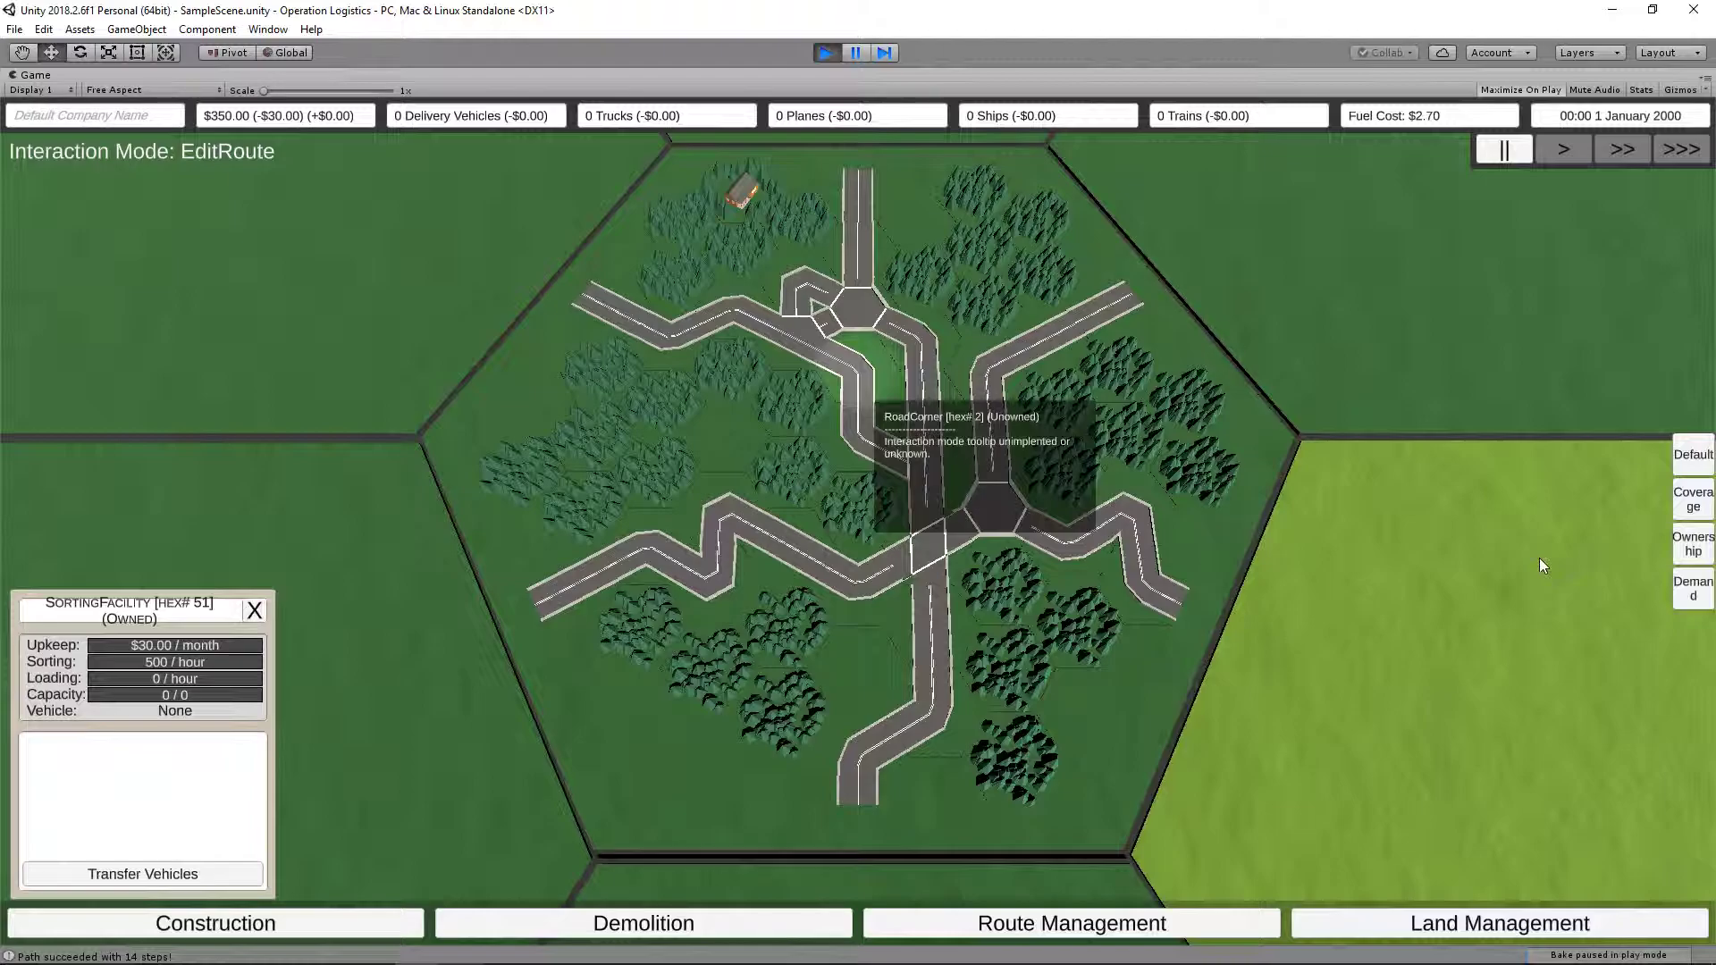
mouse_move(715, 660)
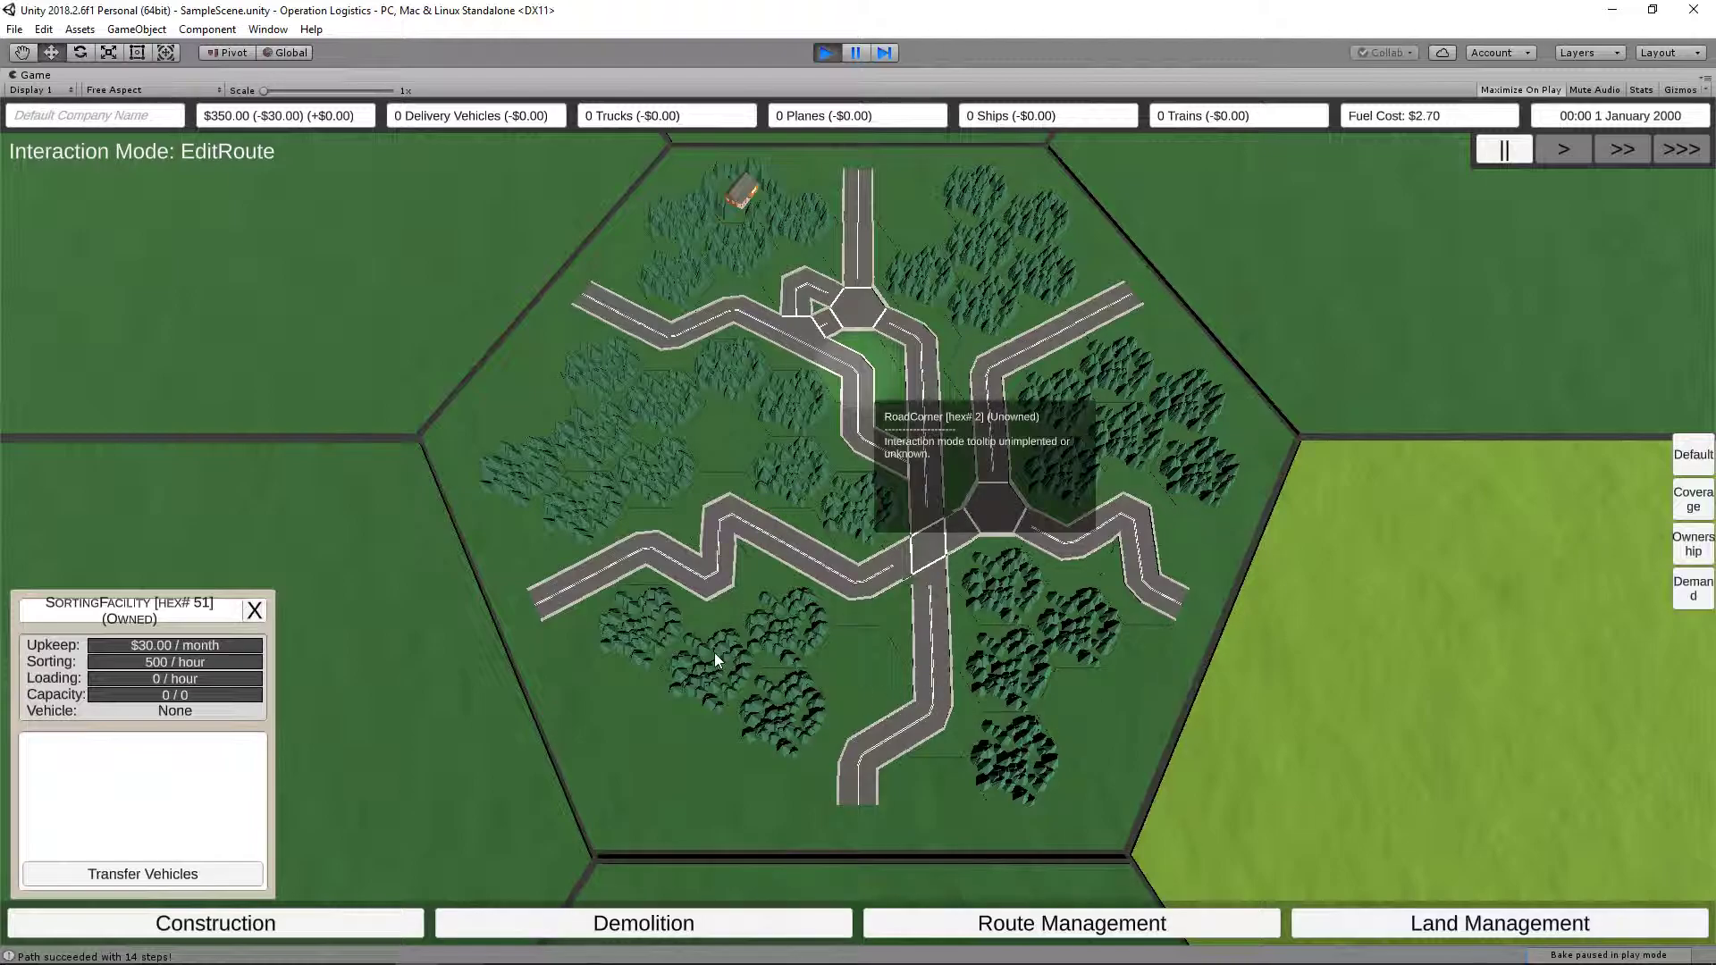
mouse_move(722, 660)
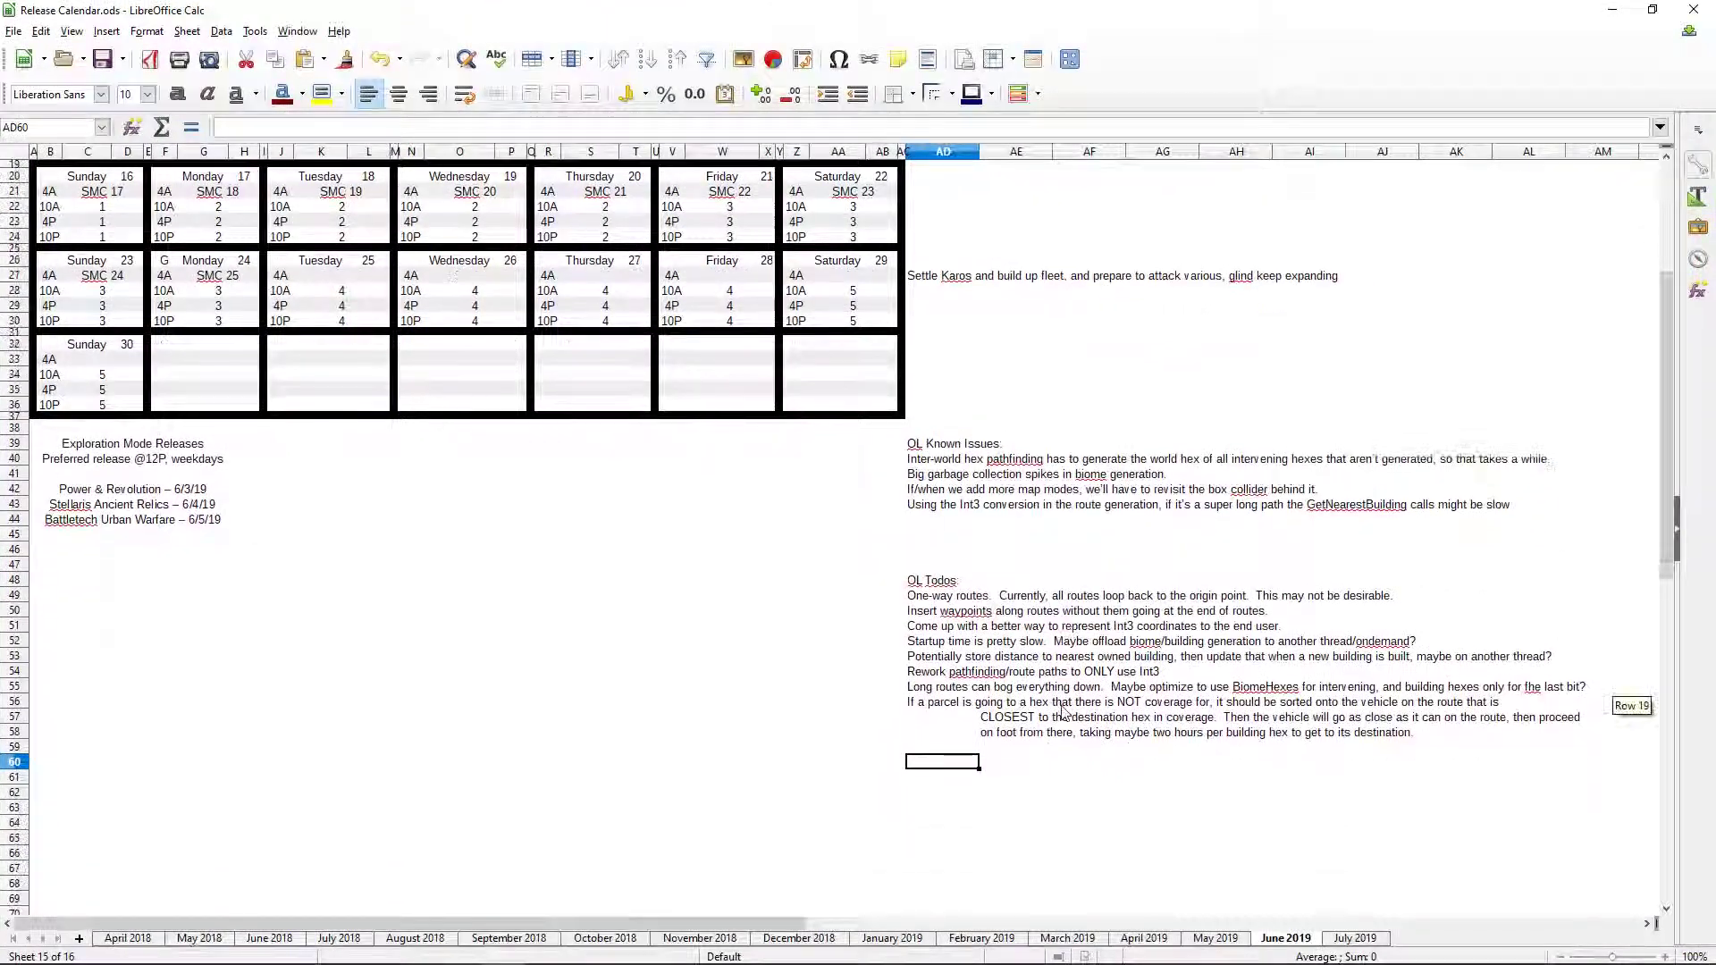
- Add a 'Vehic…' vehicle loading entry below the todo list
scroll("up", 3)
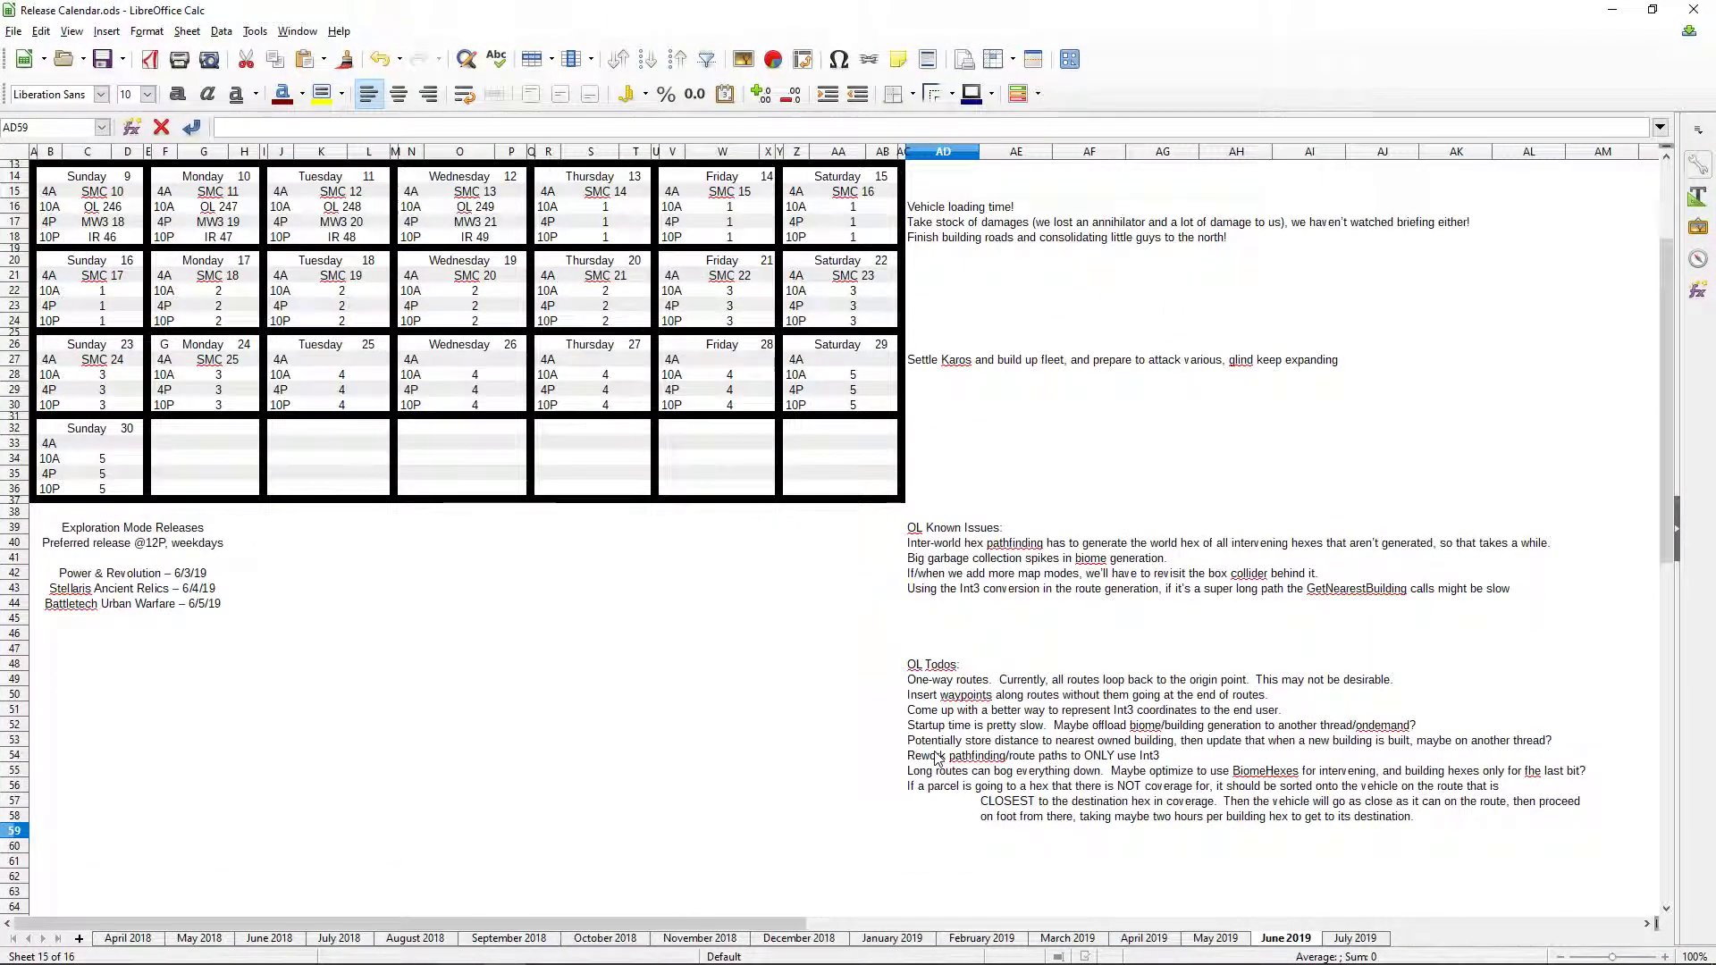
left_click(944, 206)
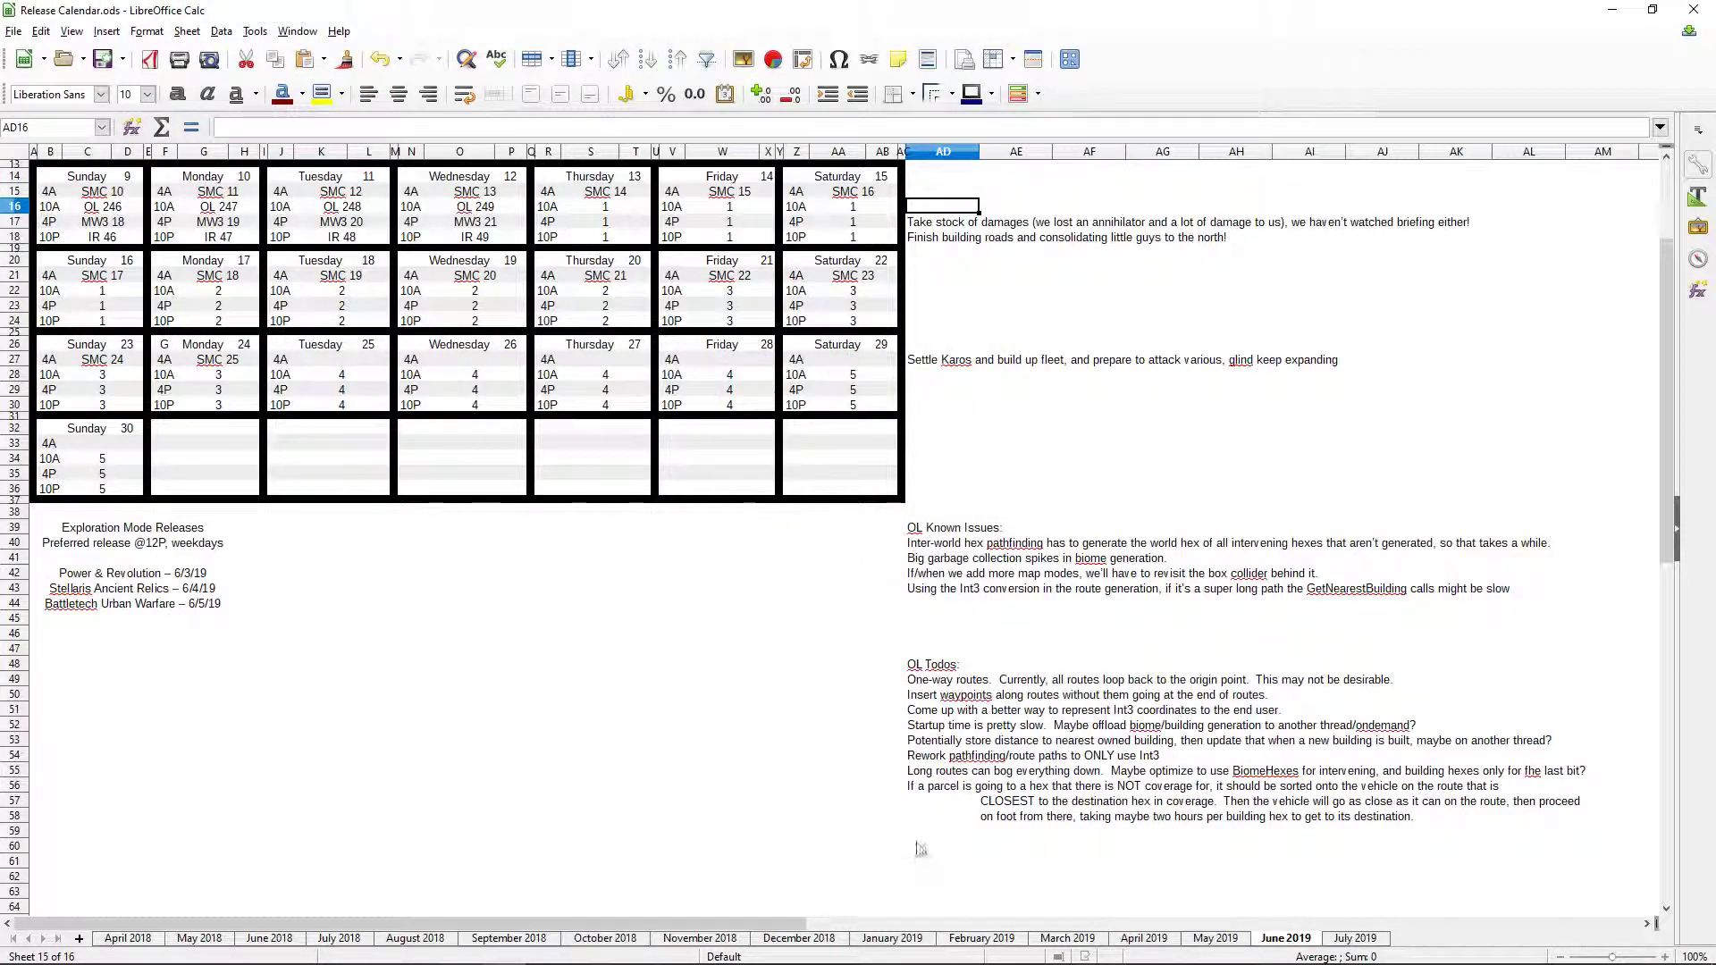
left_click(923, 838)
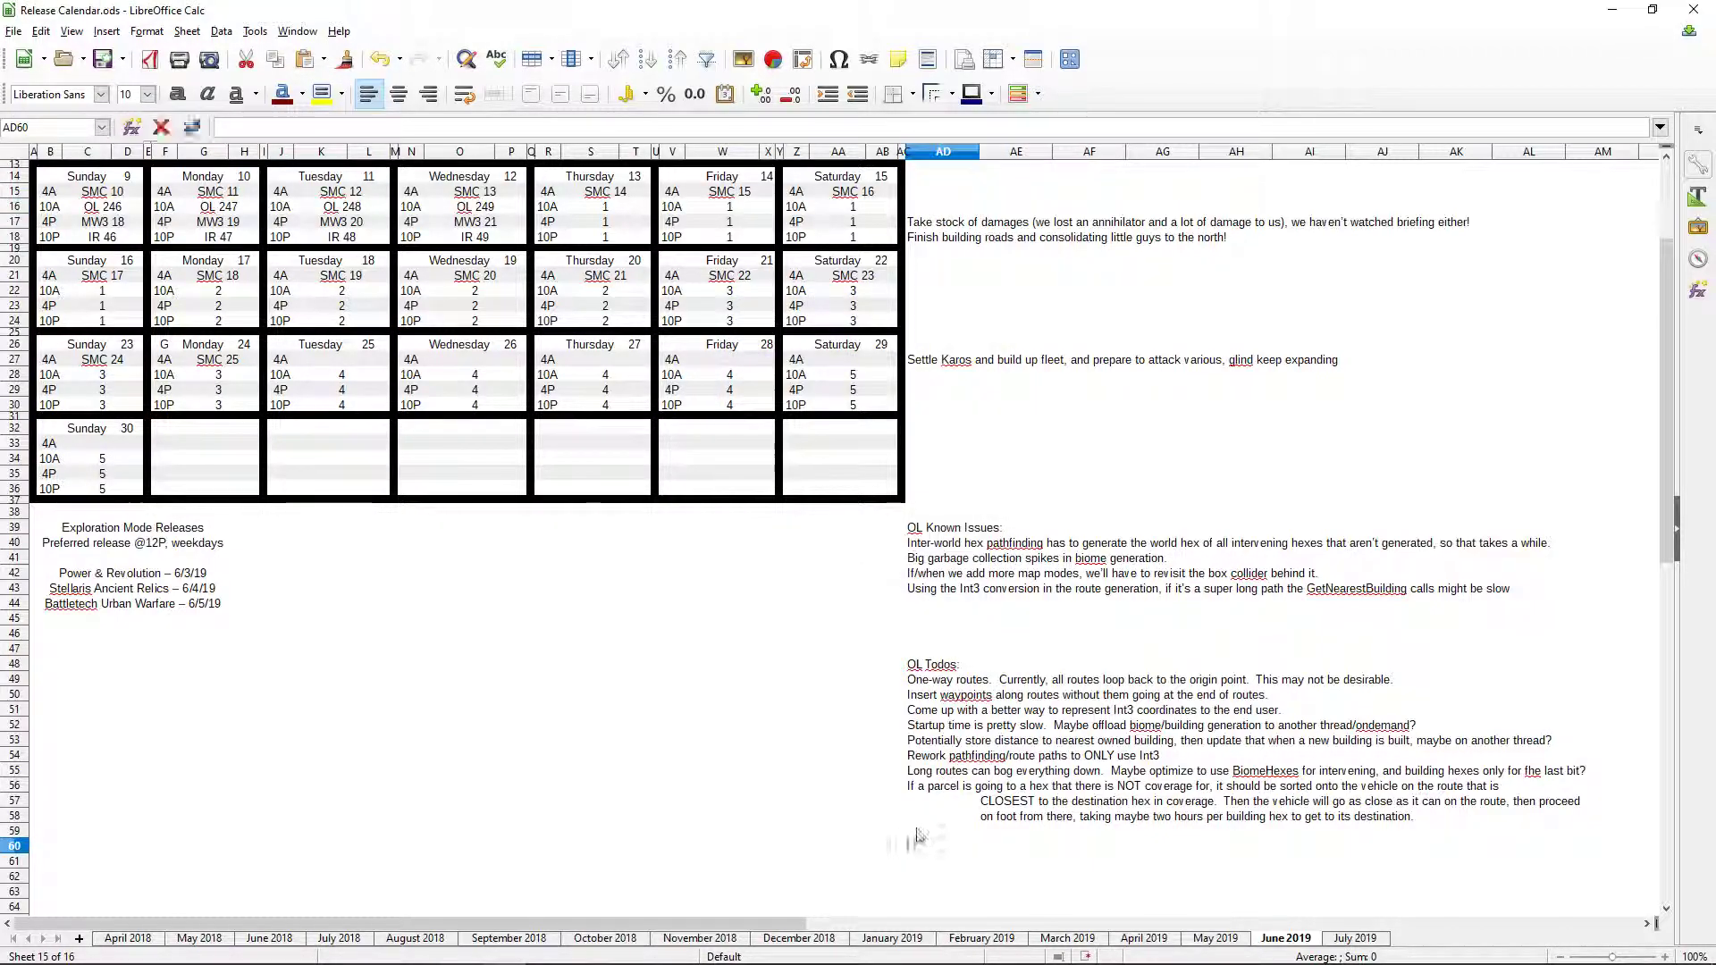
type("Vehic")
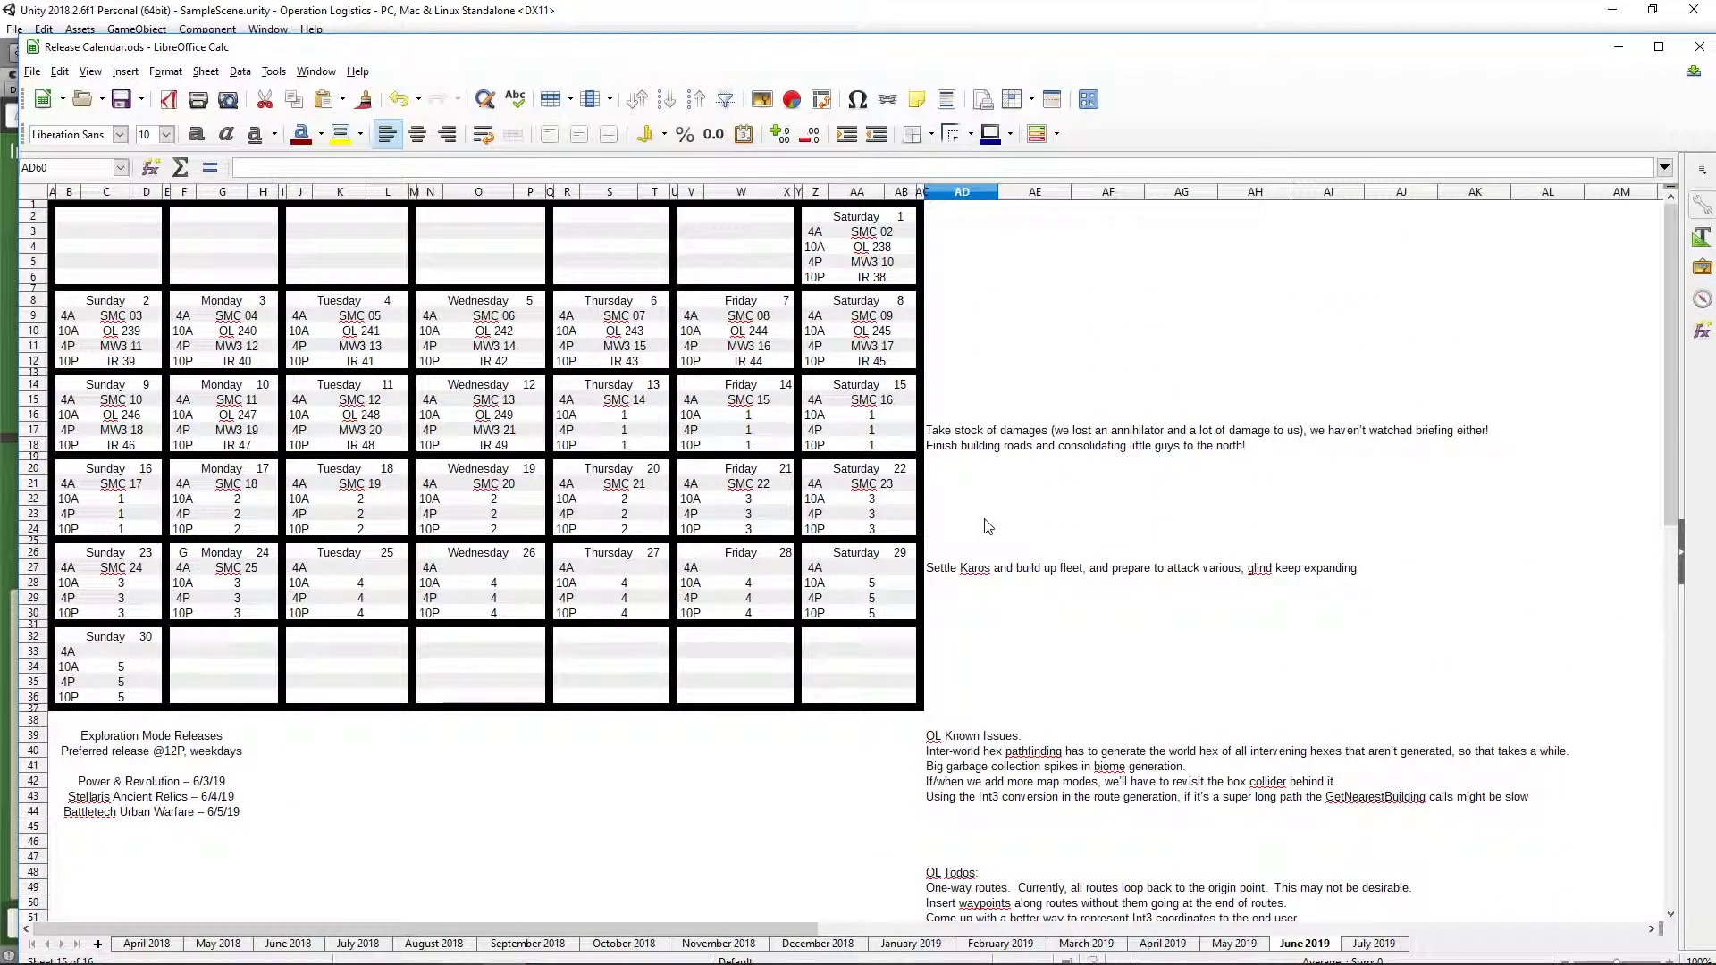
scroll("down", 3)
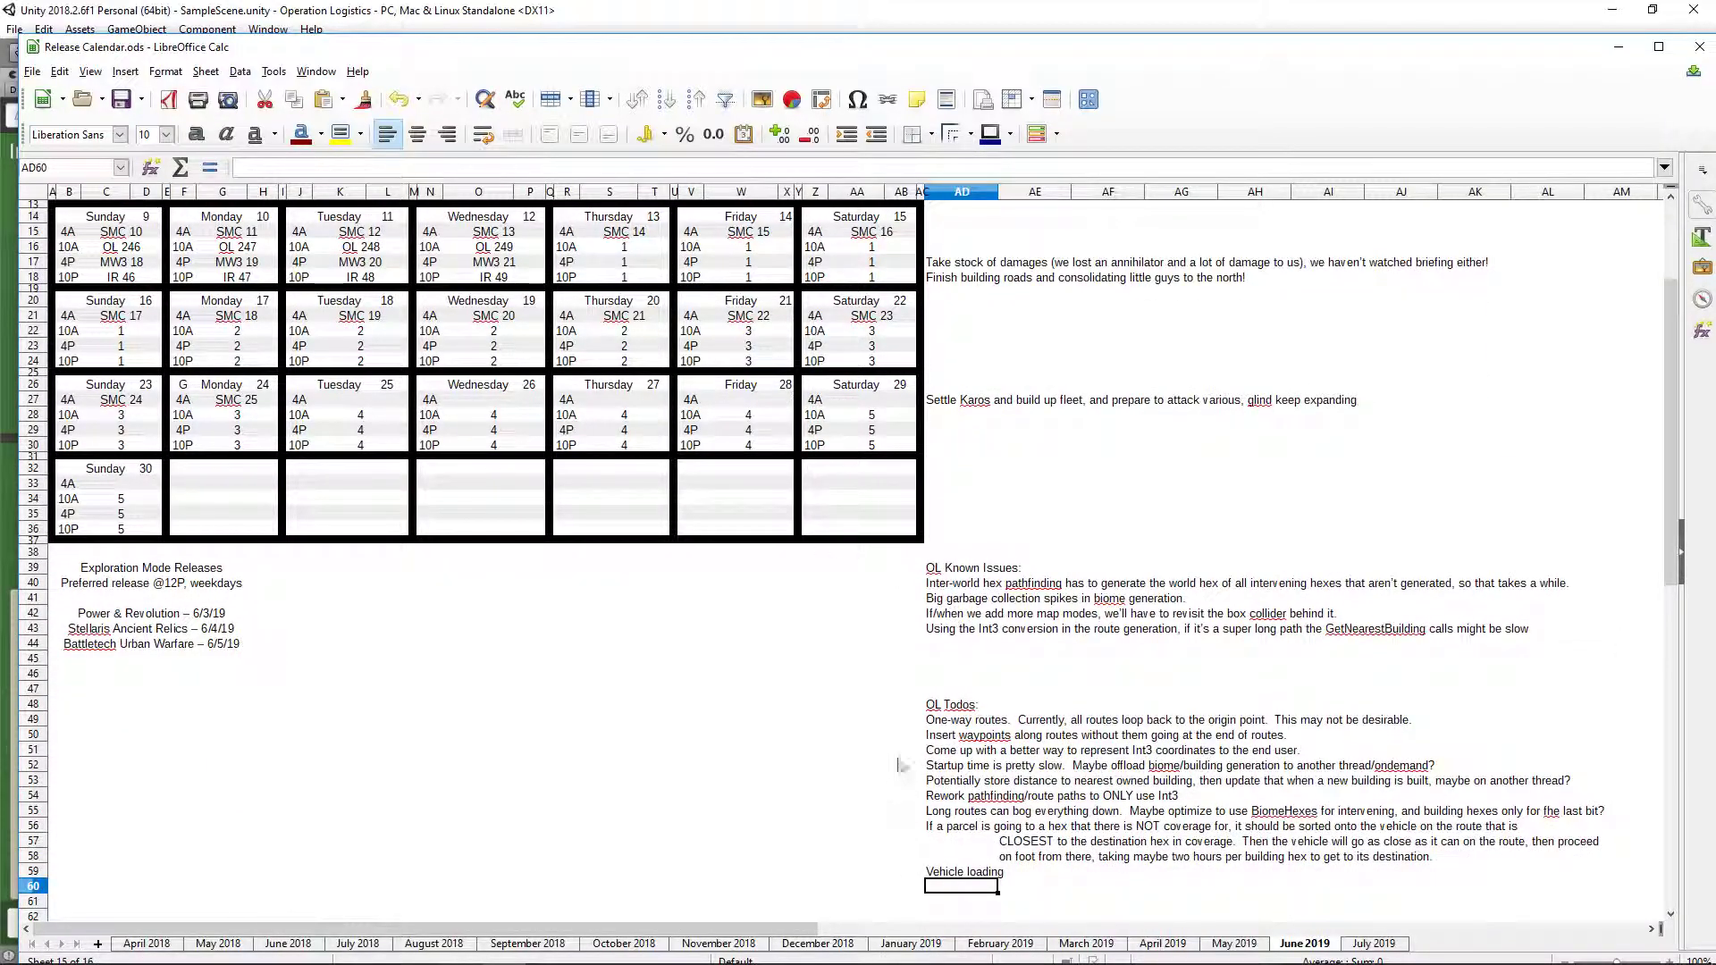
- Copy the known issues and todo notes onto the July 2019 sheet, then return to Unity
left_click(963, 872)
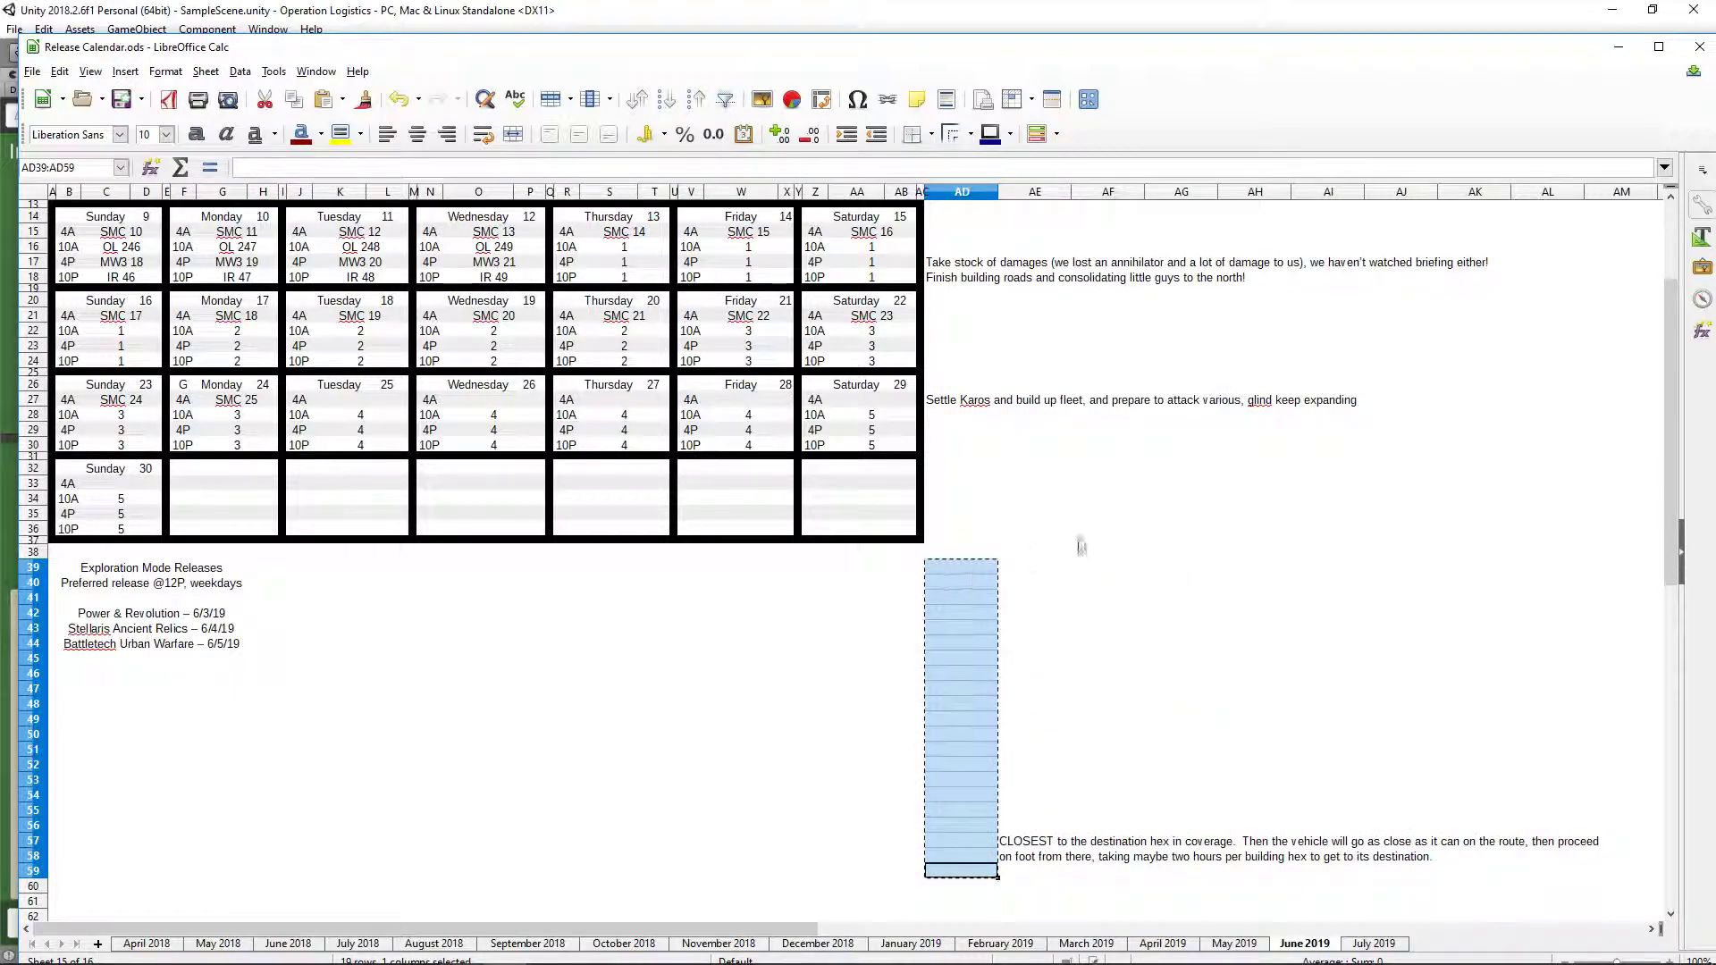
left_click(1034, 856)
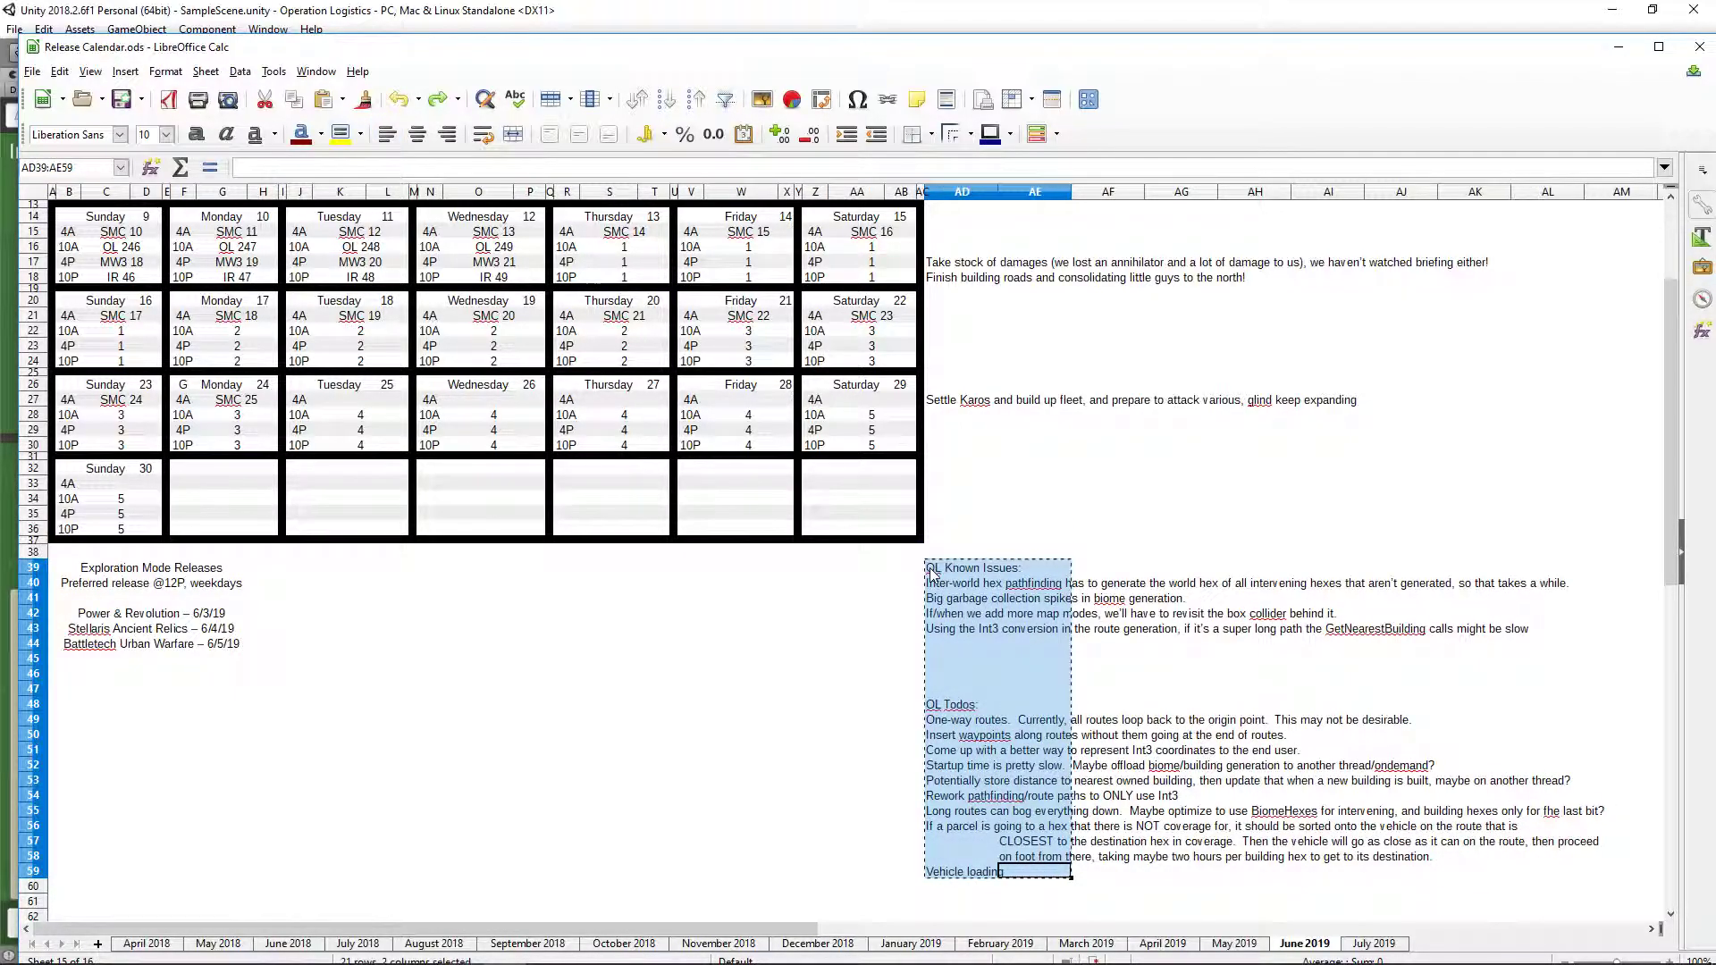
left_click(1374, 943)
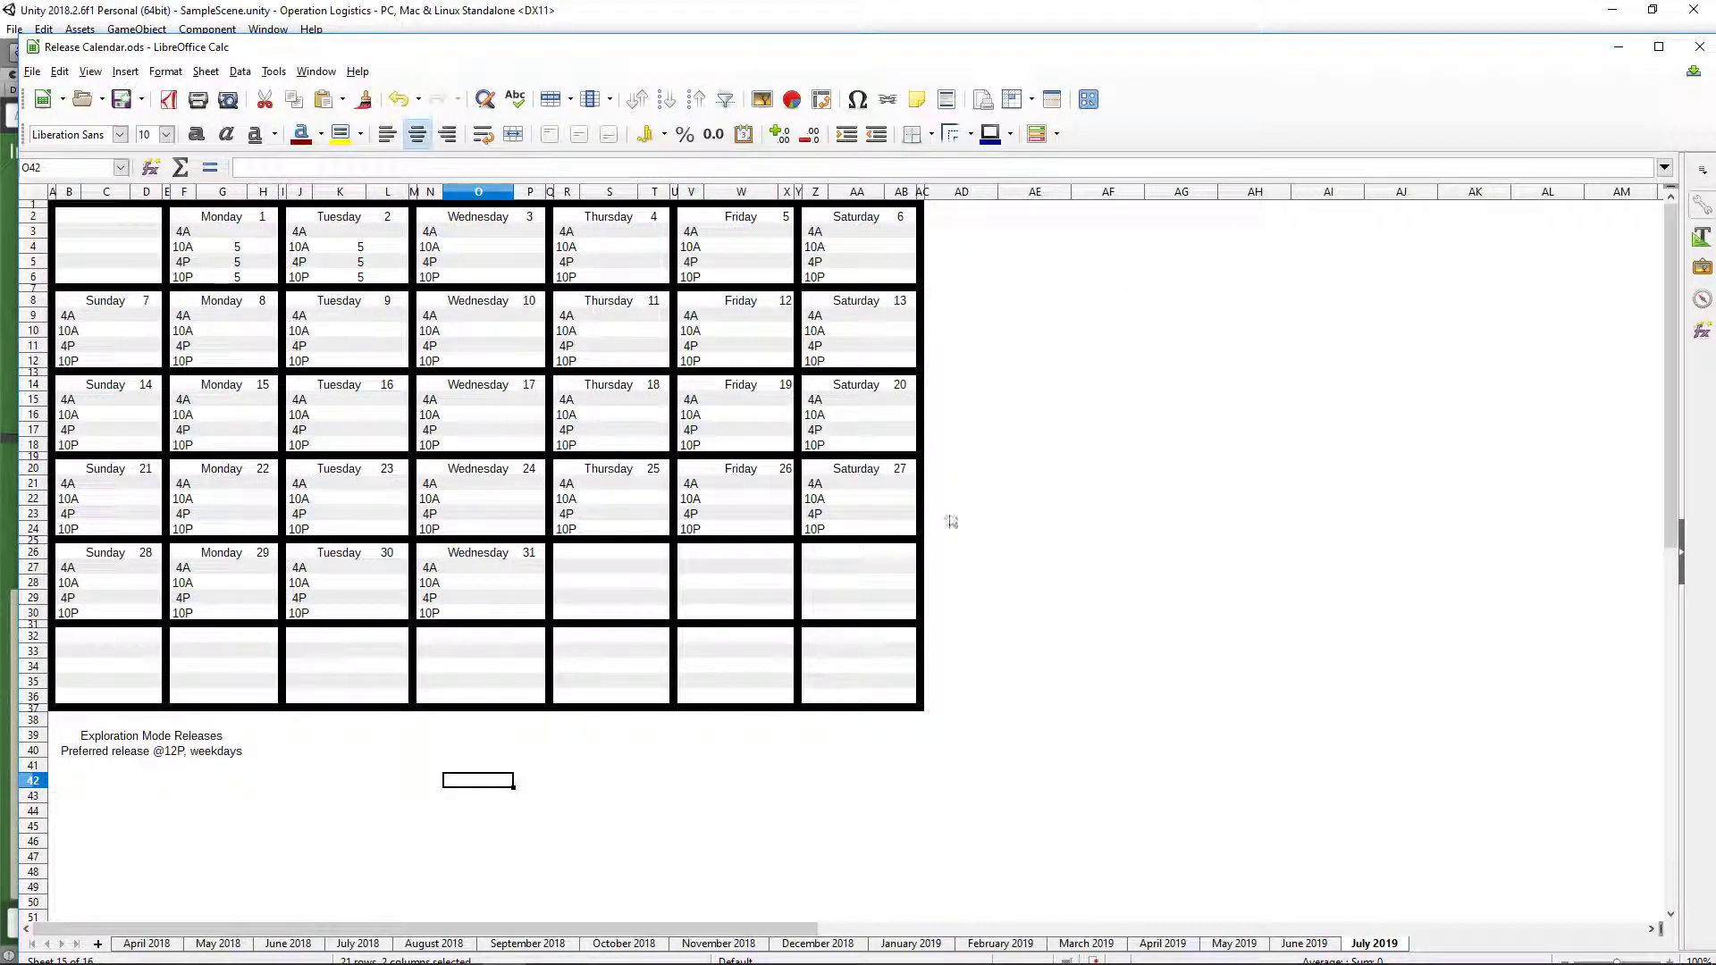
left_click(962, 735)
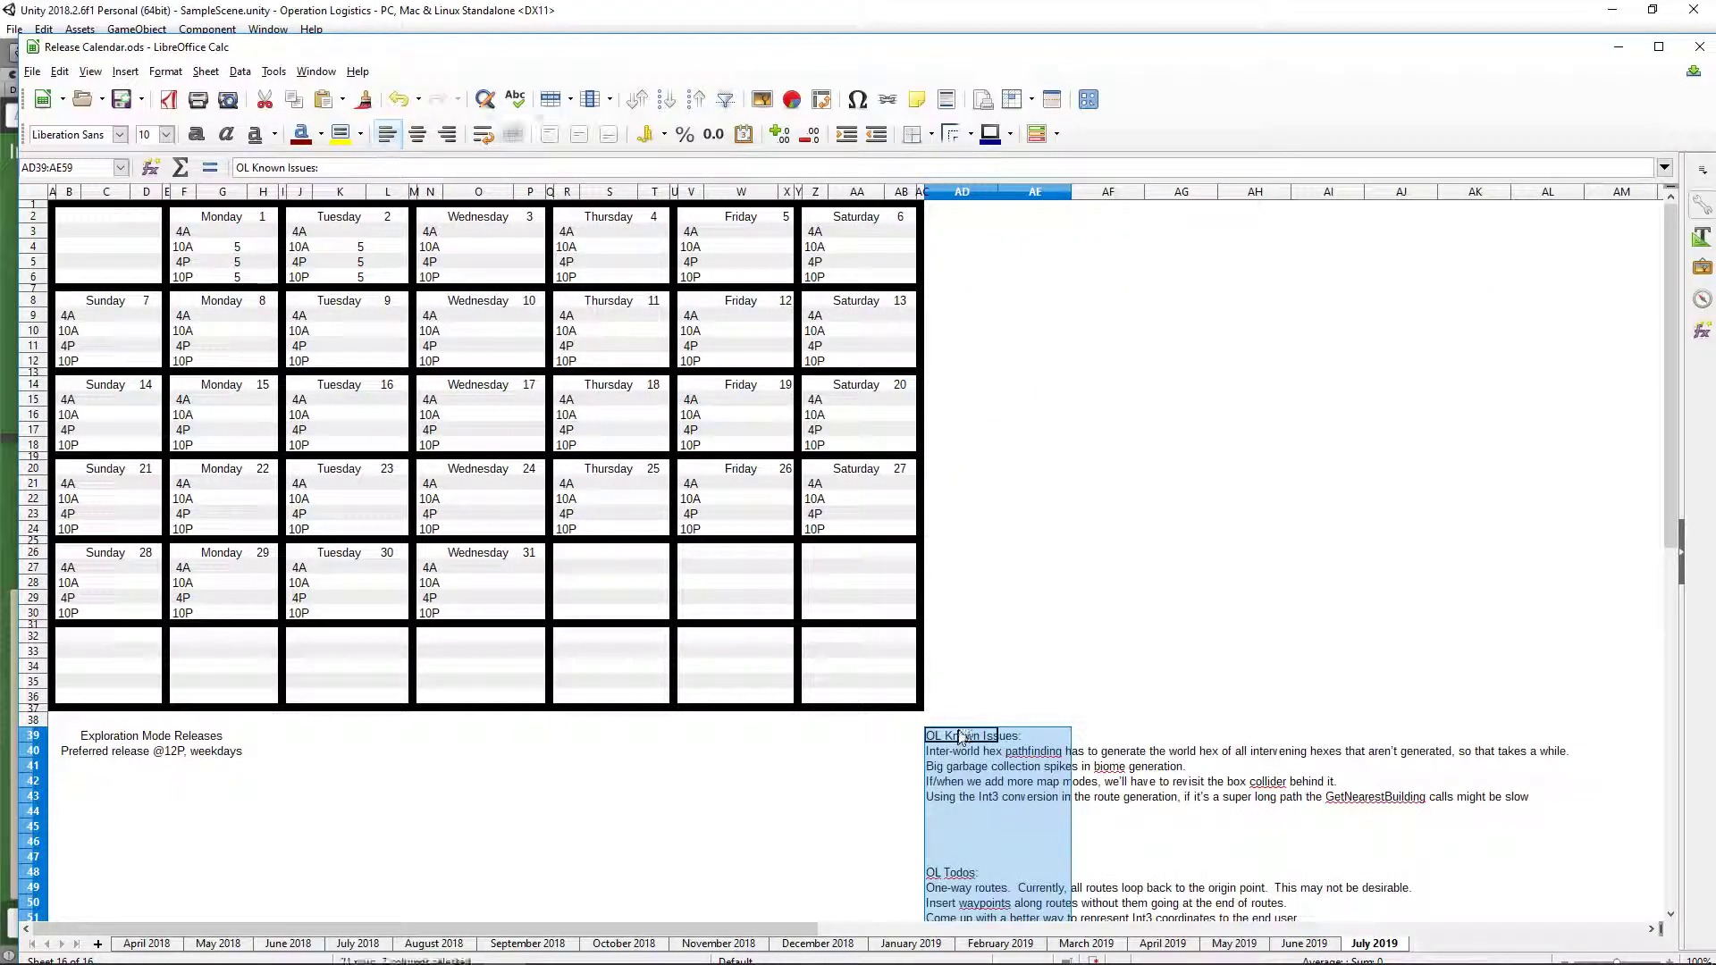
left_click(1034, 636)
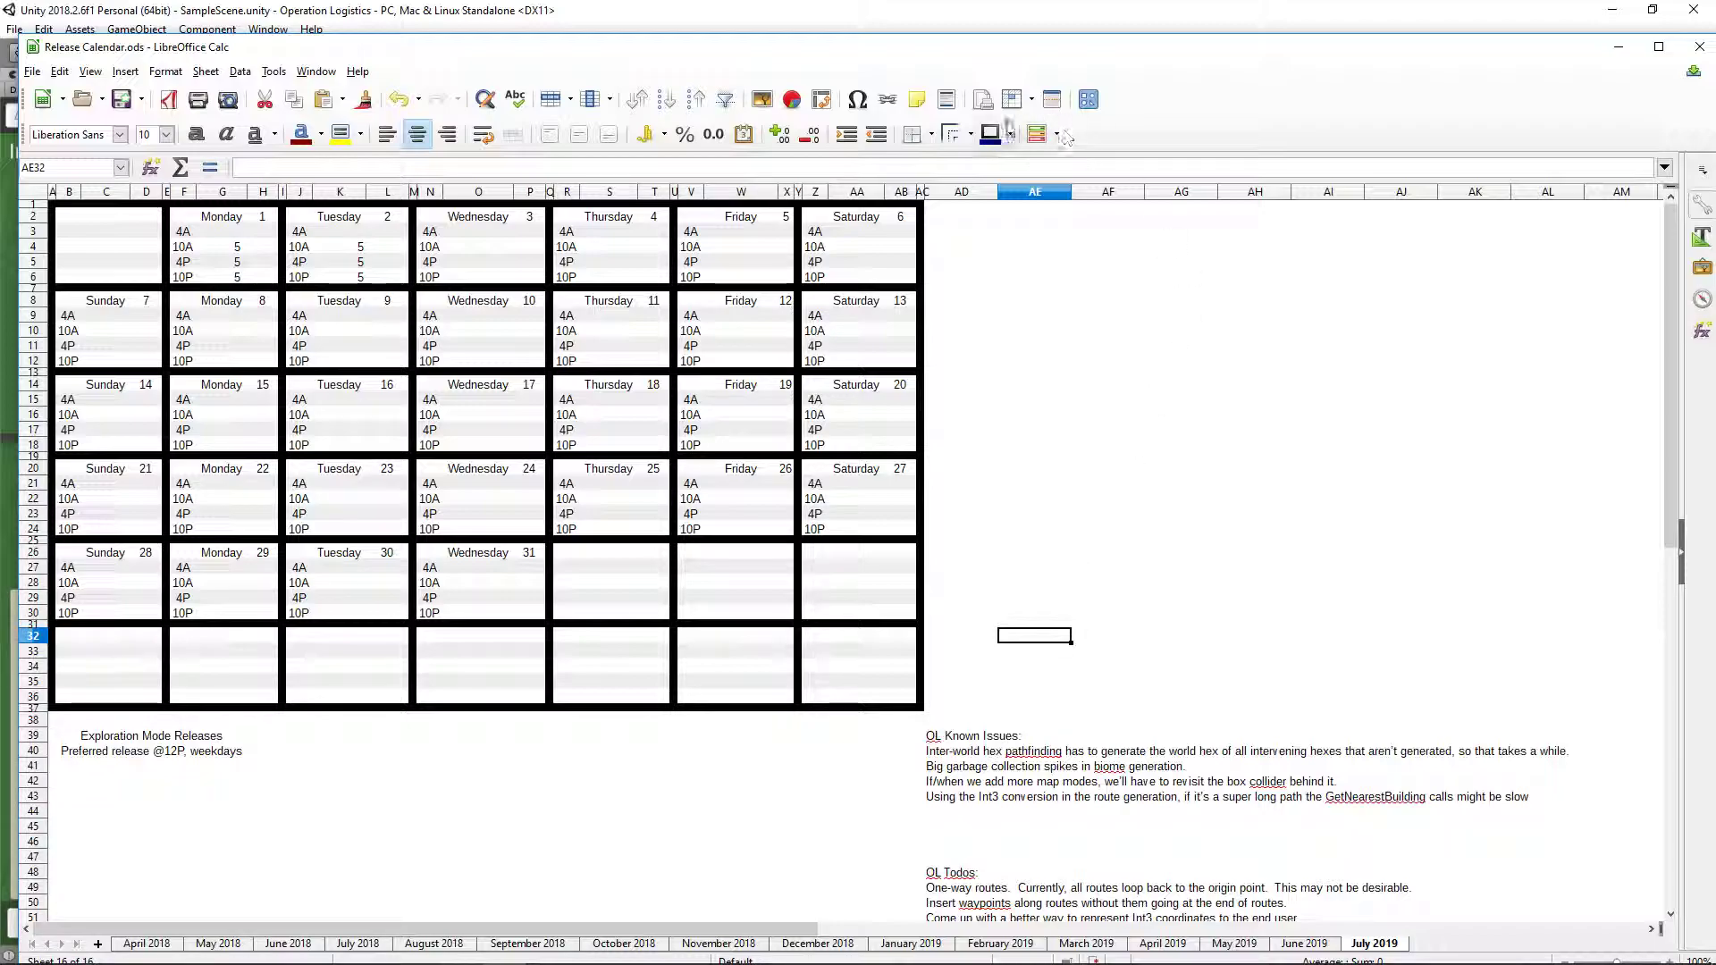
left_click(1657, 47)
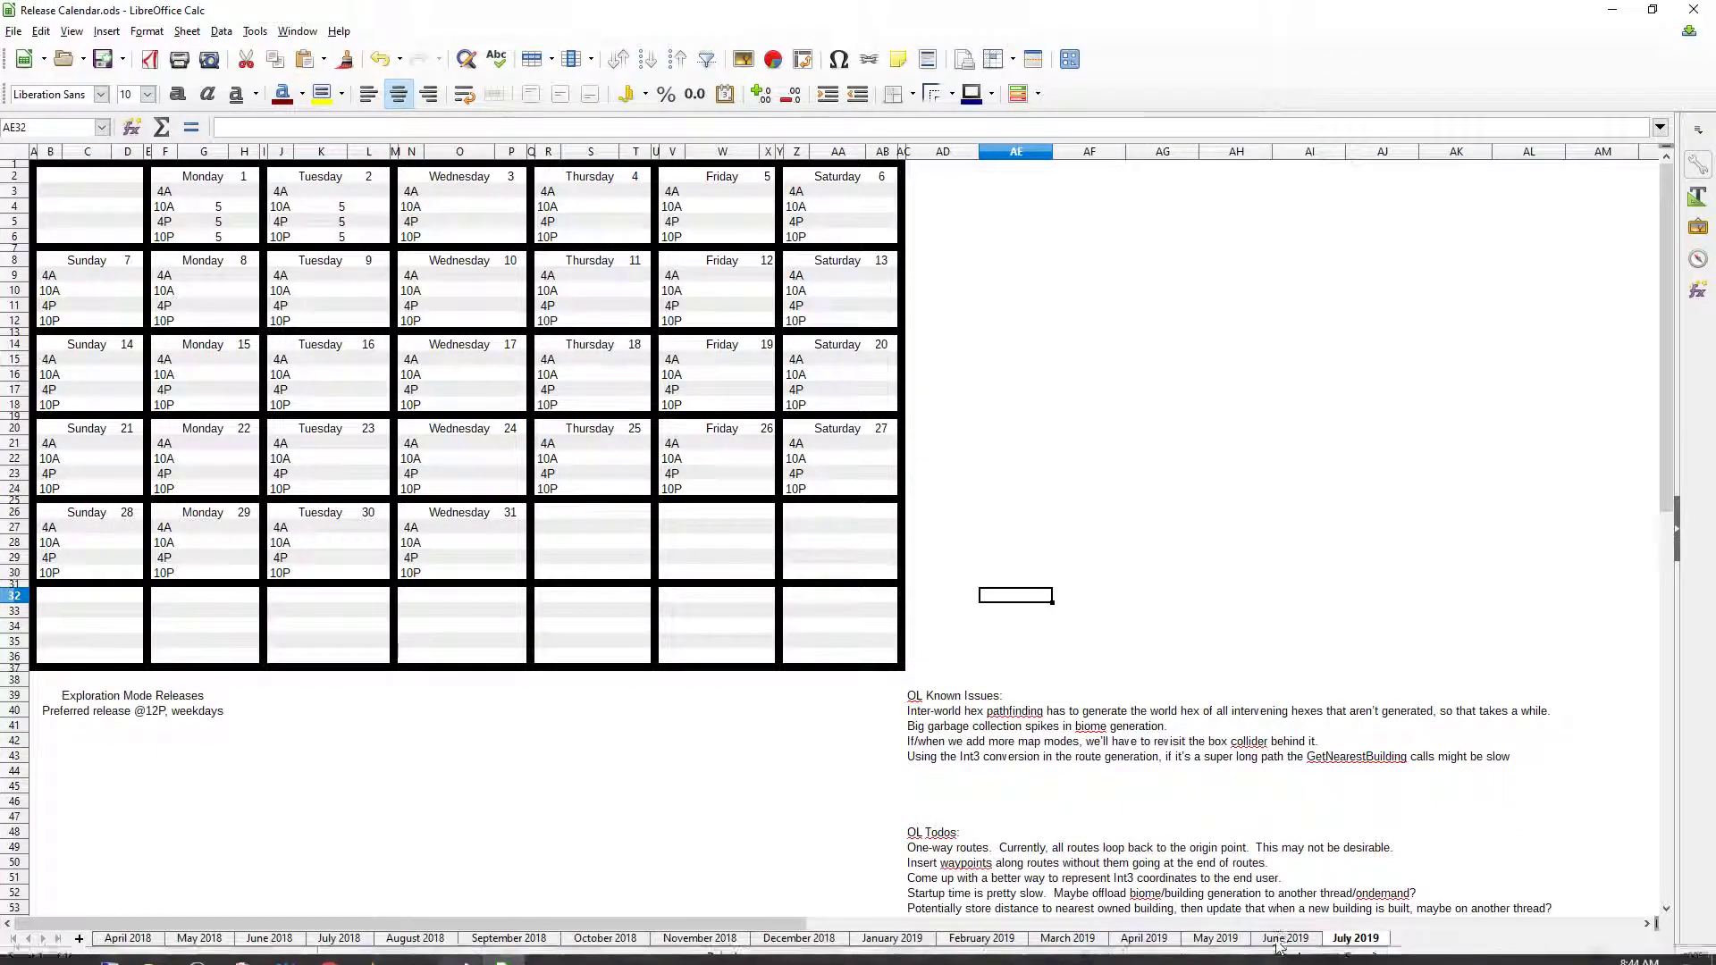
left_click(1285, 938)
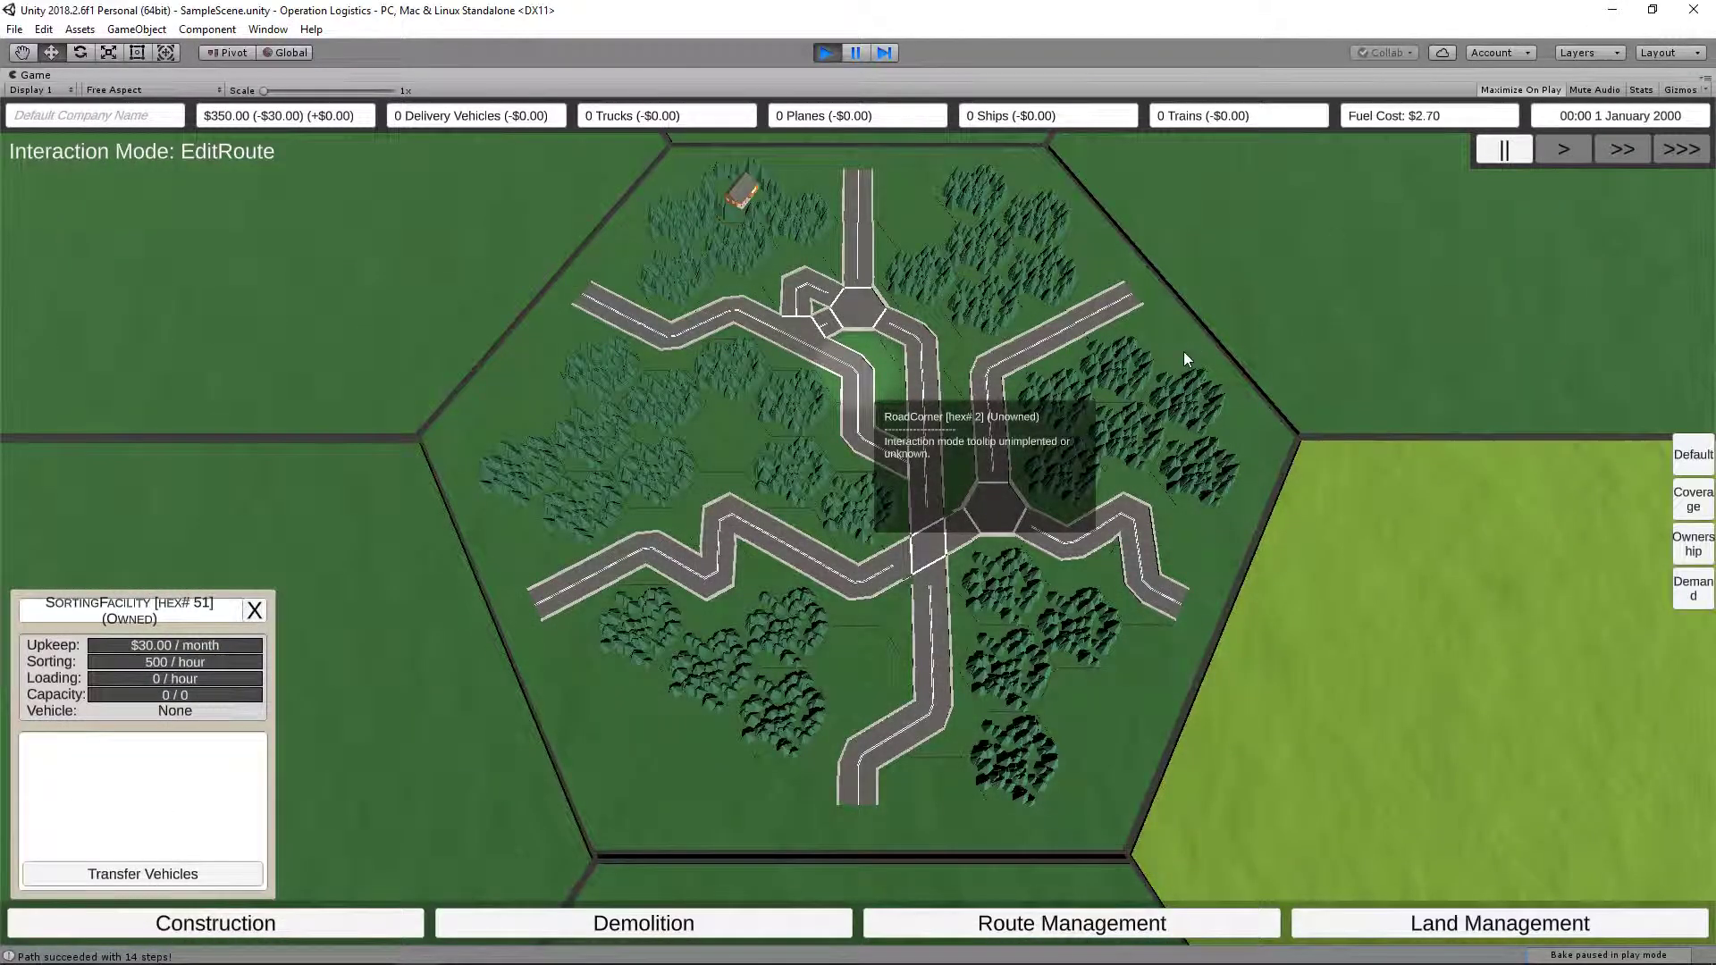
mouse_move(675, 643)
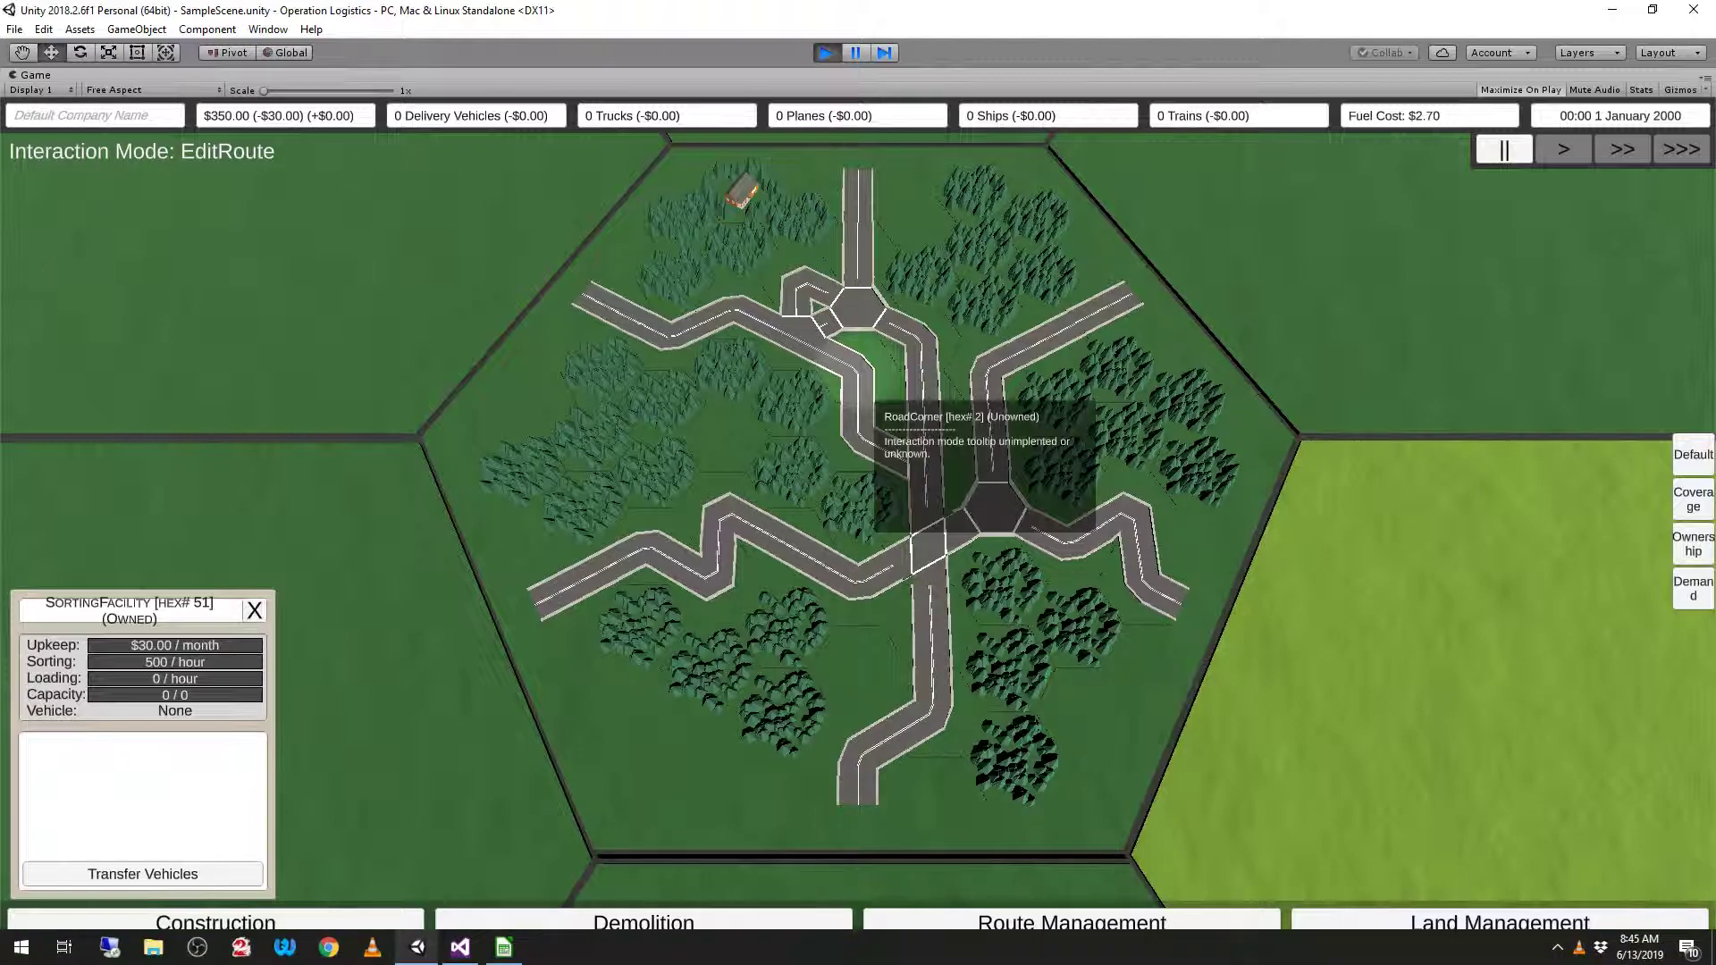
mouse_move(800, 951)
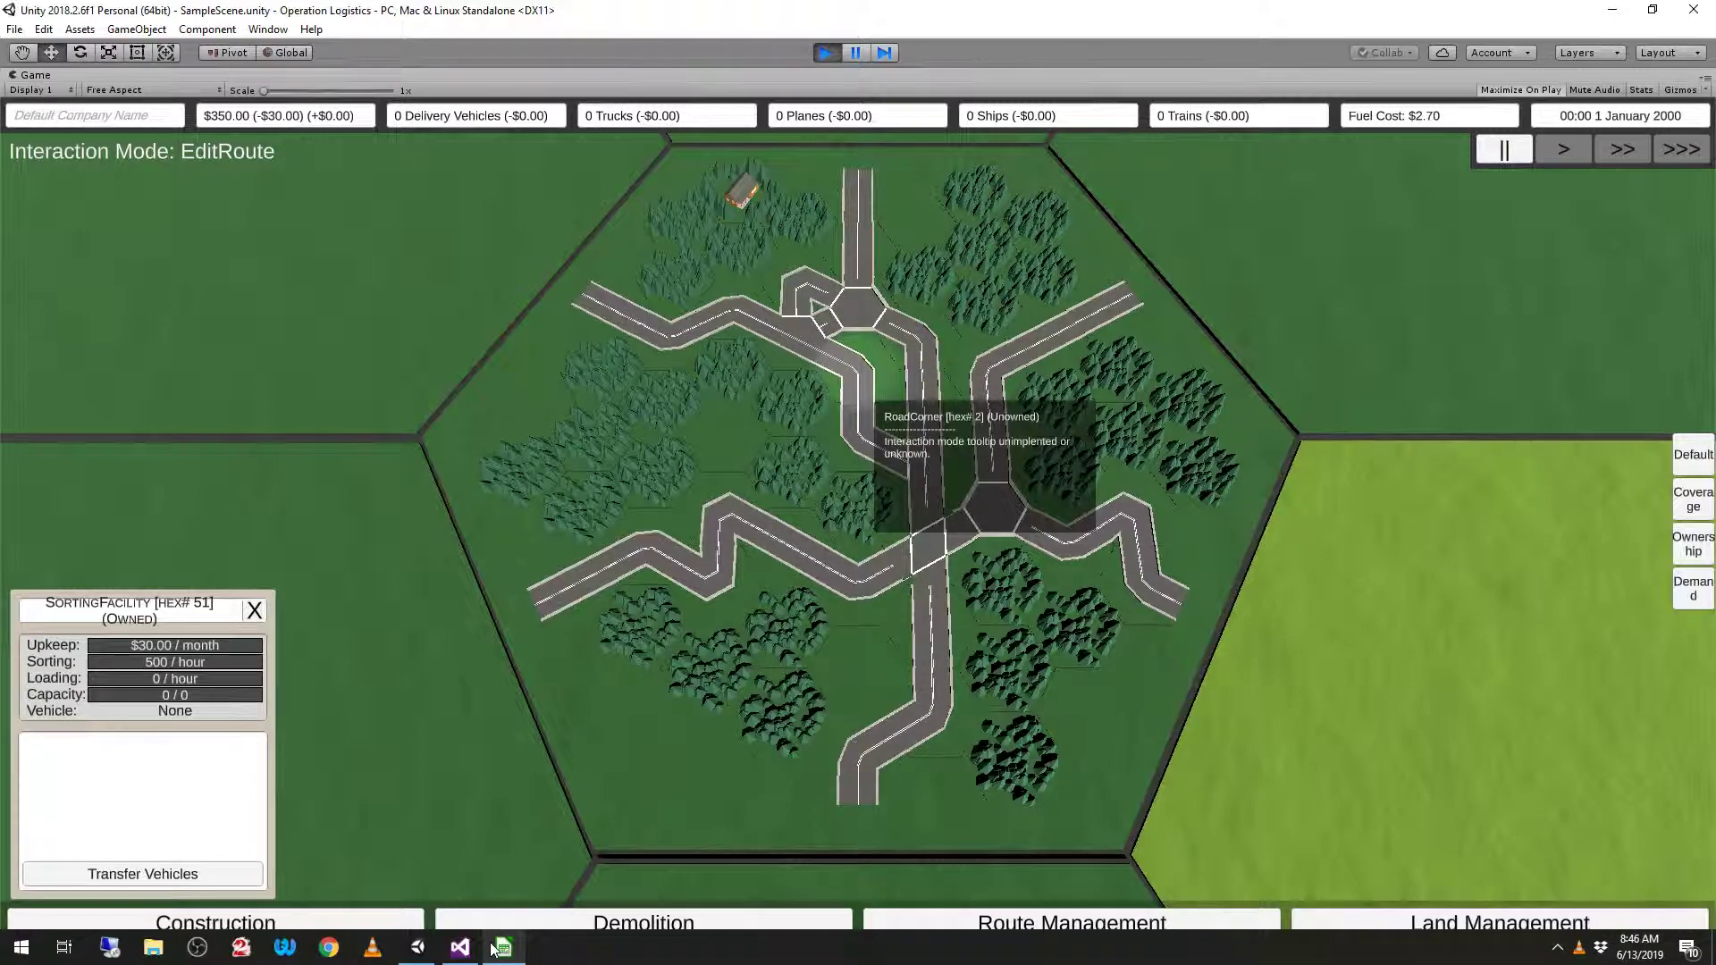
- On the maximized July 2019 sheet, note in AD44 that long paths generate REALLY slowly and could convert Vector3 directly to Int3
left_click(502, 948)
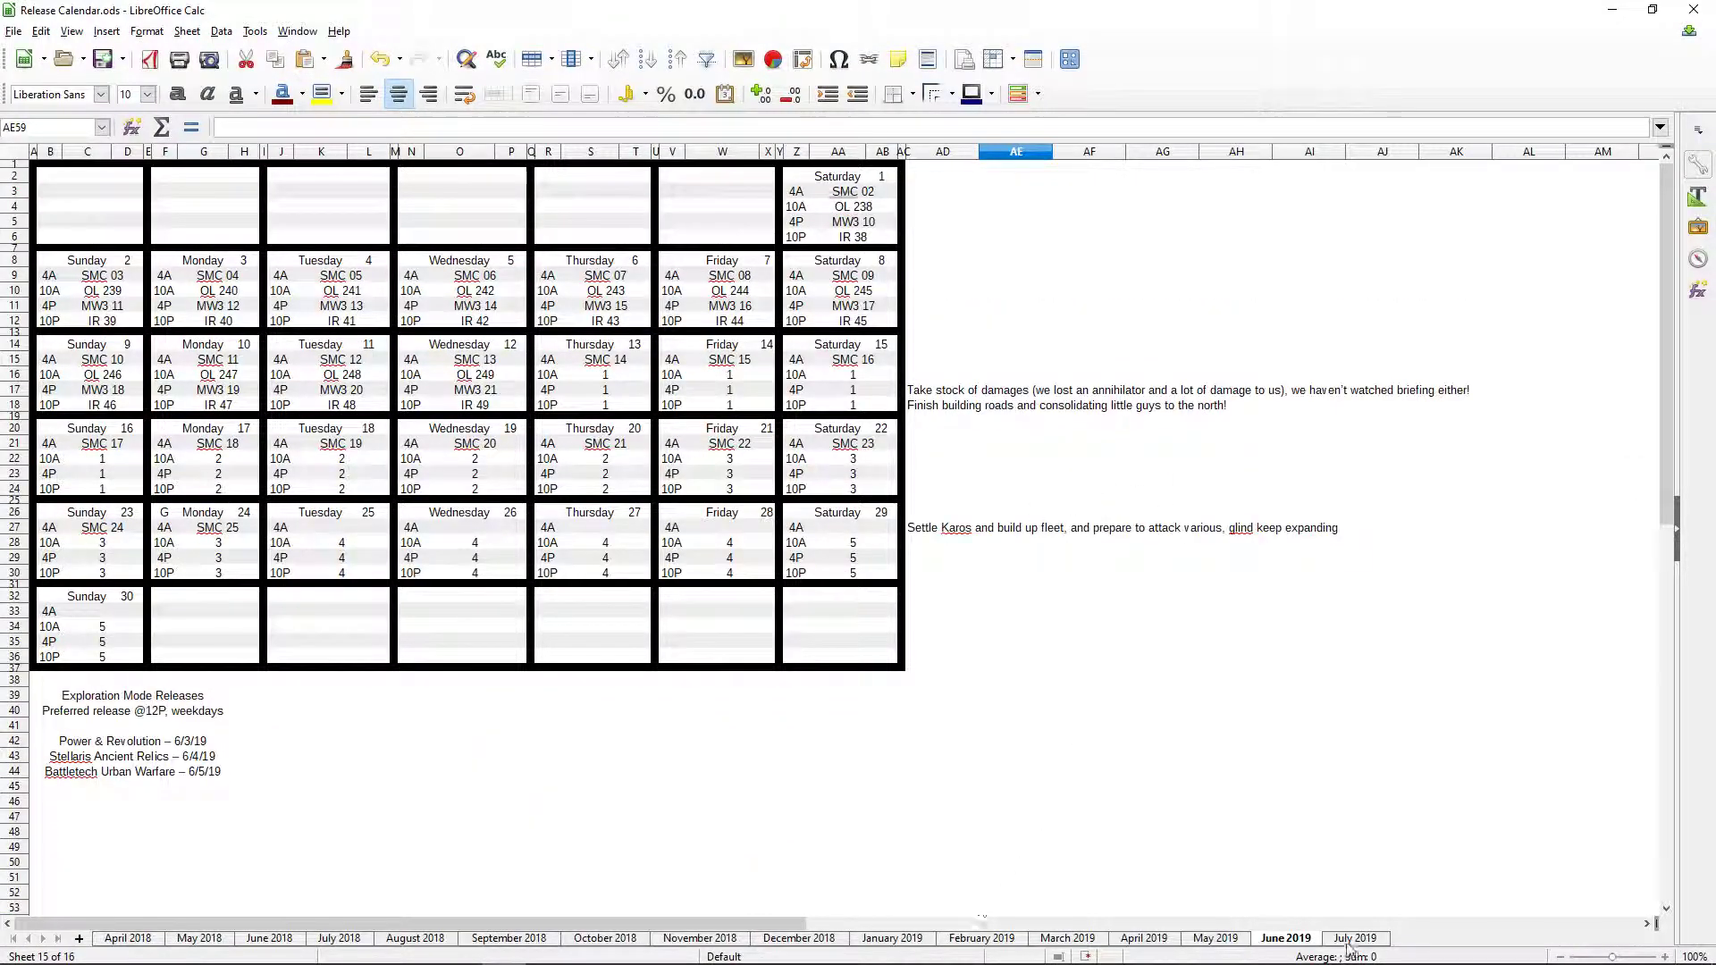
left_click(1355, 937)
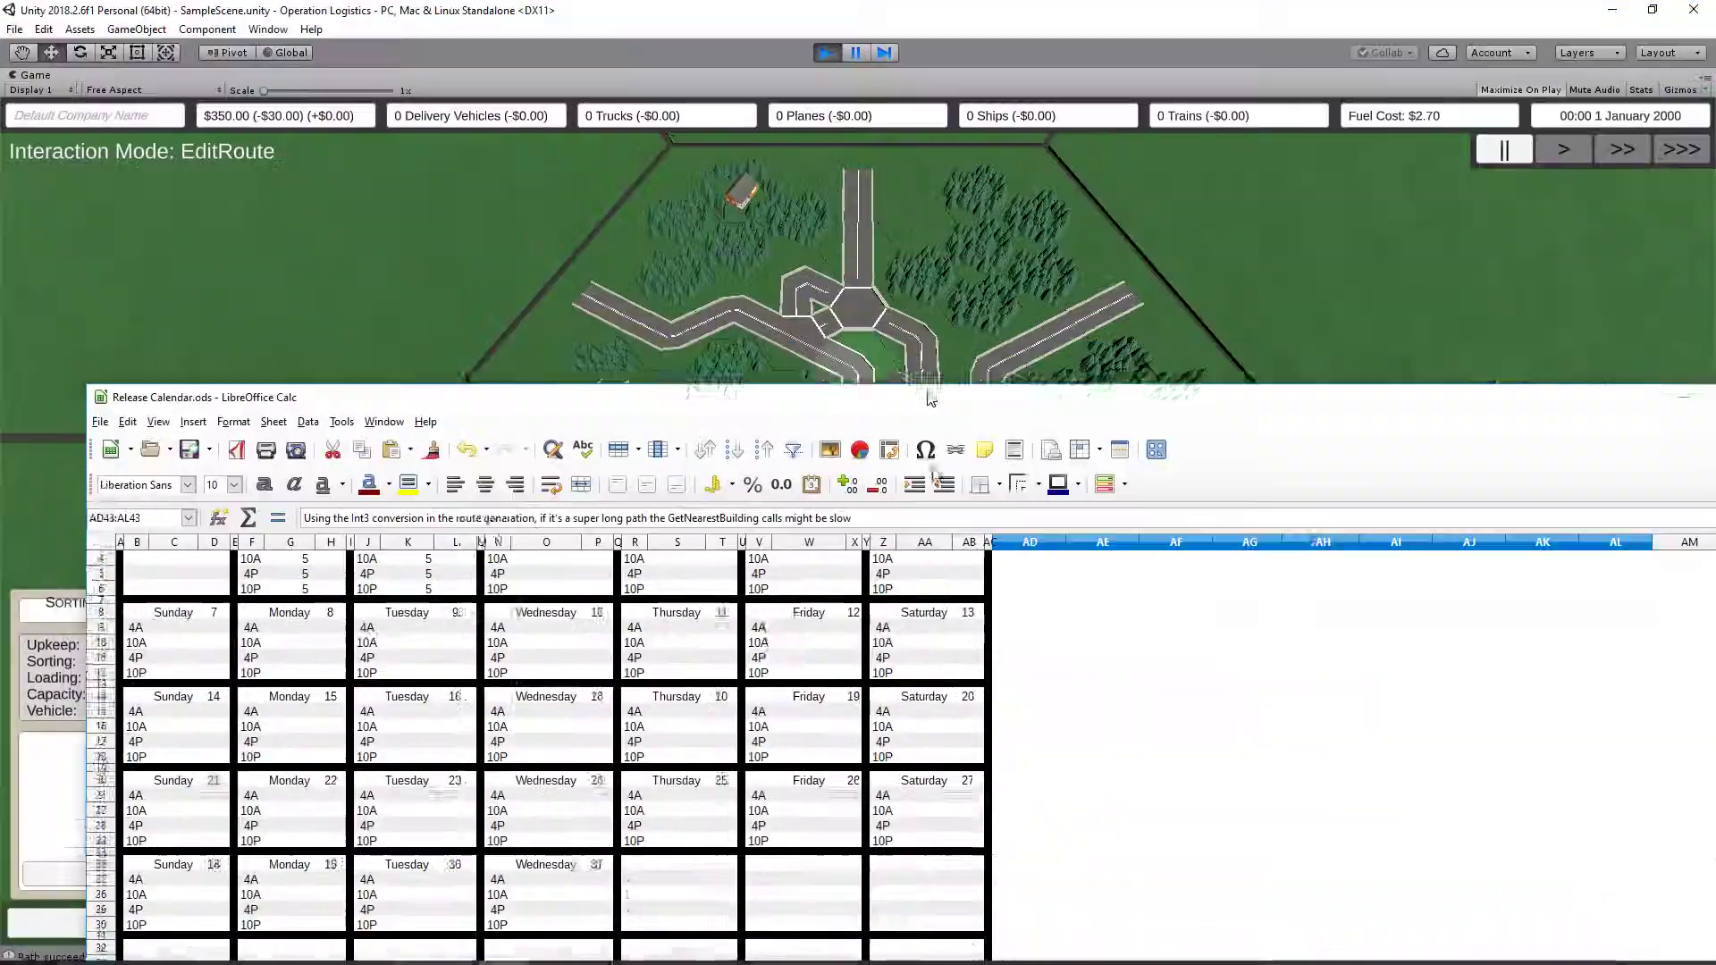
left_click(1642, 396)
type("Long paths gene")
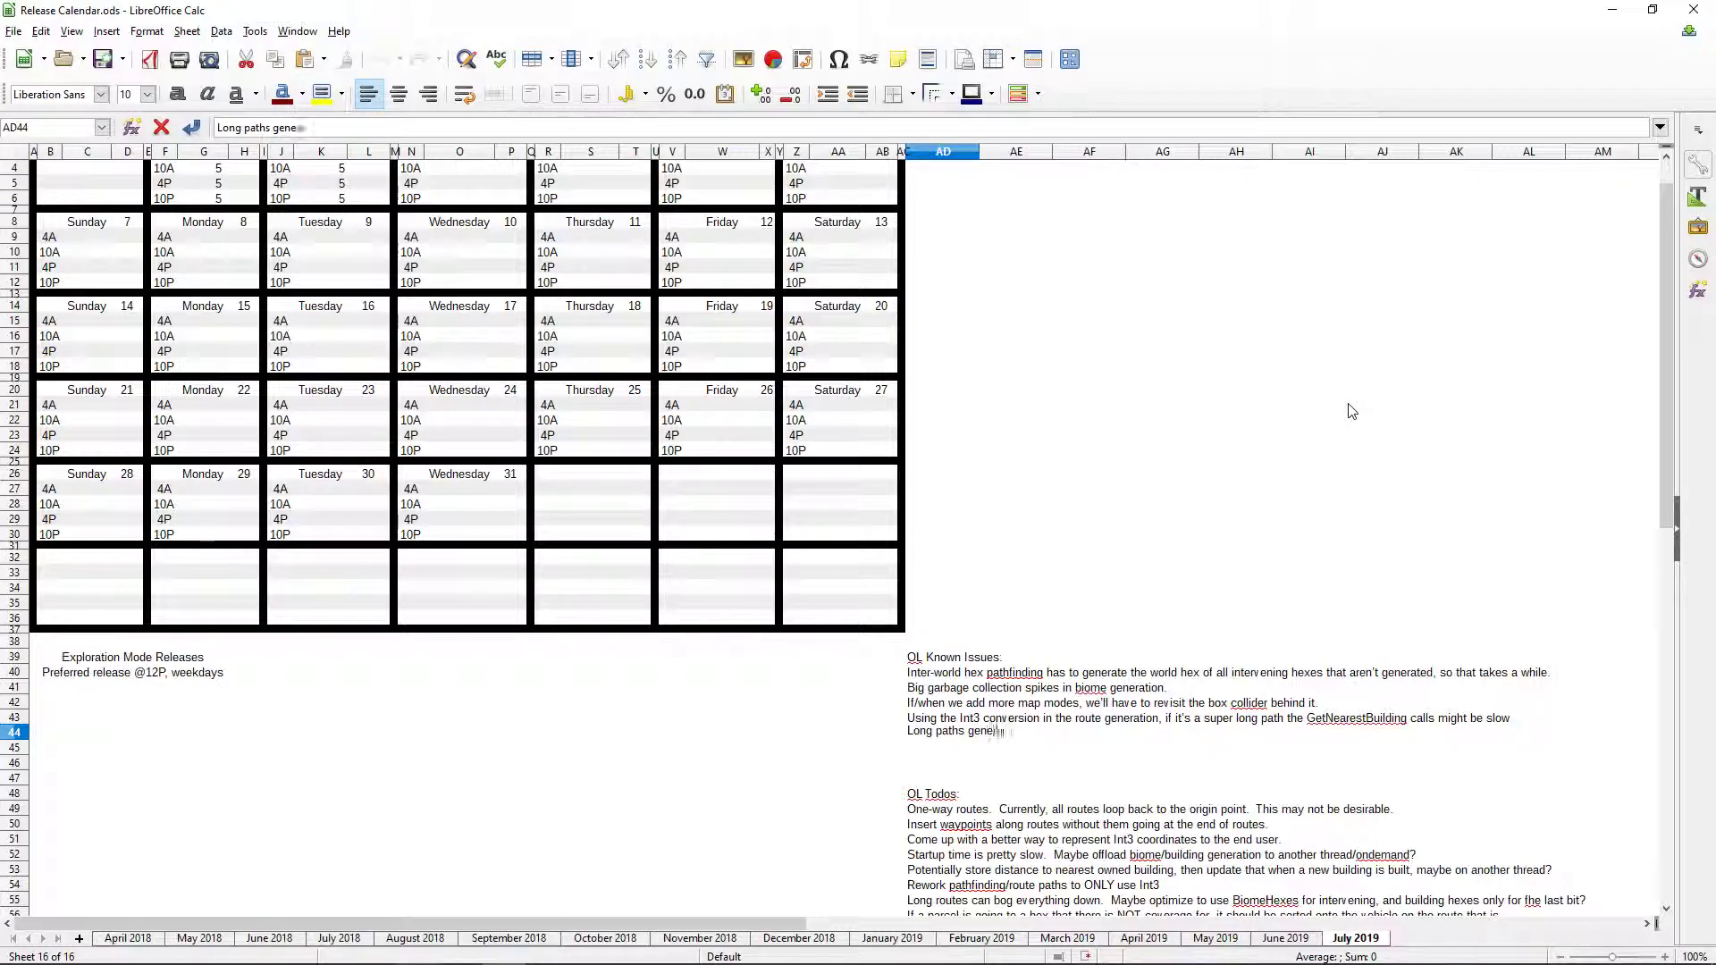
type("REALLY slowly.")
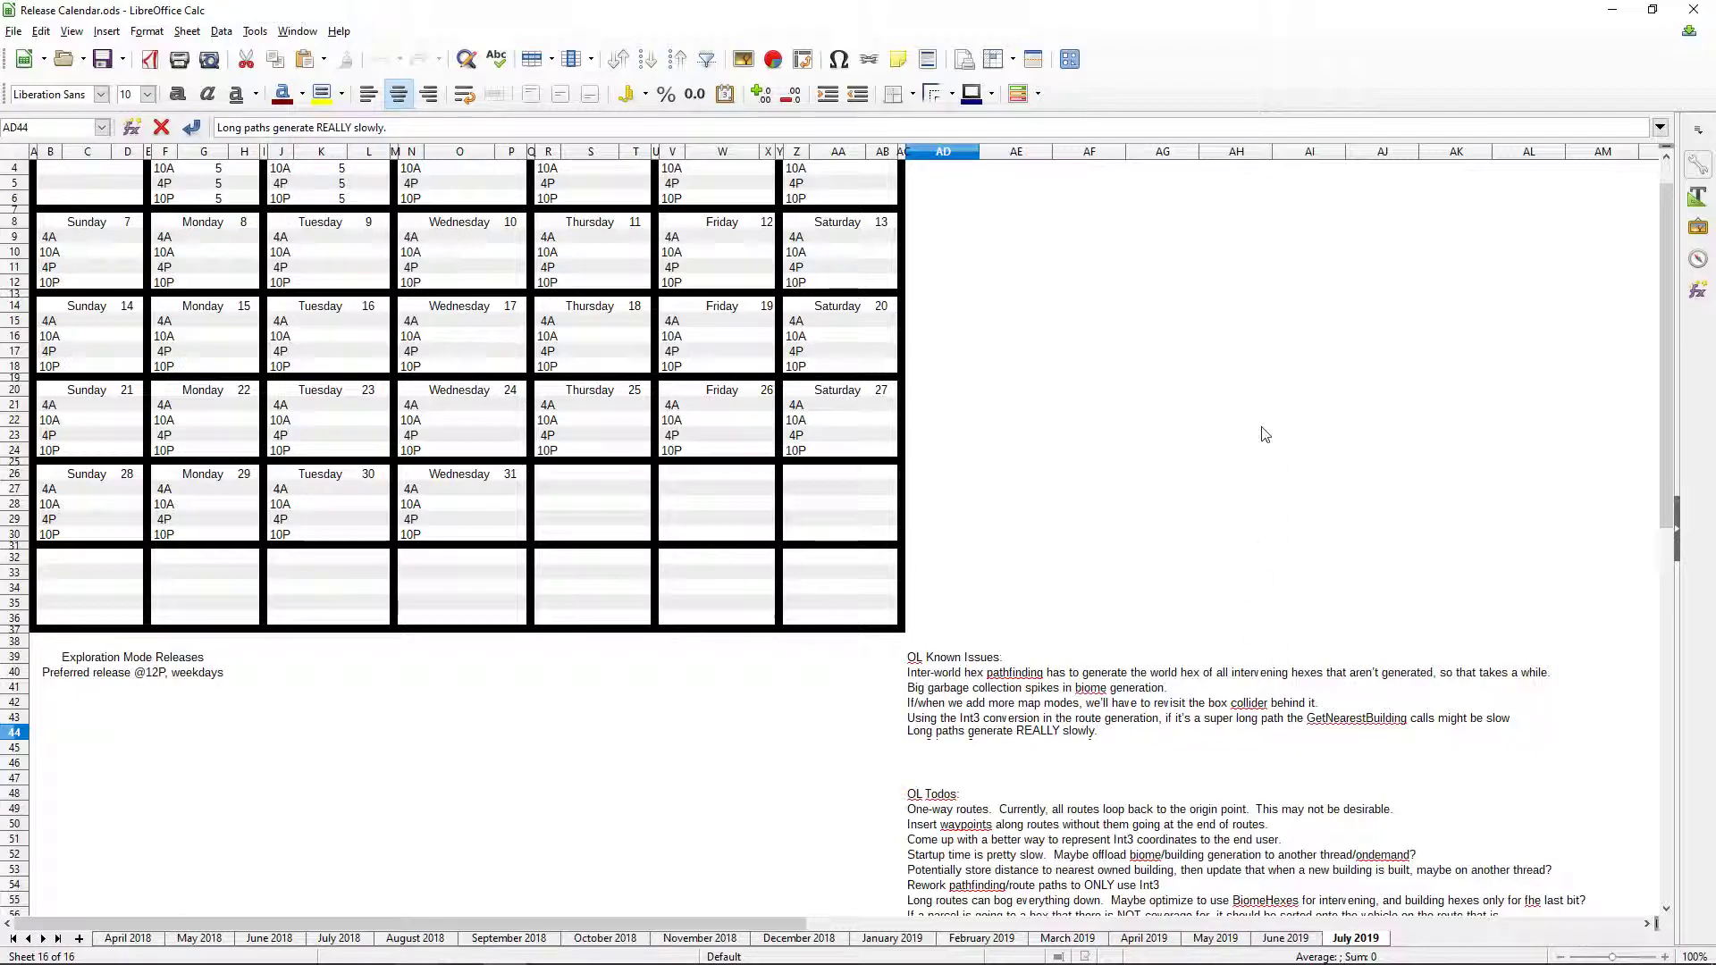
type("We might want to convert pathfinding from")
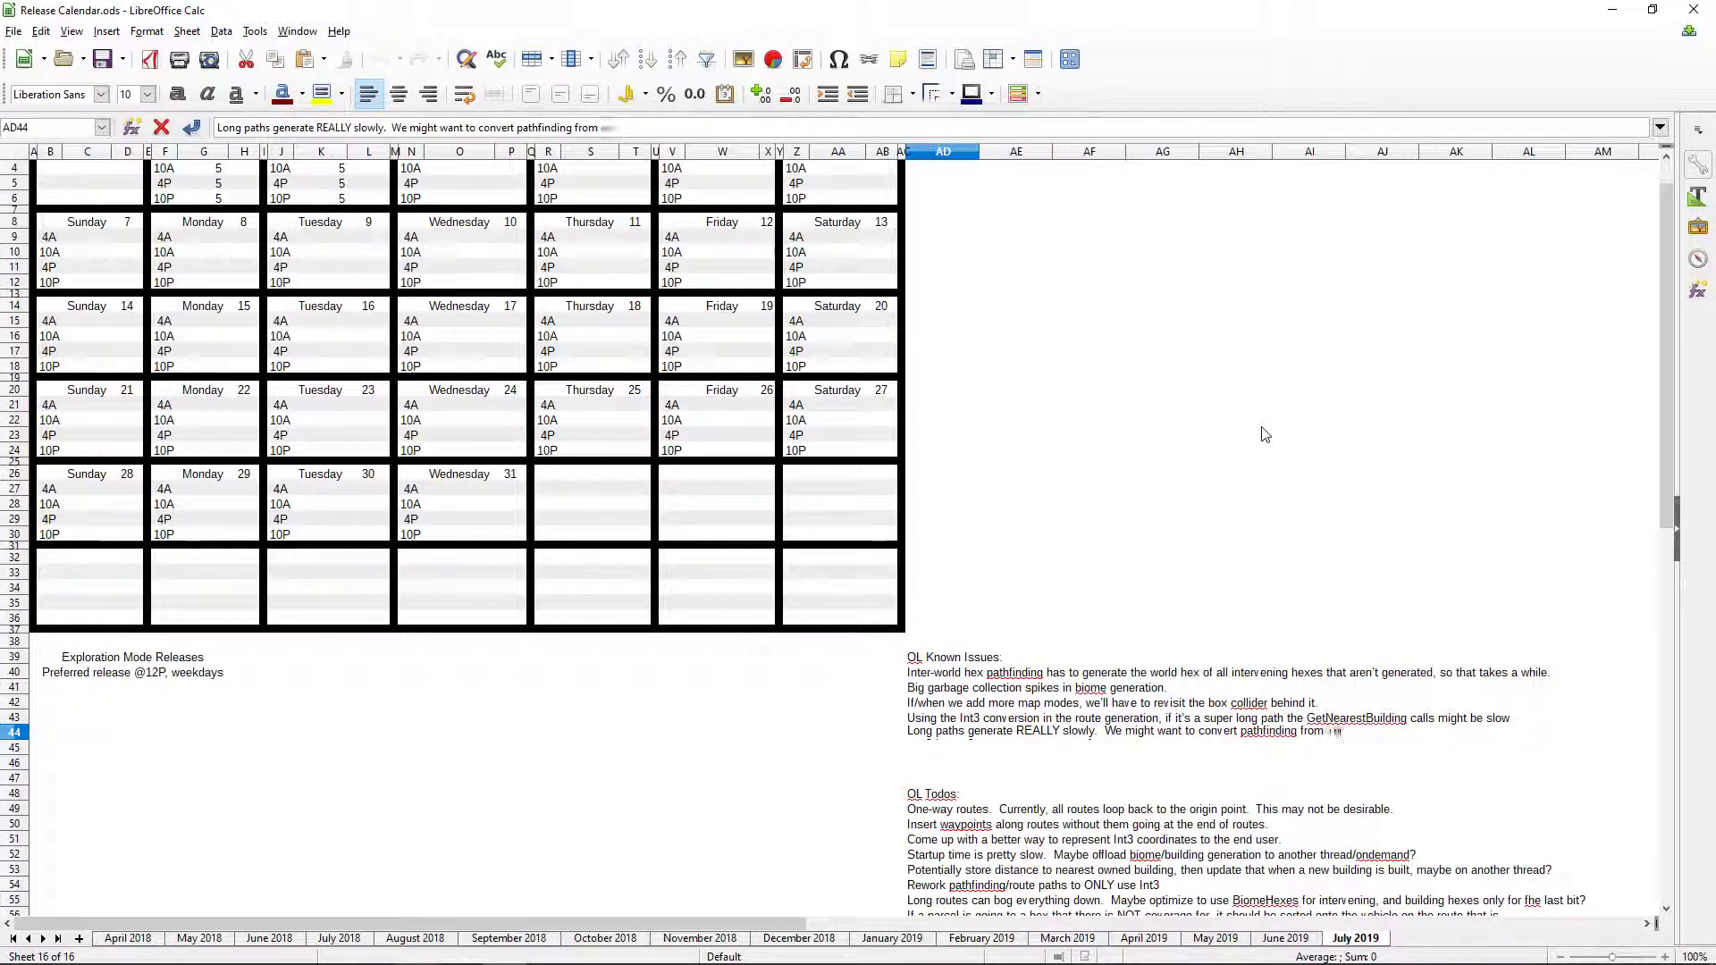
type("Vector3 di")
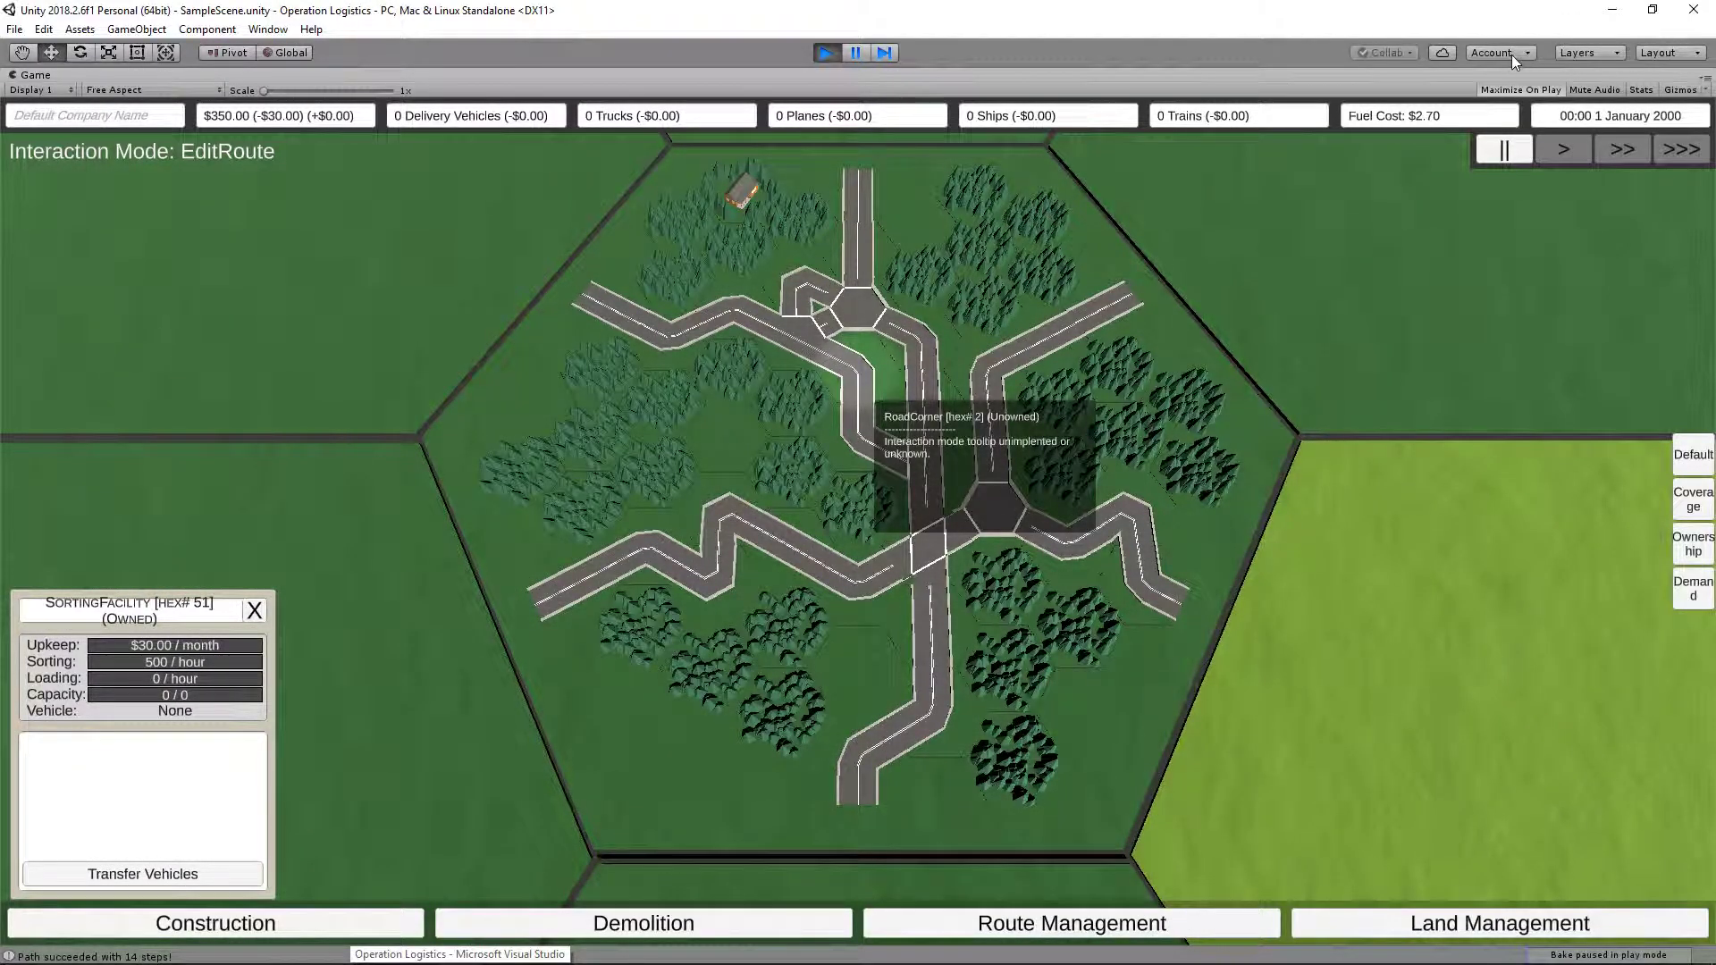
mouse_move(1302, 498)
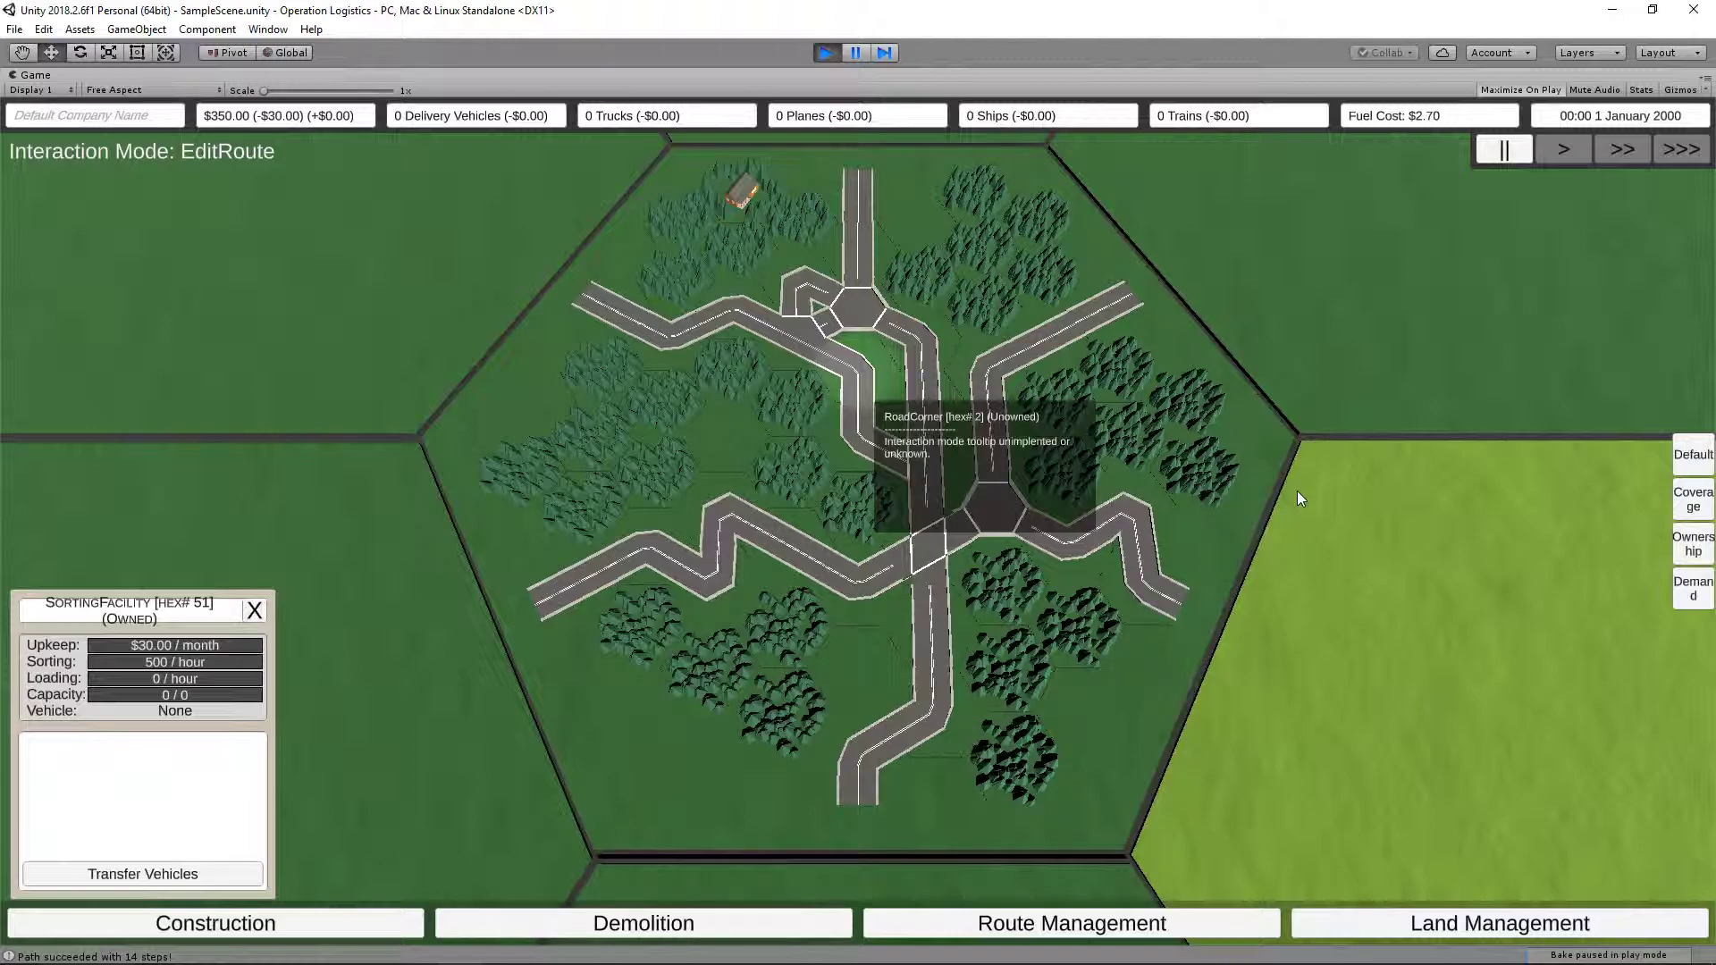
left_click(501, 947)
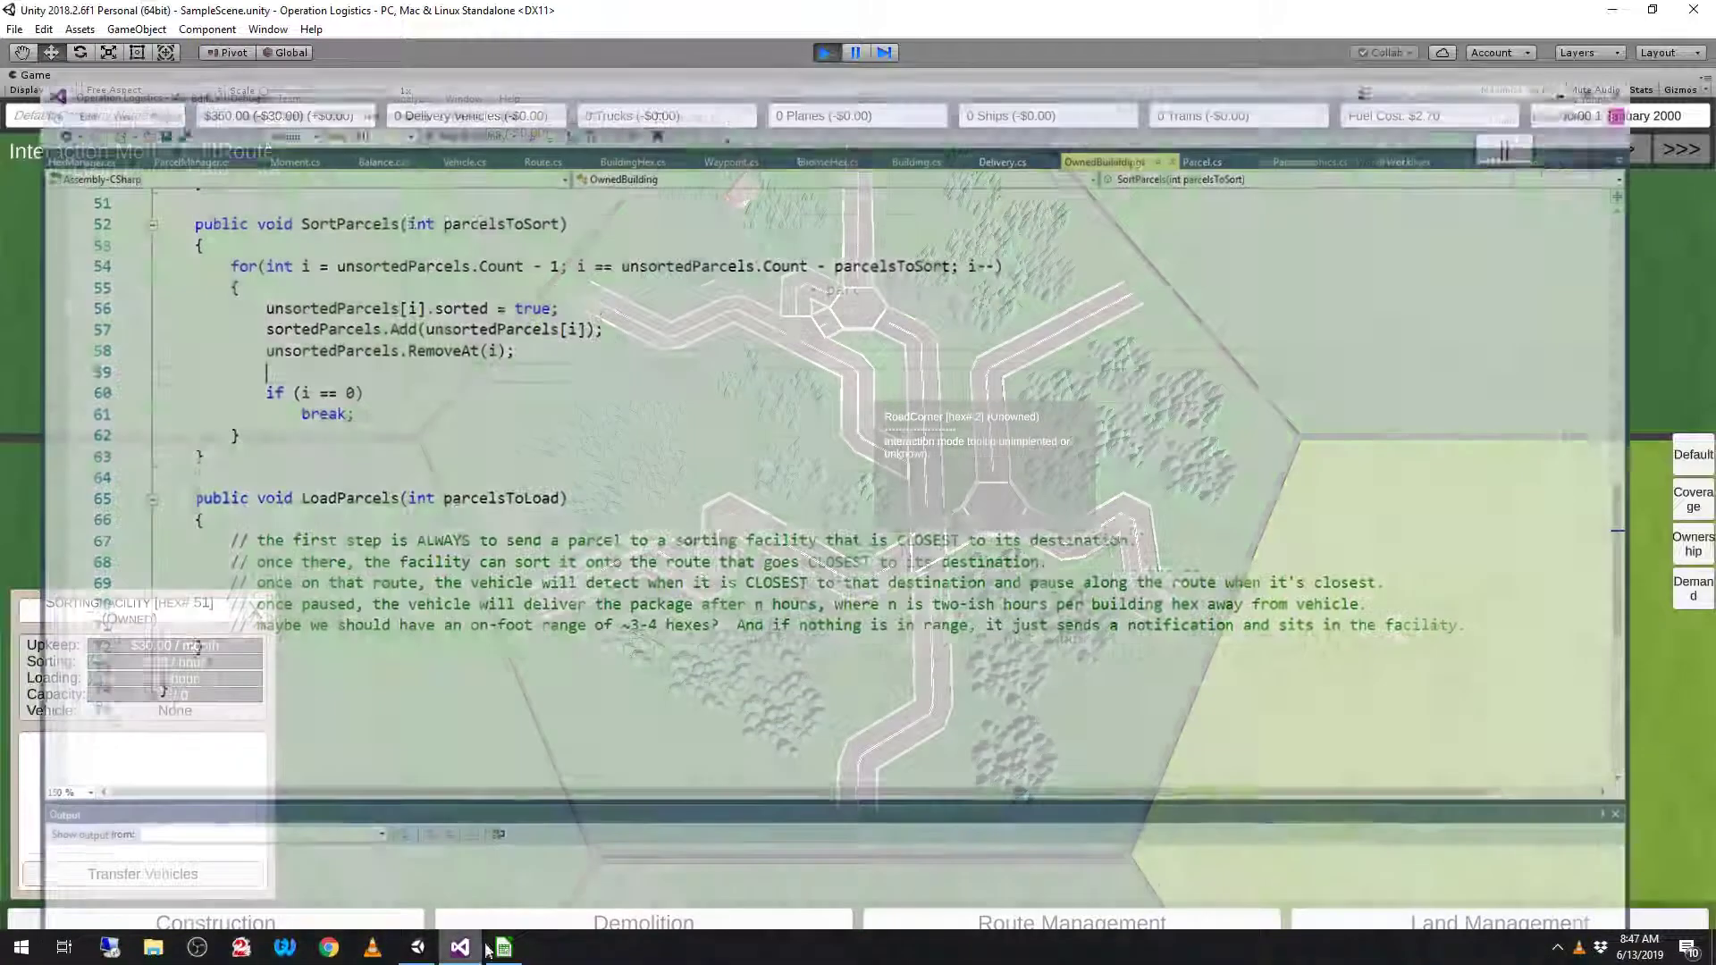
left_click(459, 946)
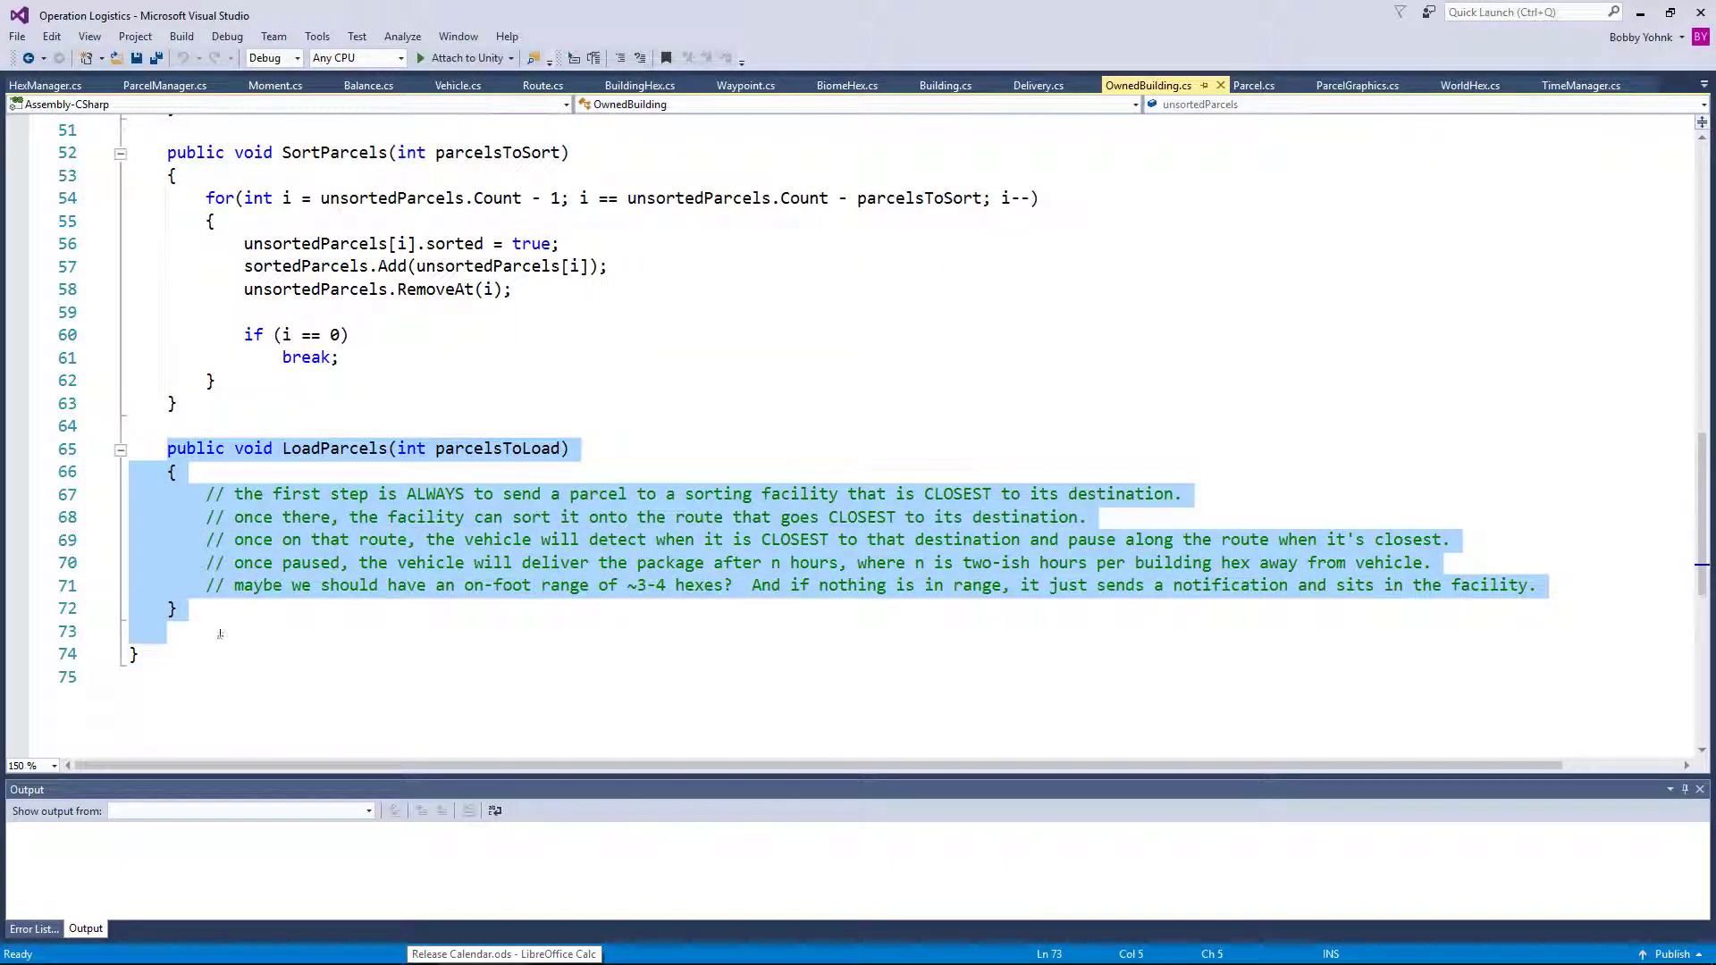
left_click(174, 609)
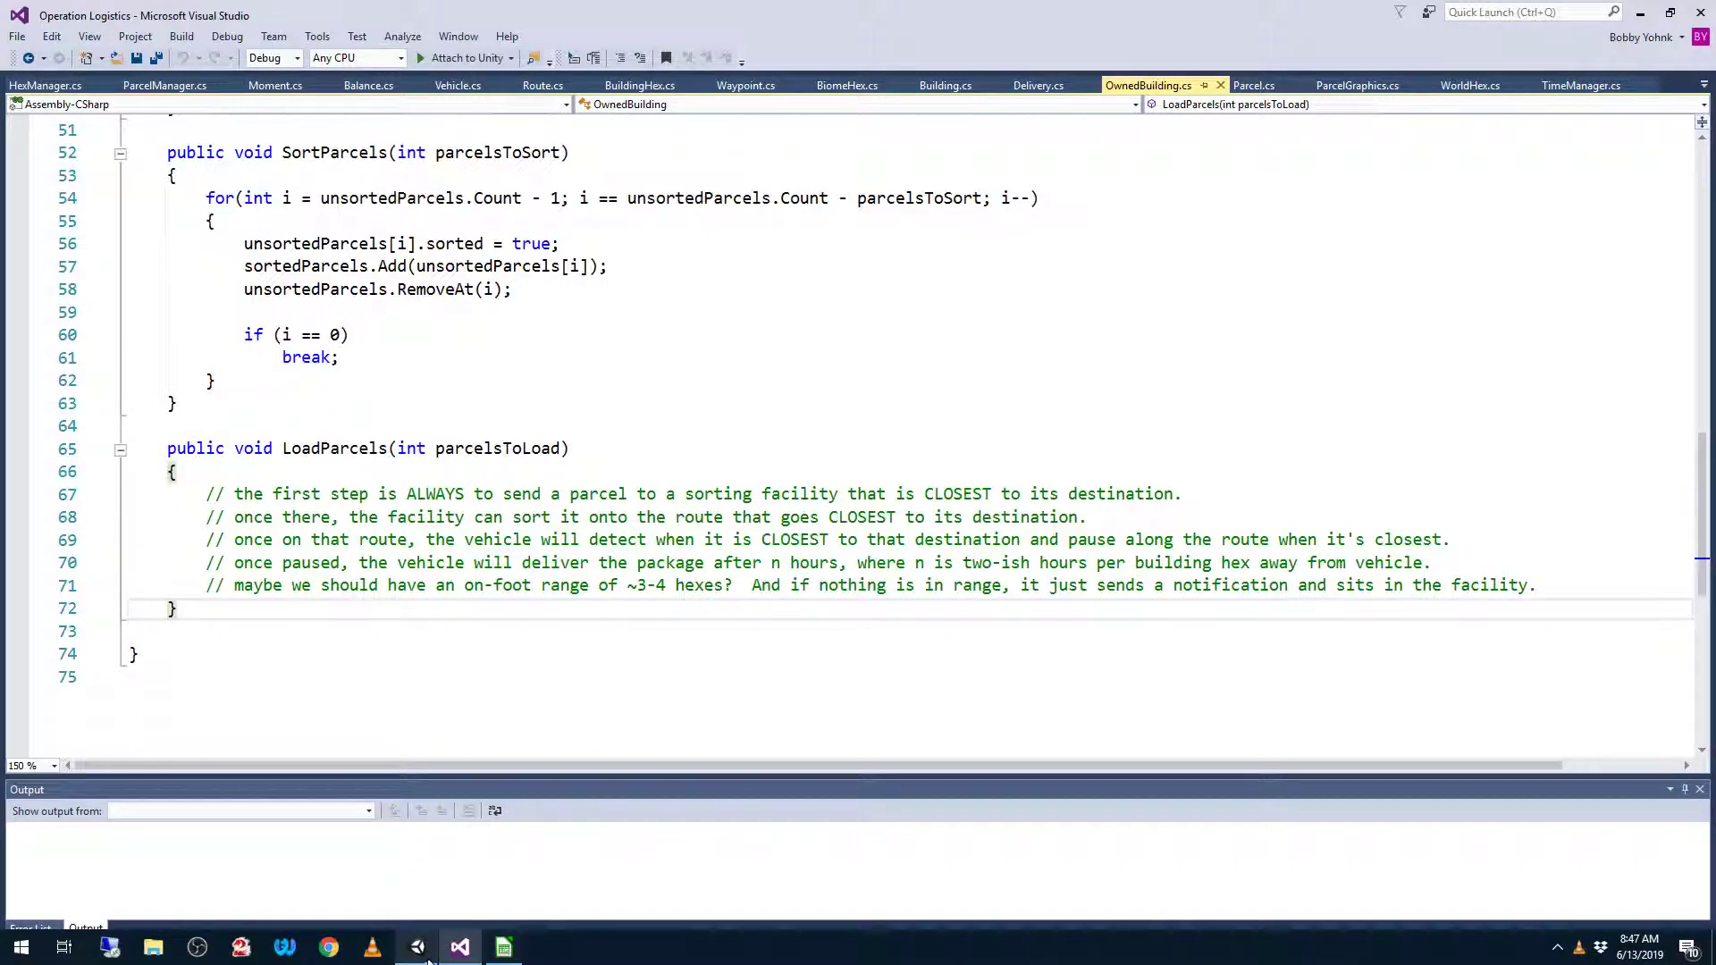
left_click(503, 947)
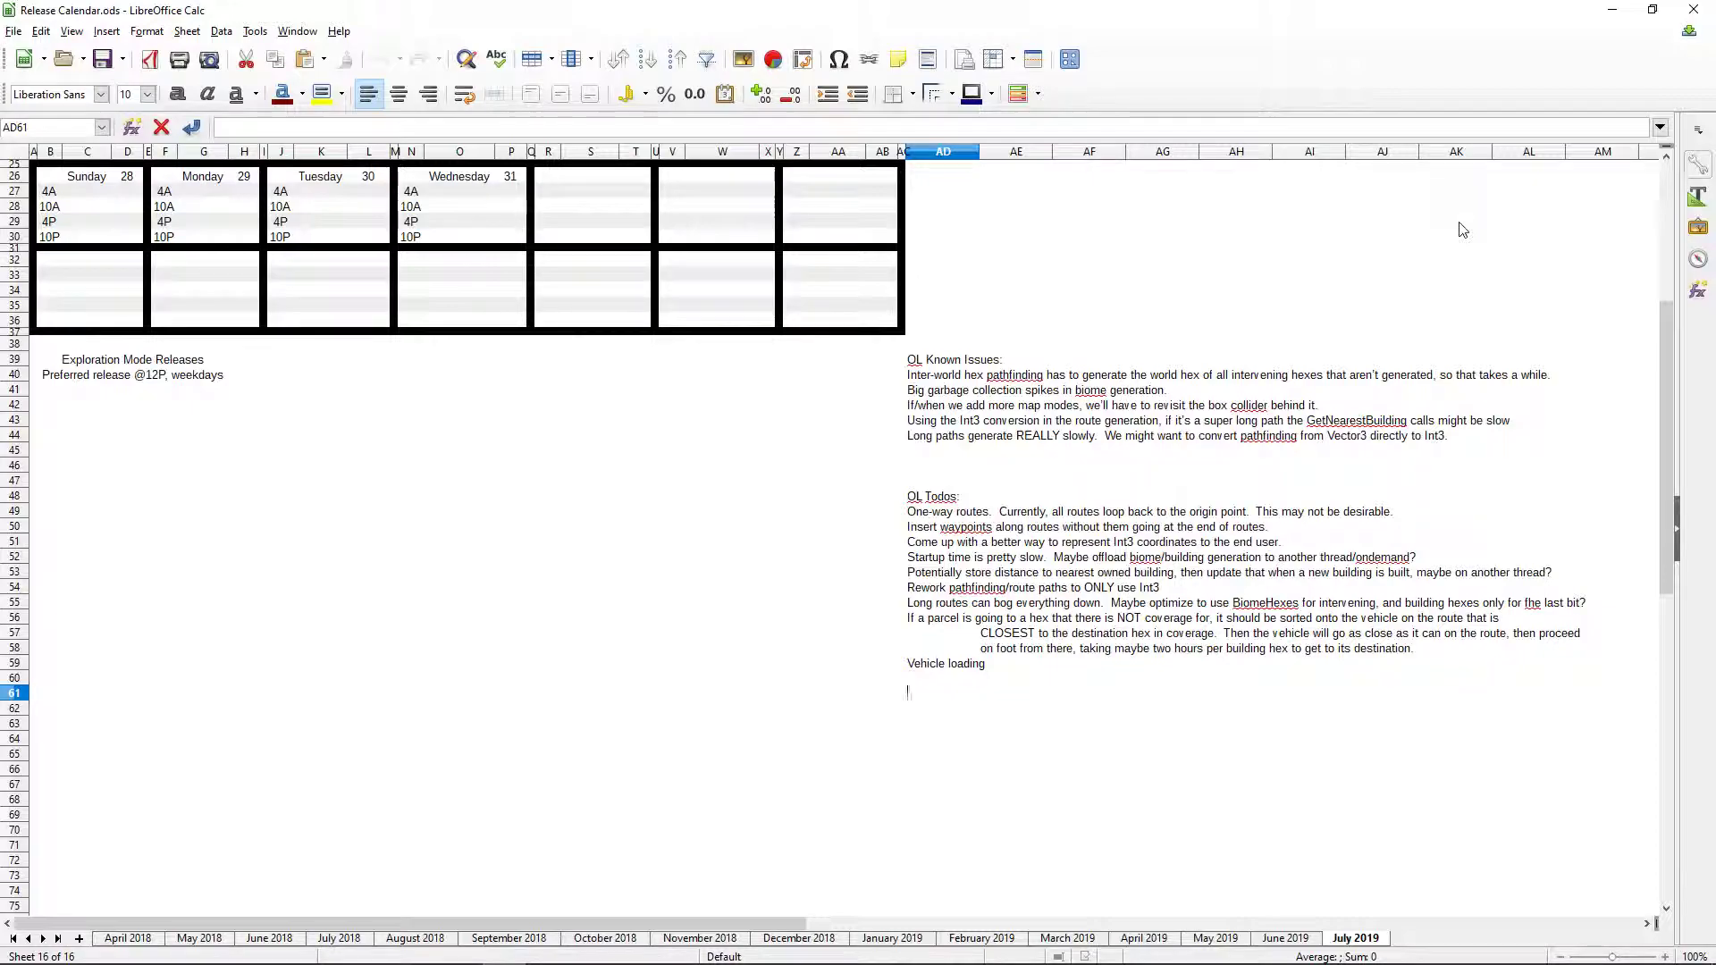
- Add the heading 'Major things we'll do in Phase 2 of development'
type("Major things we")
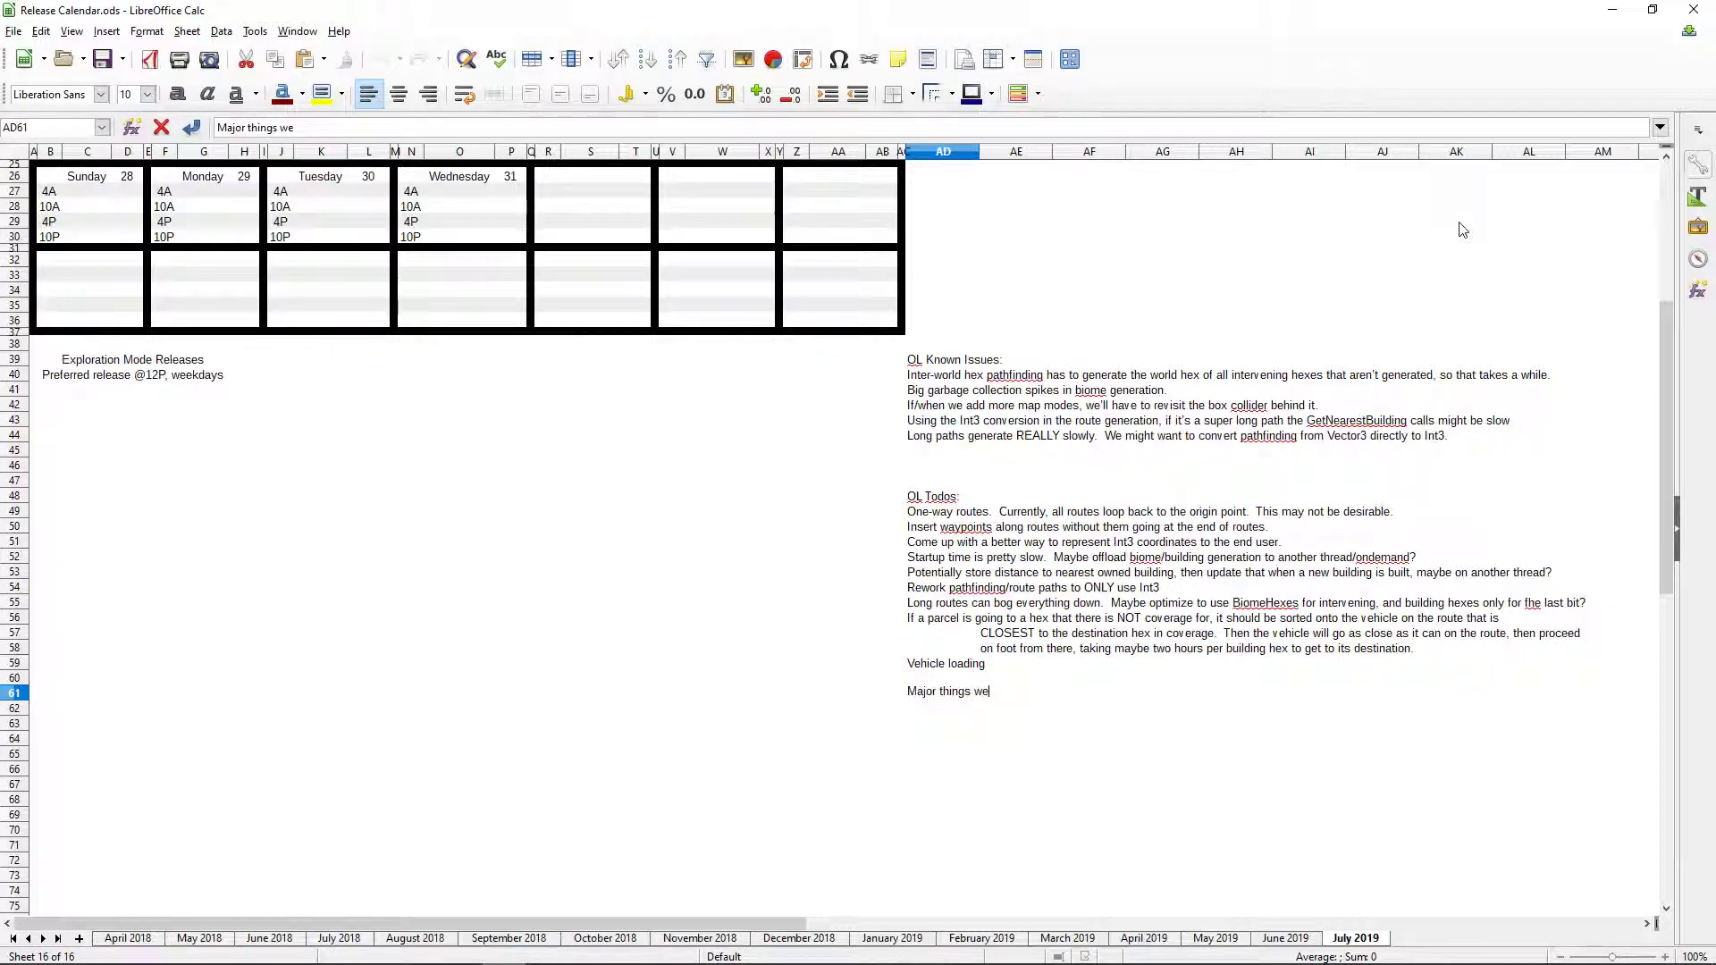
type("'ll do in")
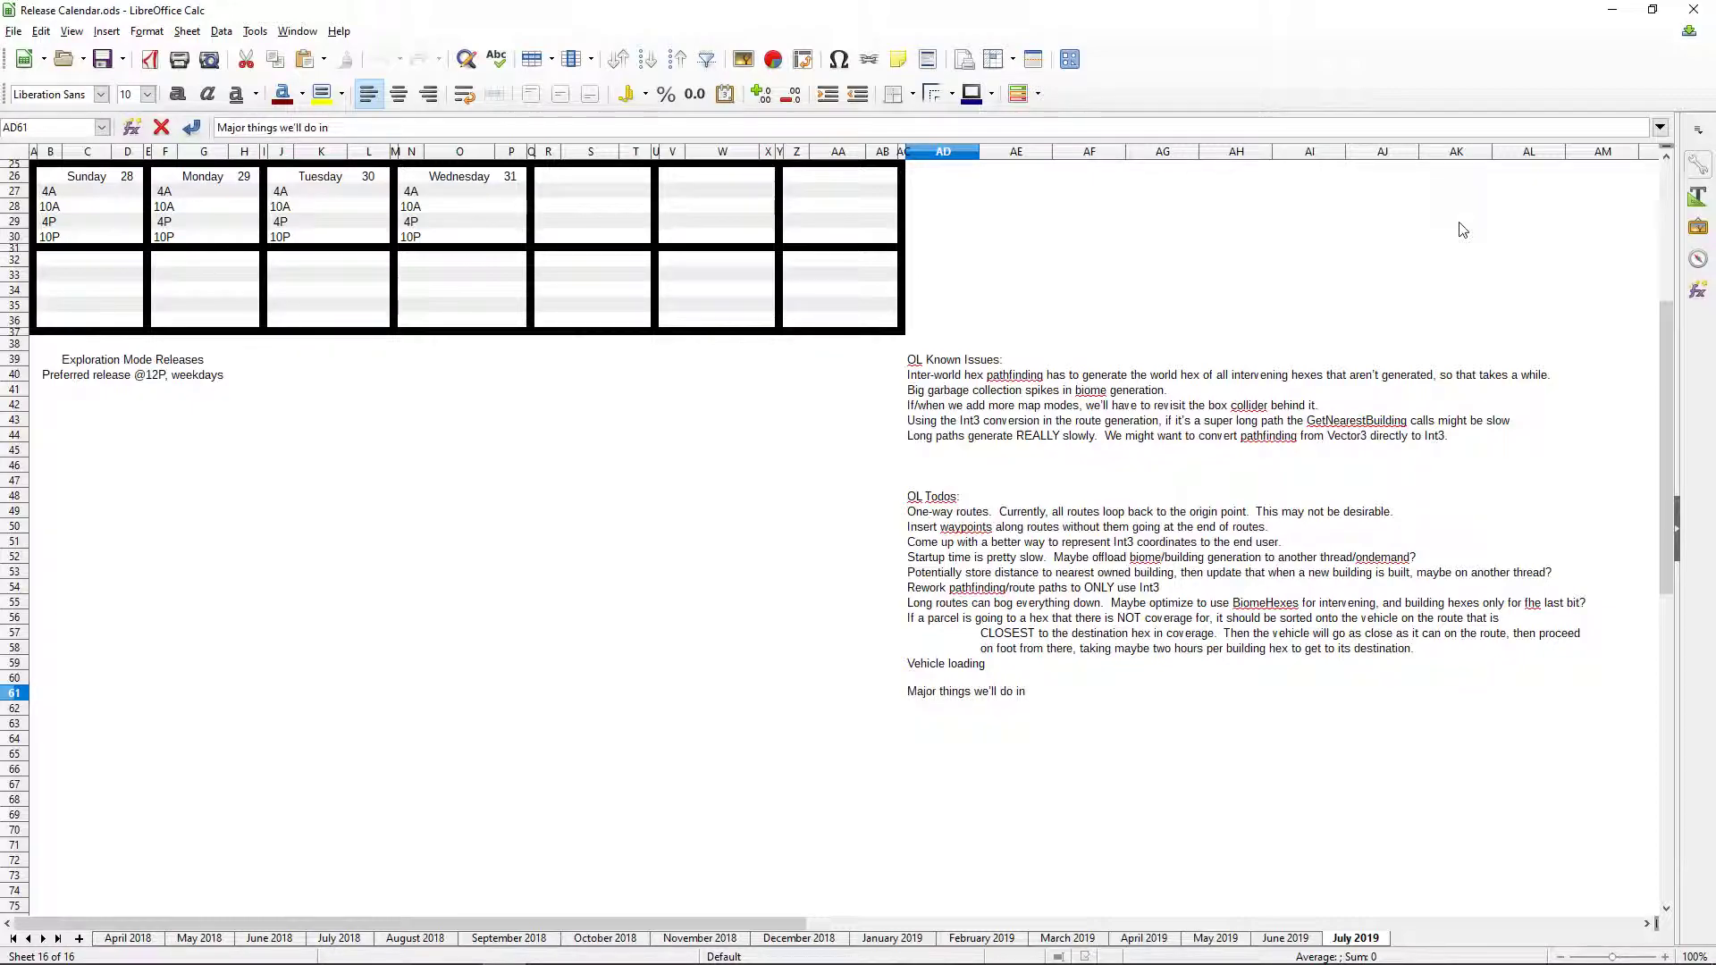
type("Phase 2")
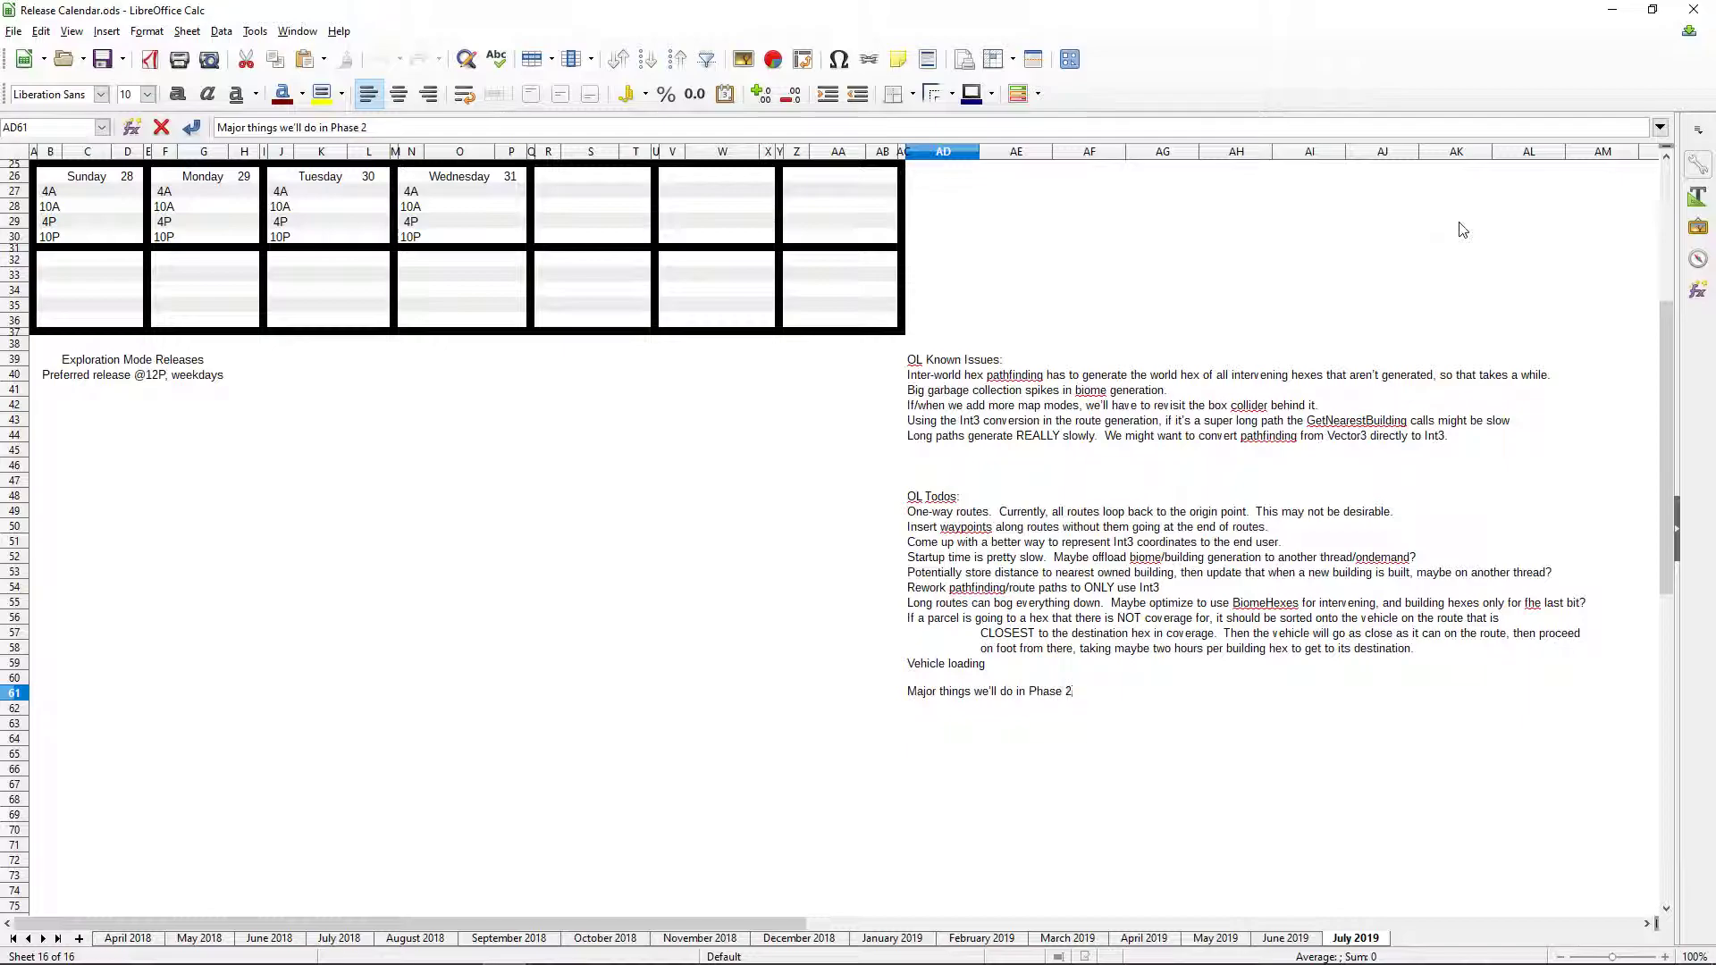
type("of development")
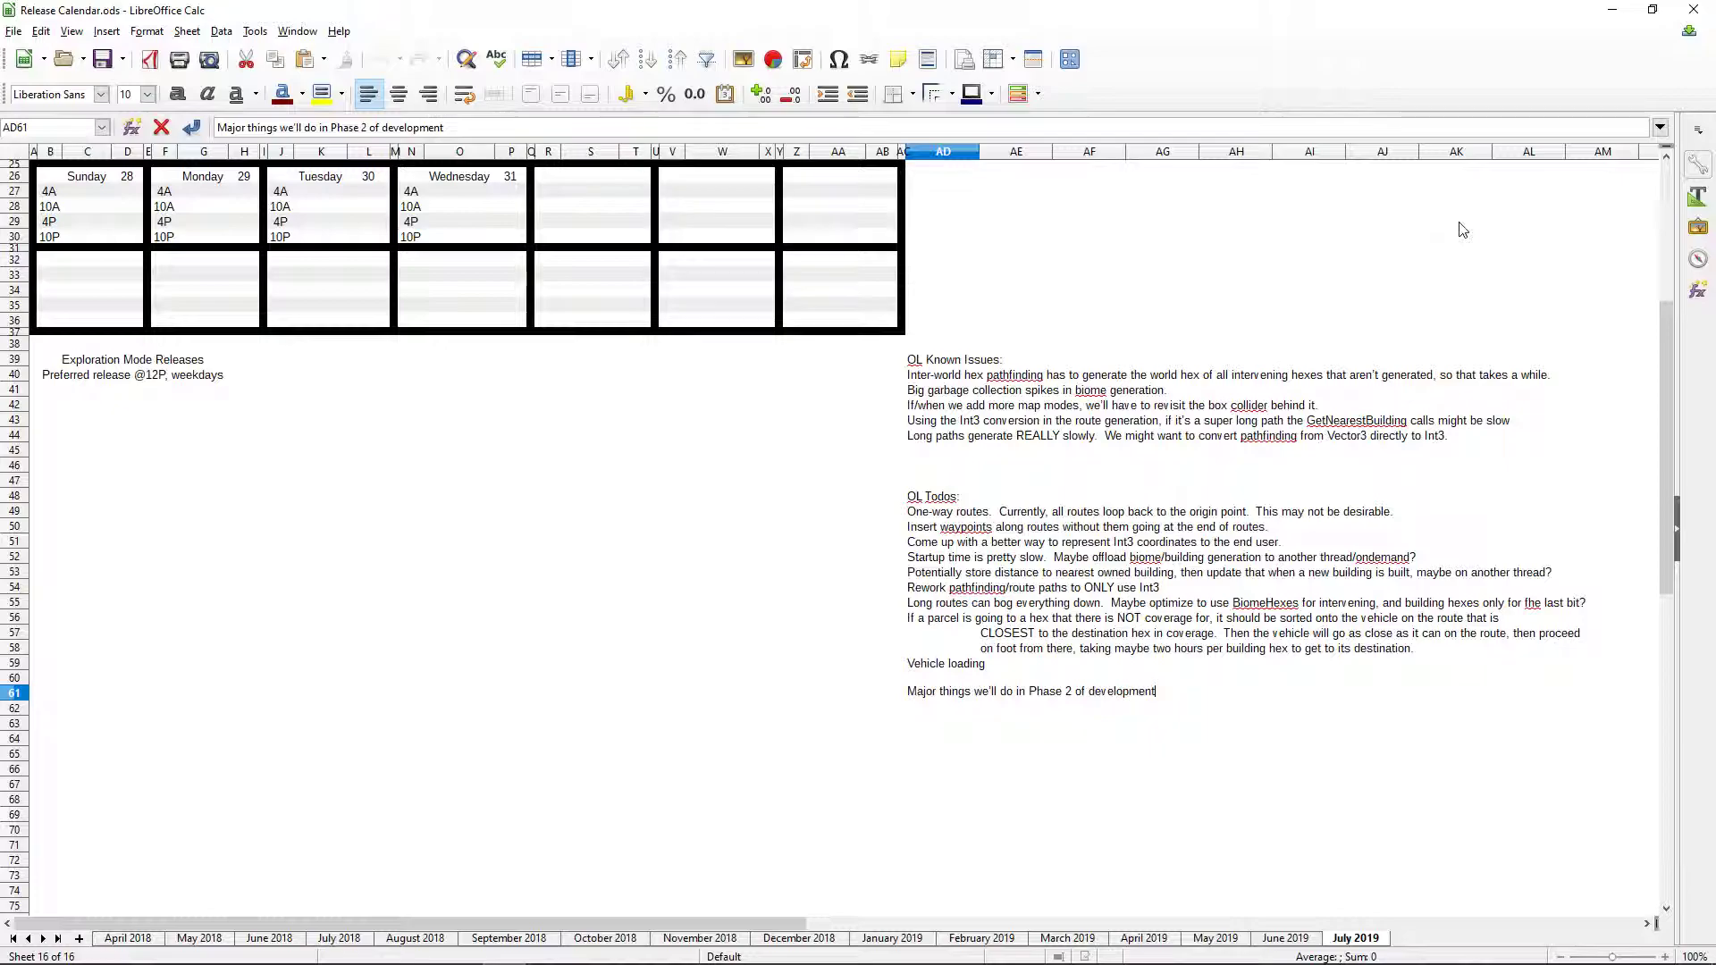
key("Return")
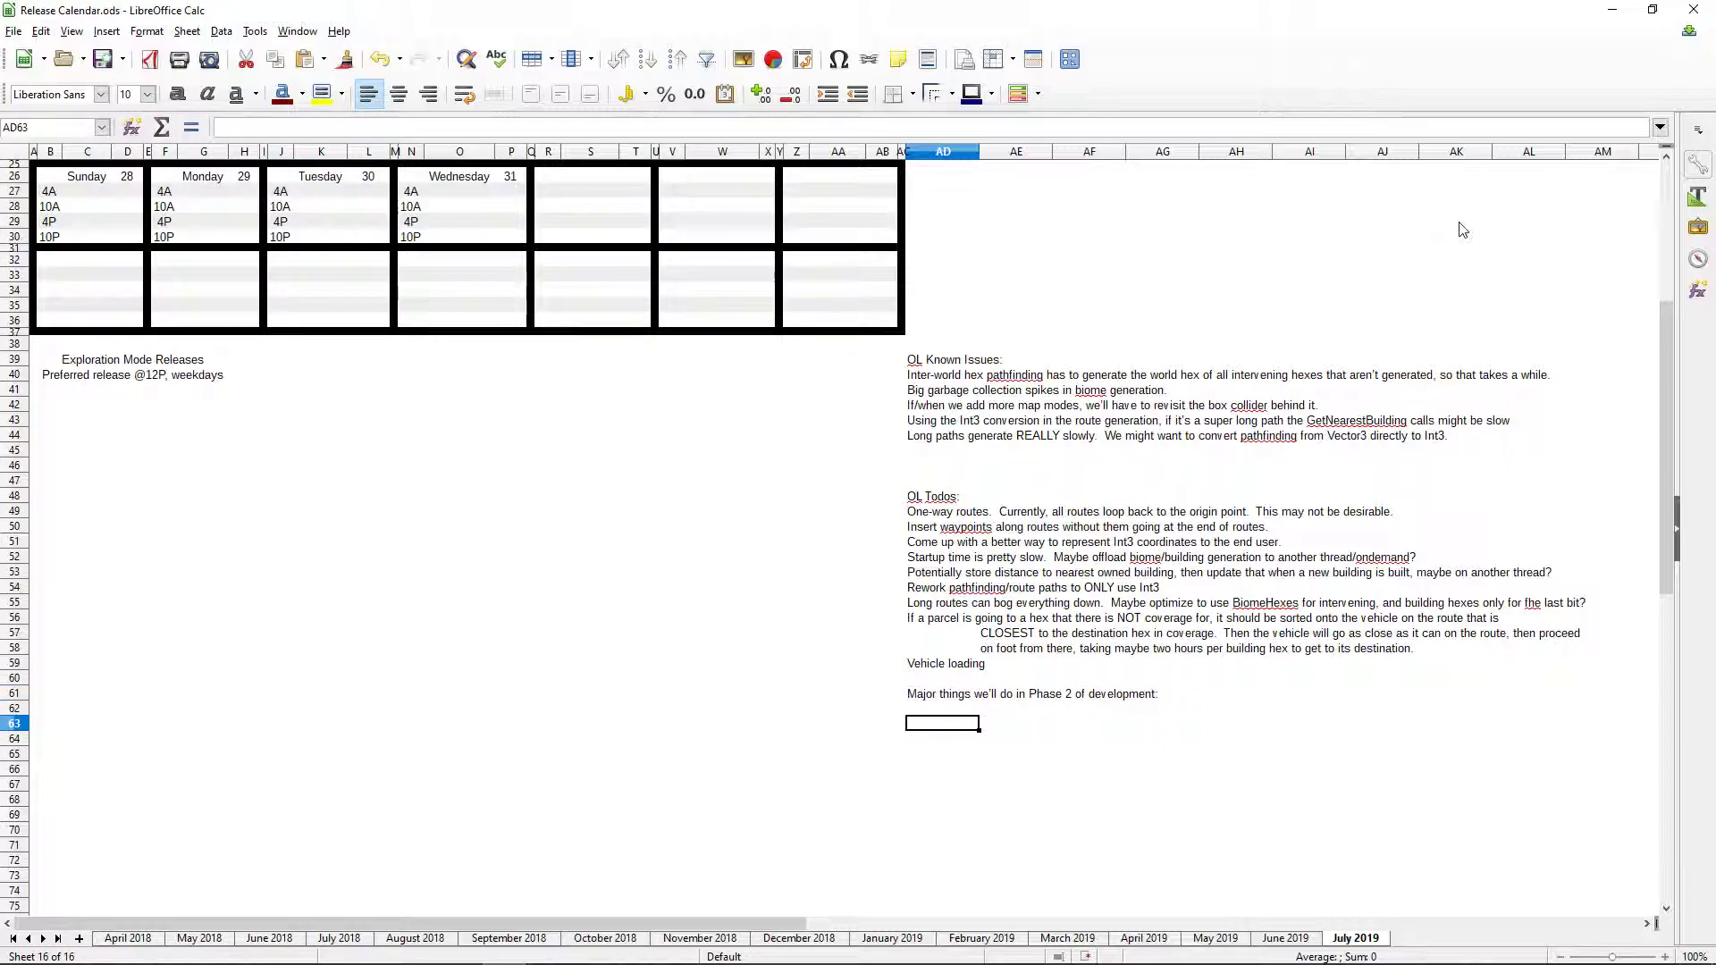
- Add a QOL entry about describing regions with Int3s to make layers more intuitive
type("QOL")
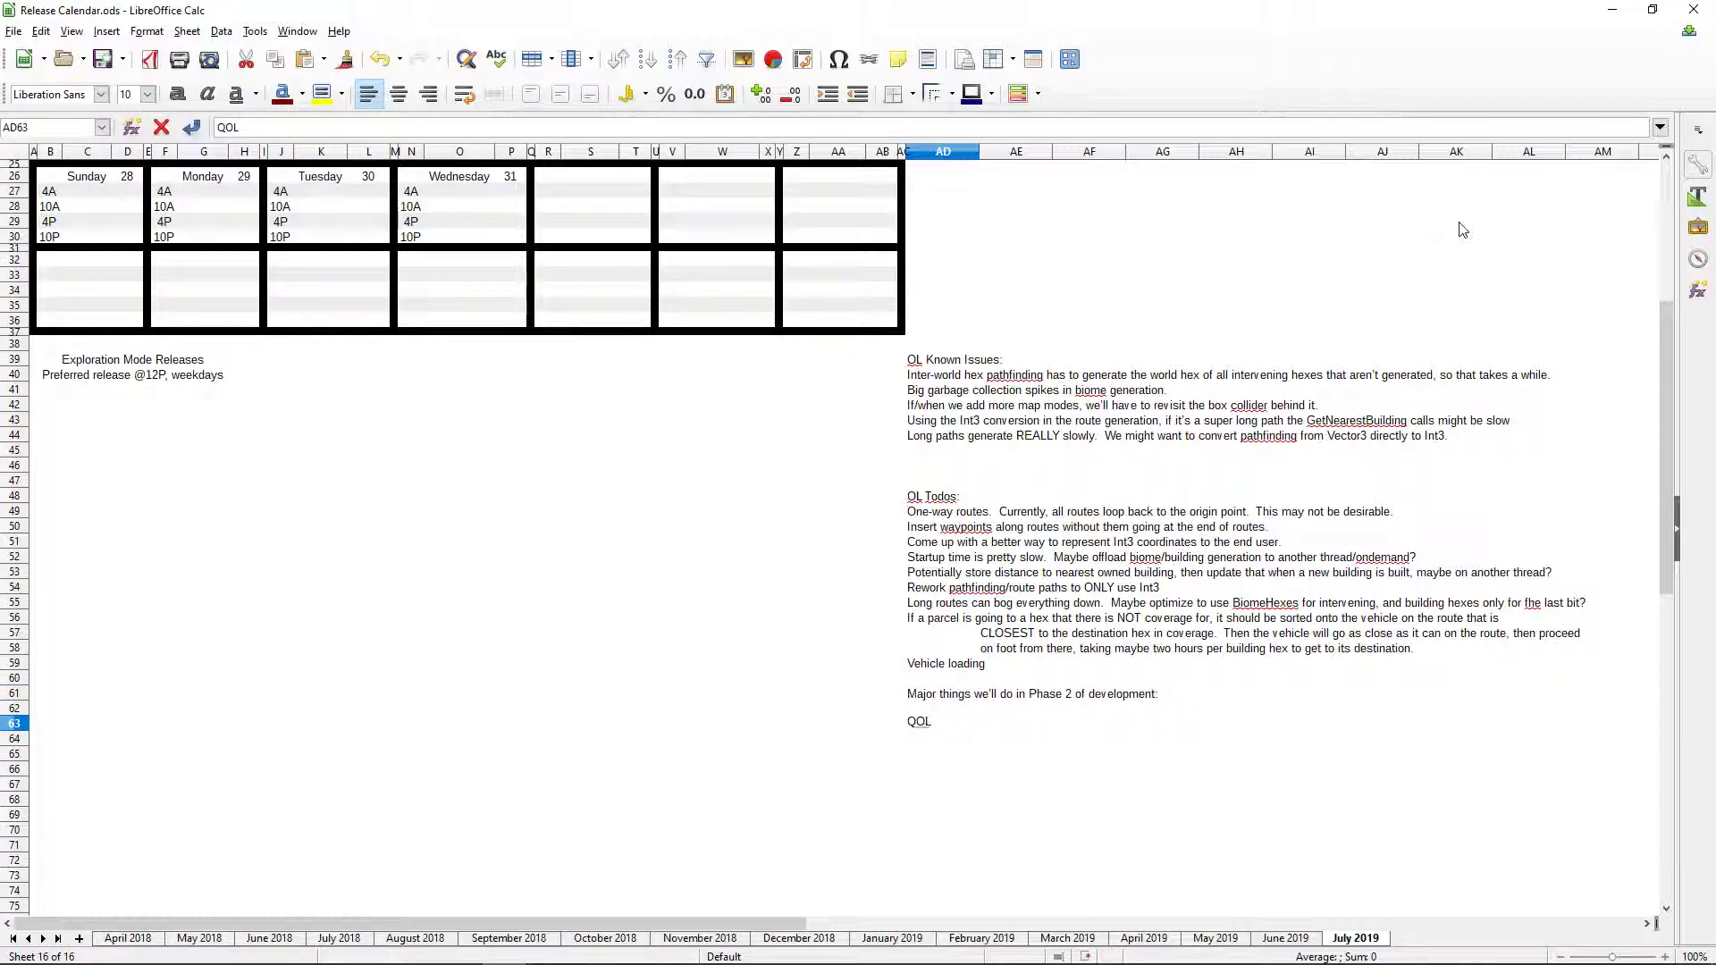
type("things.  Like")
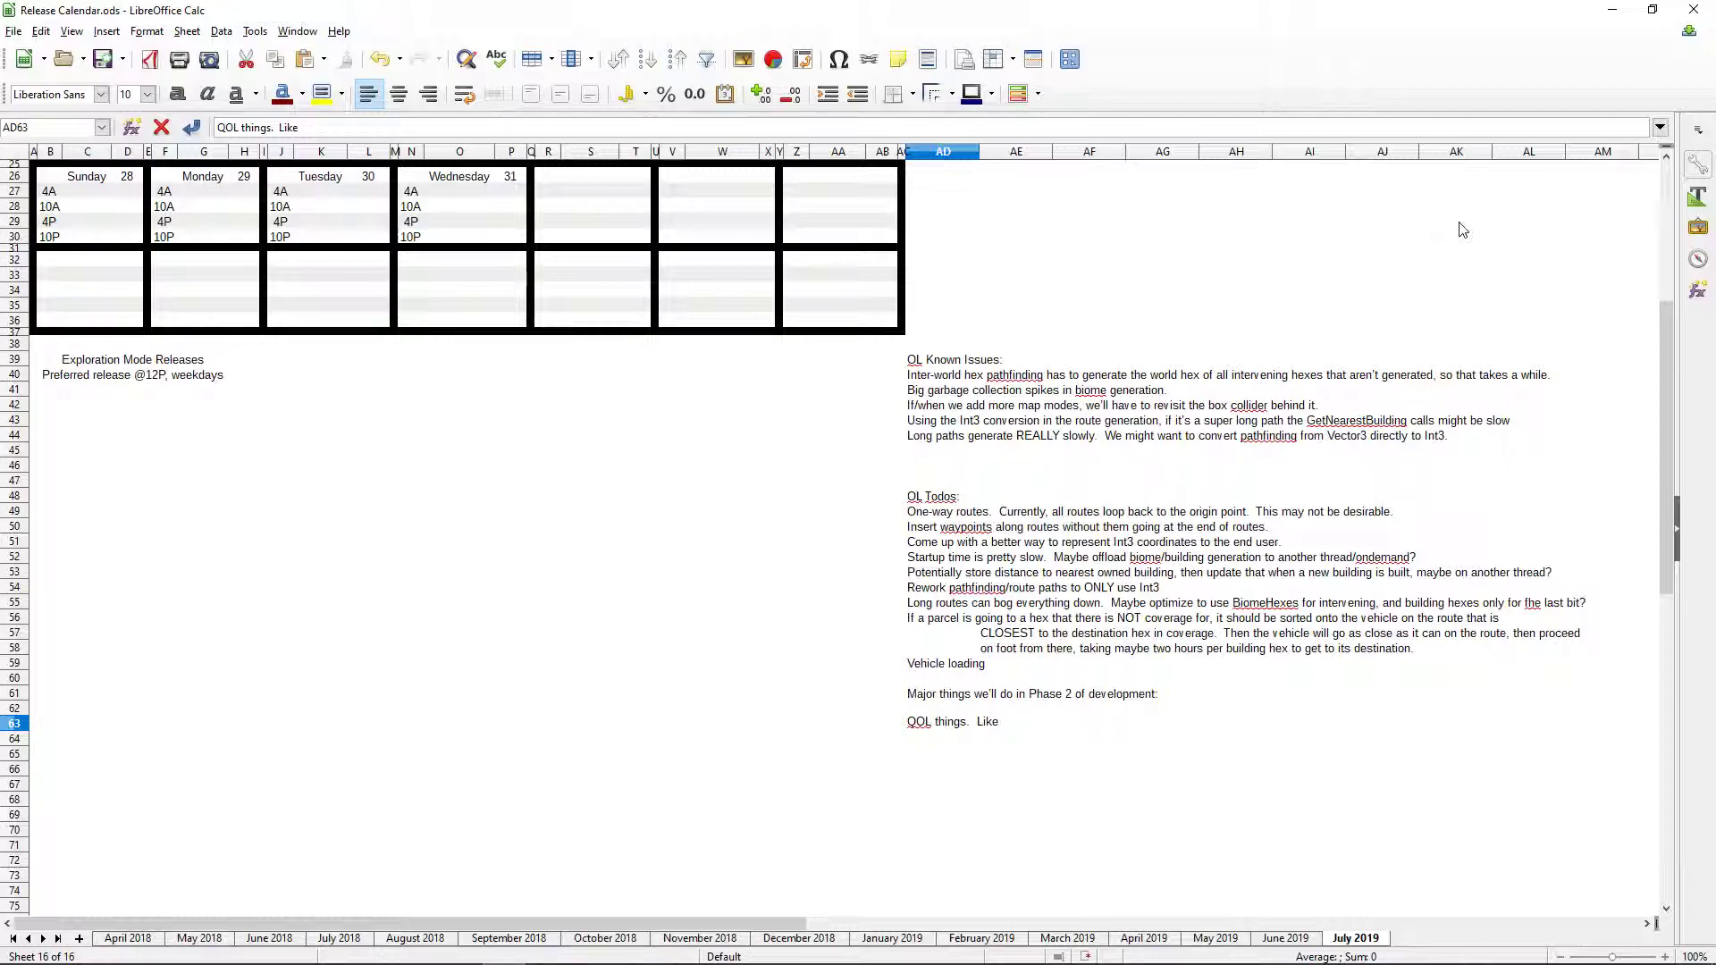
type("creating reagions to de")
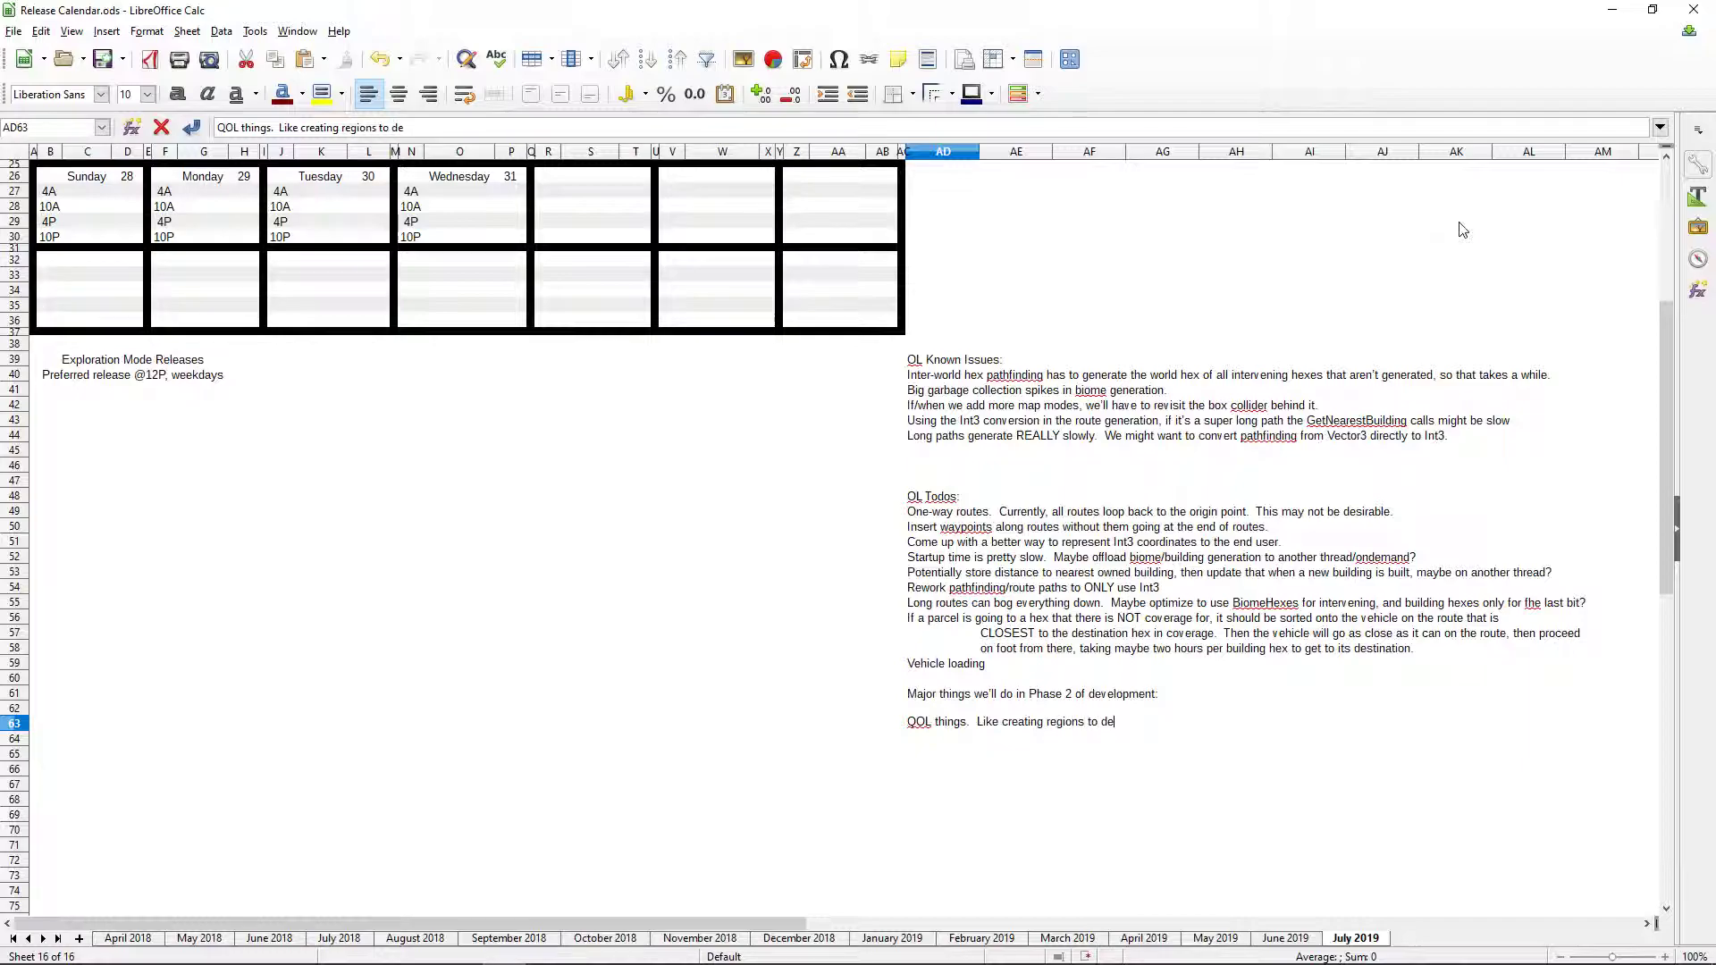
type("scribe")
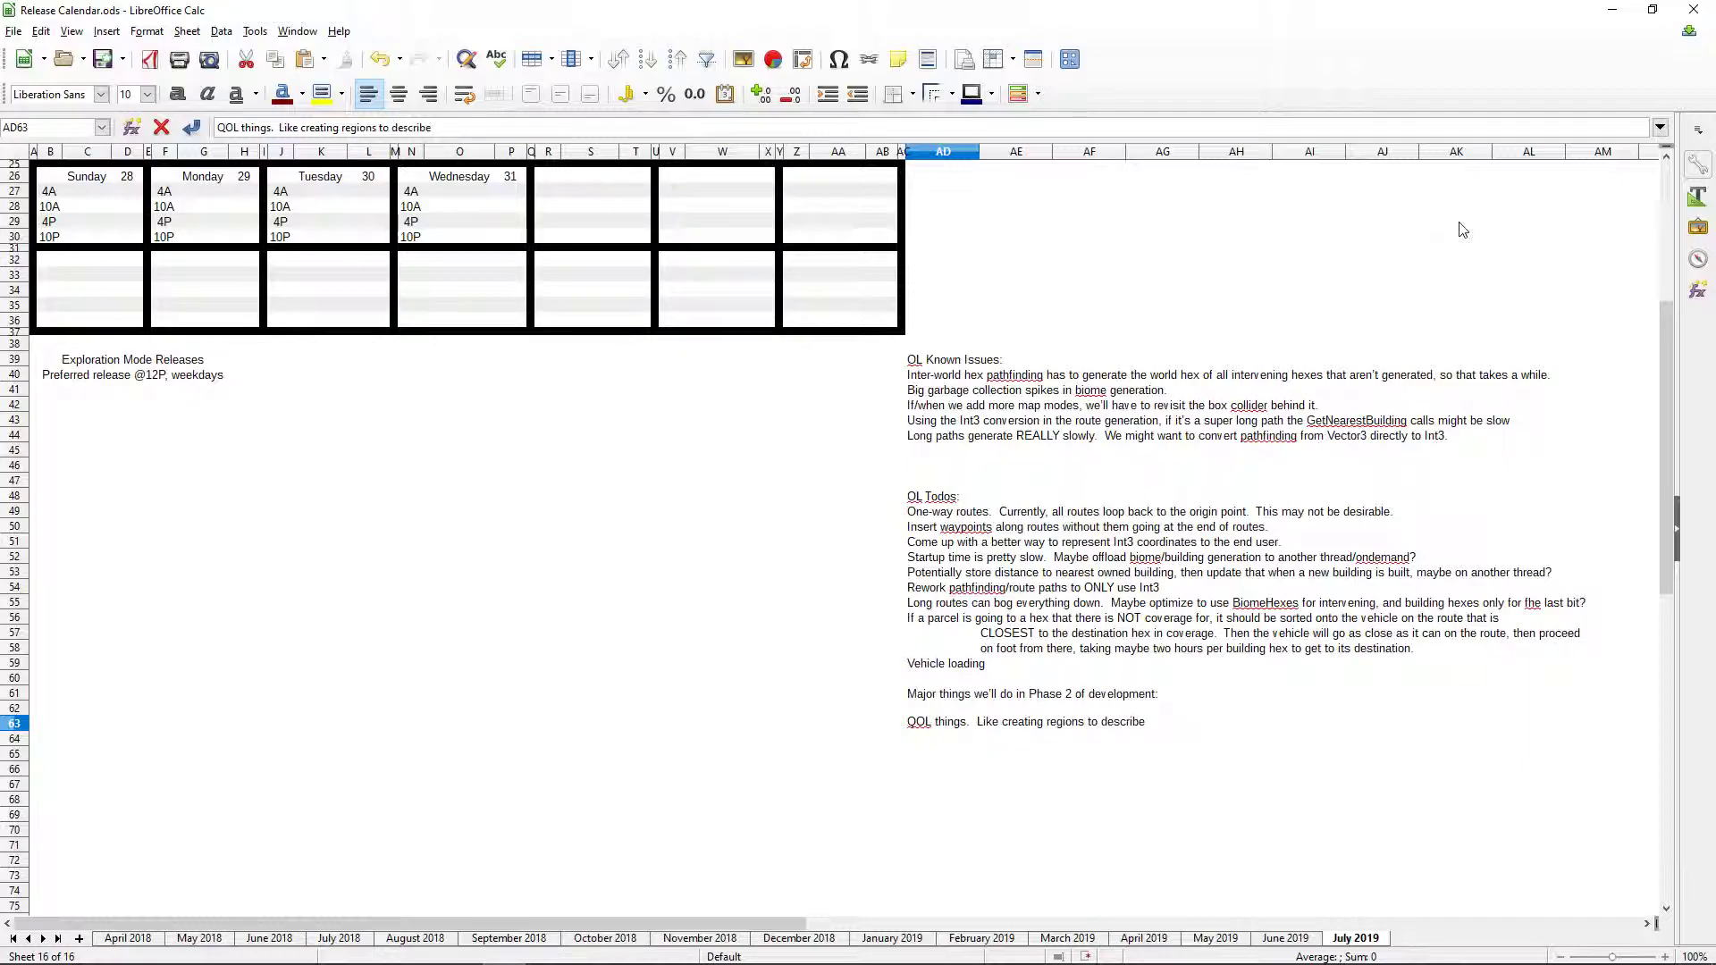
type("Int3s to p")
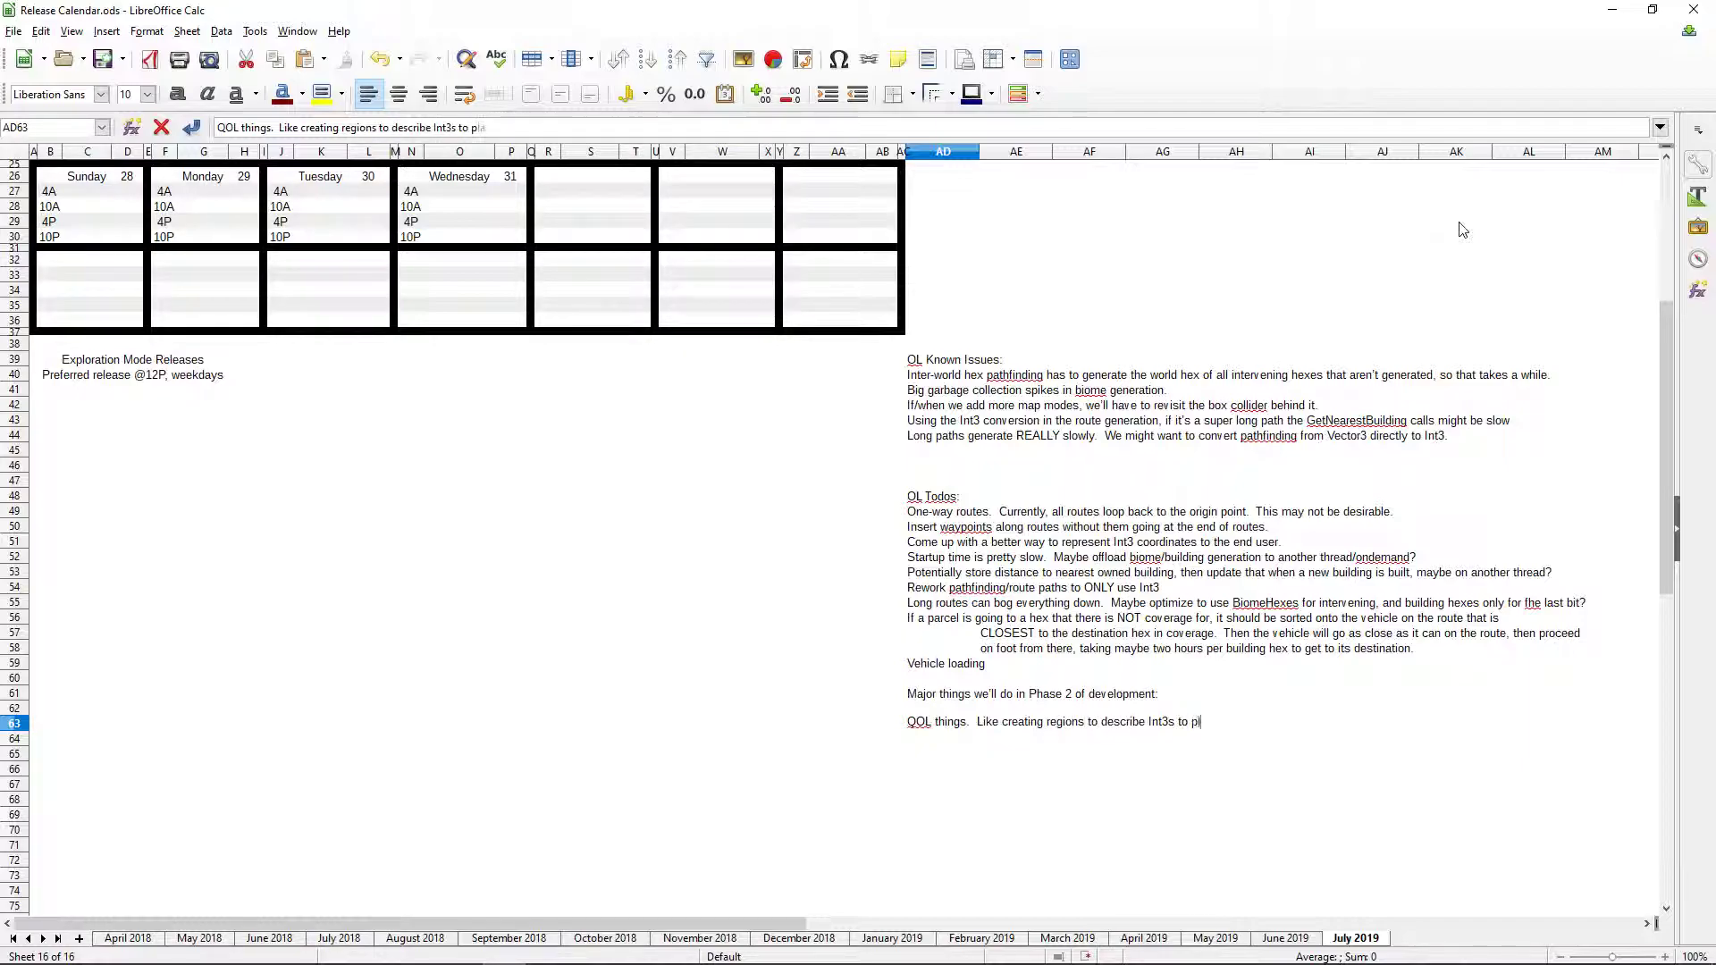
type("layers more intuitively.")
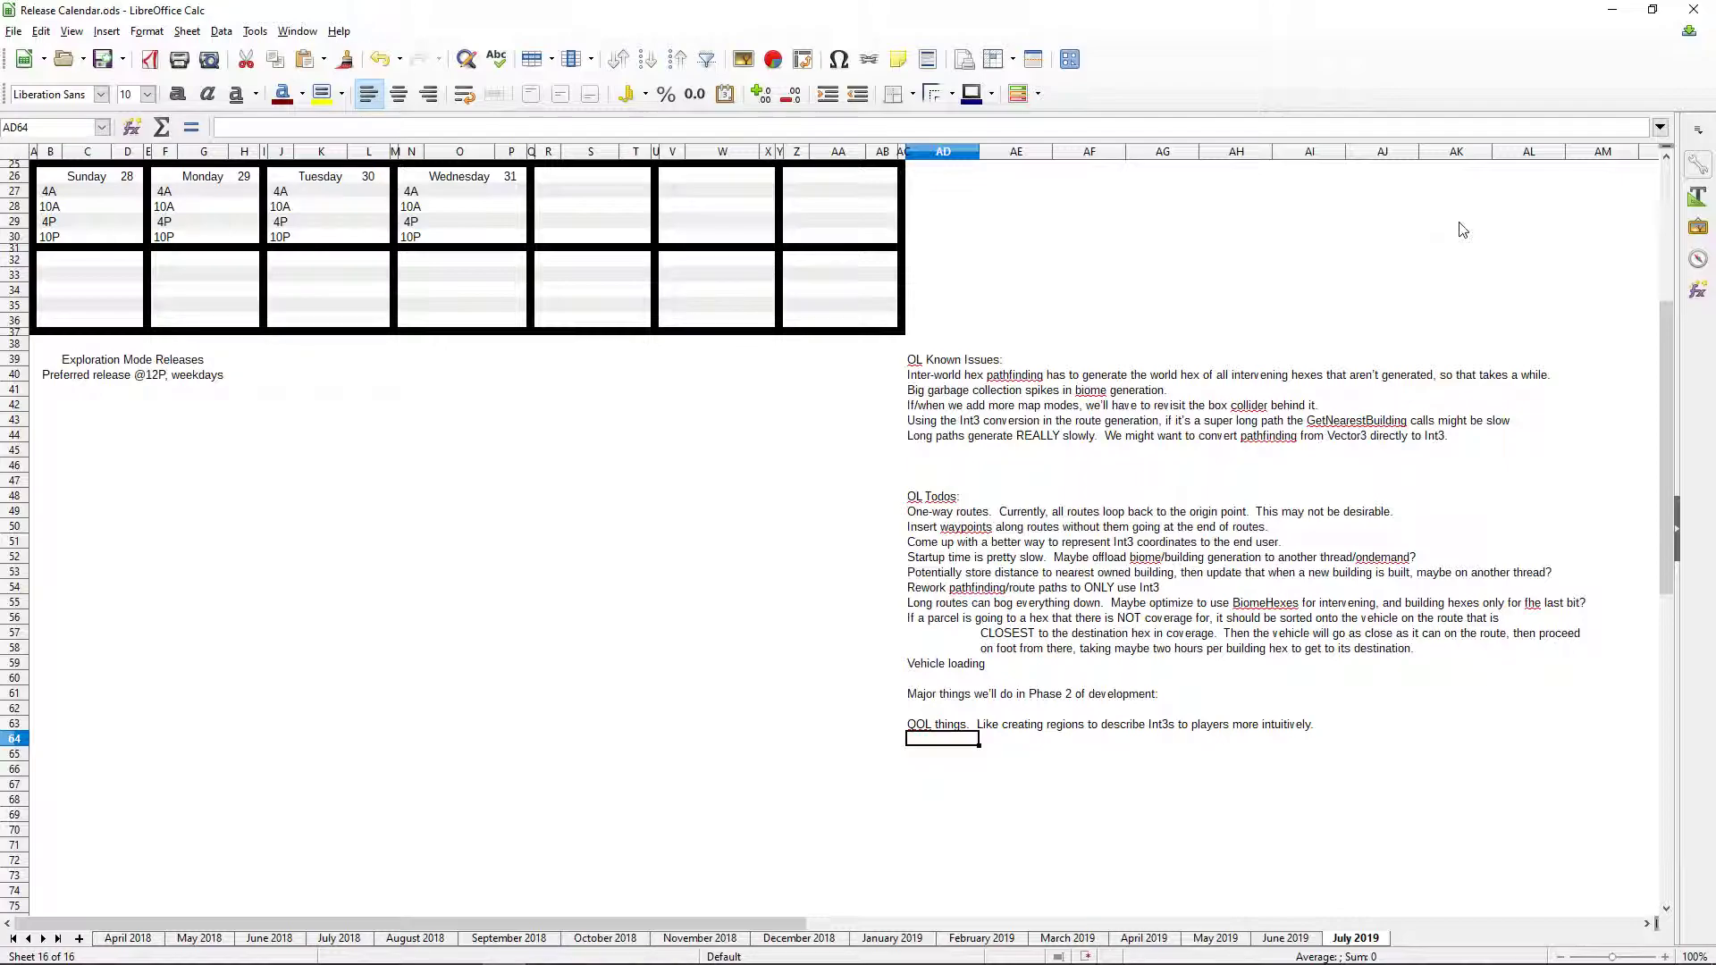
- Add a Demand mapmode general optimization entry and start the Vehicle loading item below it
type("Demand mapmode (and")
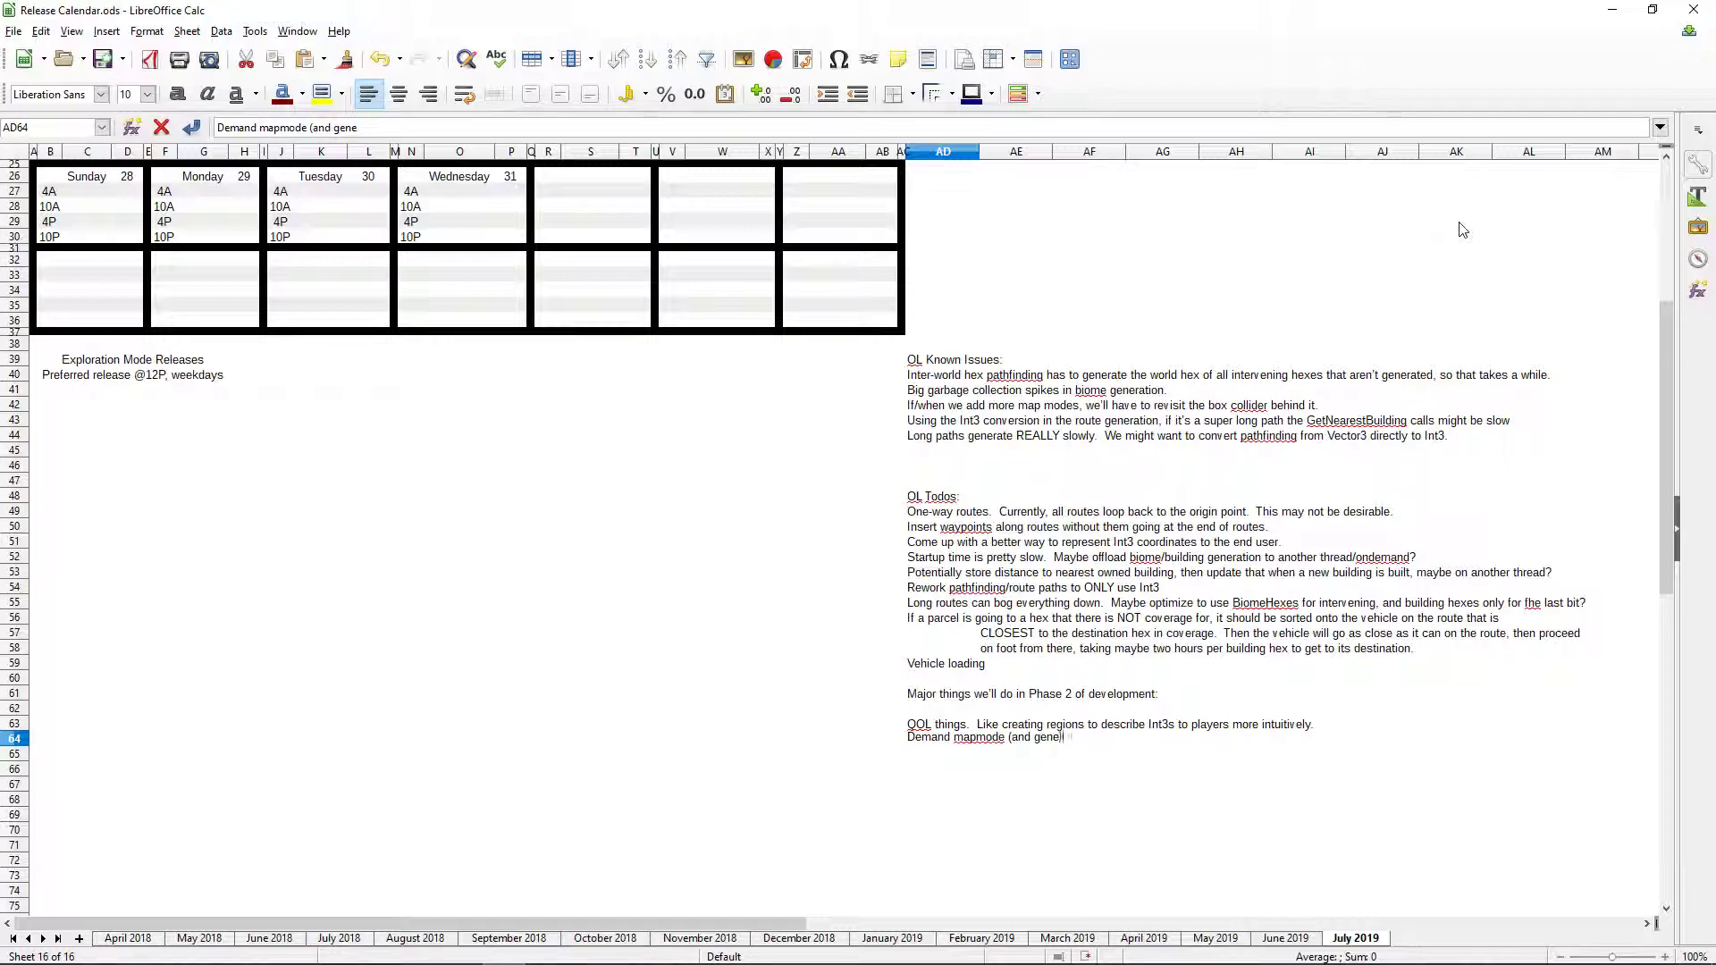
type("general mapmode o")
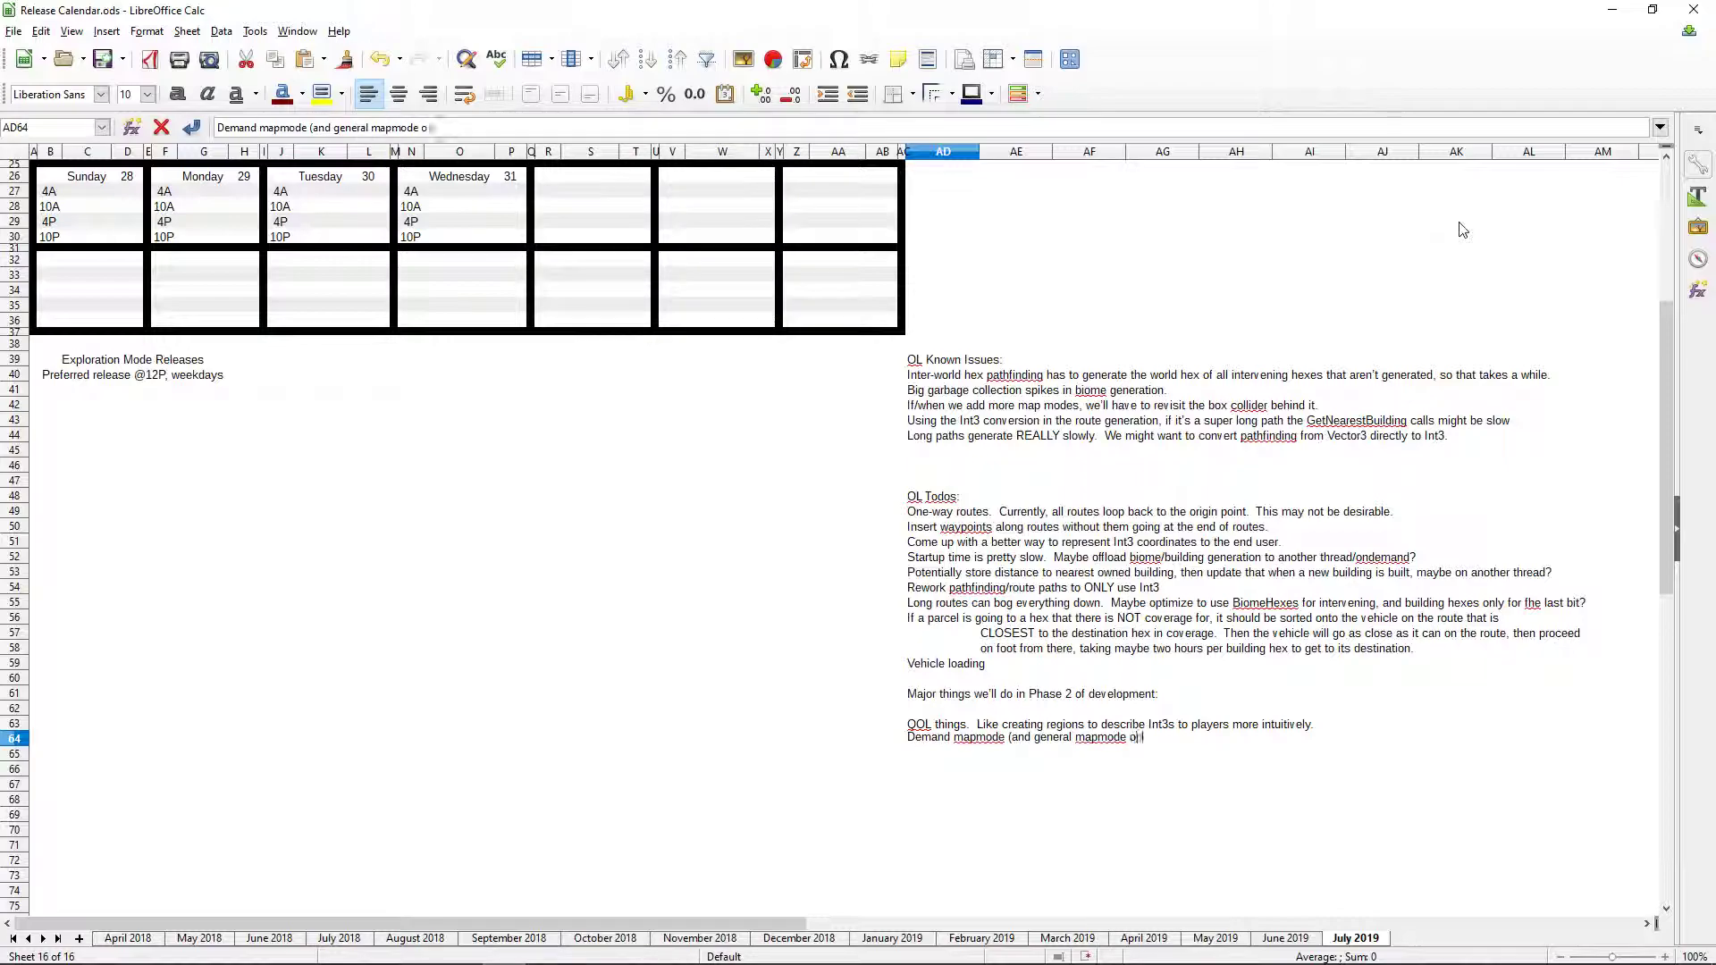
right_click(1198, 736)
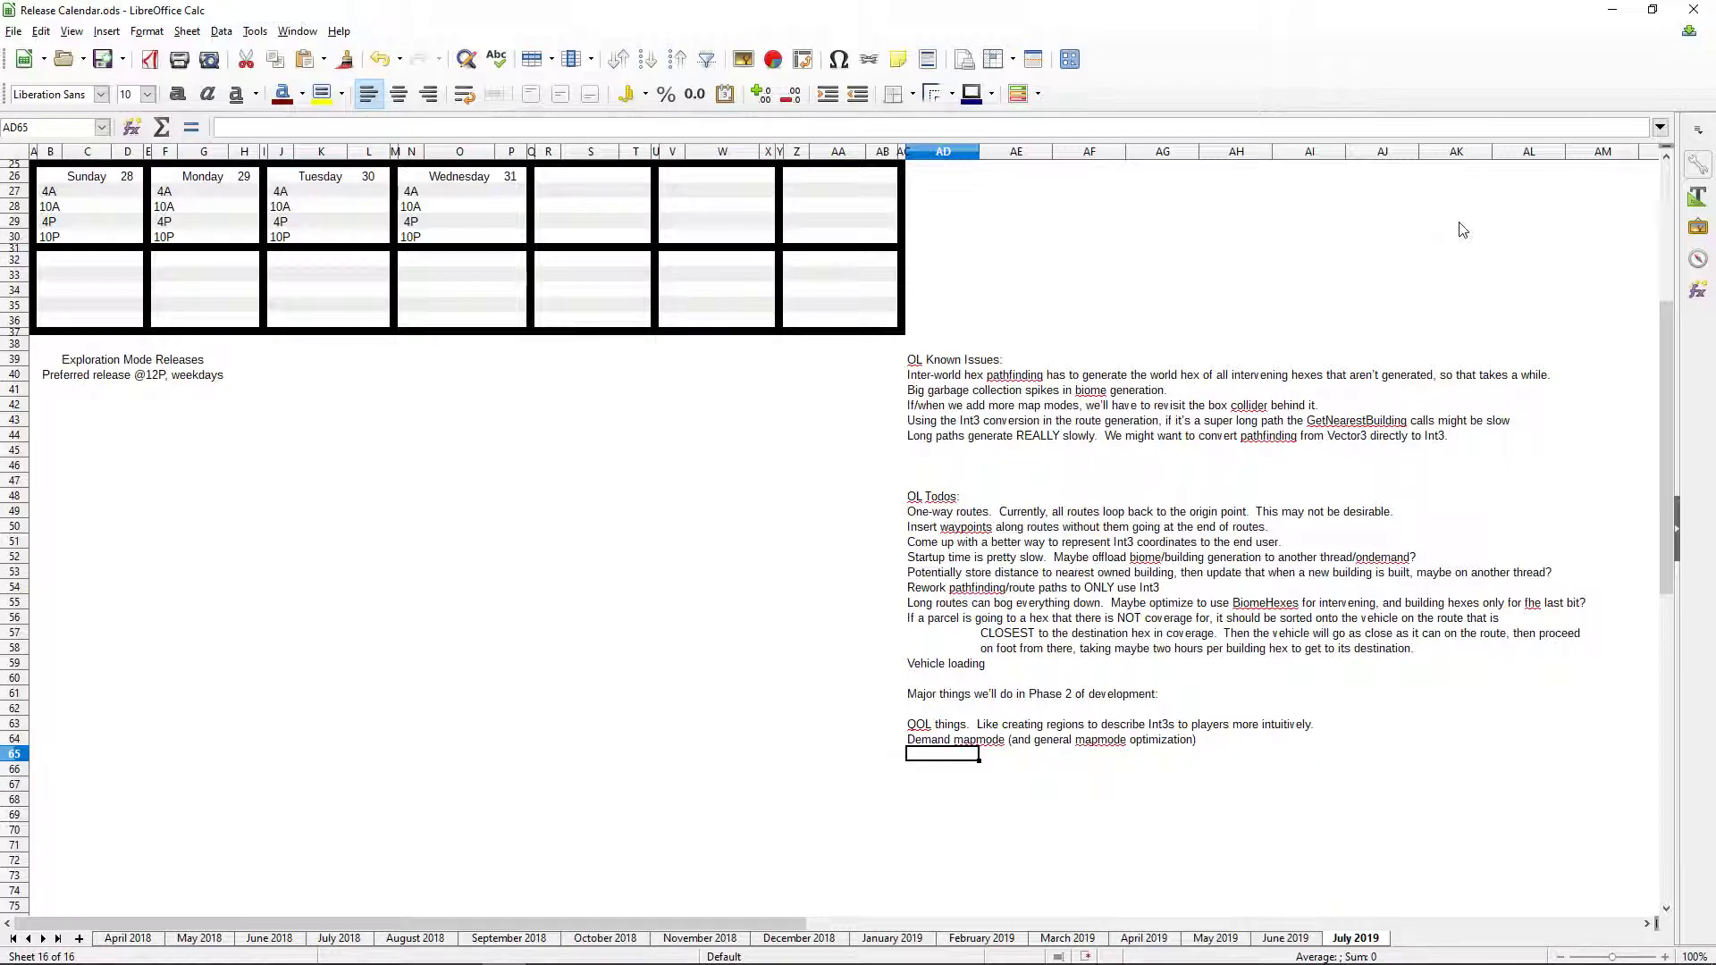
type("V")
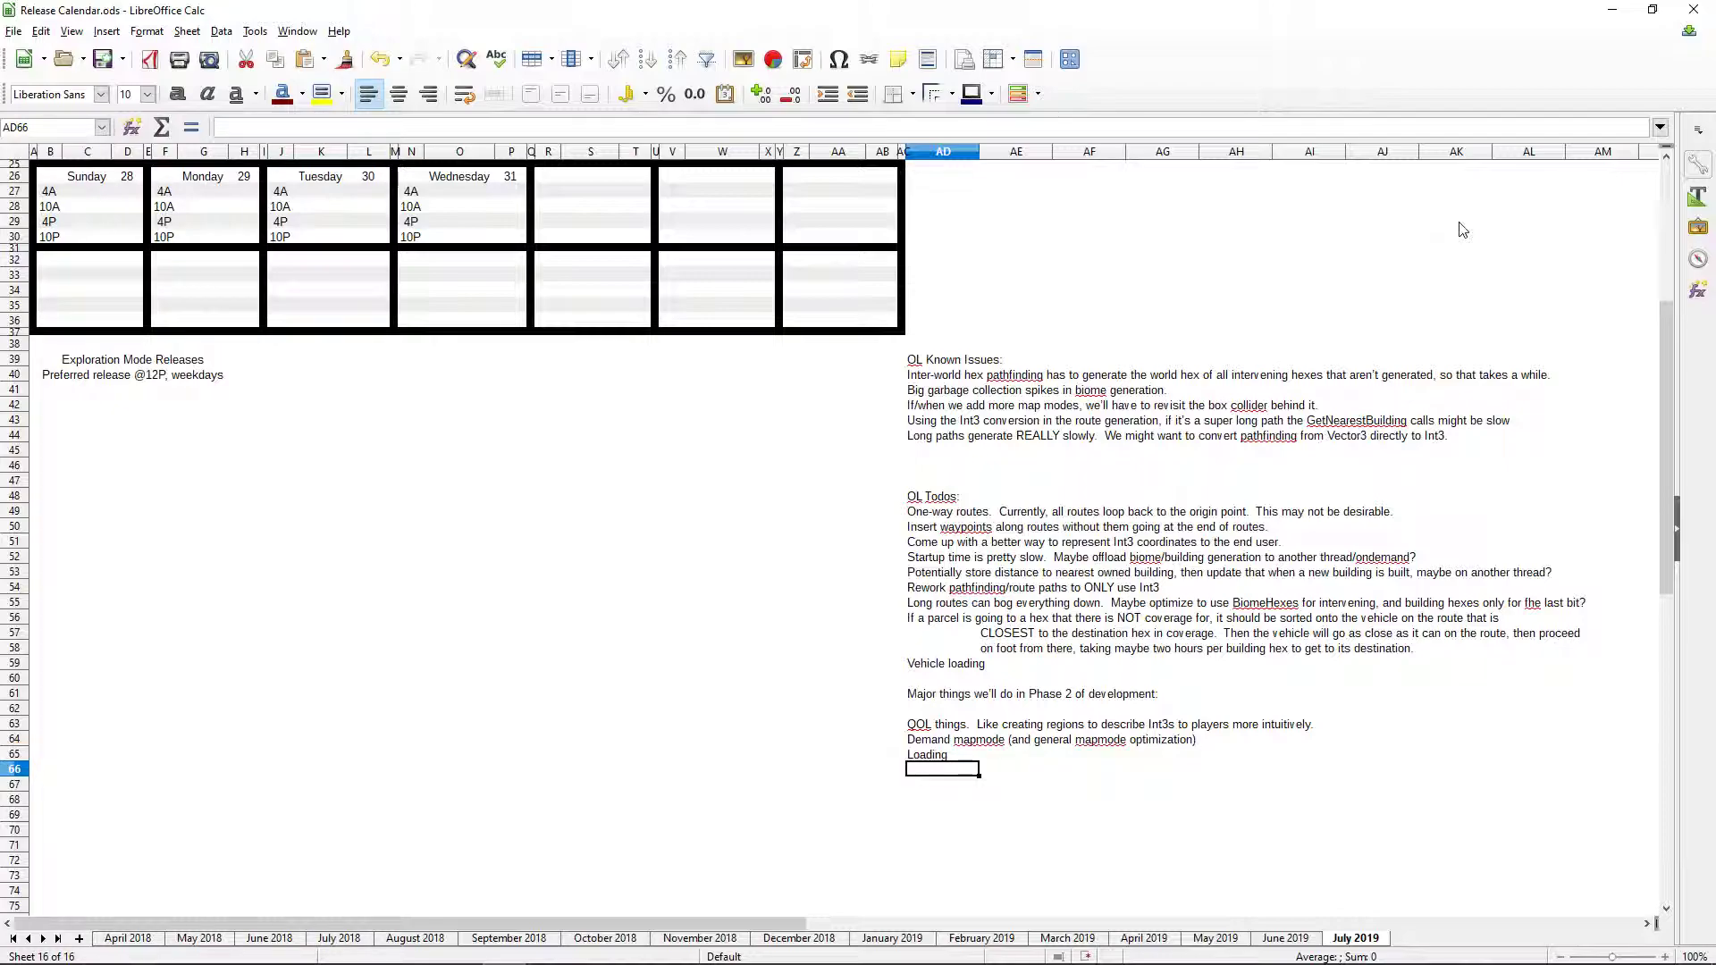
- Place Vehicle loading directly under the Phase 2 heading and trim the entry to 'Demand mapmode'
scroll("up", 3)
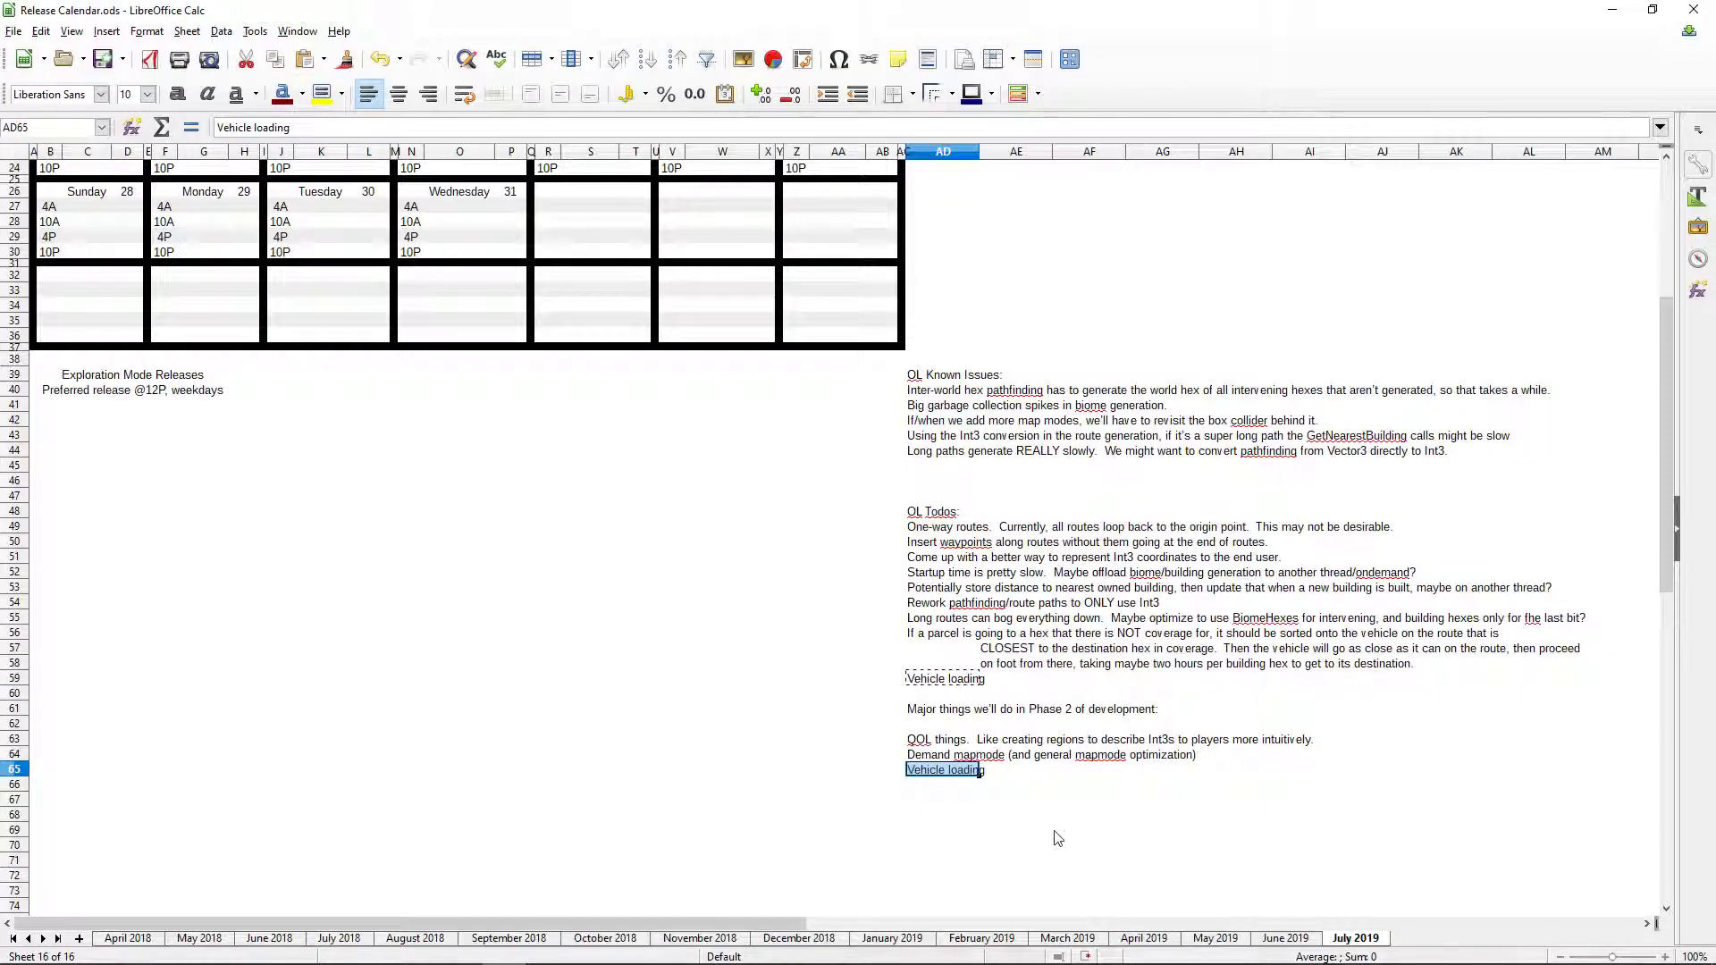
left_click(1037, 789)
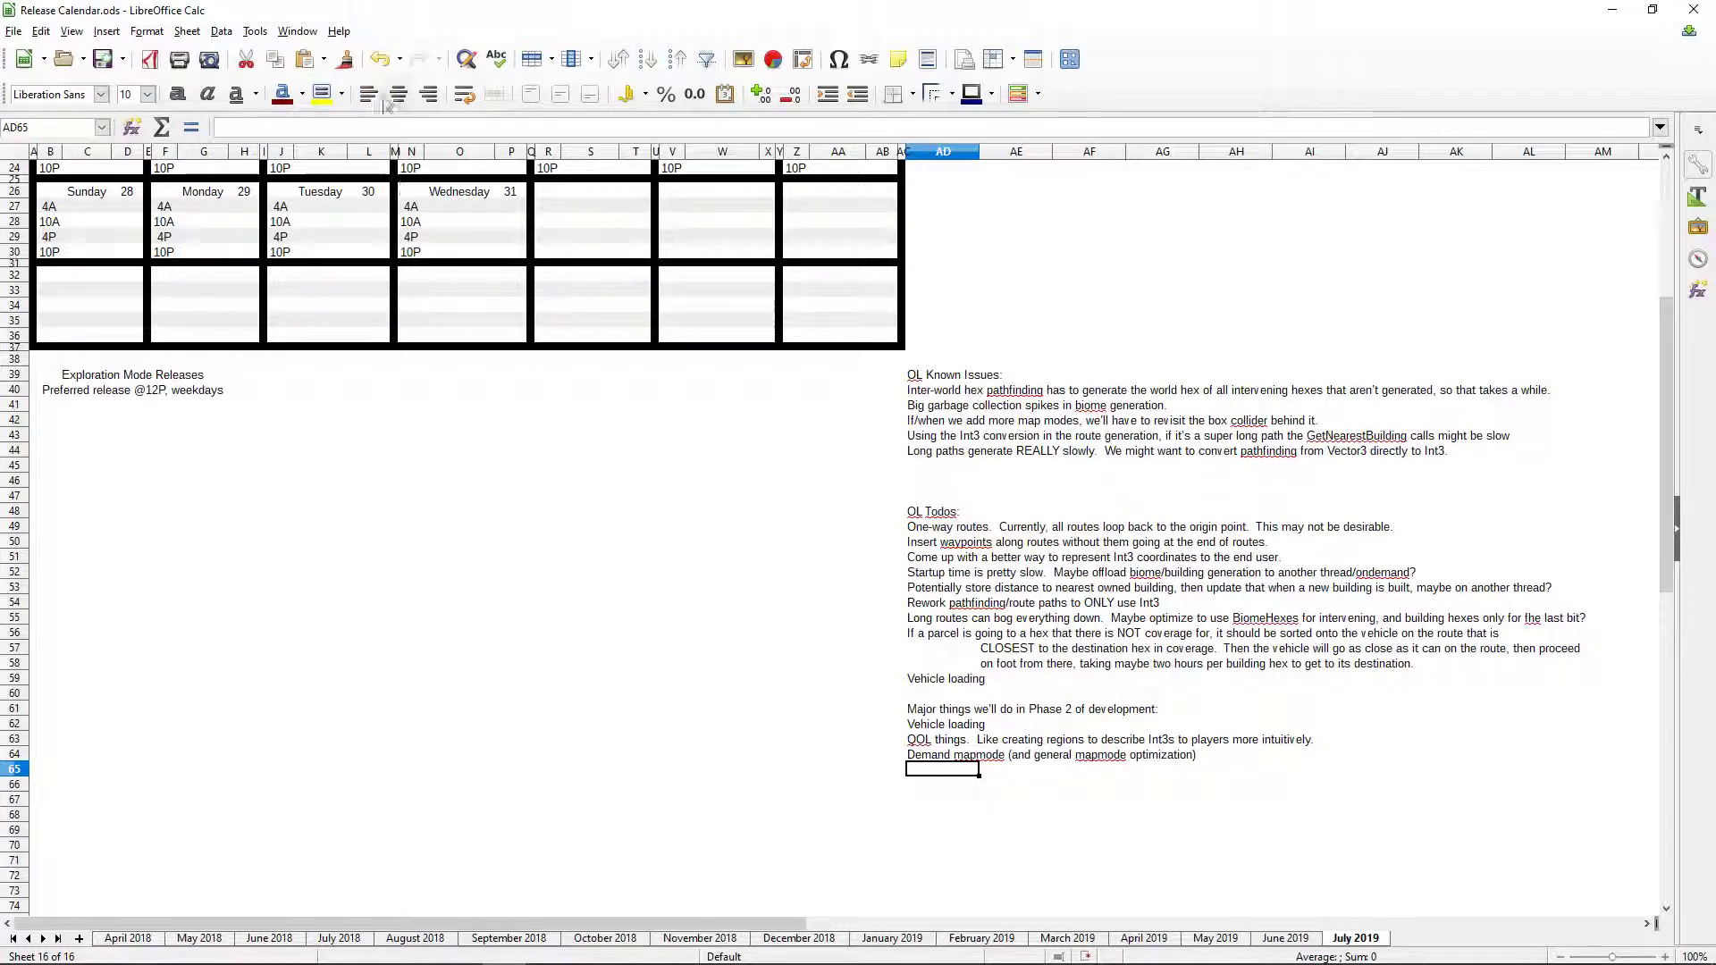
left_click(721, 615)
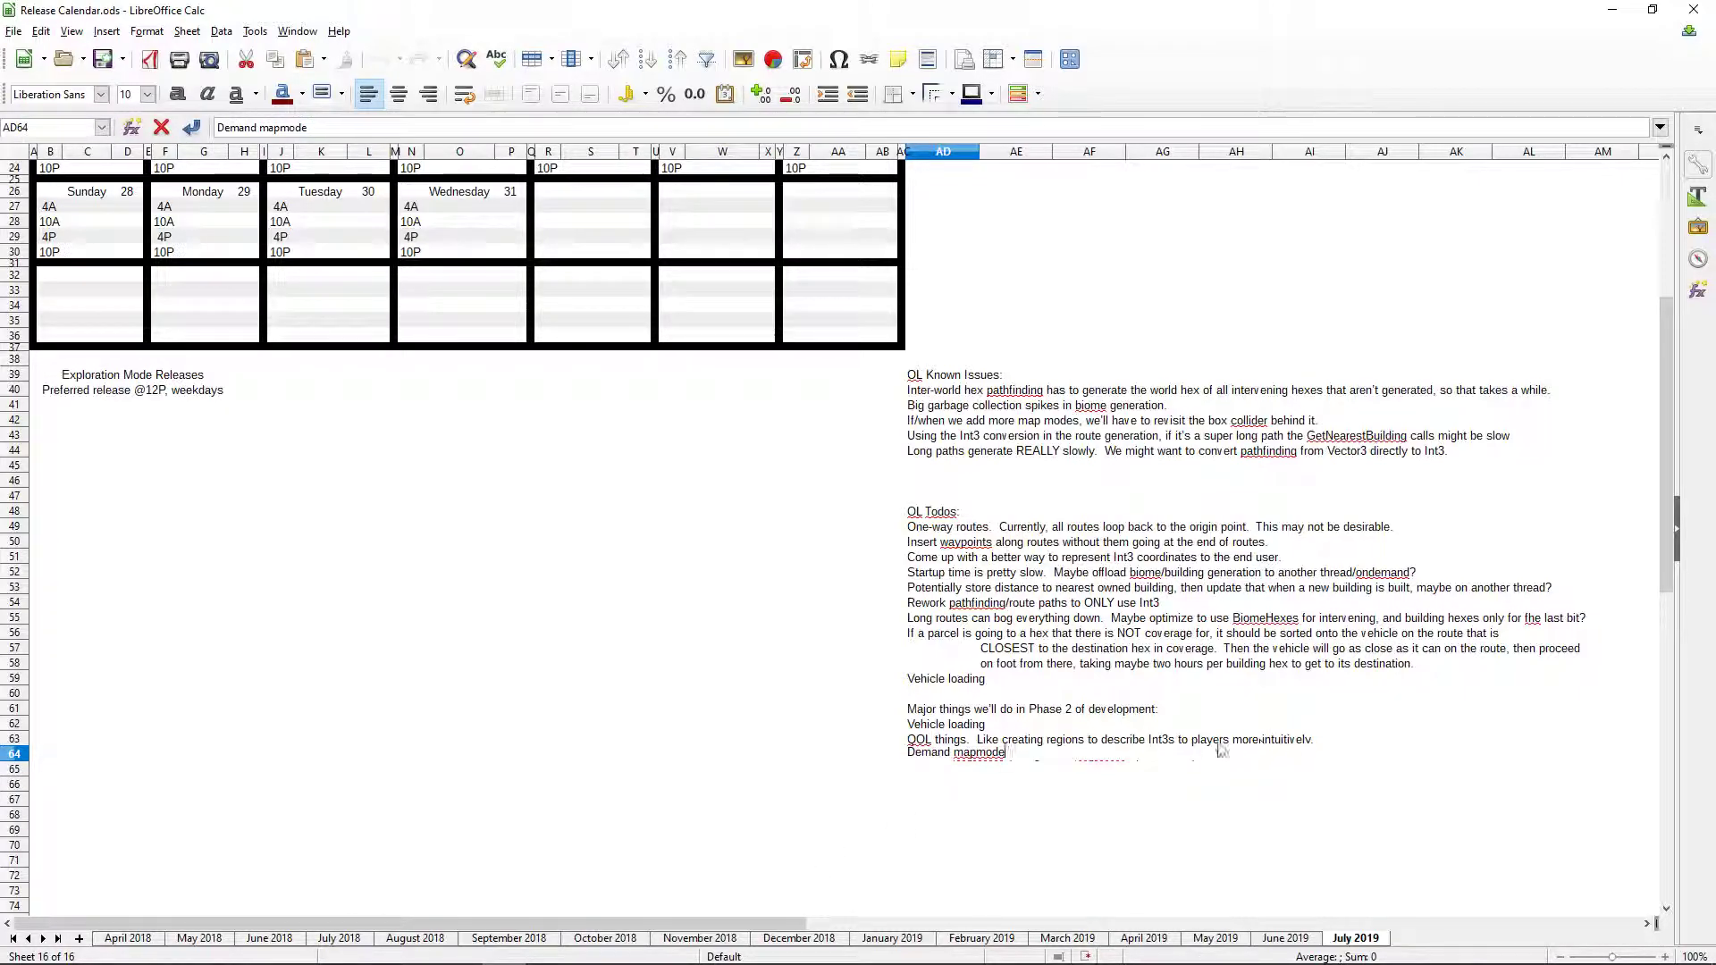
- Below Demand mapmode, note that Phase 2 covers player-facing systems for designing logistics networks
left_click(952, 754)
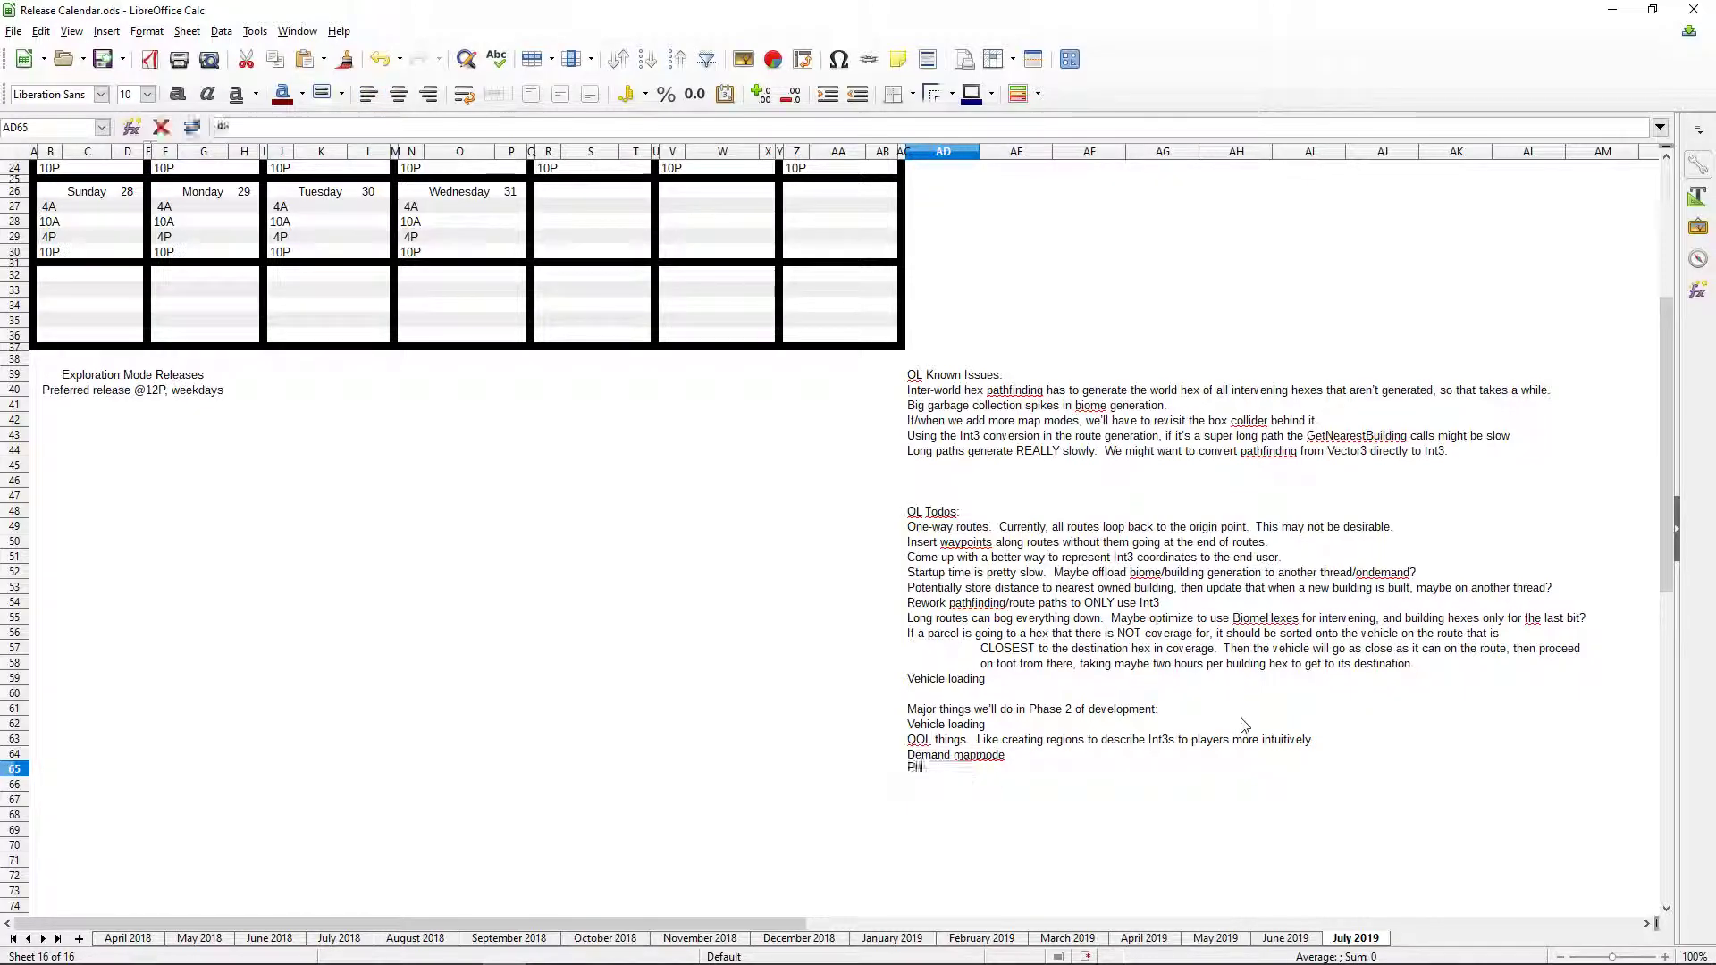
type("Phase 2 is more ab")
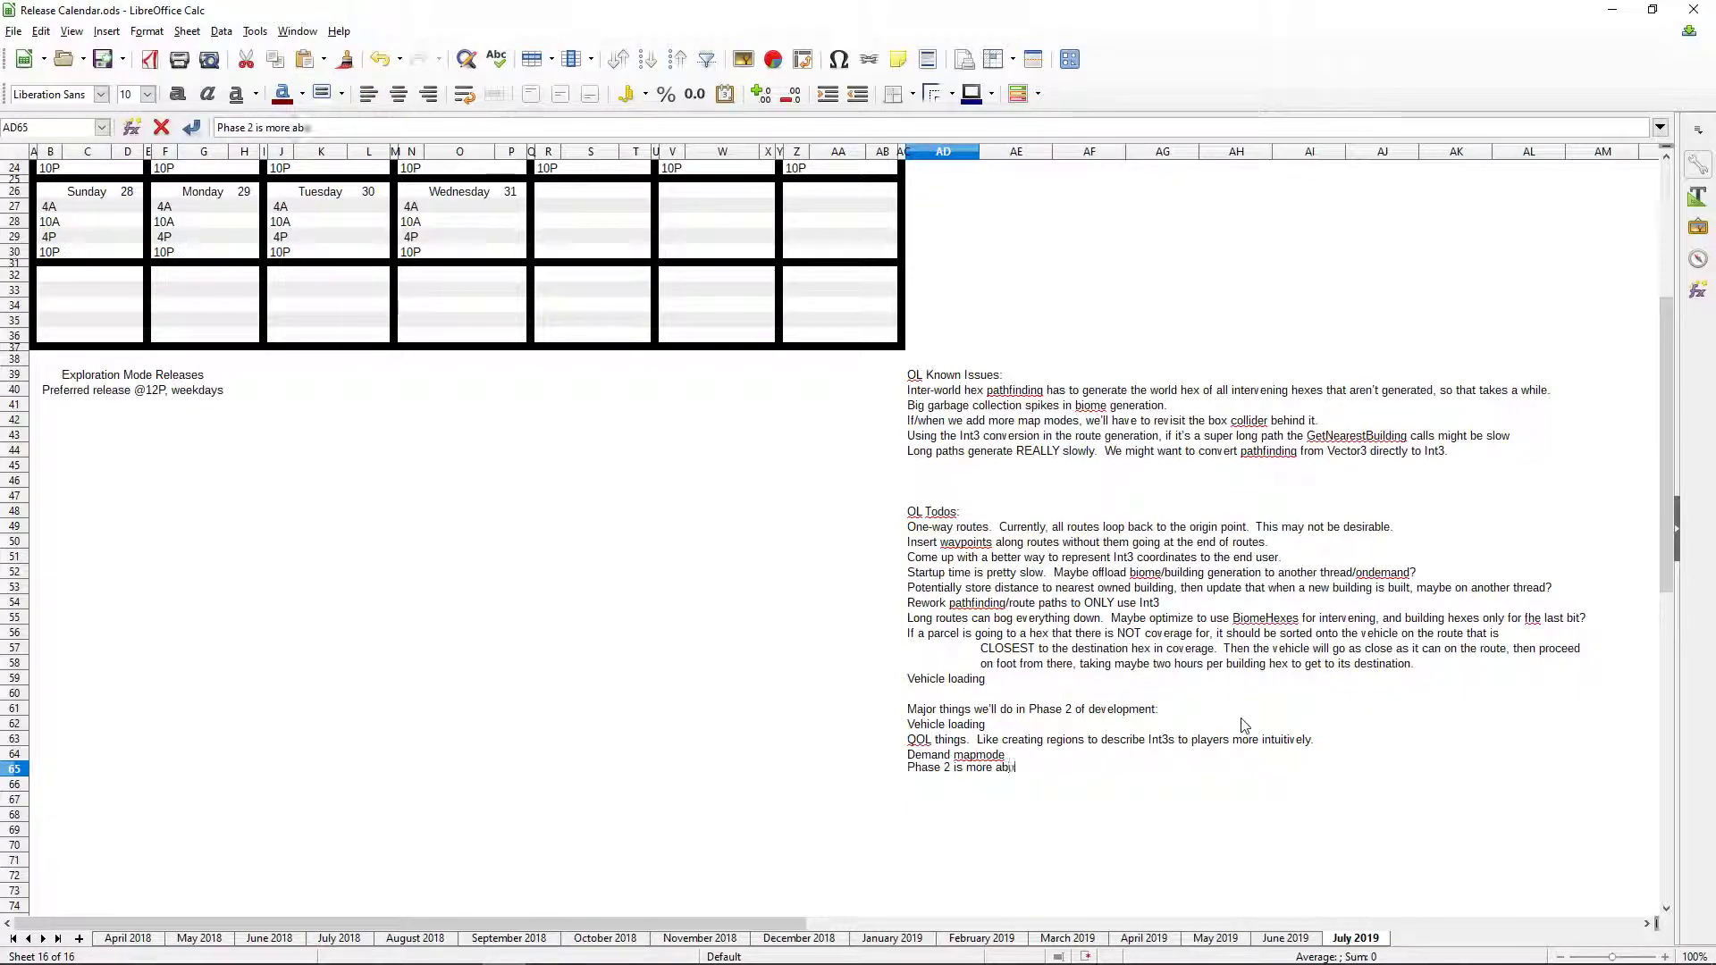
type("out player")
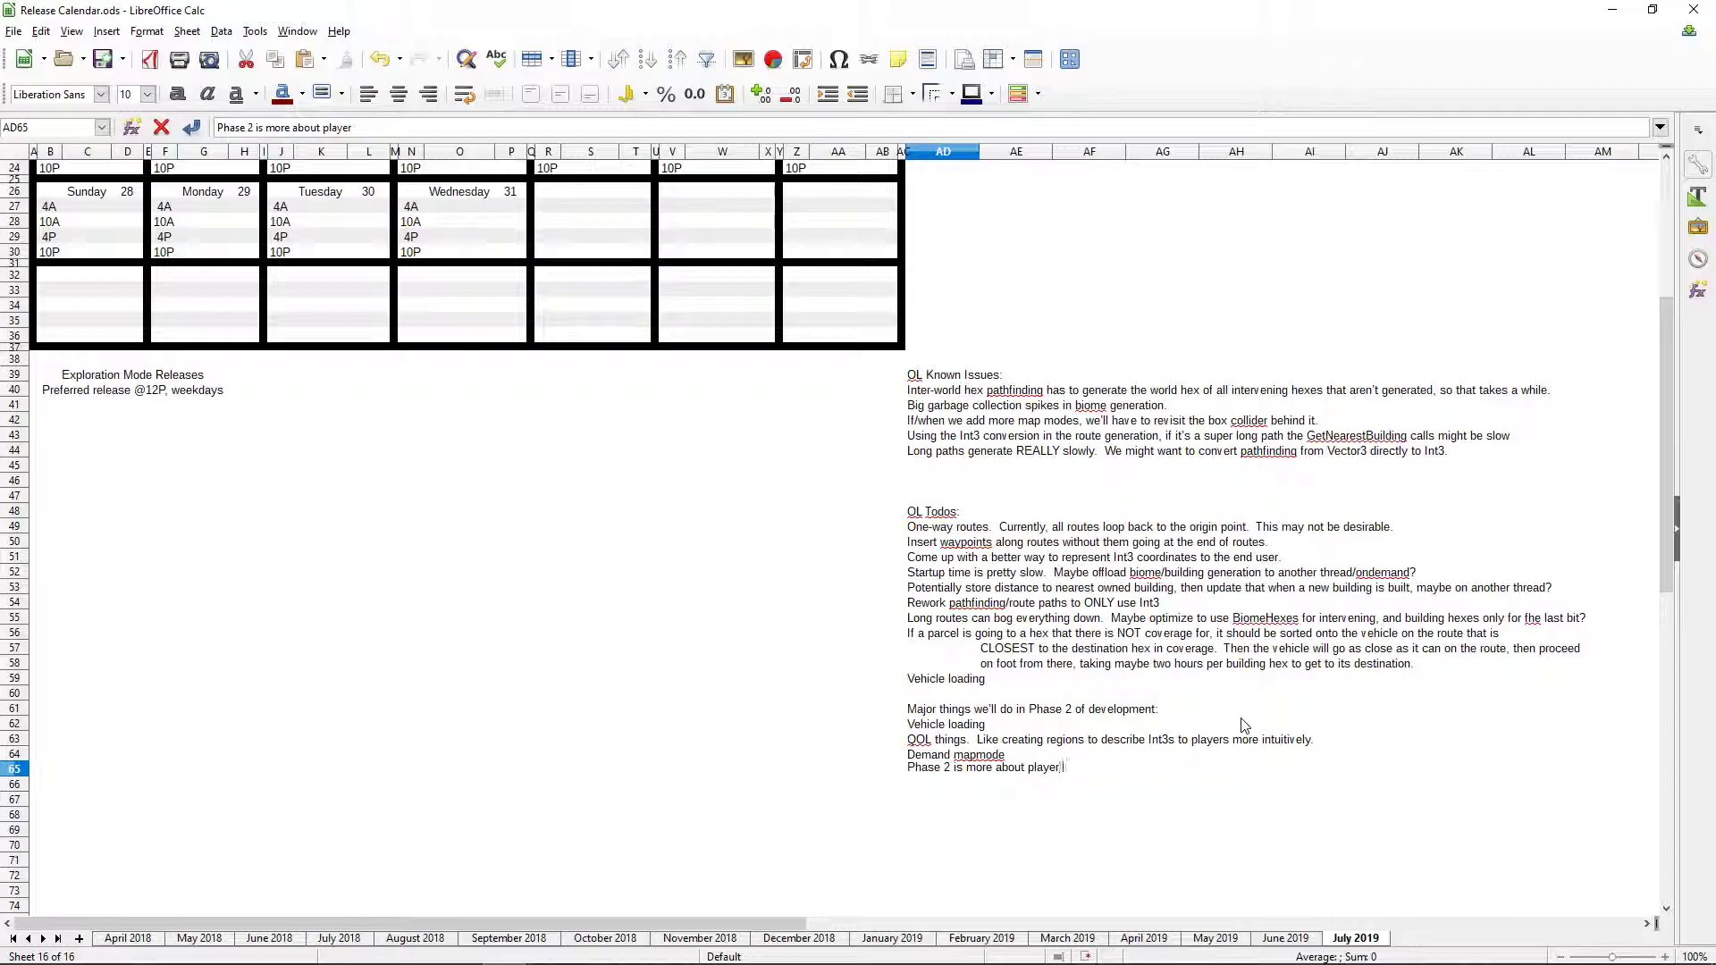
type("-facing systems")
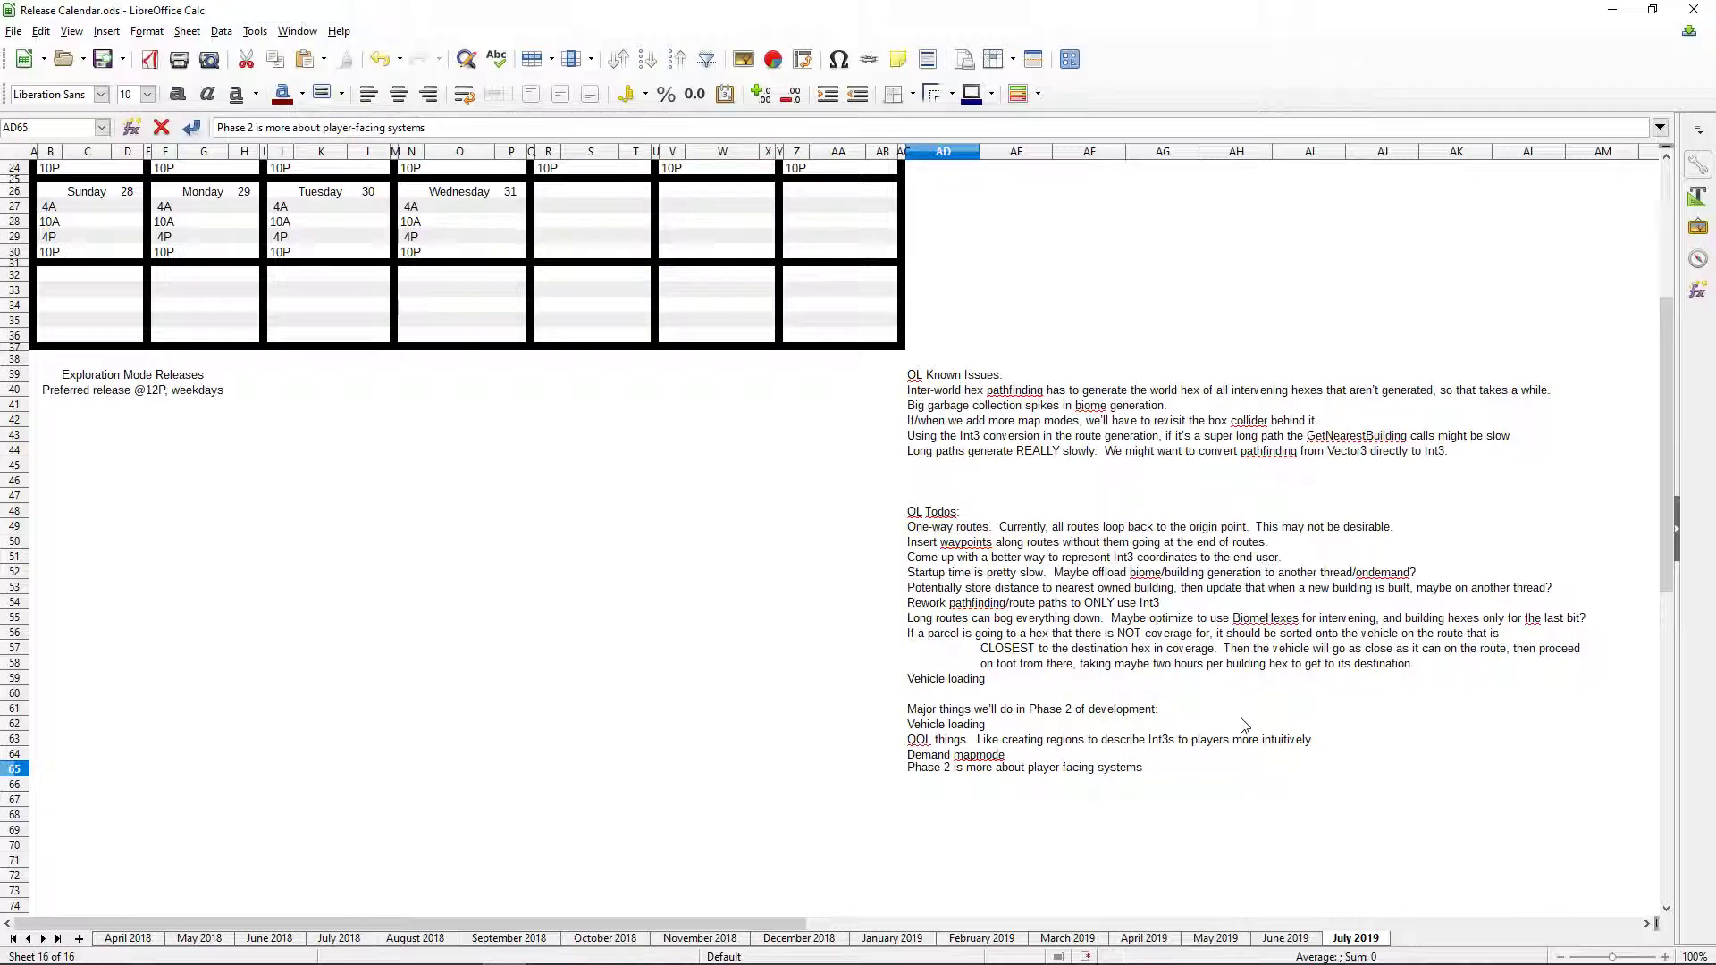
type("allowing them to intelligently design their")
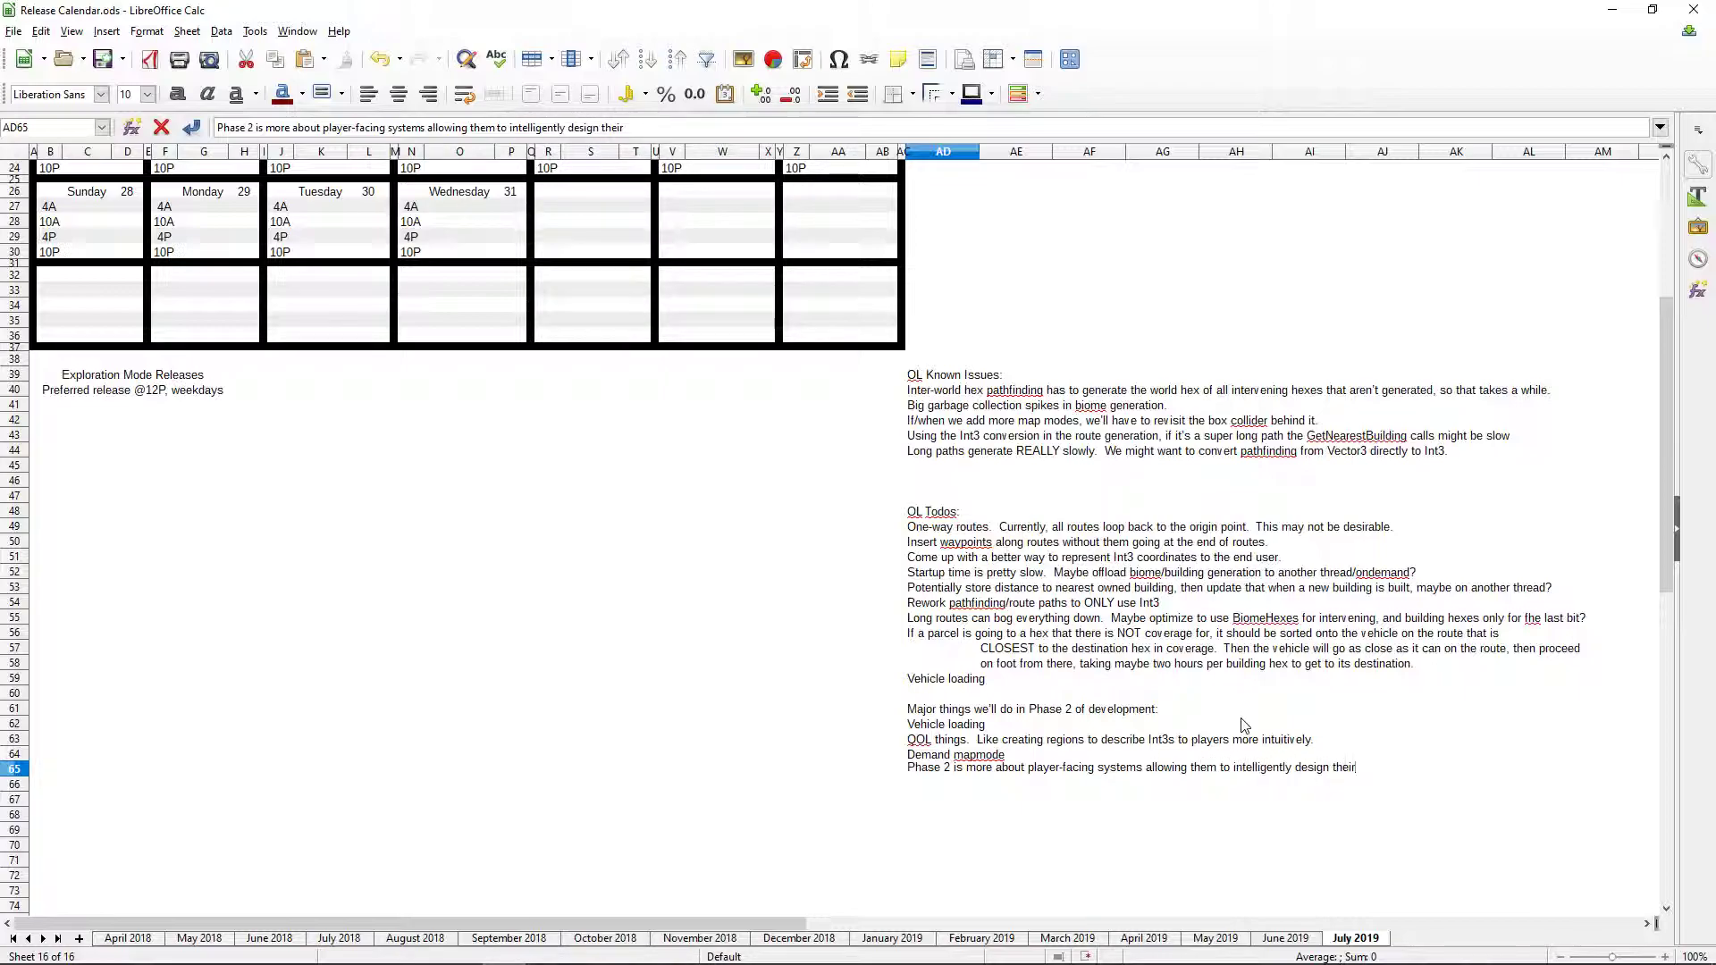
type("logistics ne")
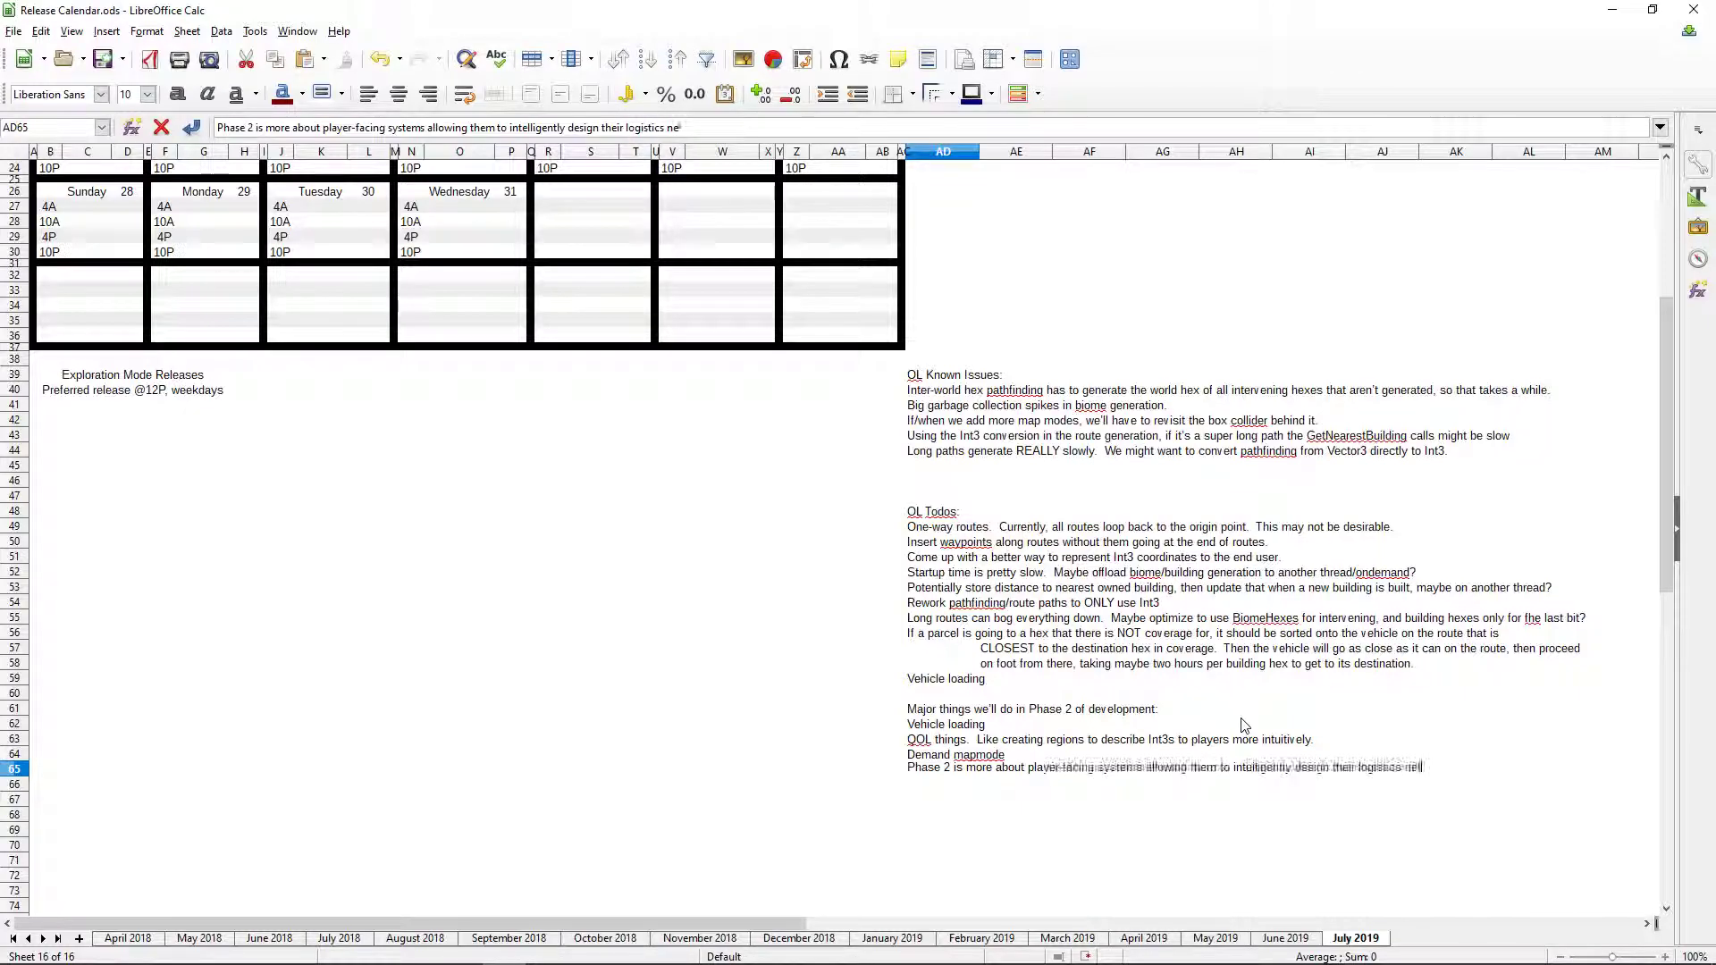
key("Return")
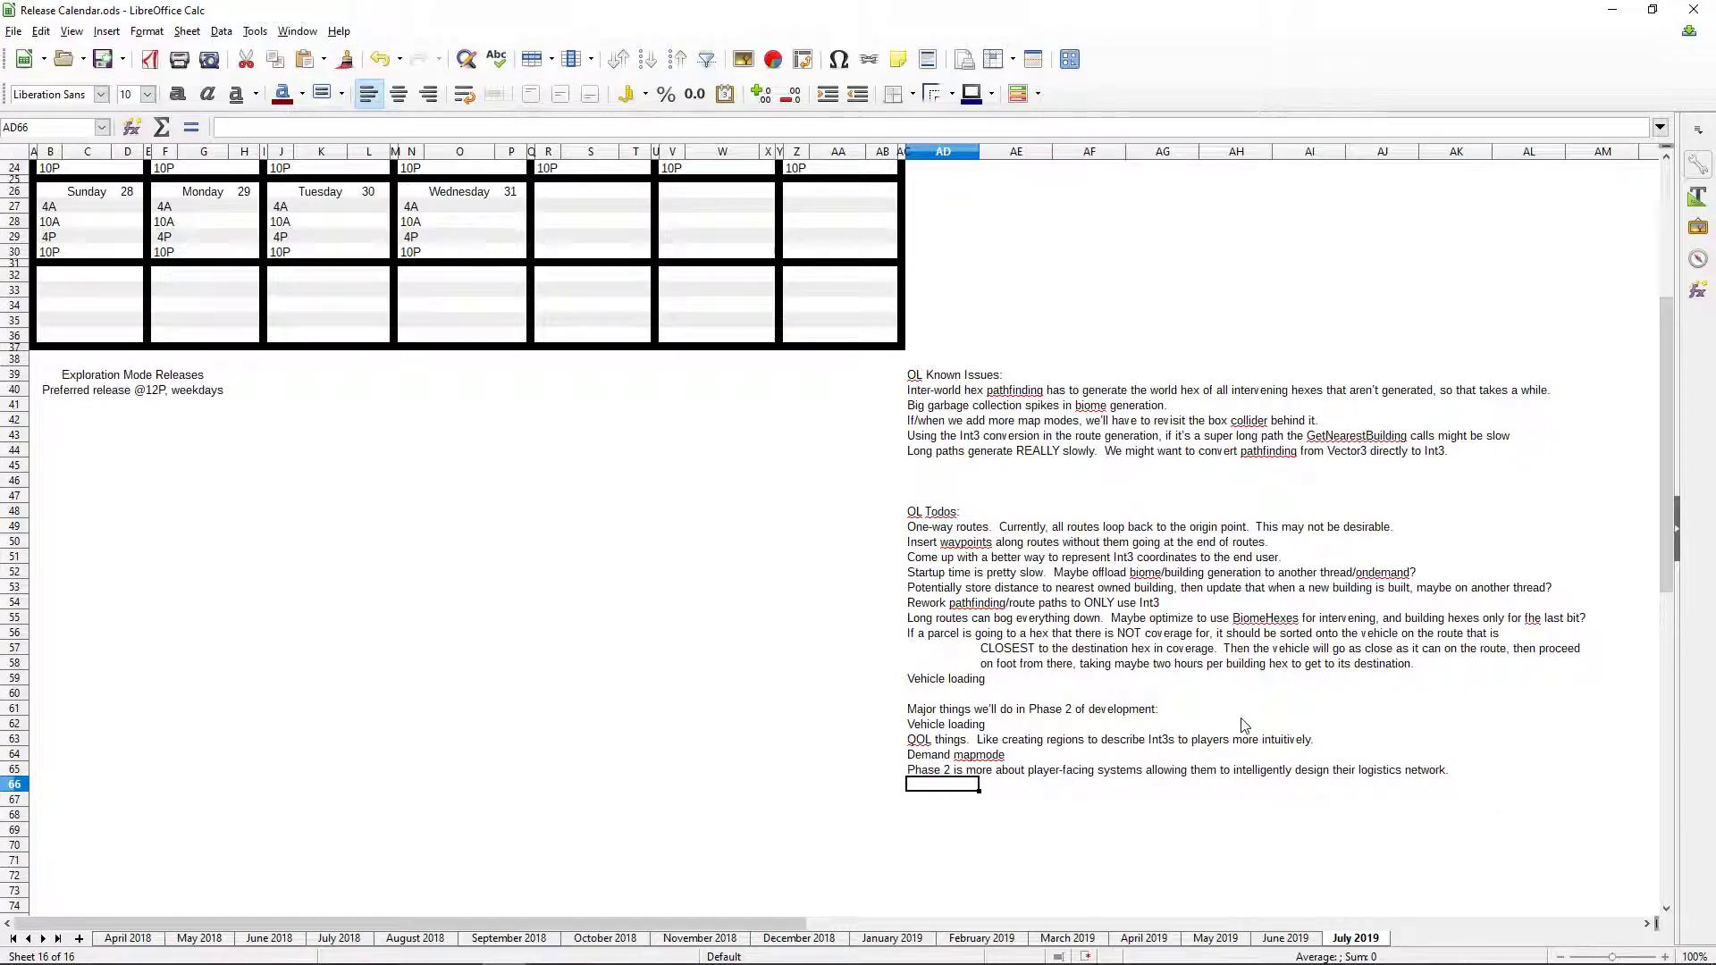
- Enter 'Phase 3 is more about optimization and beautification' two rows below the Phase 2 note
scroll("down", 3)
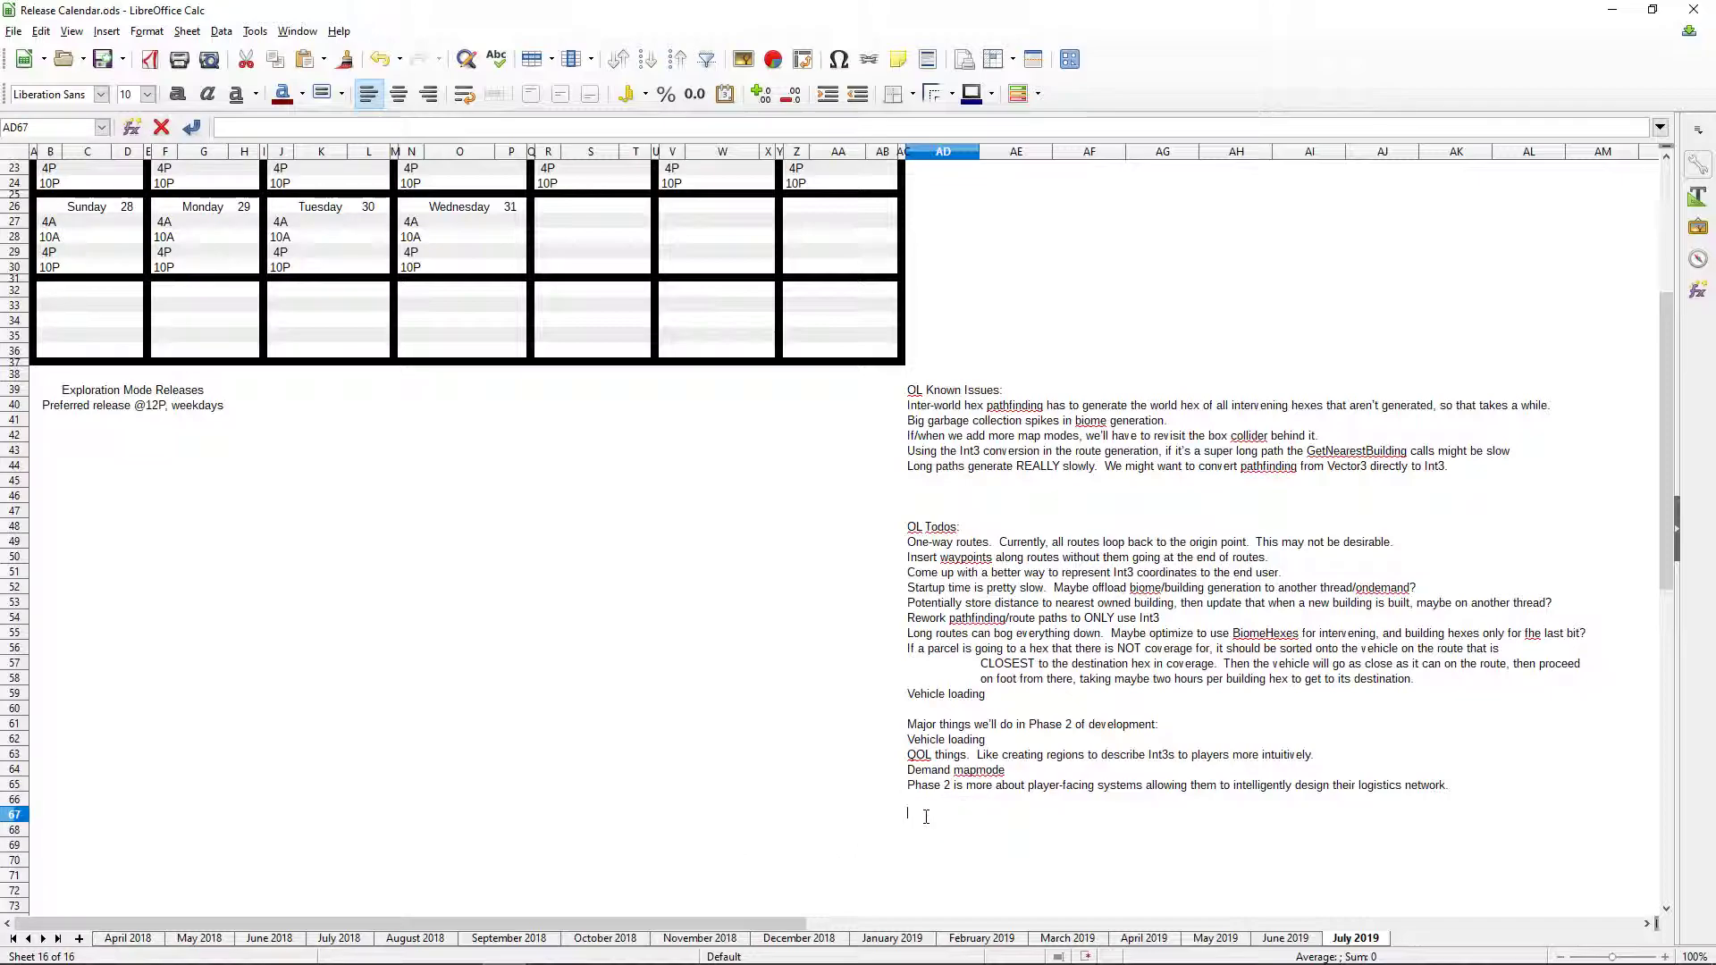
type("Phase 3")
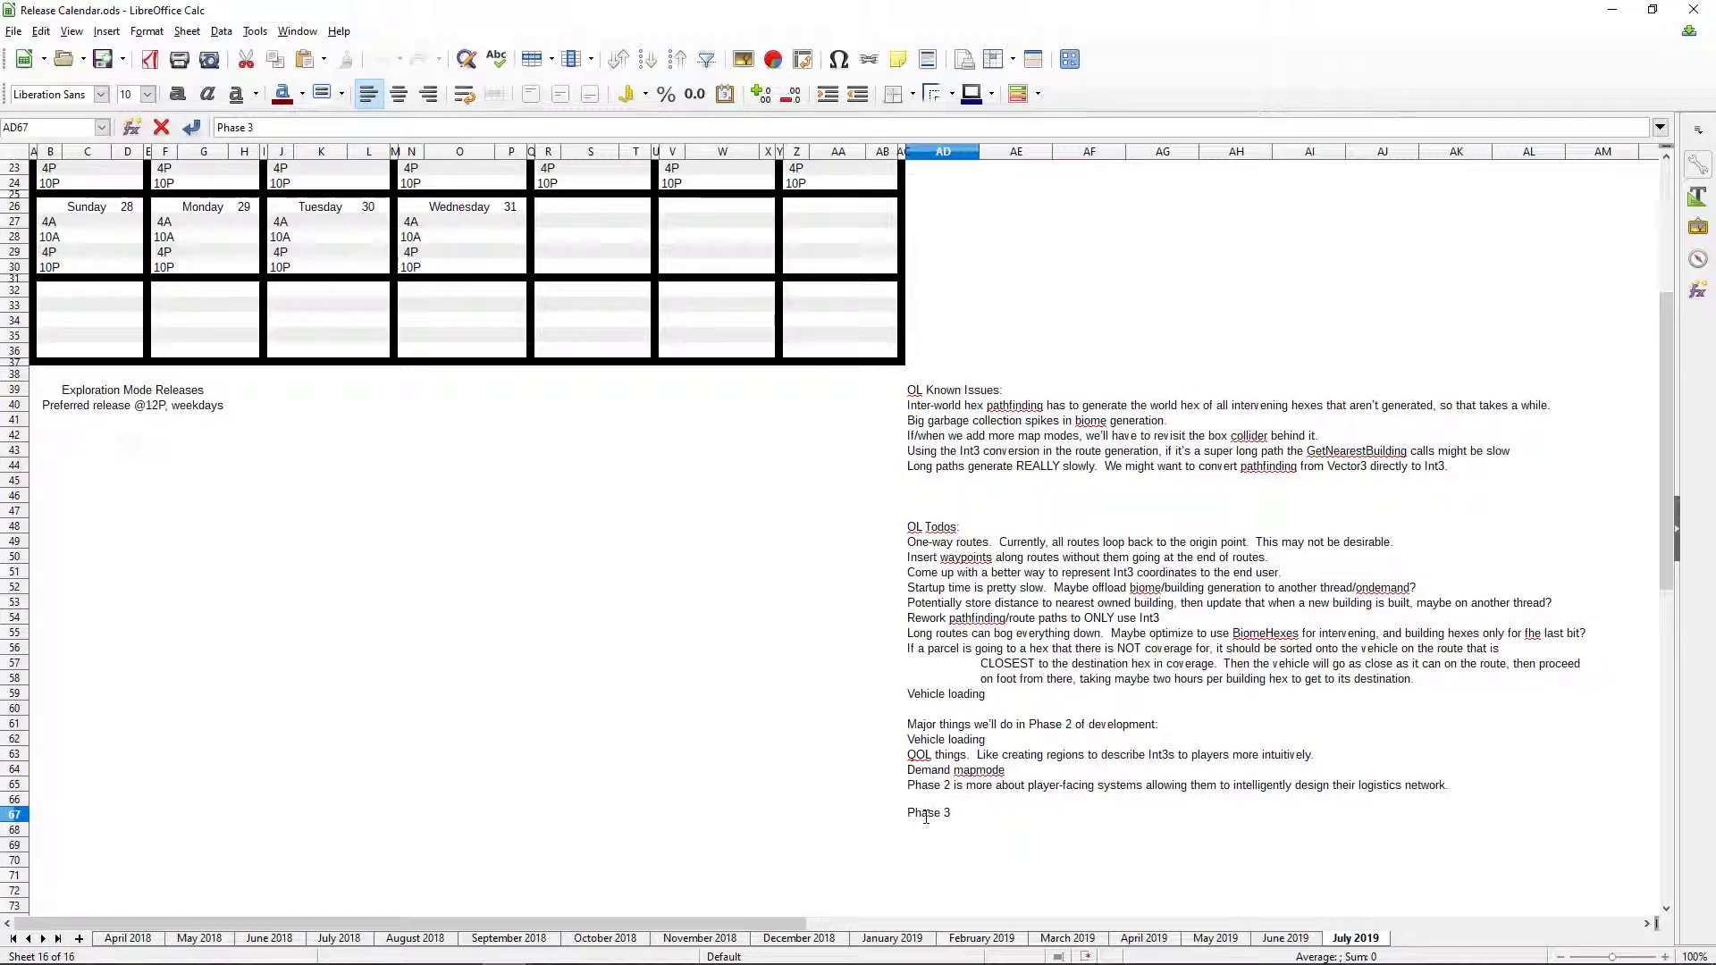
type("is more")
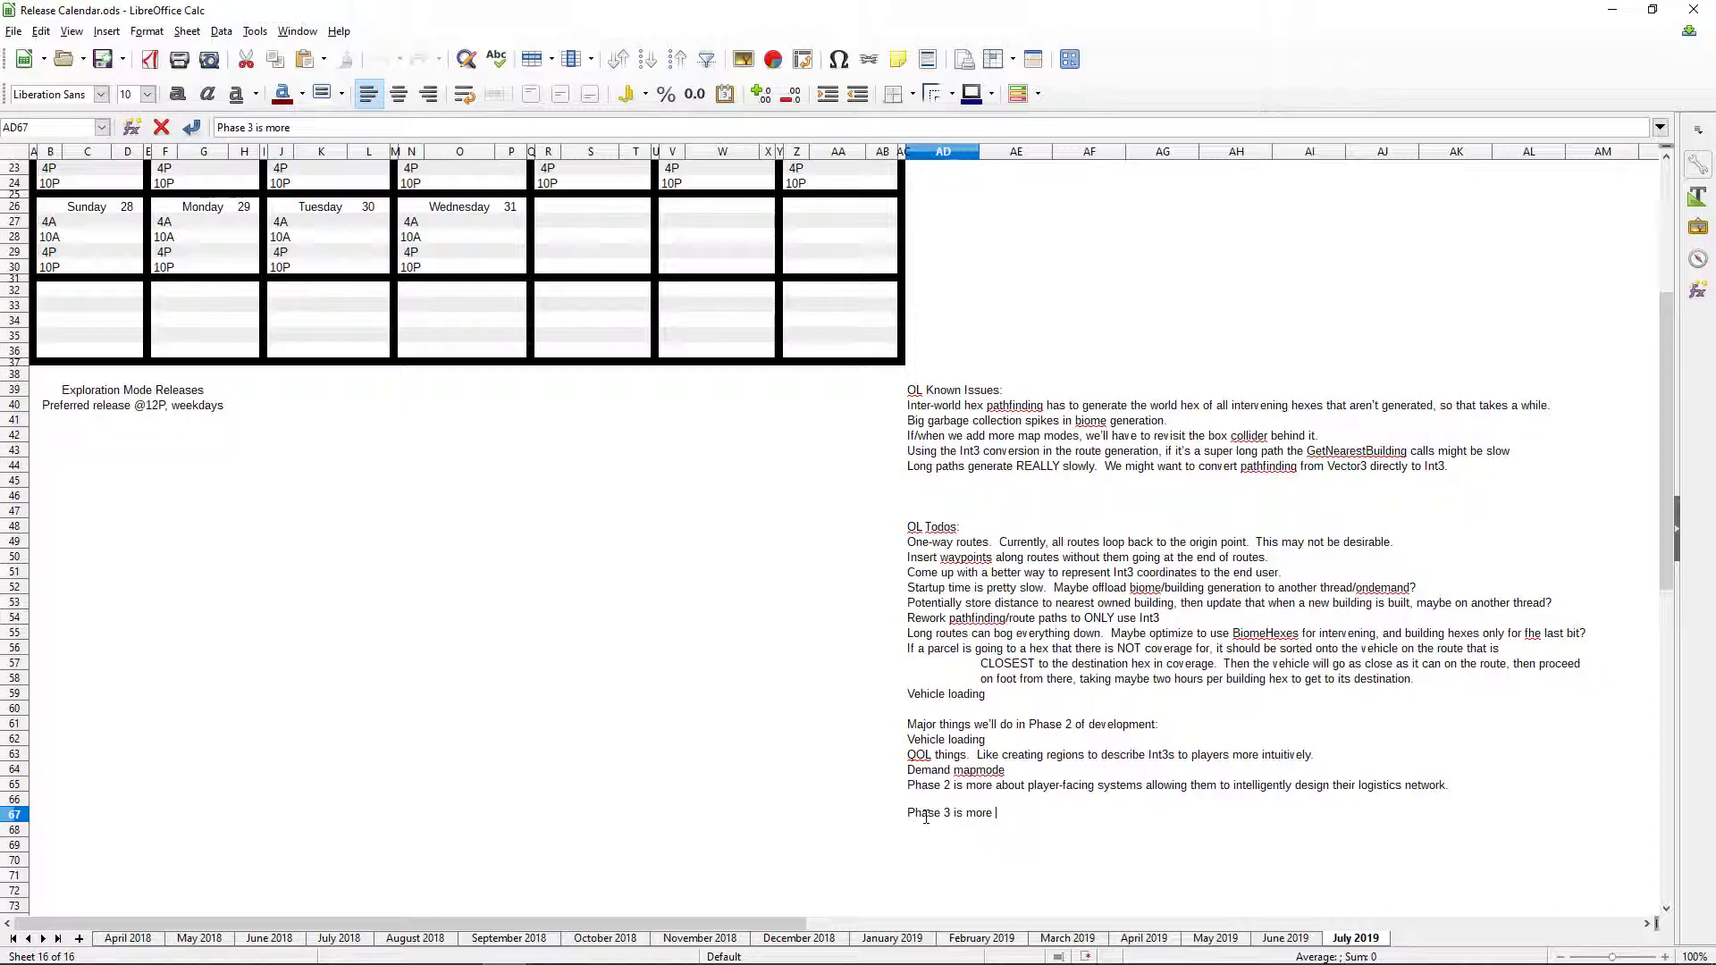
type("about optimization and")
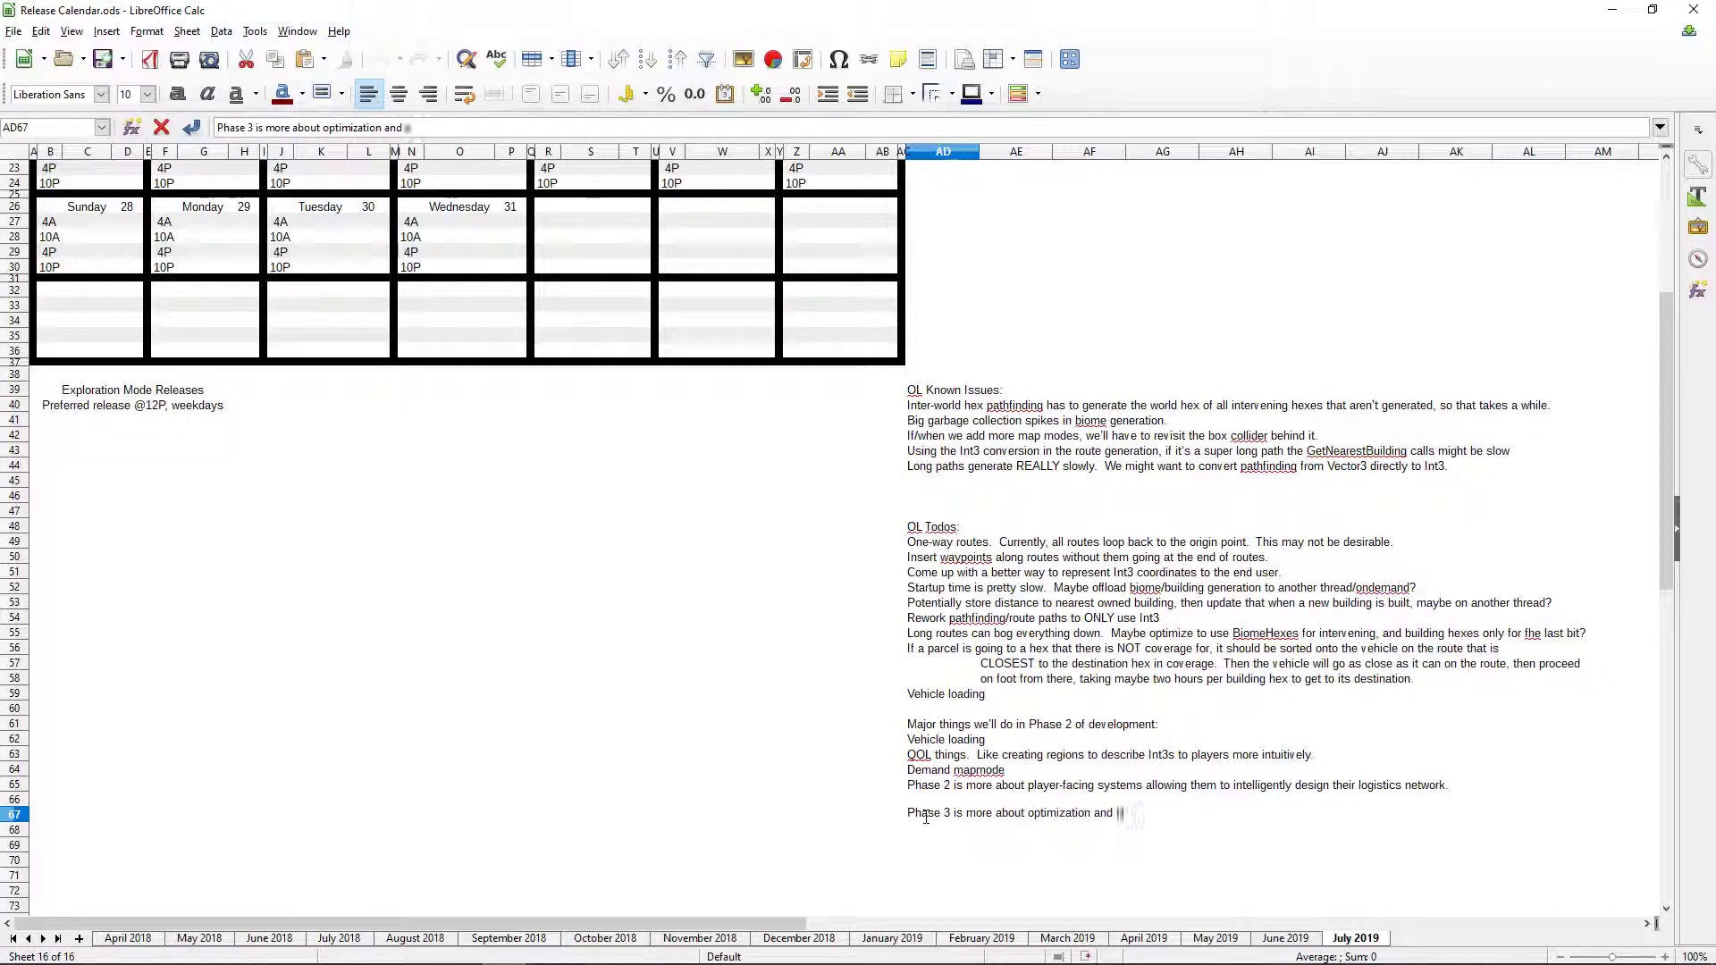
type("beautifi")
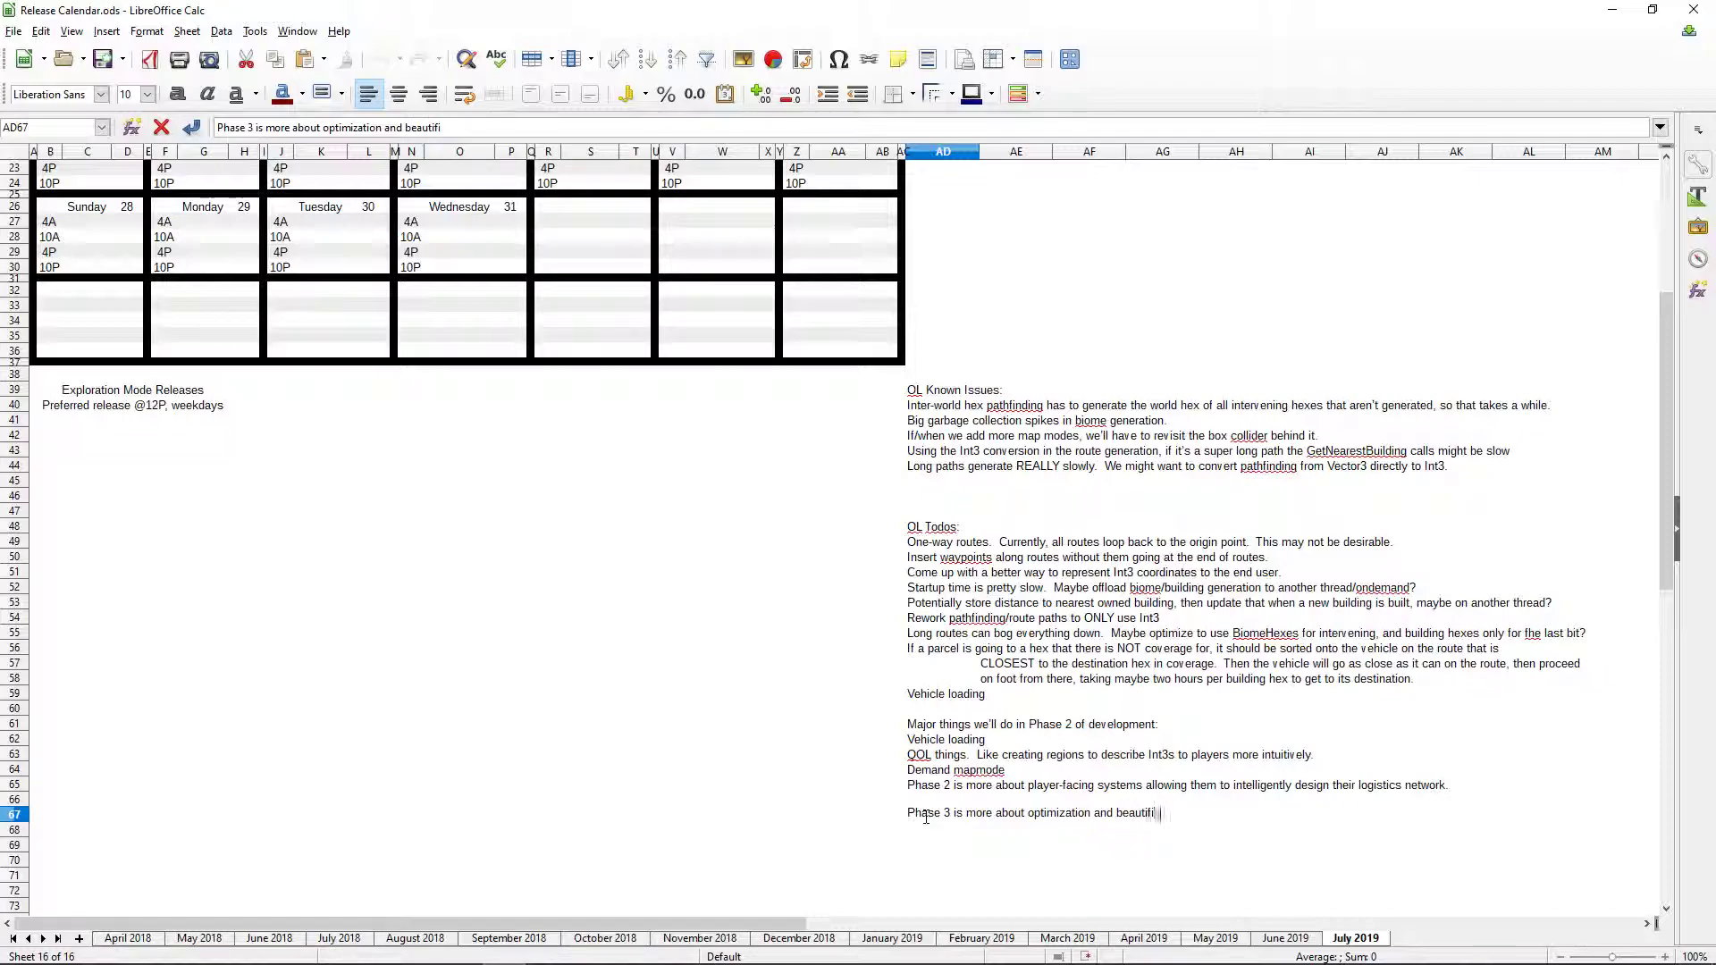
key("Return")
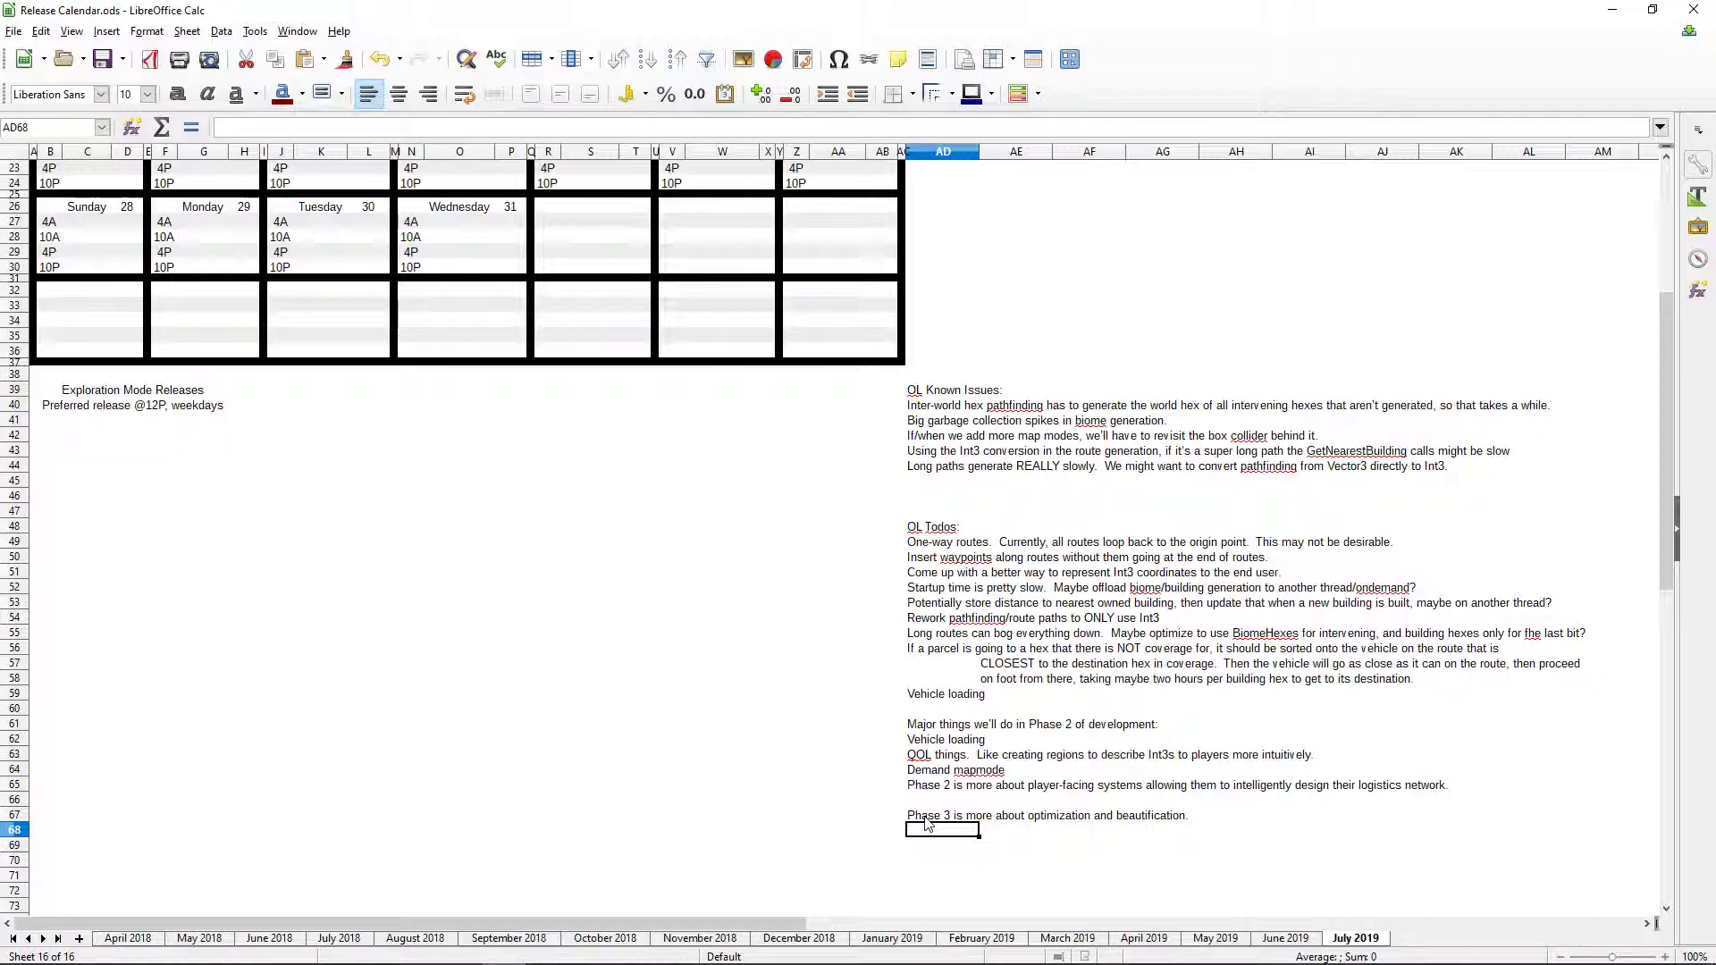
mouse_move(585, 651)
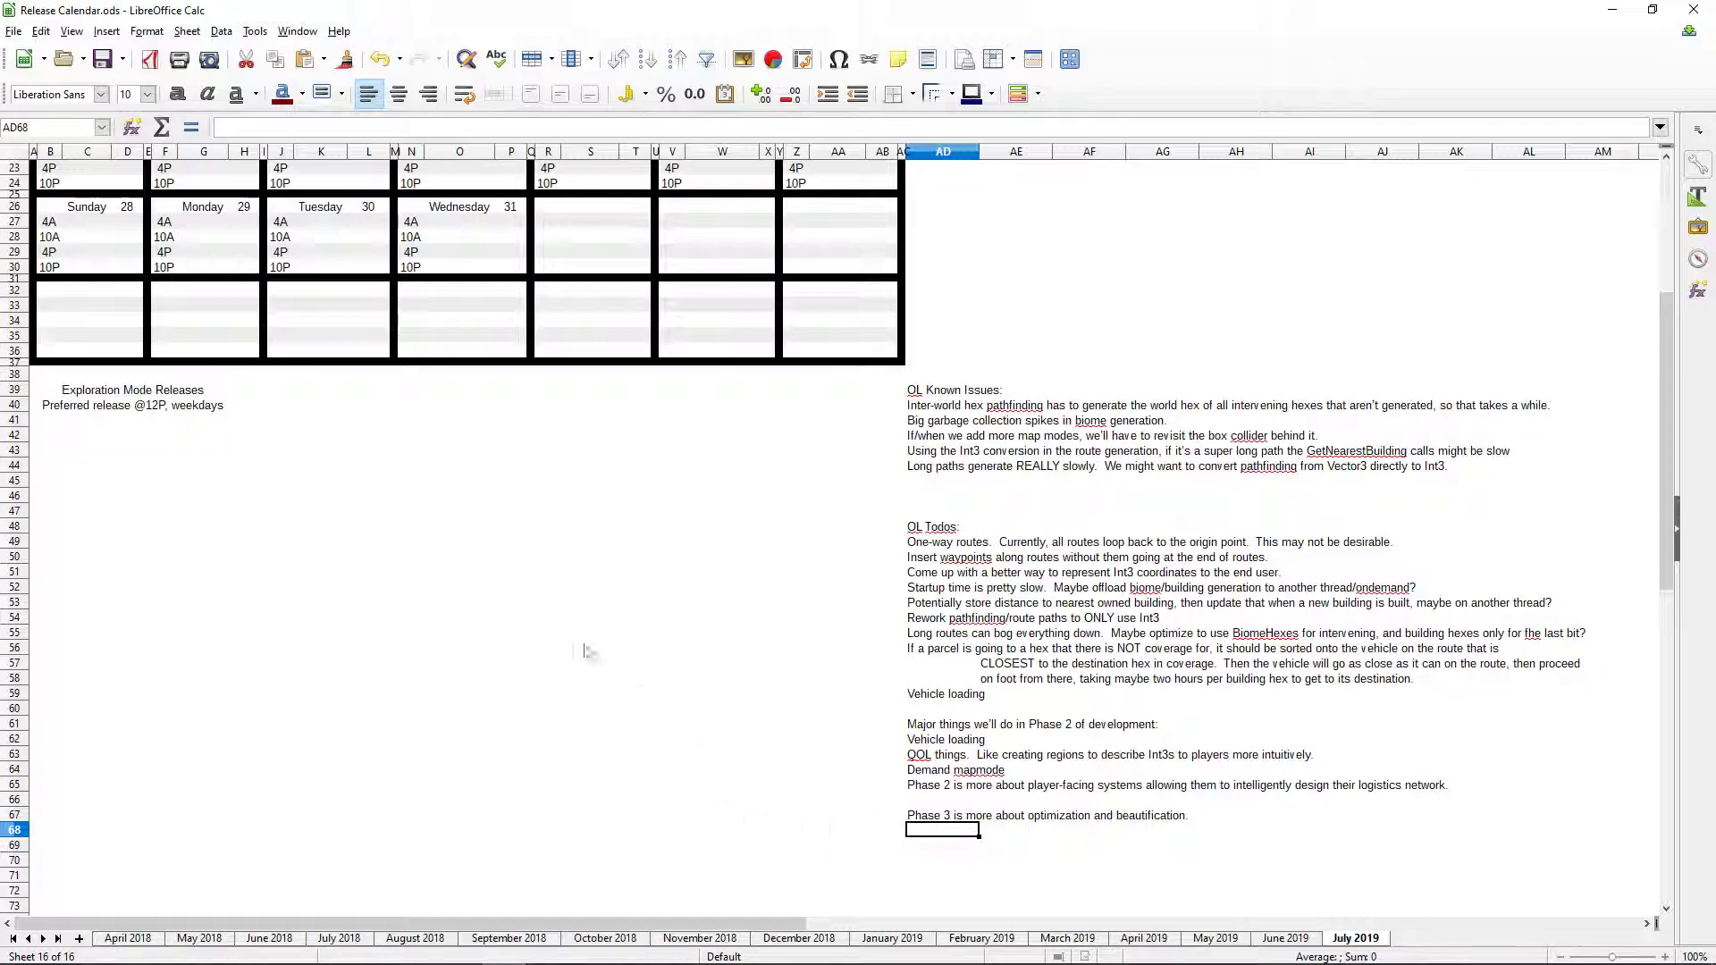
mouse_move(551, 605)
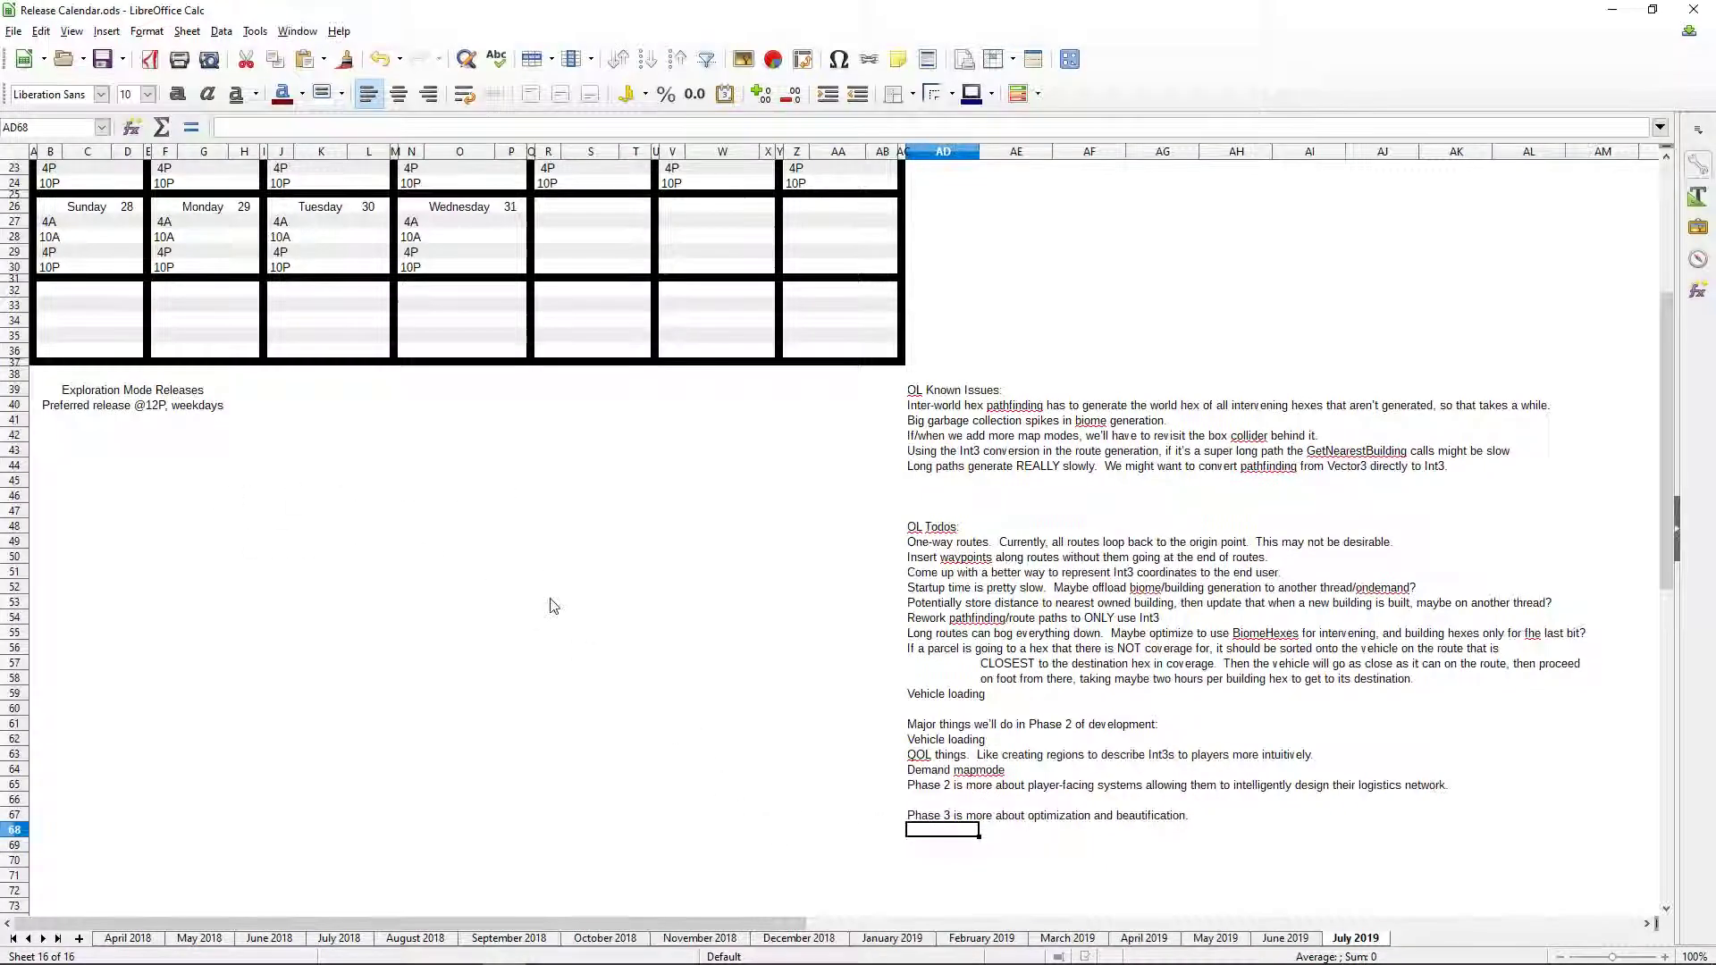
scroll("up", 3)
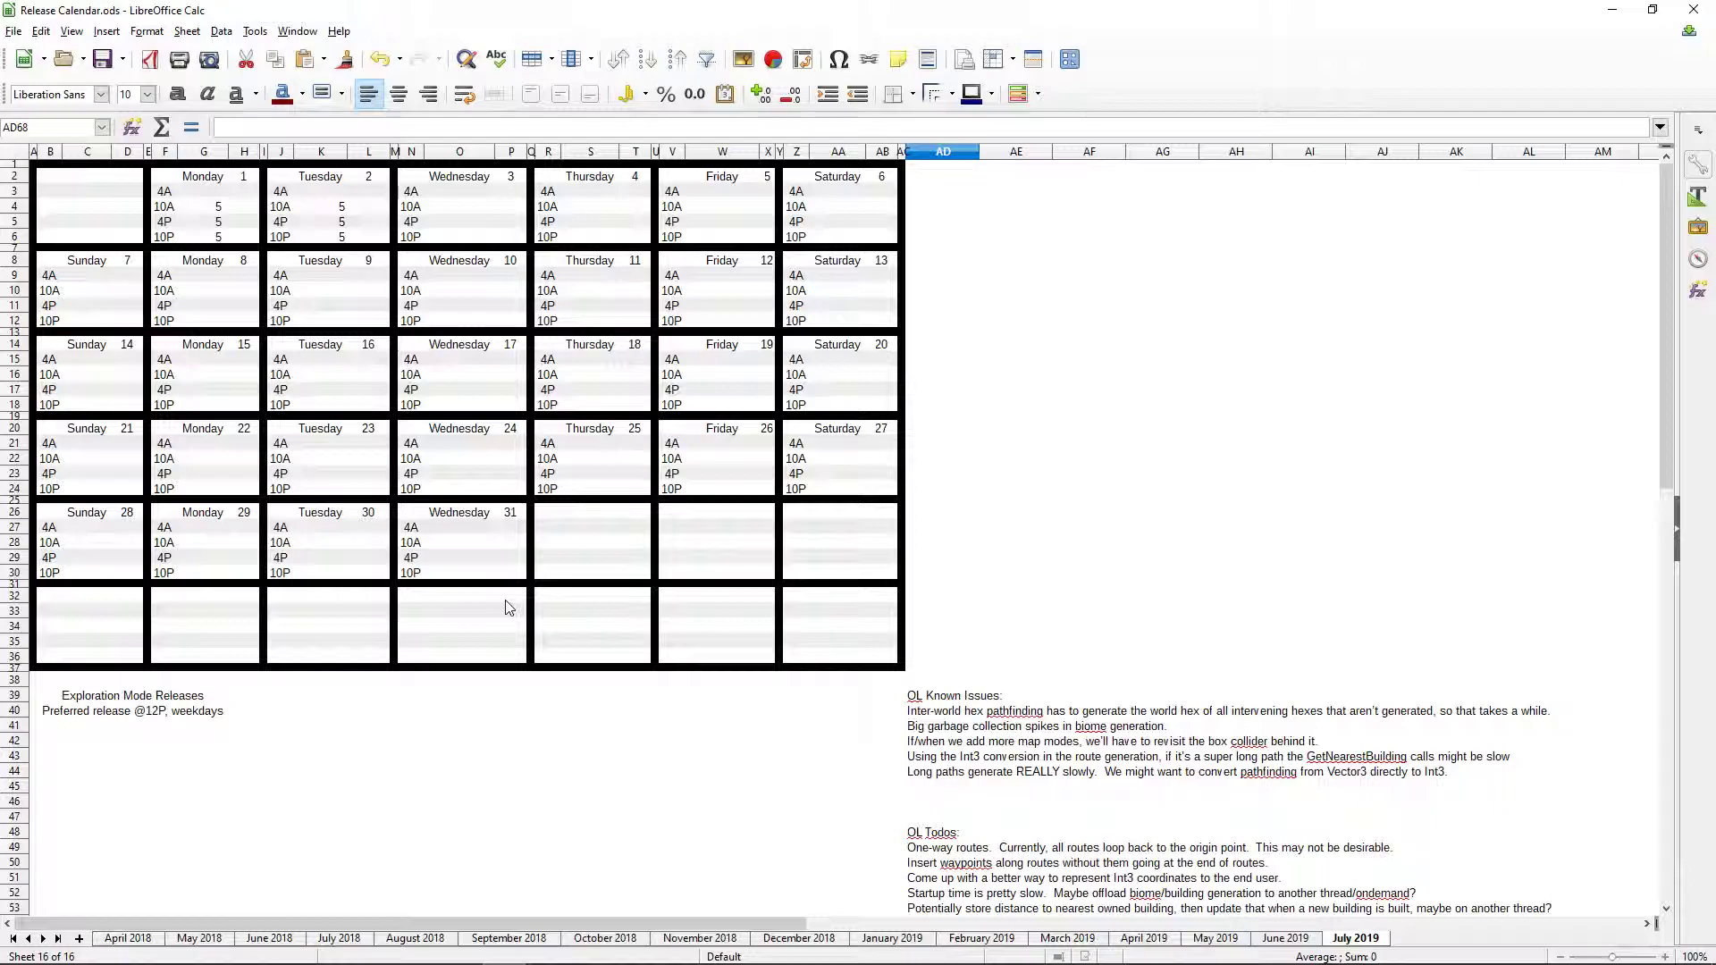
scroll("down", 3)
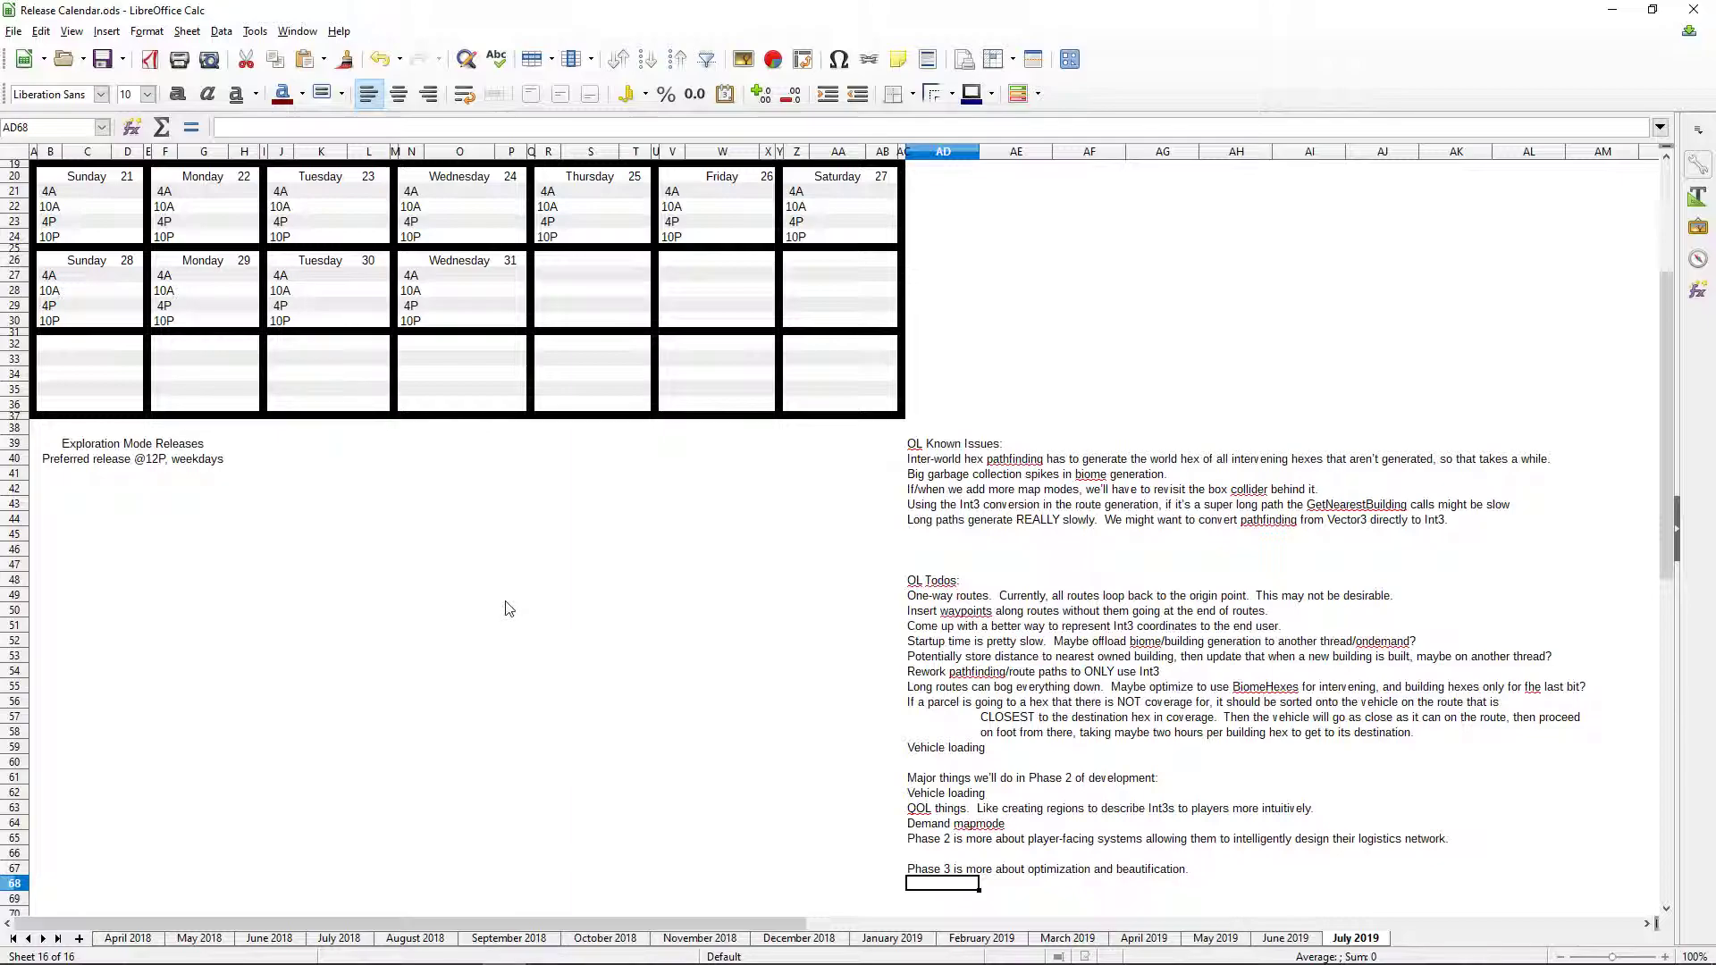
scroll("up", 3)
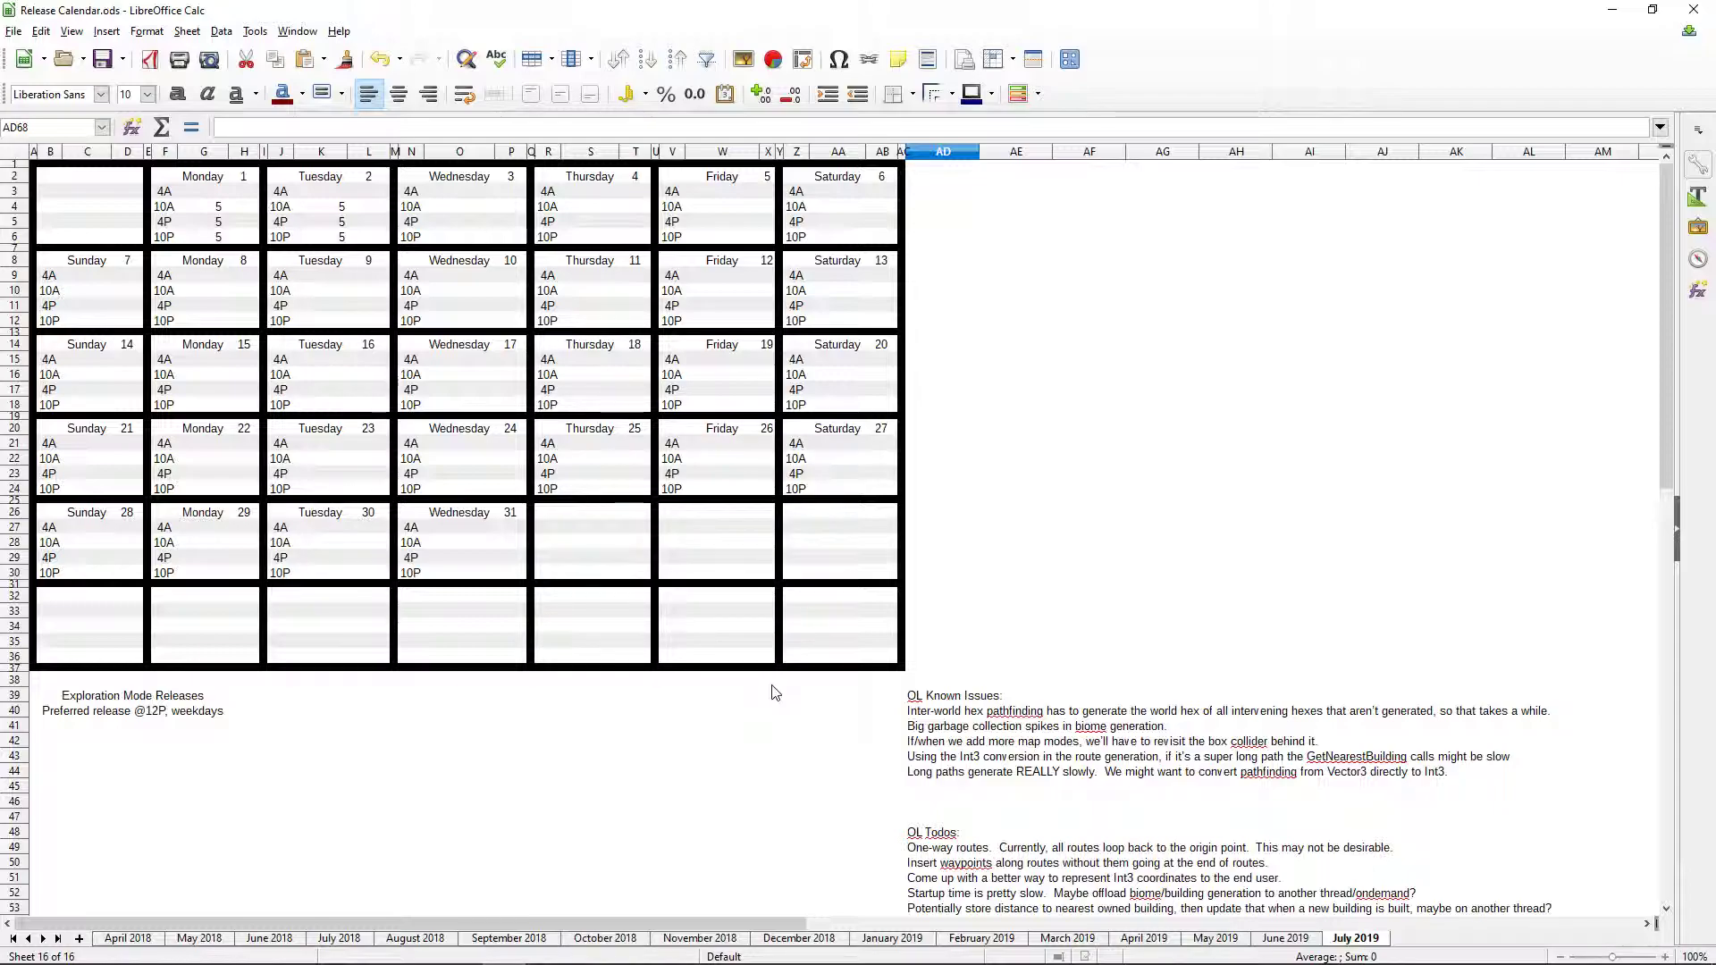
mouse_move(772, 692)
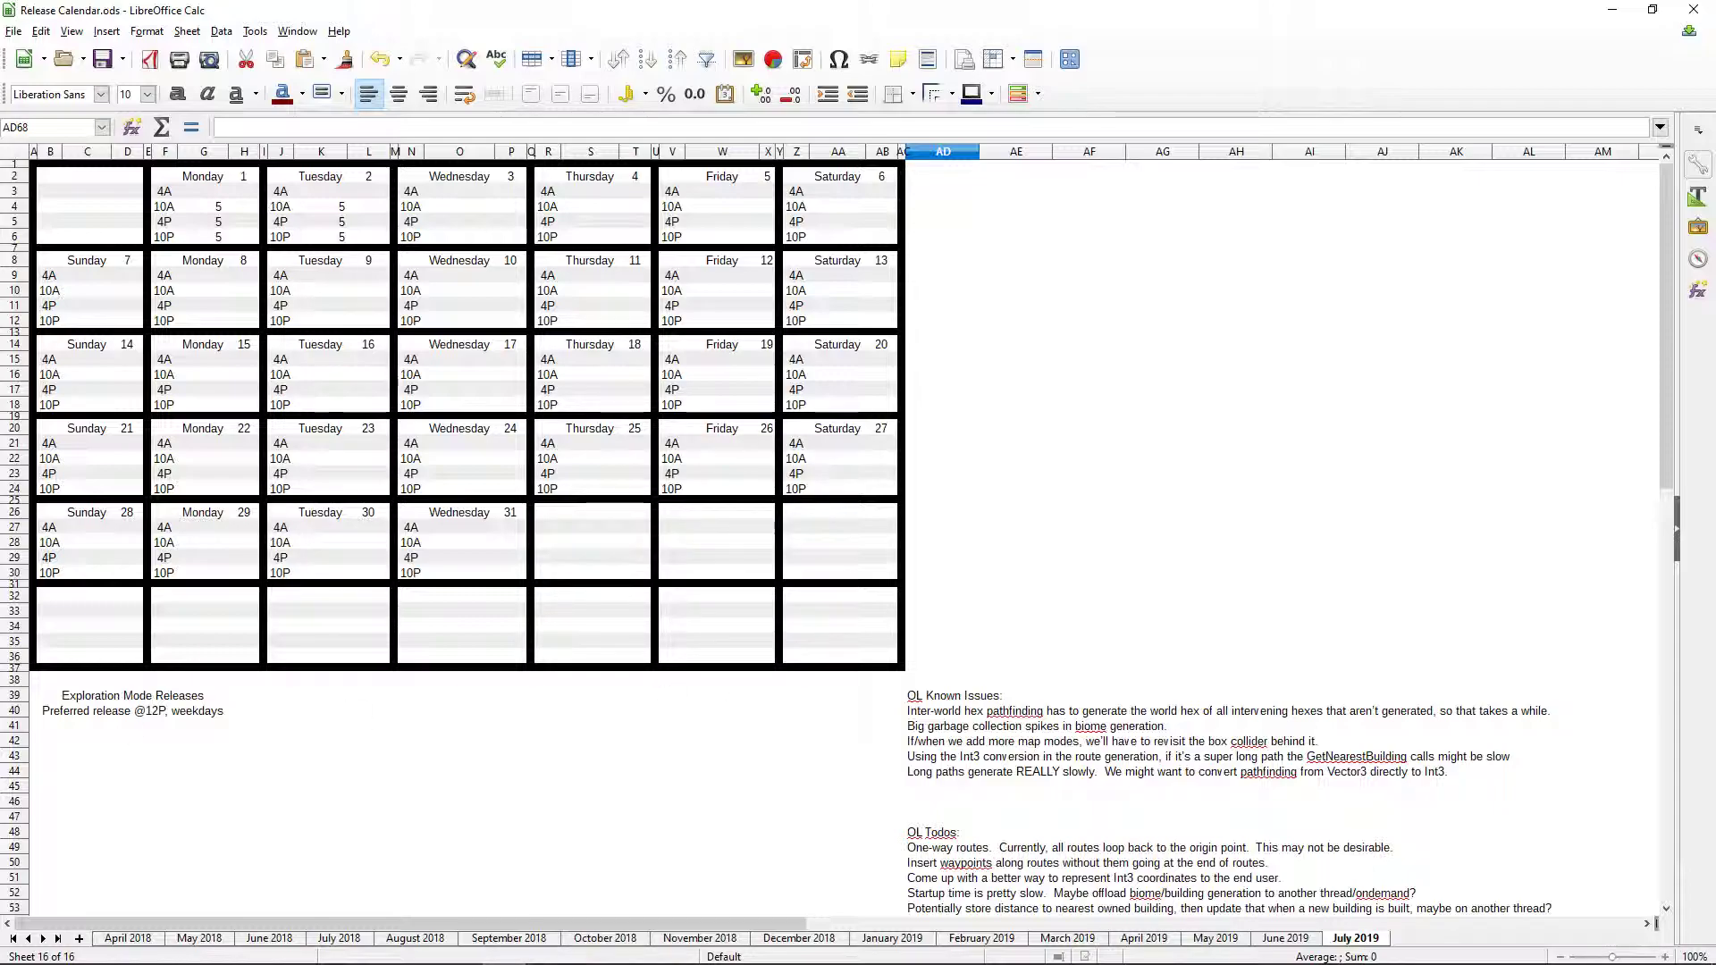